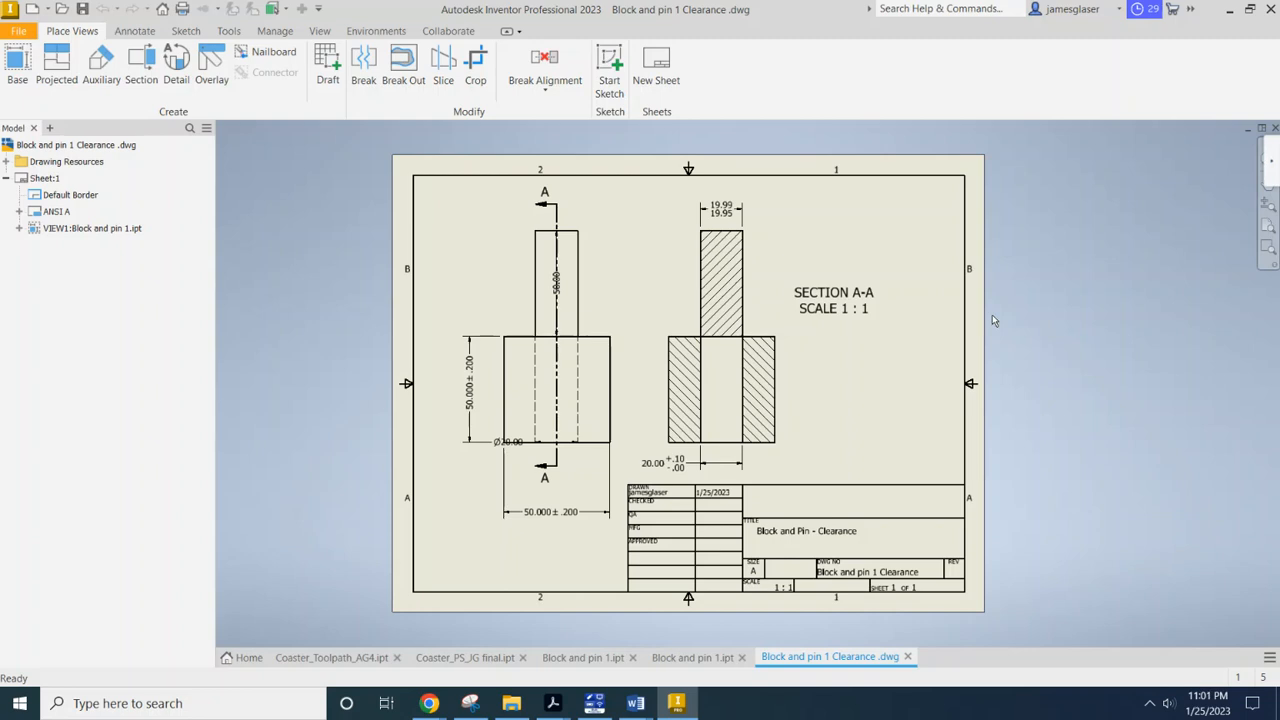
mouse_move(1069, 63)
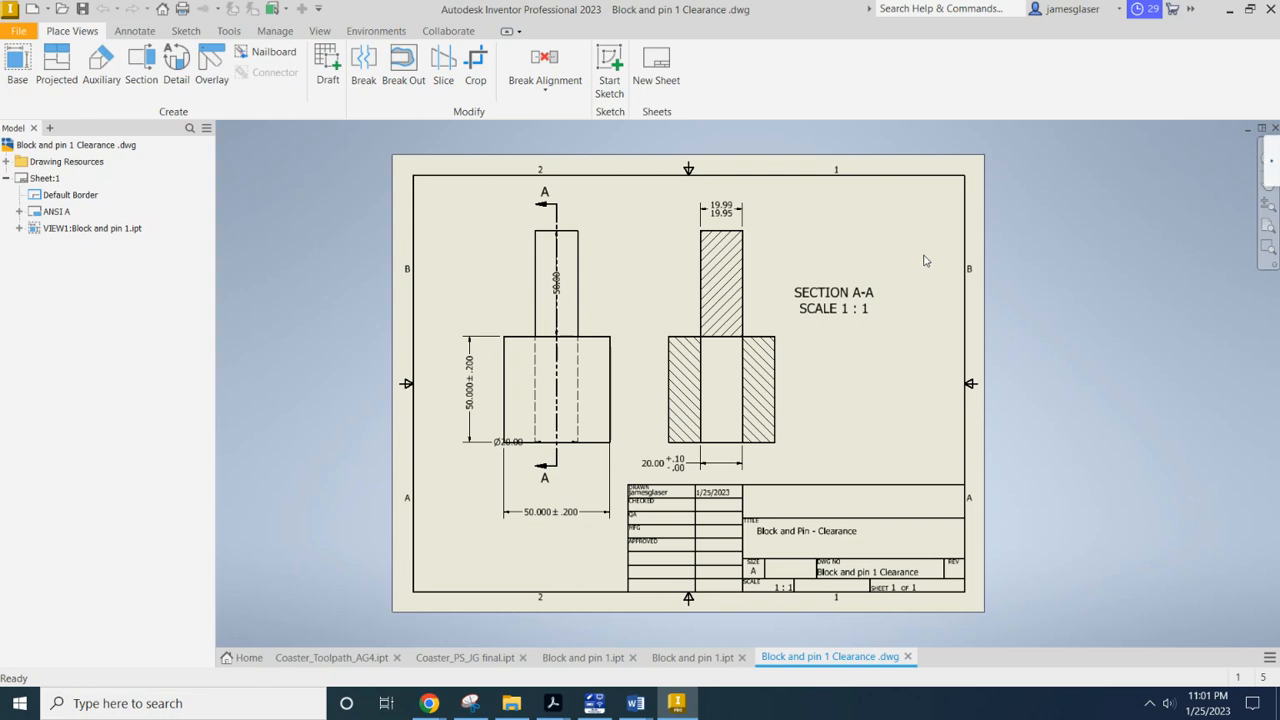
mouse_move(938, 208)
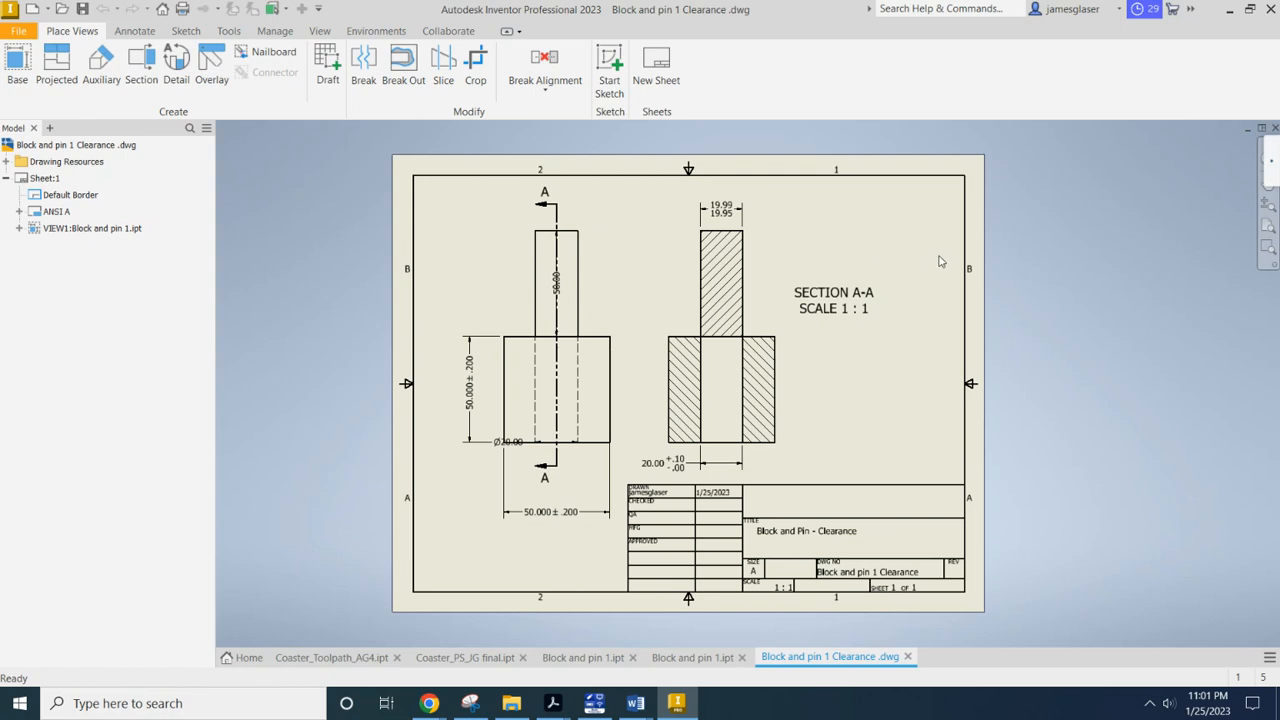
mouse_move(930, 259)
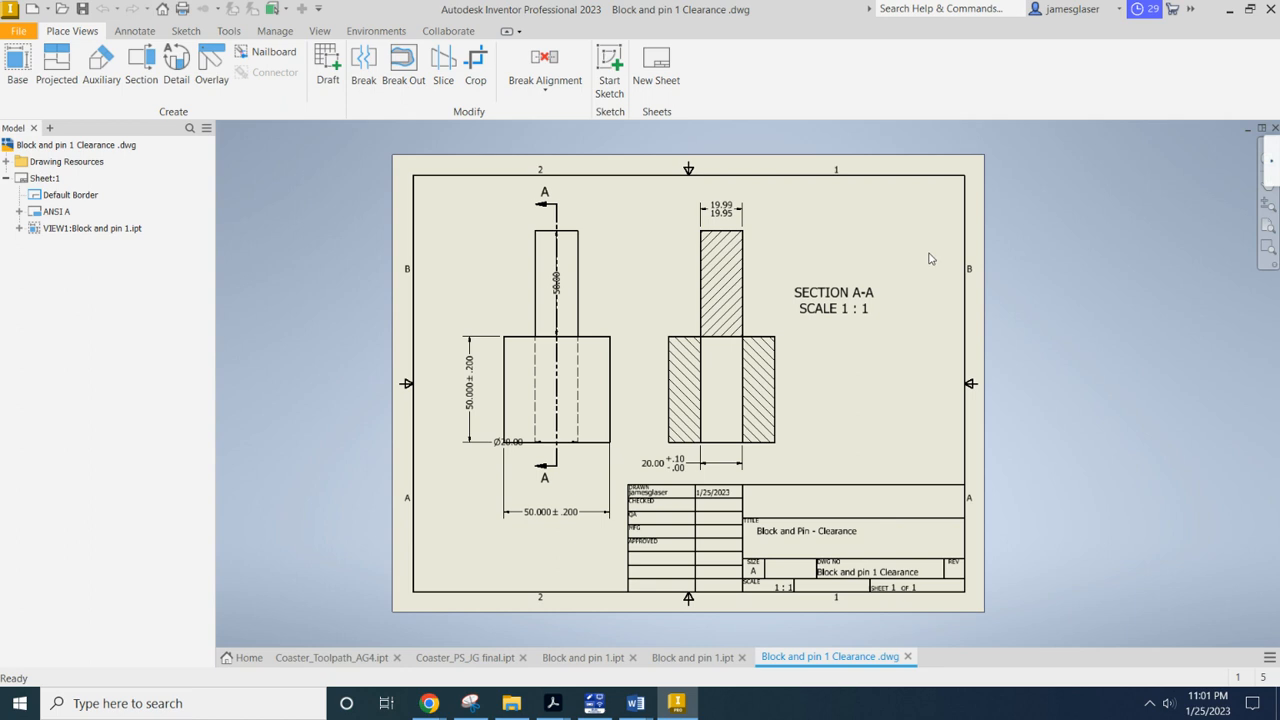
mouse_move(912, 258)
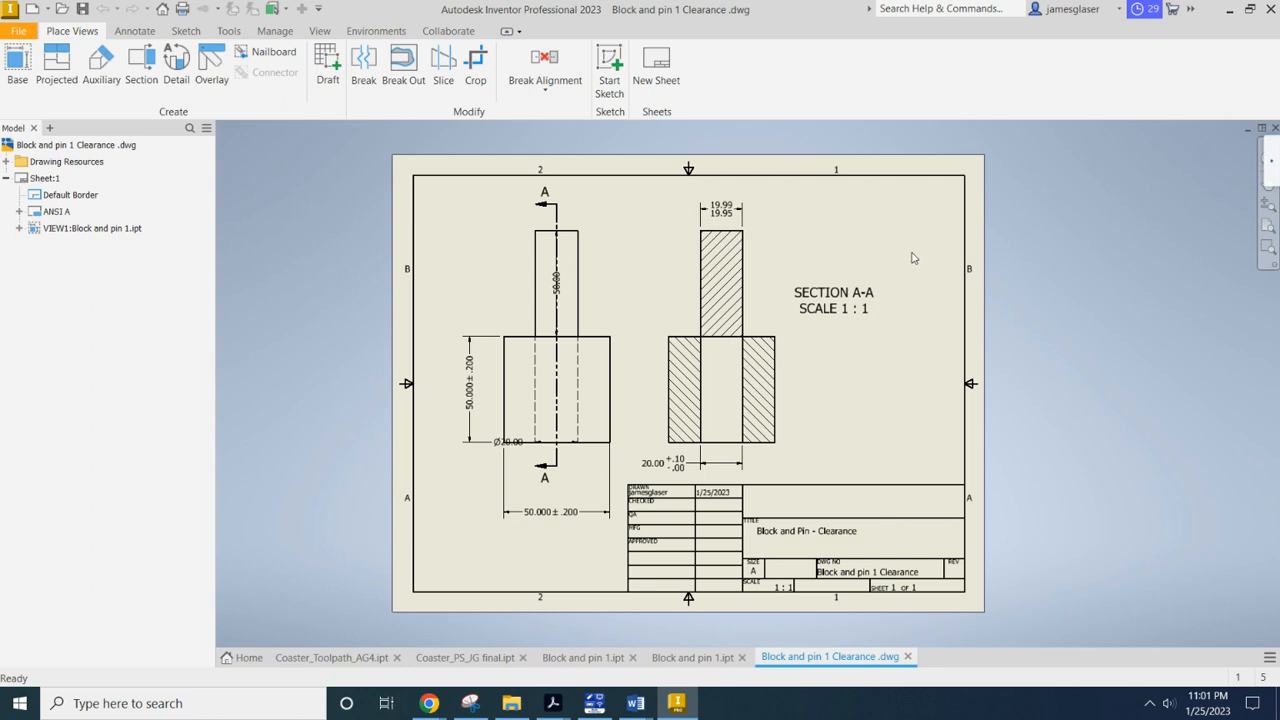
mouse_move(660, 478)
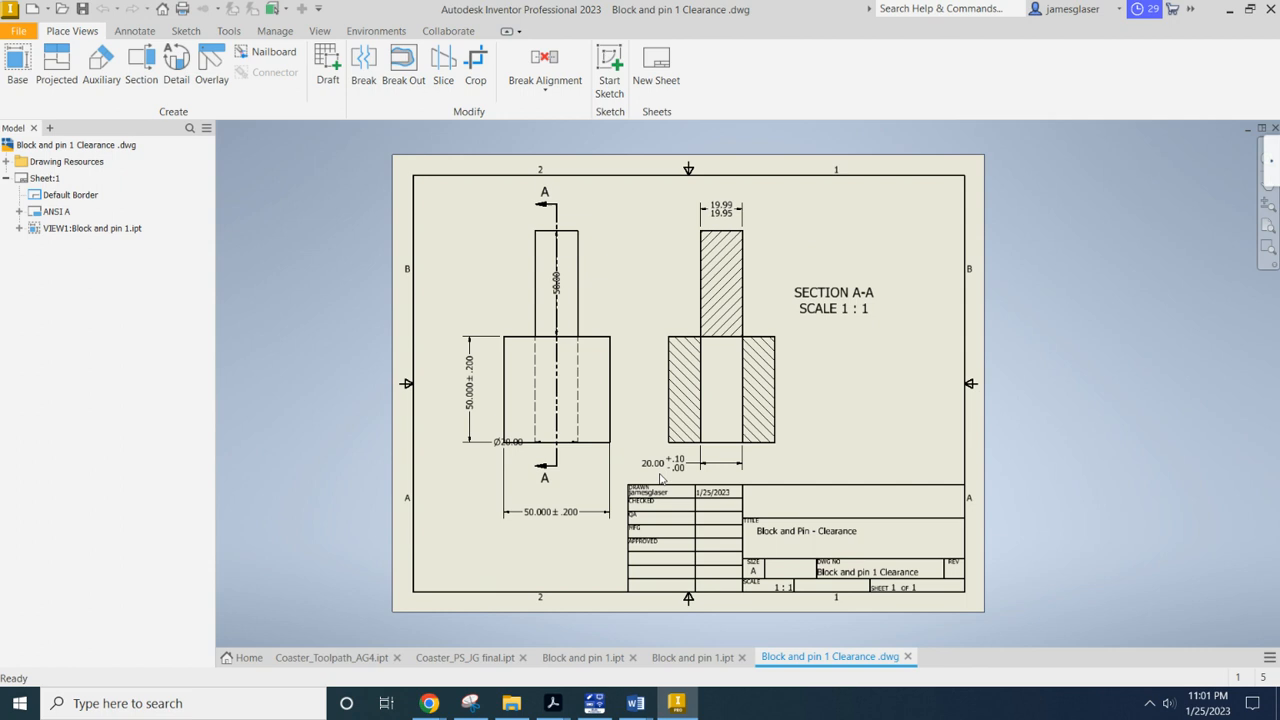
Switch to the Block and pin 1 part, orbit it, and select then deselect the pin
left_click(91, 228)
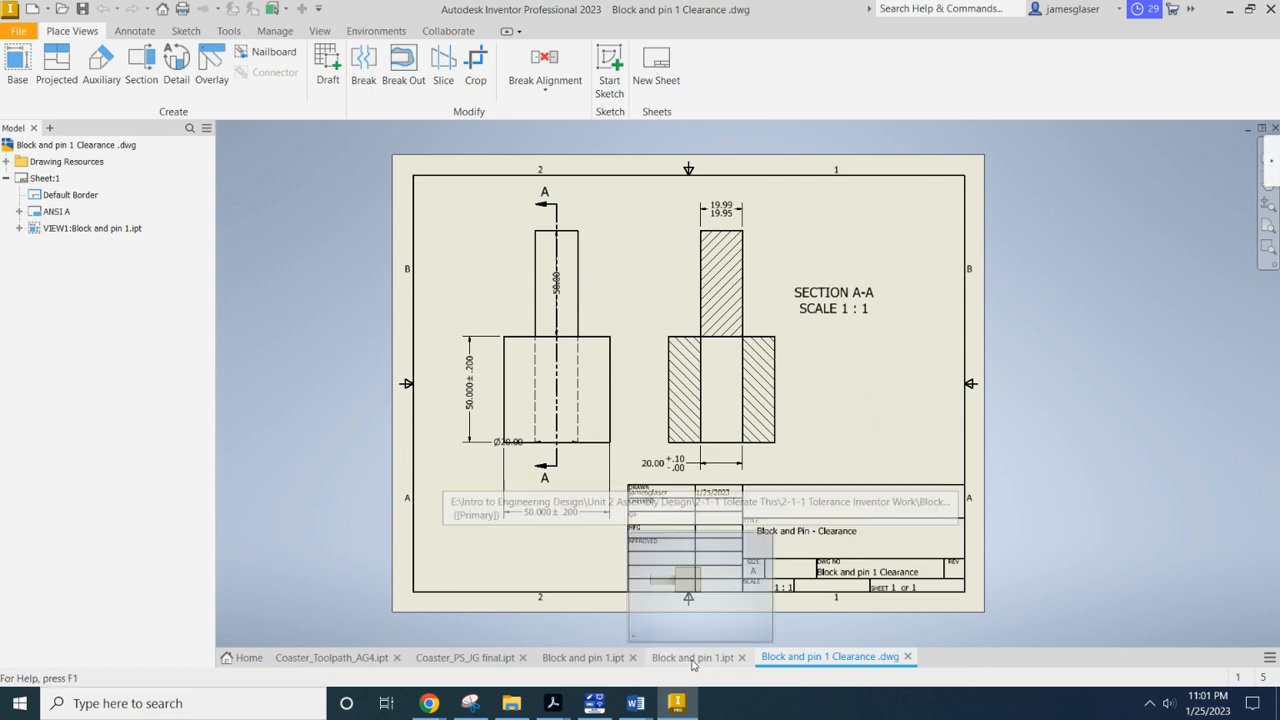
left_click(691, 657)
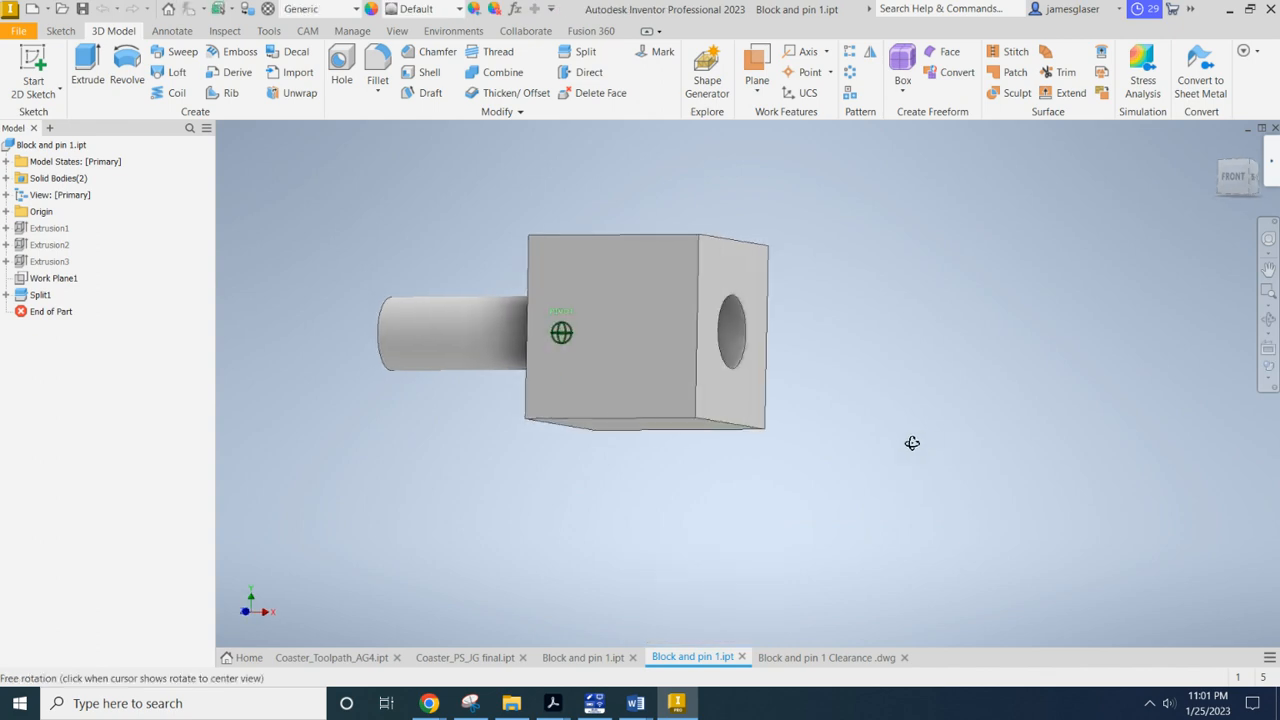
left_click_drag(912, 443, 501, 448)
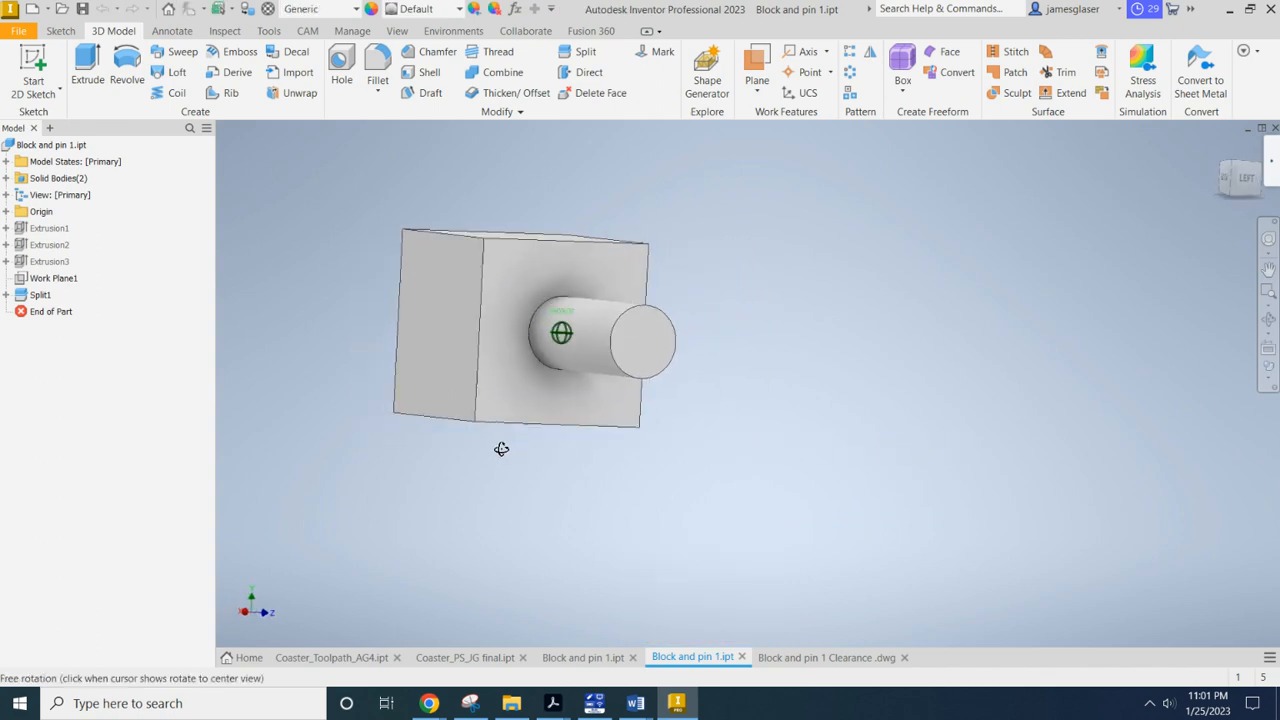
left_click_drag(501, 449, 1020, 538)
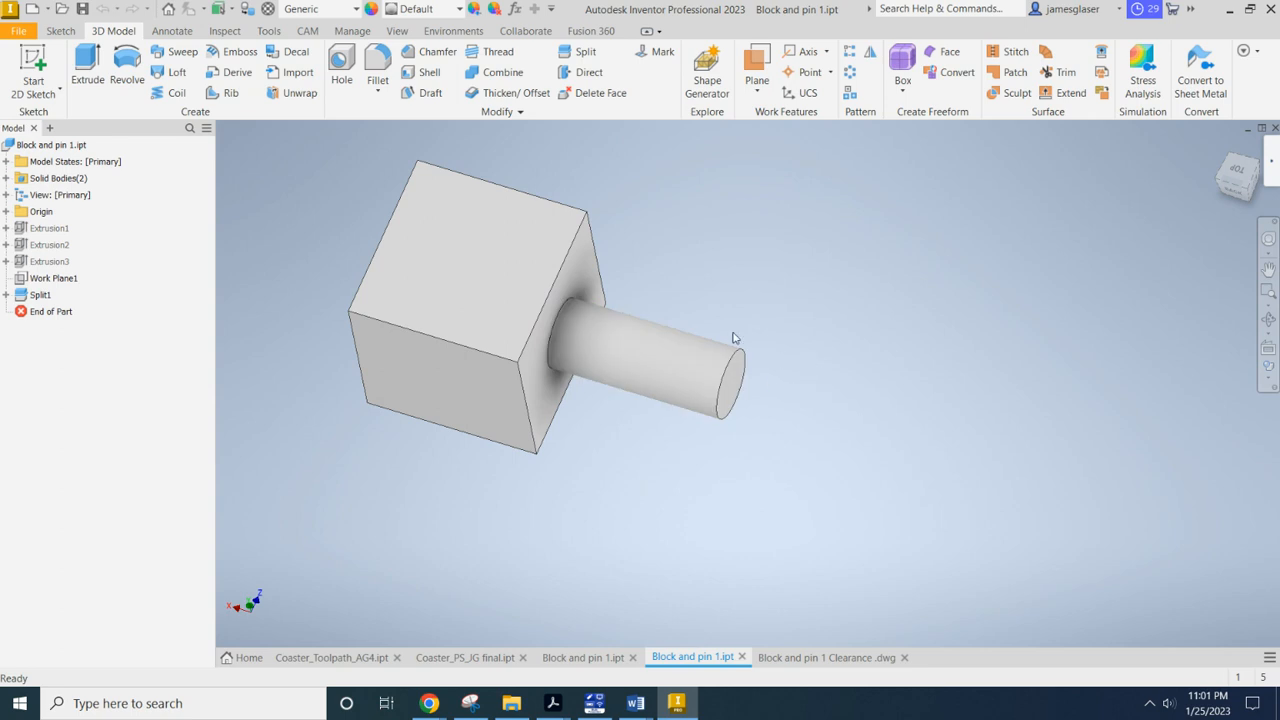
left_click(650, 360)
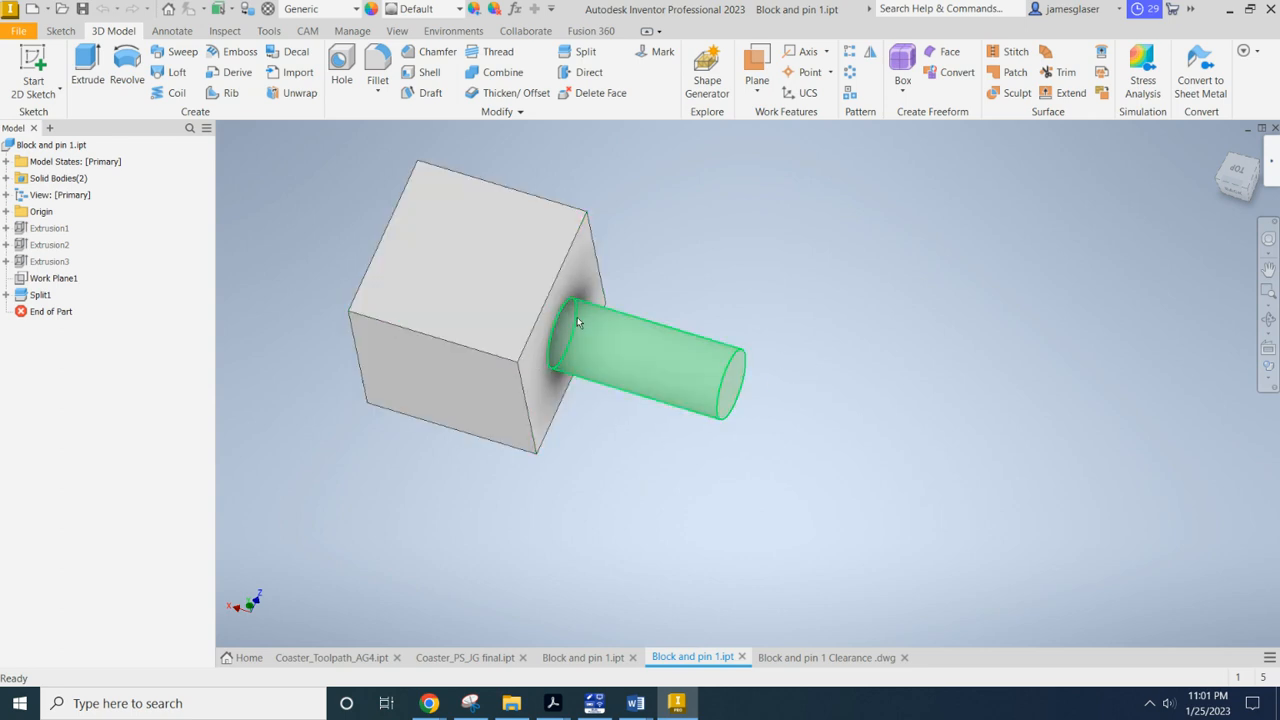
left_click(480, 295)
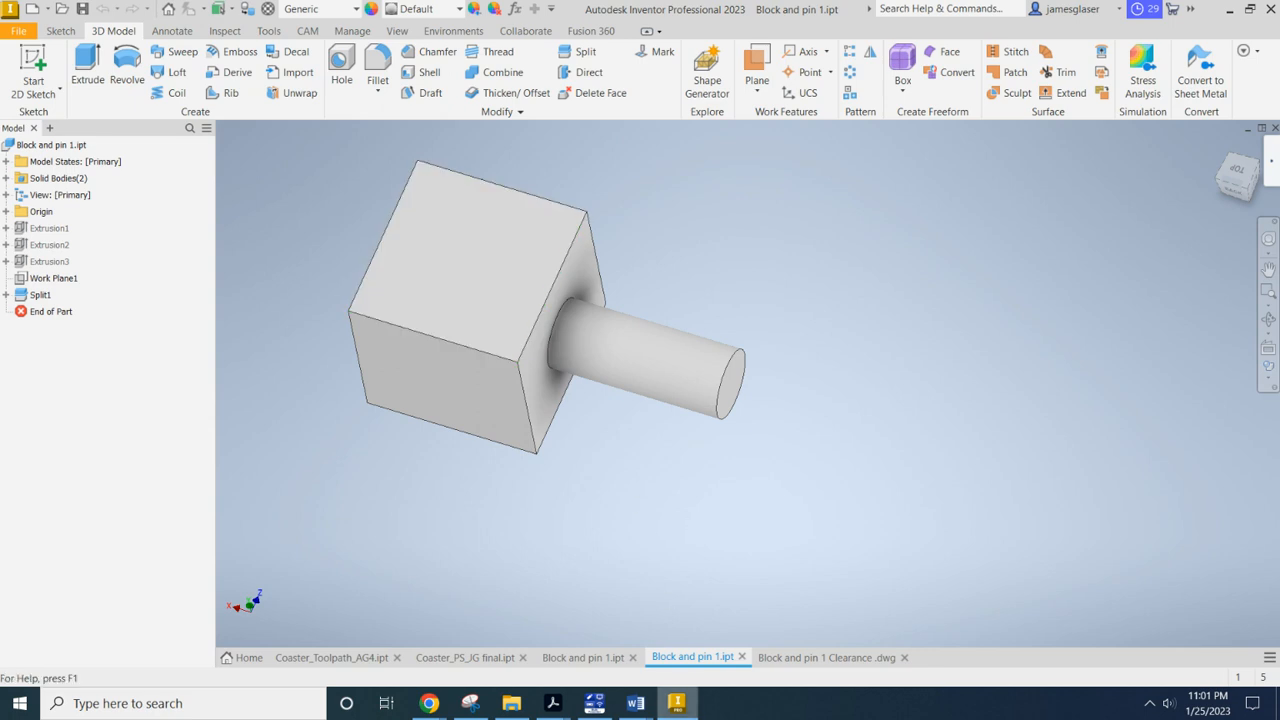
mouse_move(512, 703)
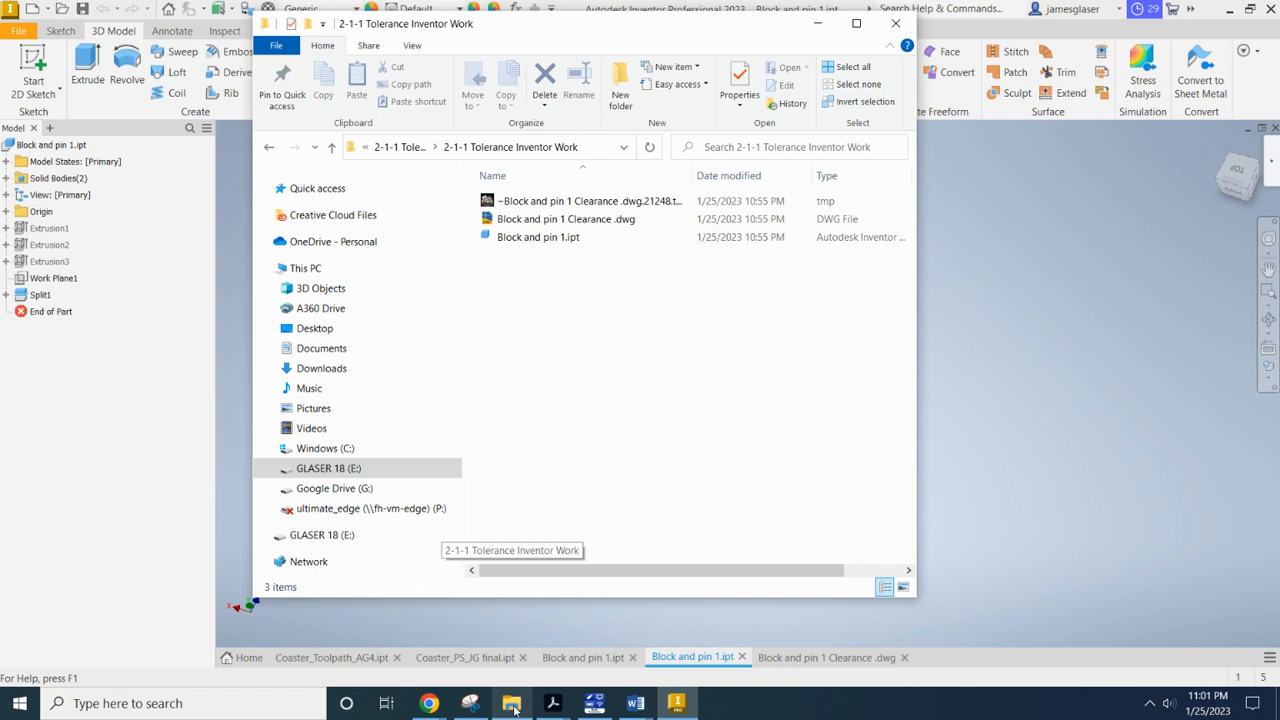
mouse_move(603, 405)
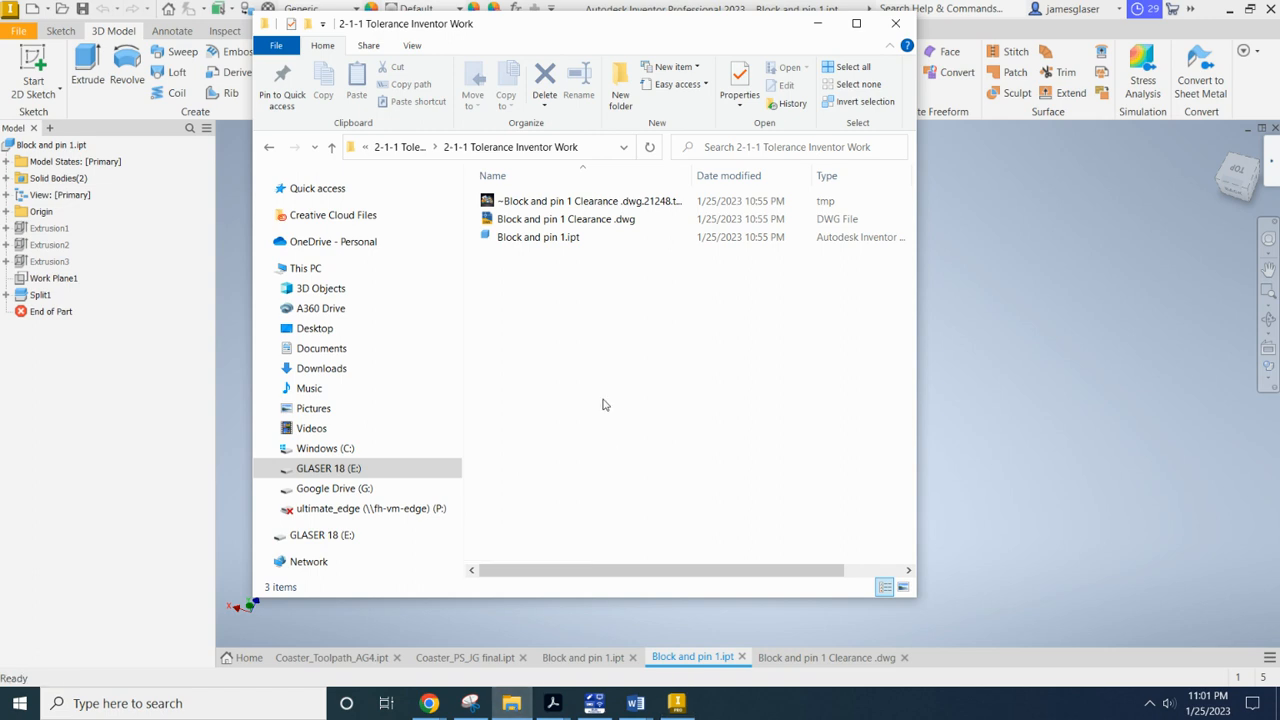
mouse_move(588, 364)
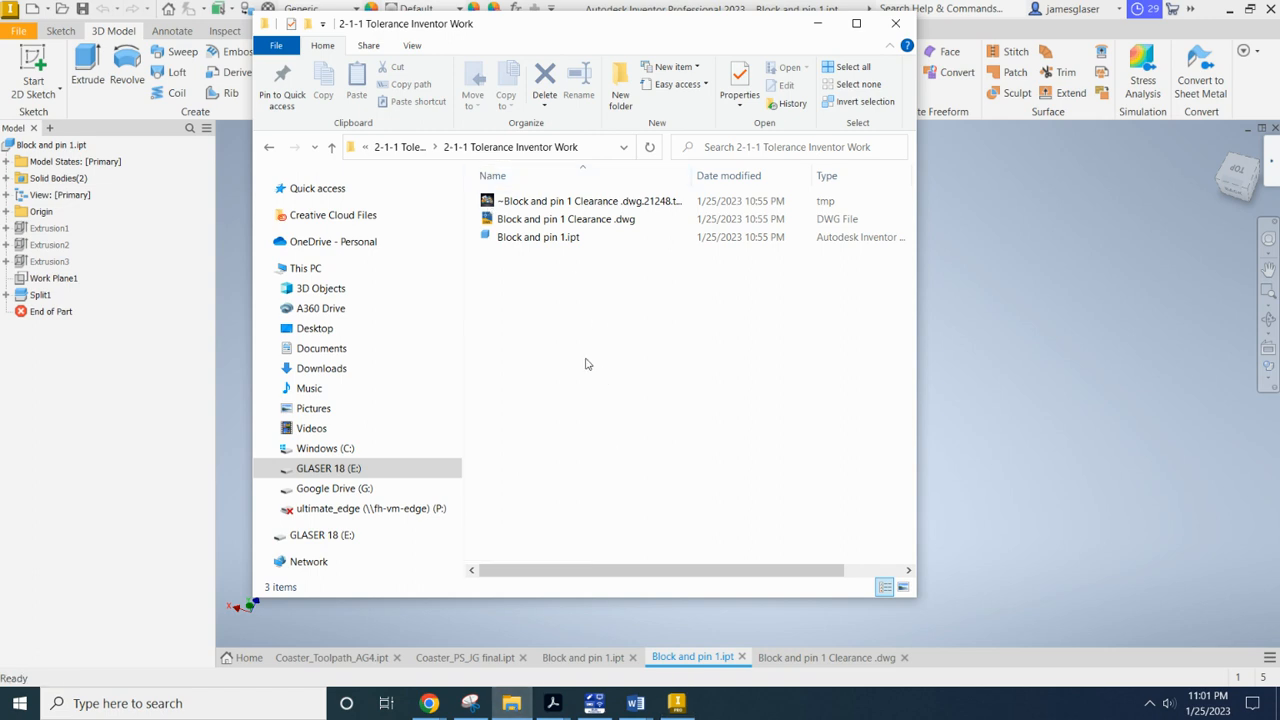
mouse_move(574, 288)
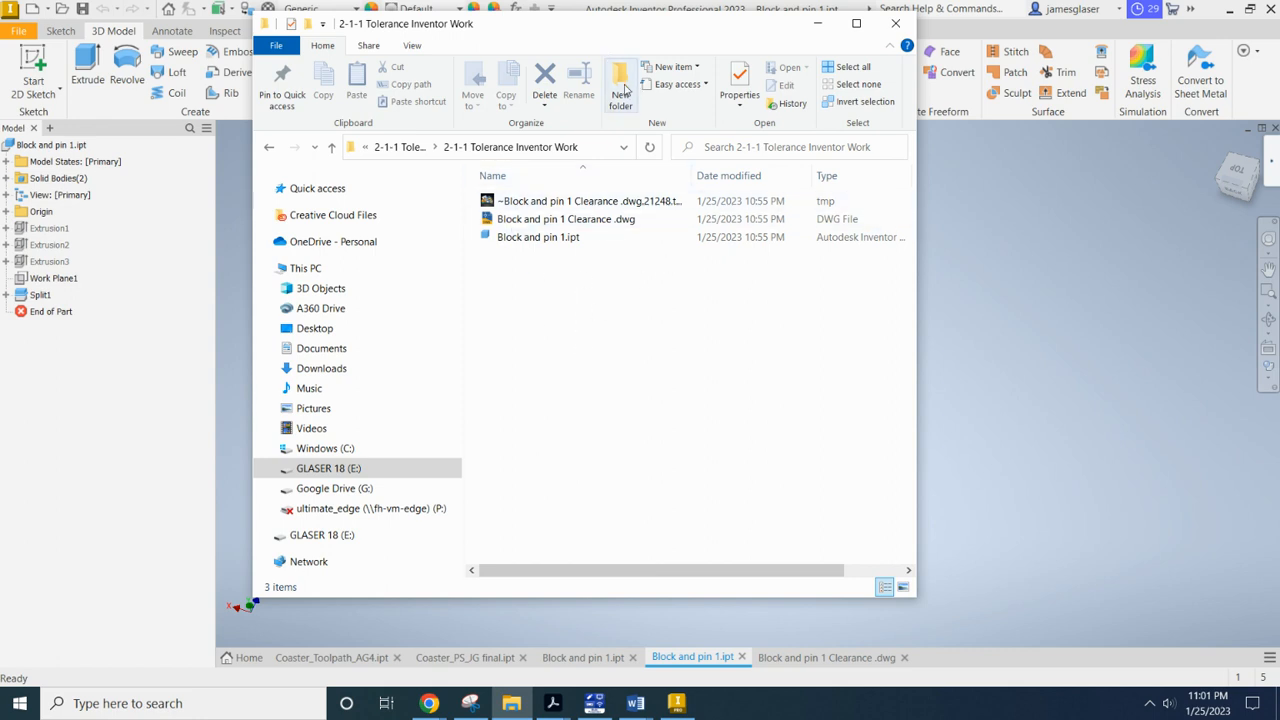
mouse_move(573, 298)
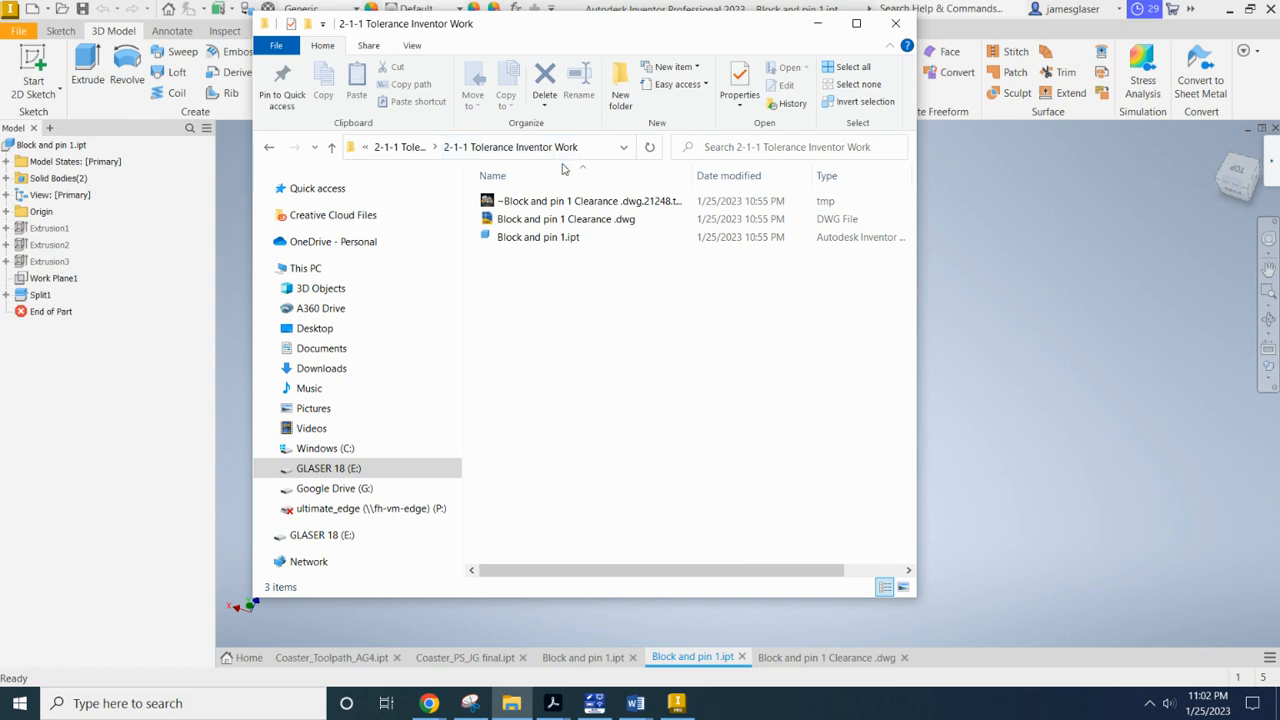
mouse_move(630, 308)
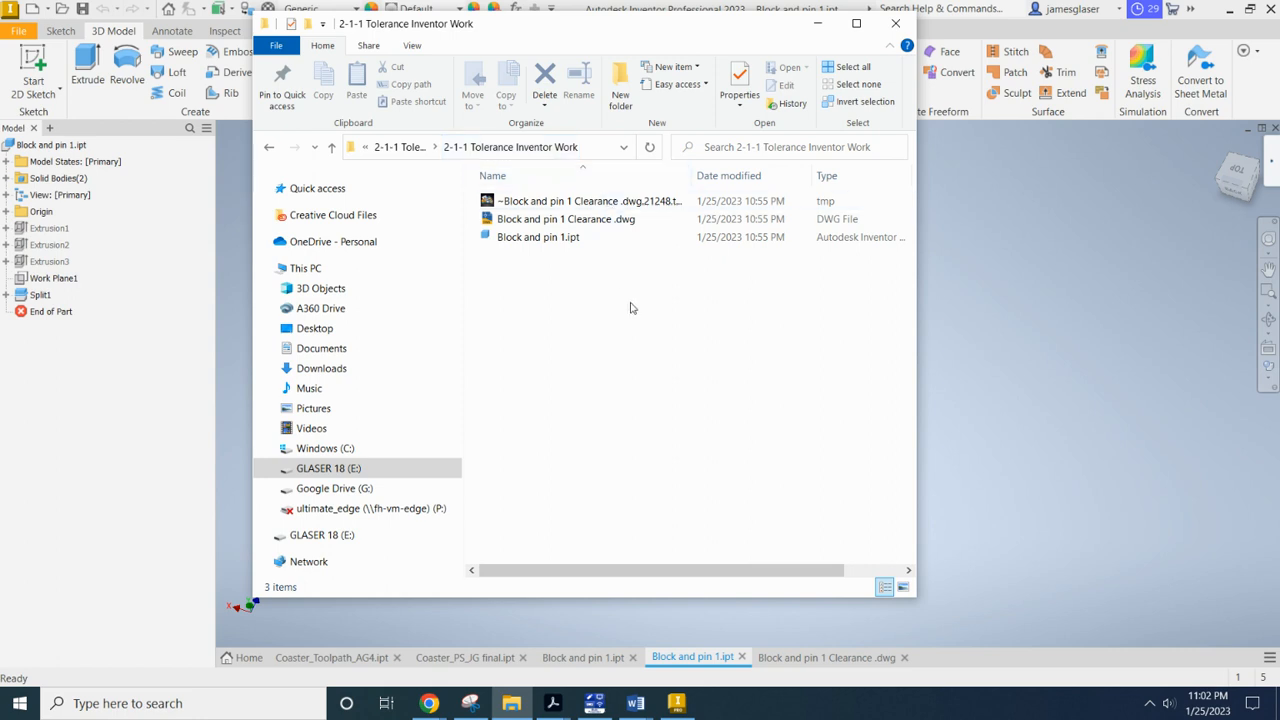
mouse_move(597, 315)
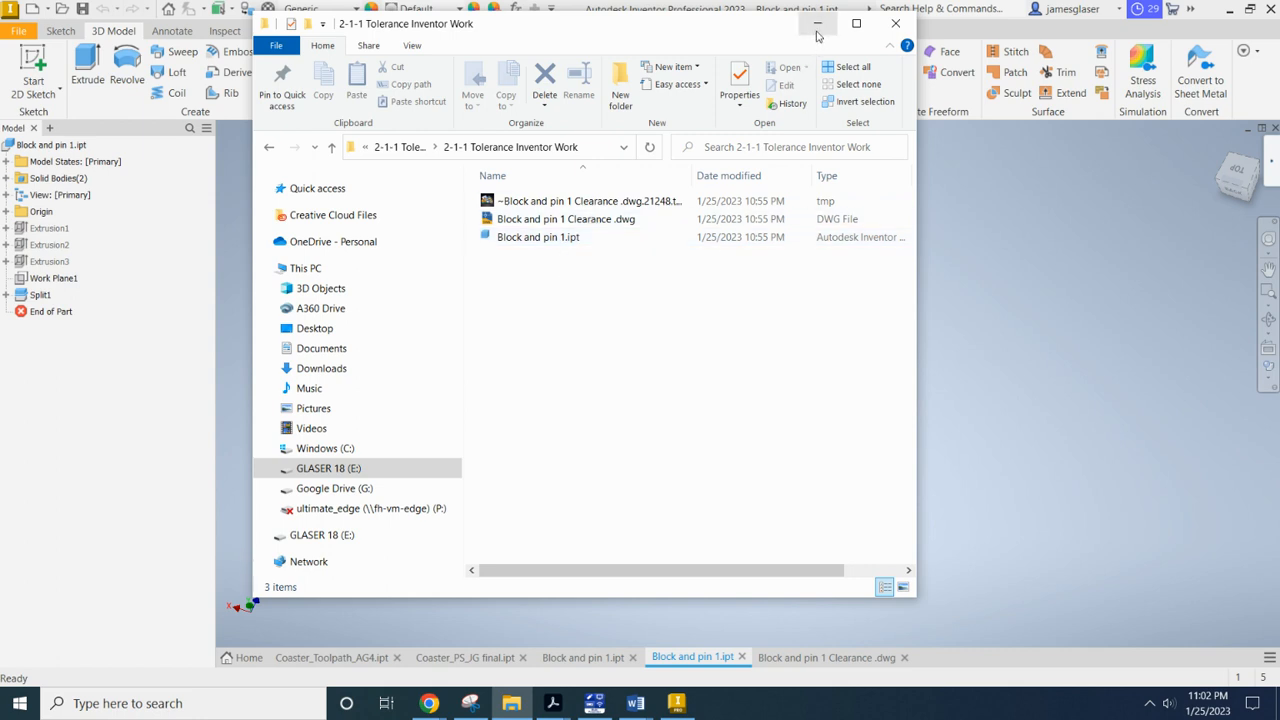
mouse_move(818, 23)
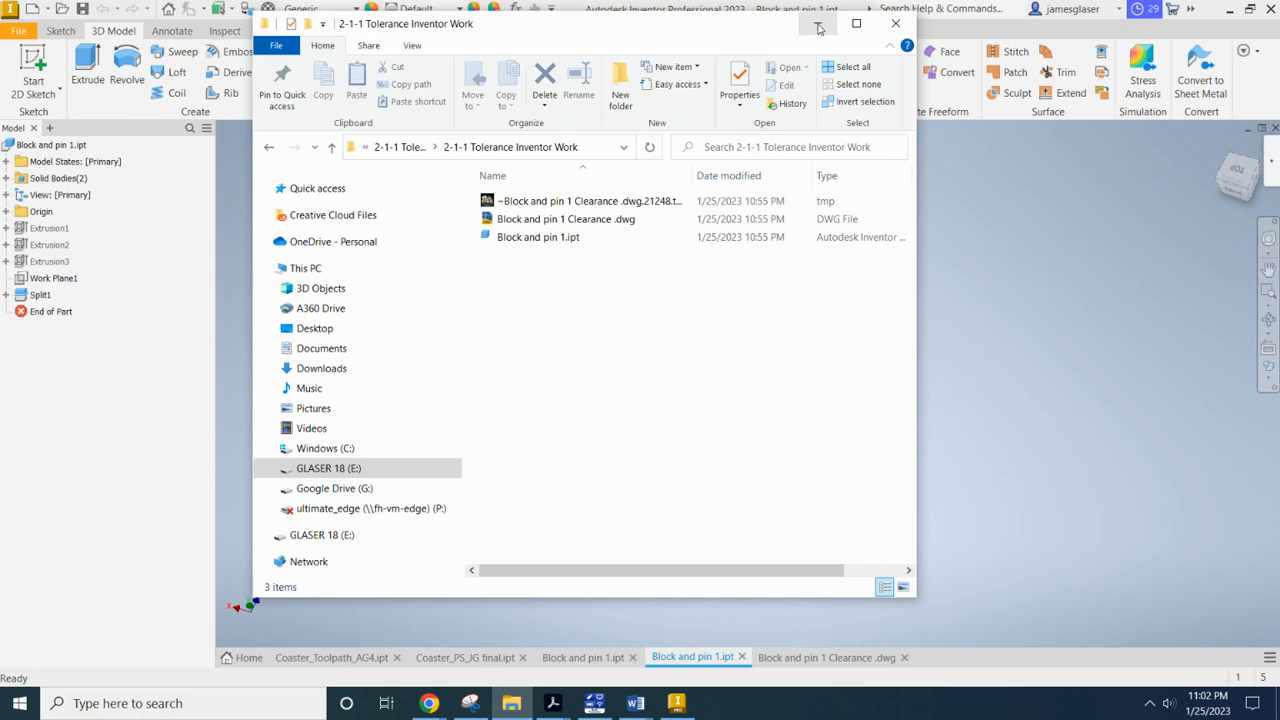
Minimize the File Explorer window showing the 2-1-1 Tolerance Inventor Work folder
left_click(894, 23)
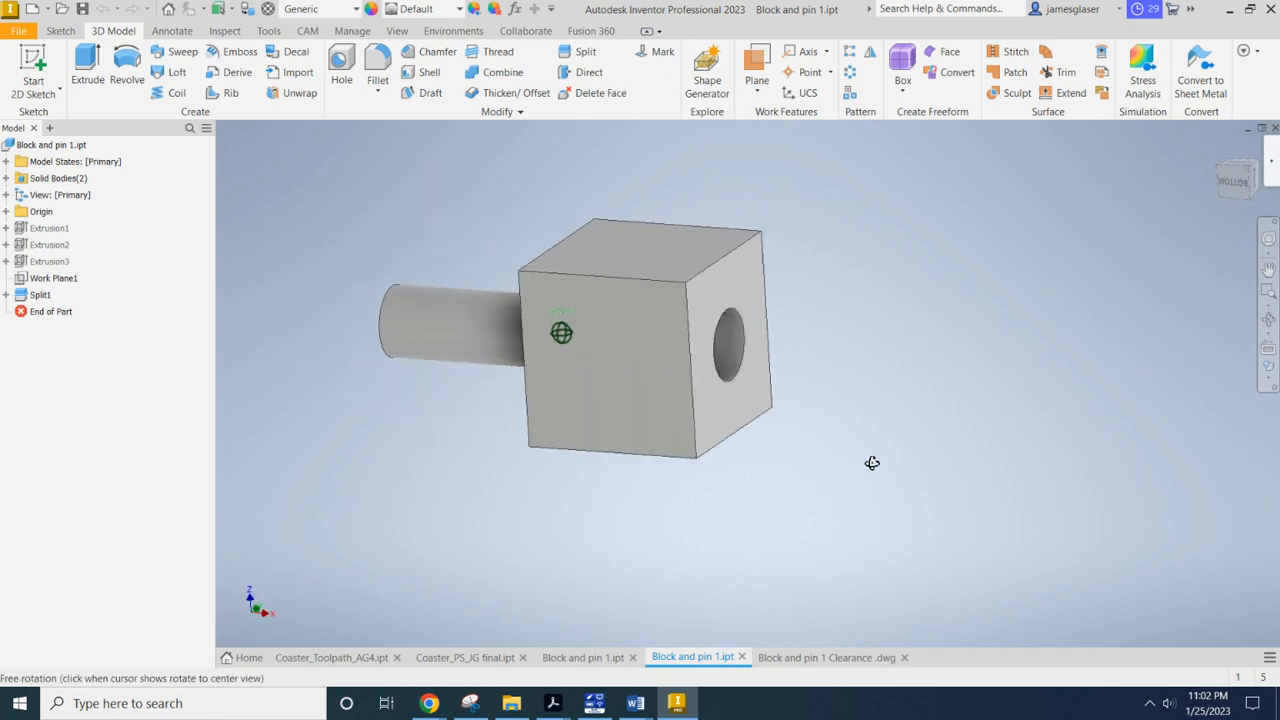
Create a new part from the Metric Standard (mm).ipt template
left_click_drag(872, 462, 774, 368)
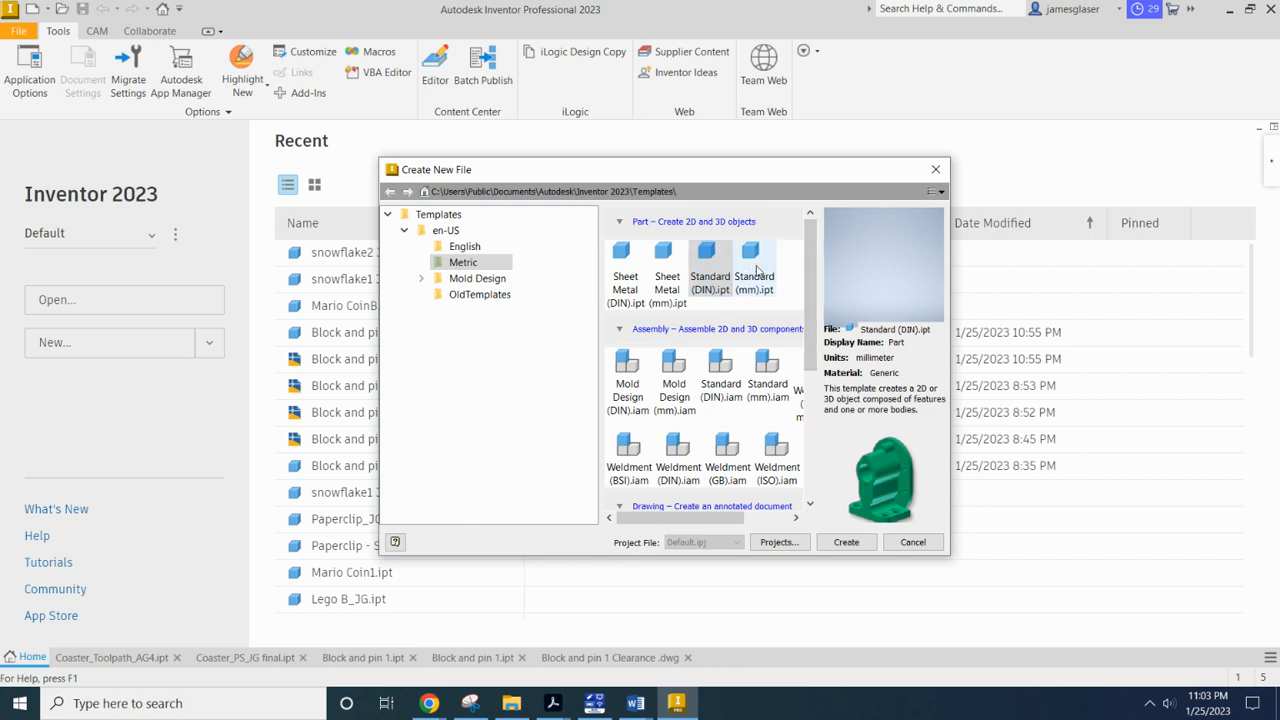
left_click(751, 268)
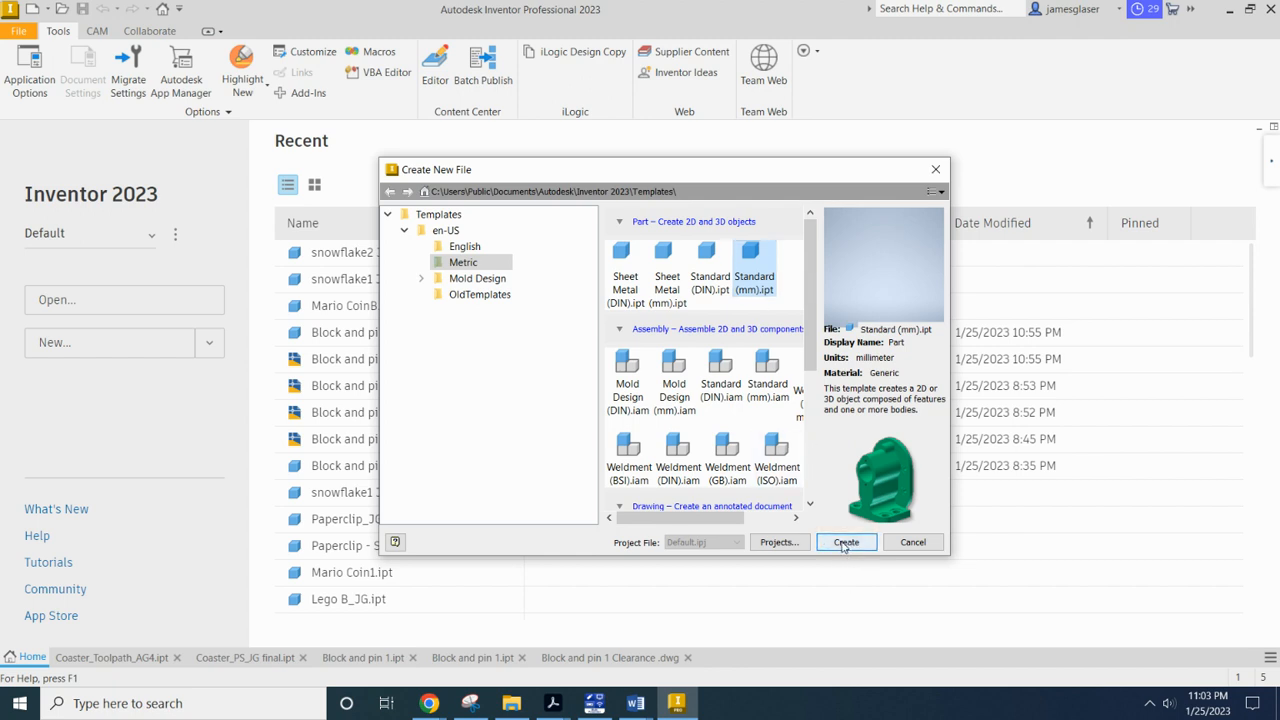
left_click(845, 541)
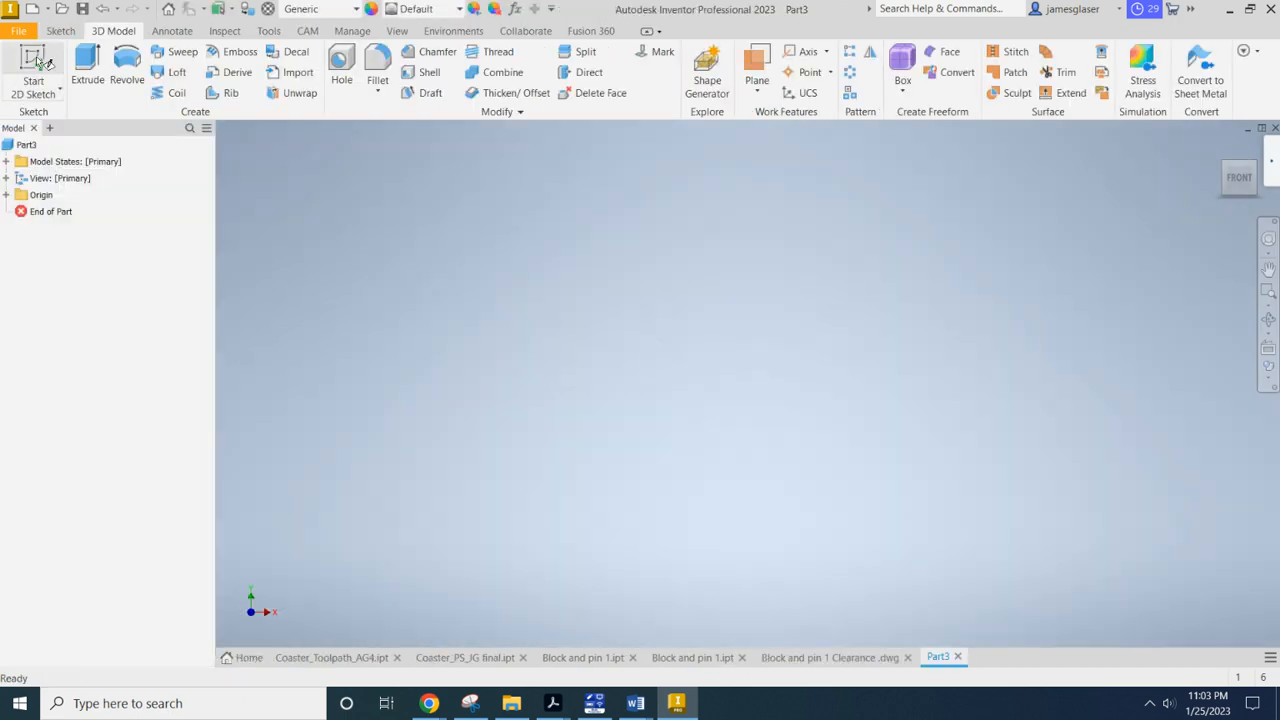
Sketch a rectangle from the origin and extrude it 50 mm into a block
left_click(33, 65)
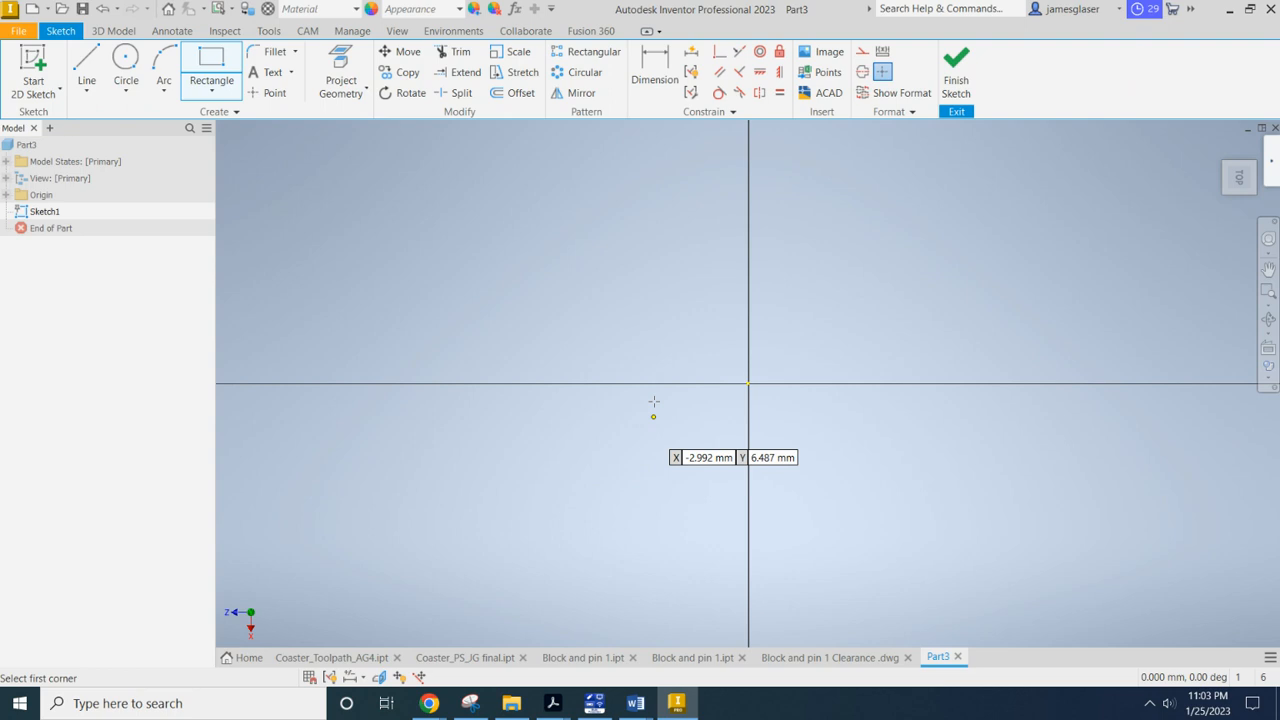
mouse_move(748, 384)
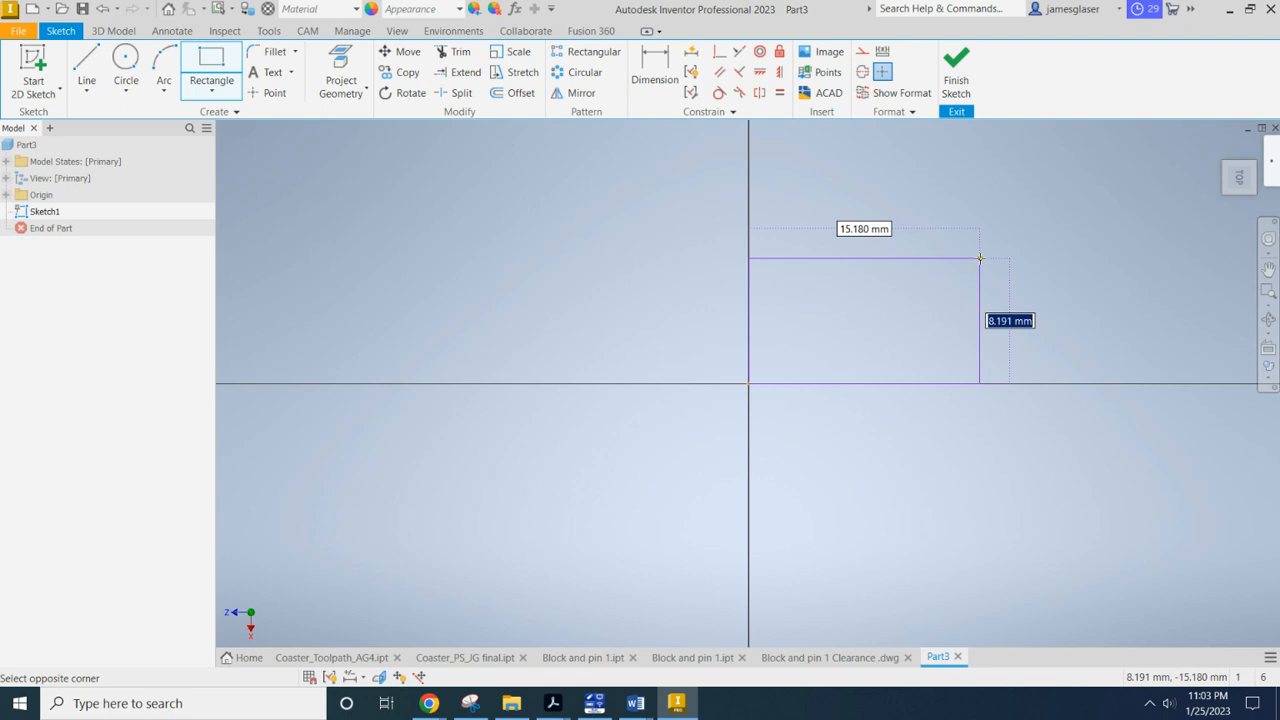
type("5d")
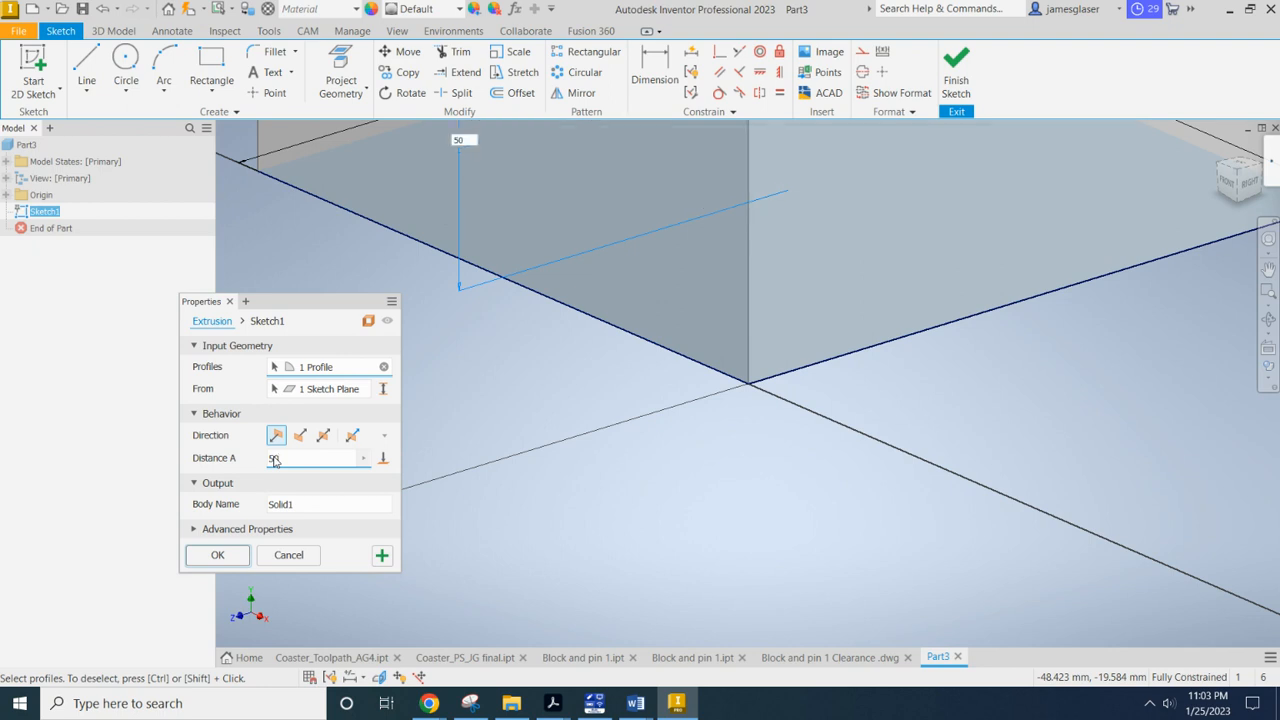
left_click(217, 555)
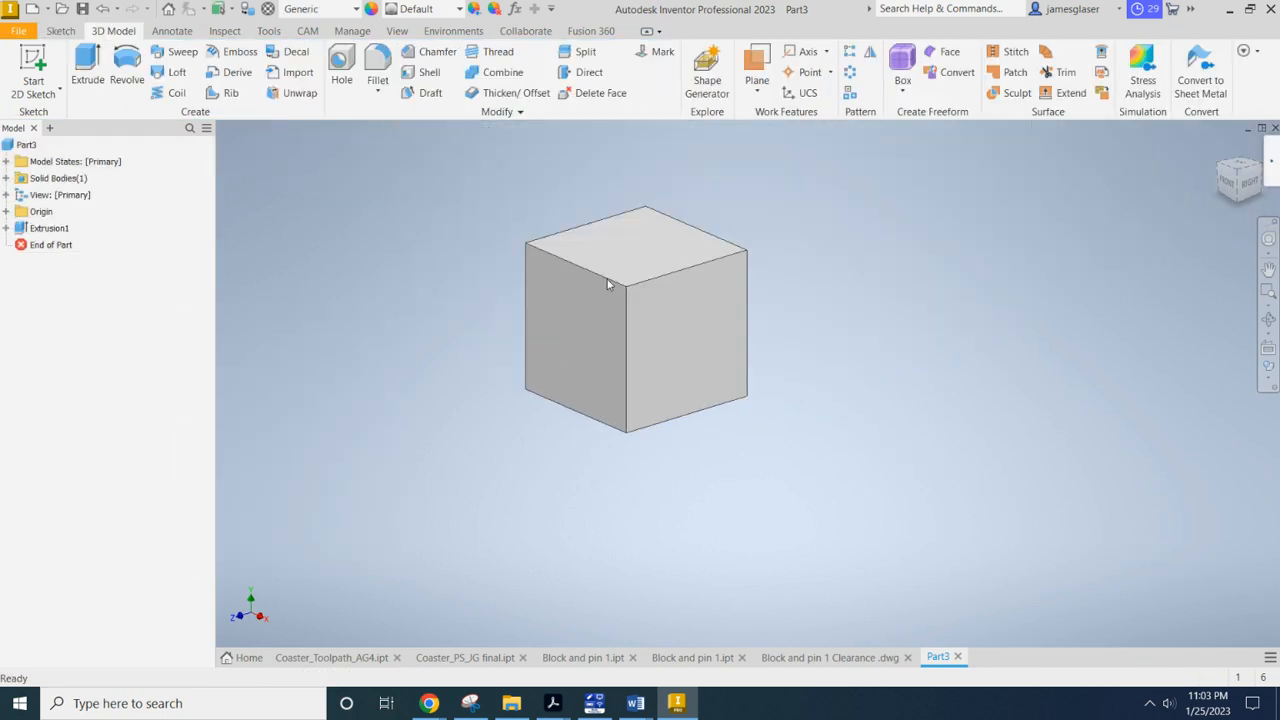
mouse_move(821, 369)
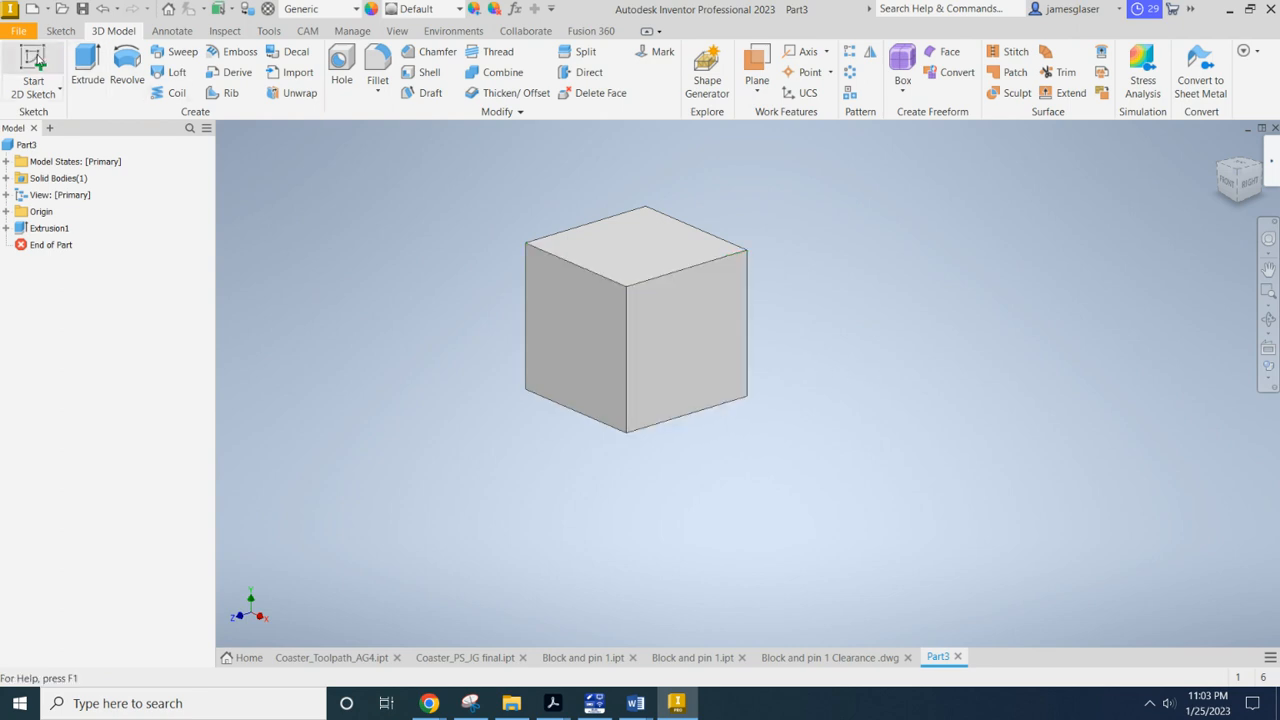
Sketch a 20 mm diameter circle centred on the block's front face
left_click(33, 66)
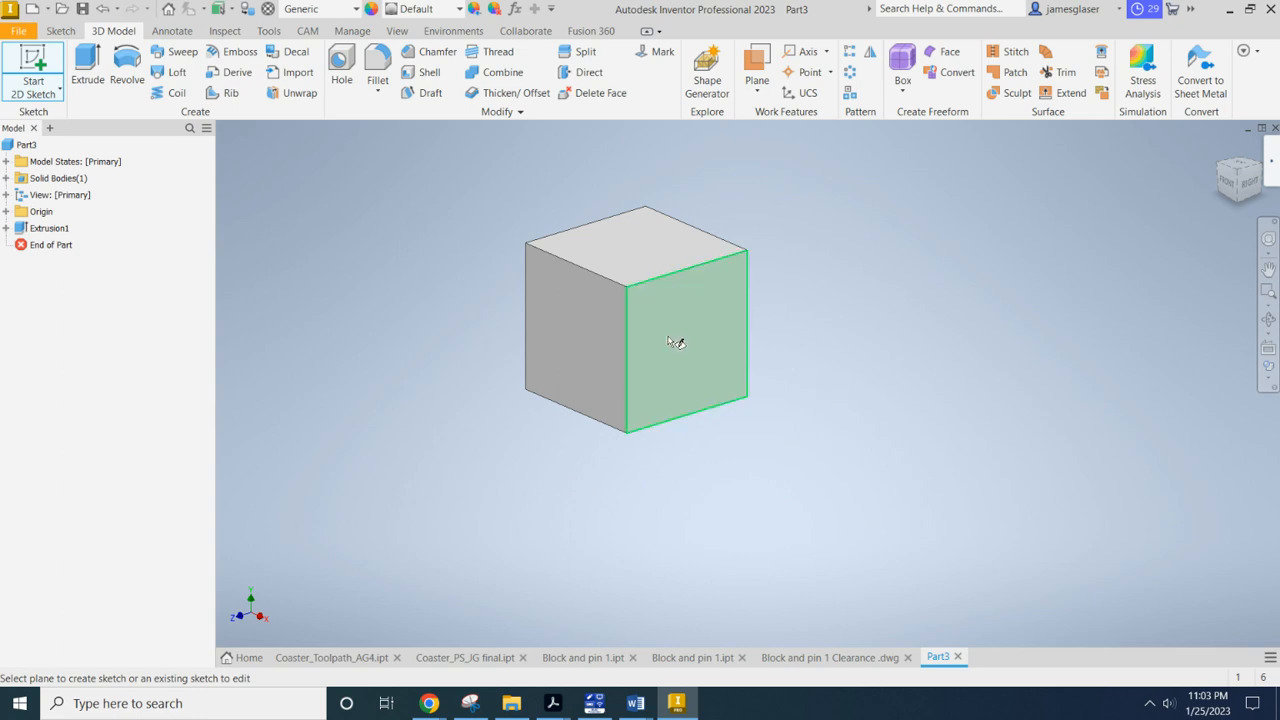
left_click(690, 330)
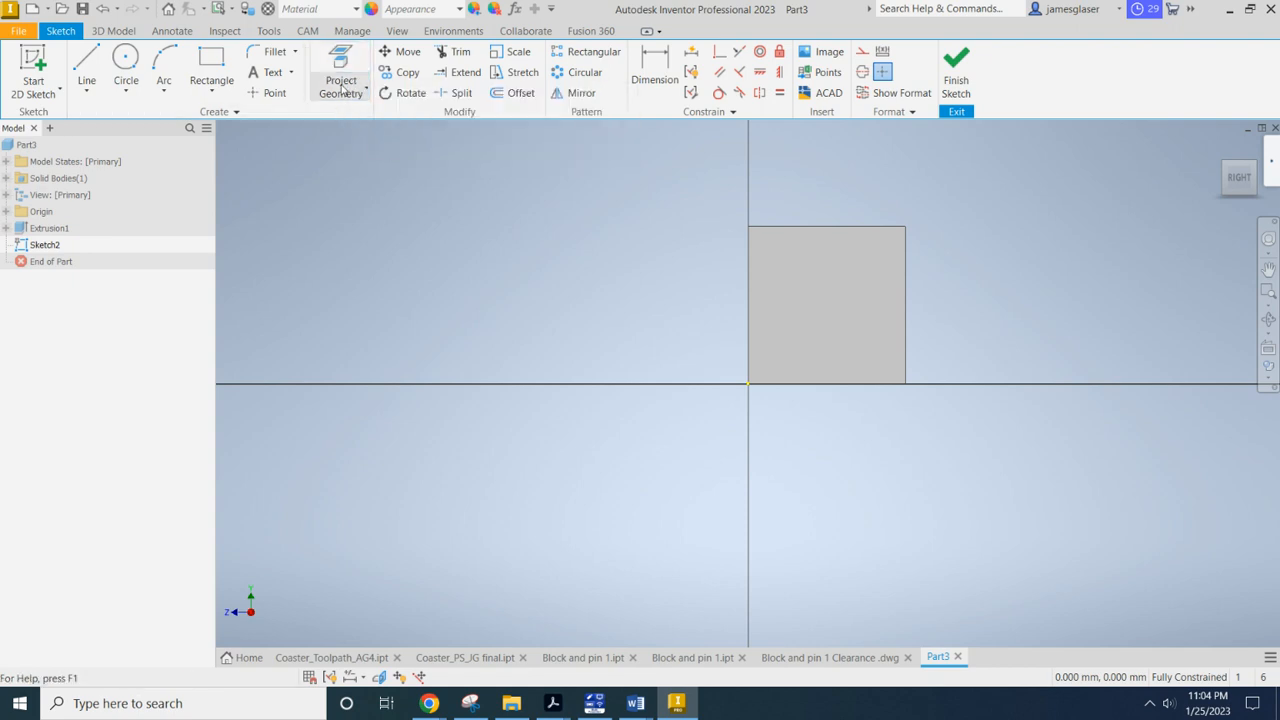
left_click(341, 87)
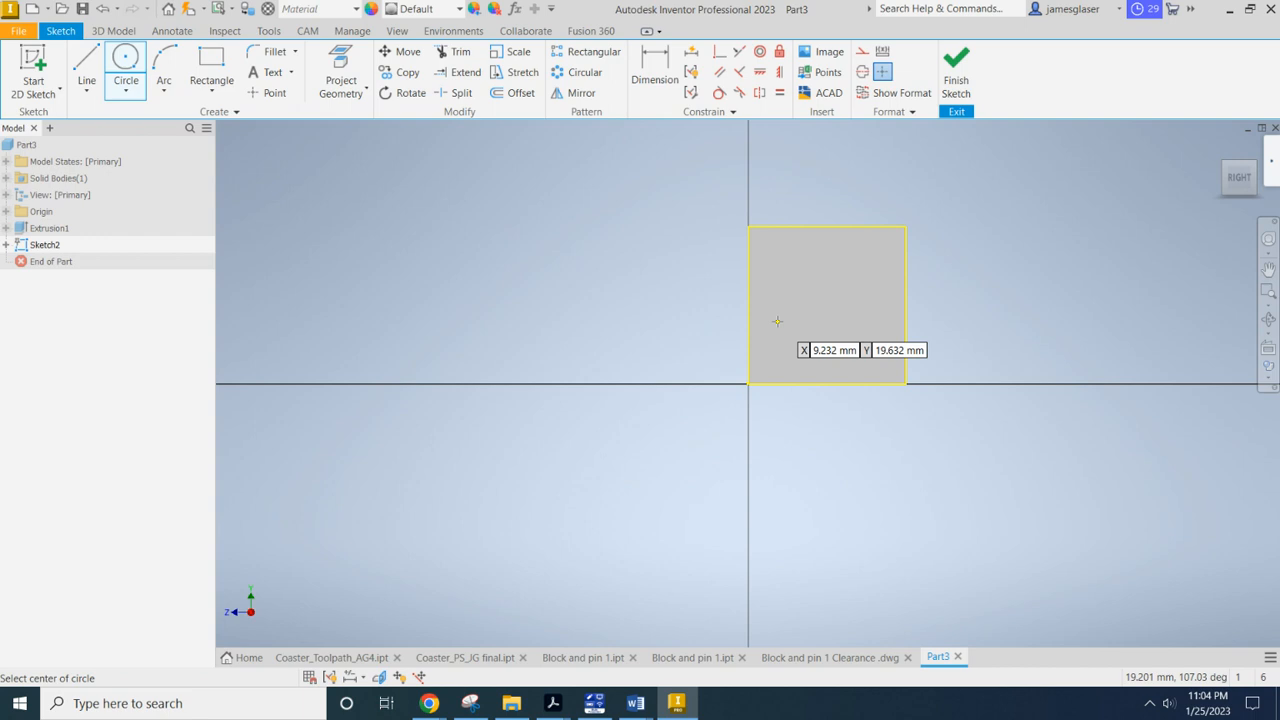
mouse_move(801, 303)
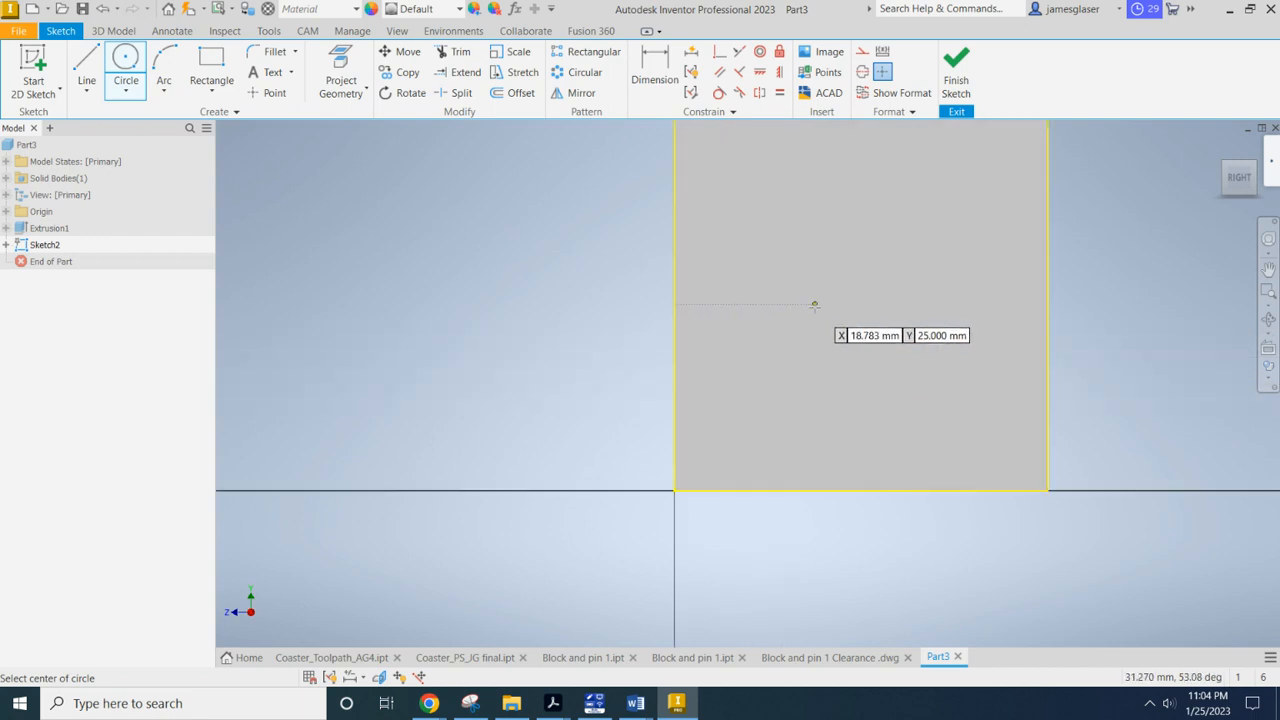
mouse_move(860, 305)
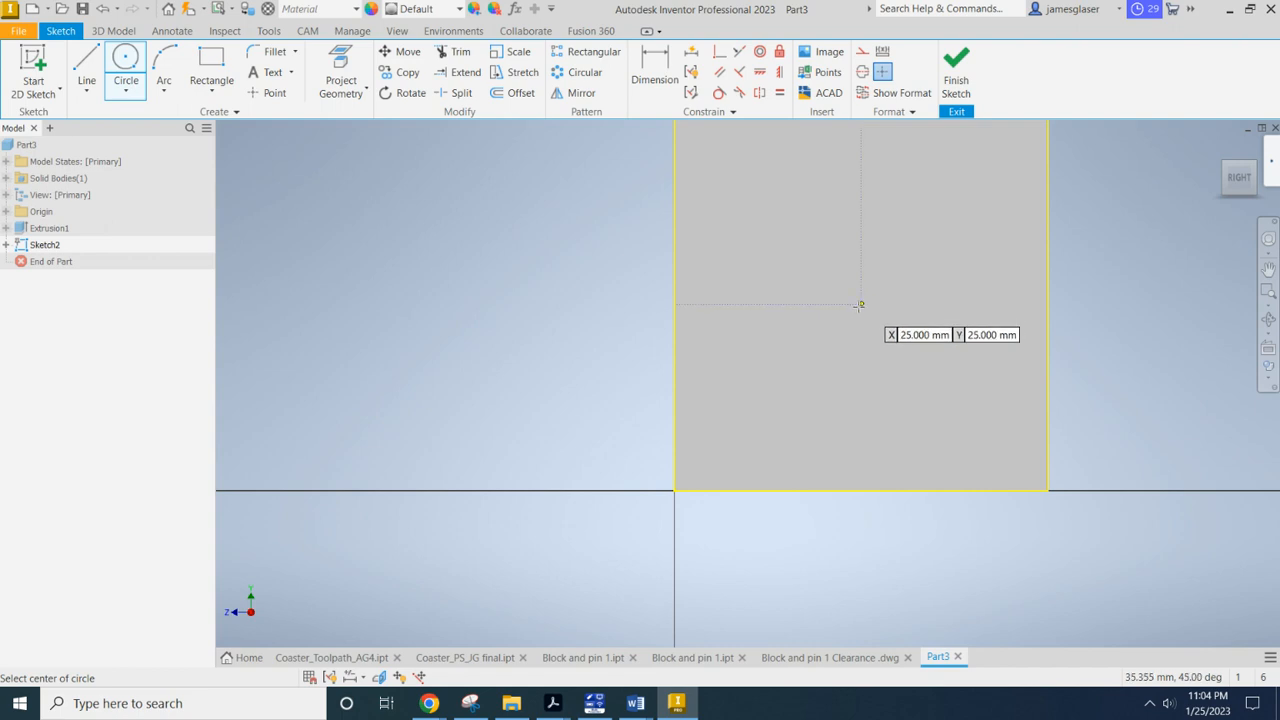
left_click(860, 304)
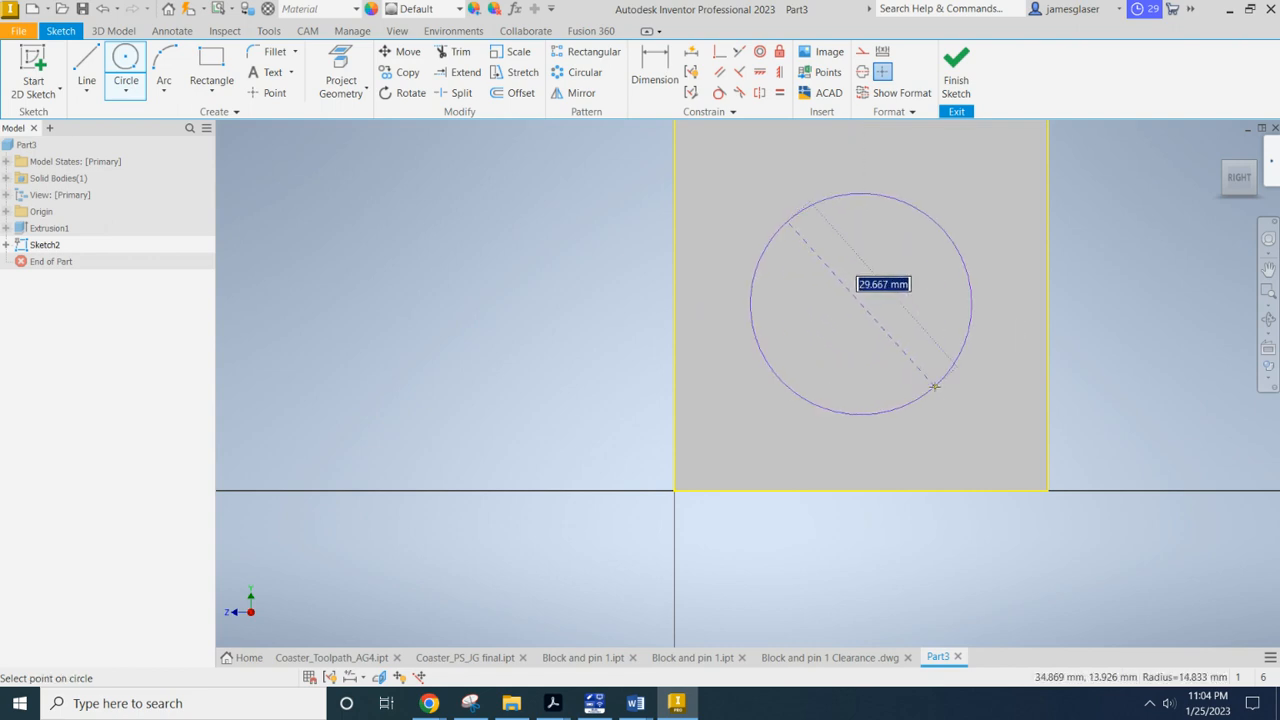
type("20")
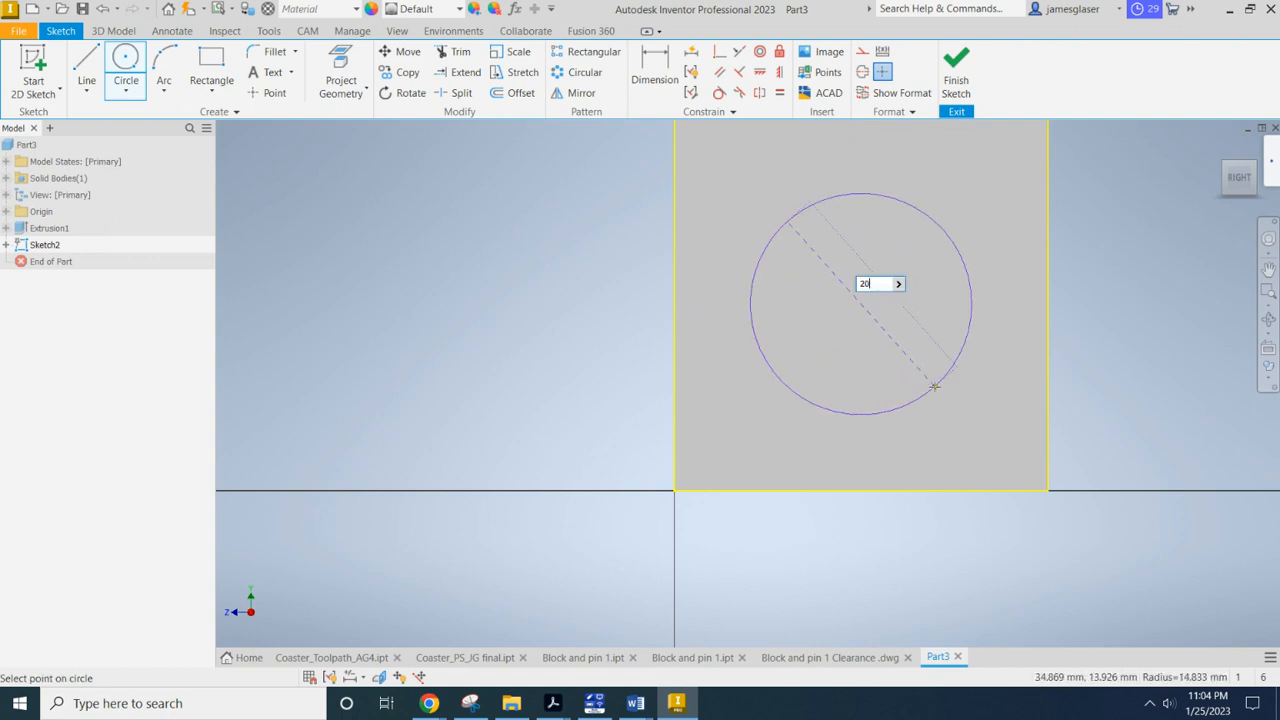
key("Return")
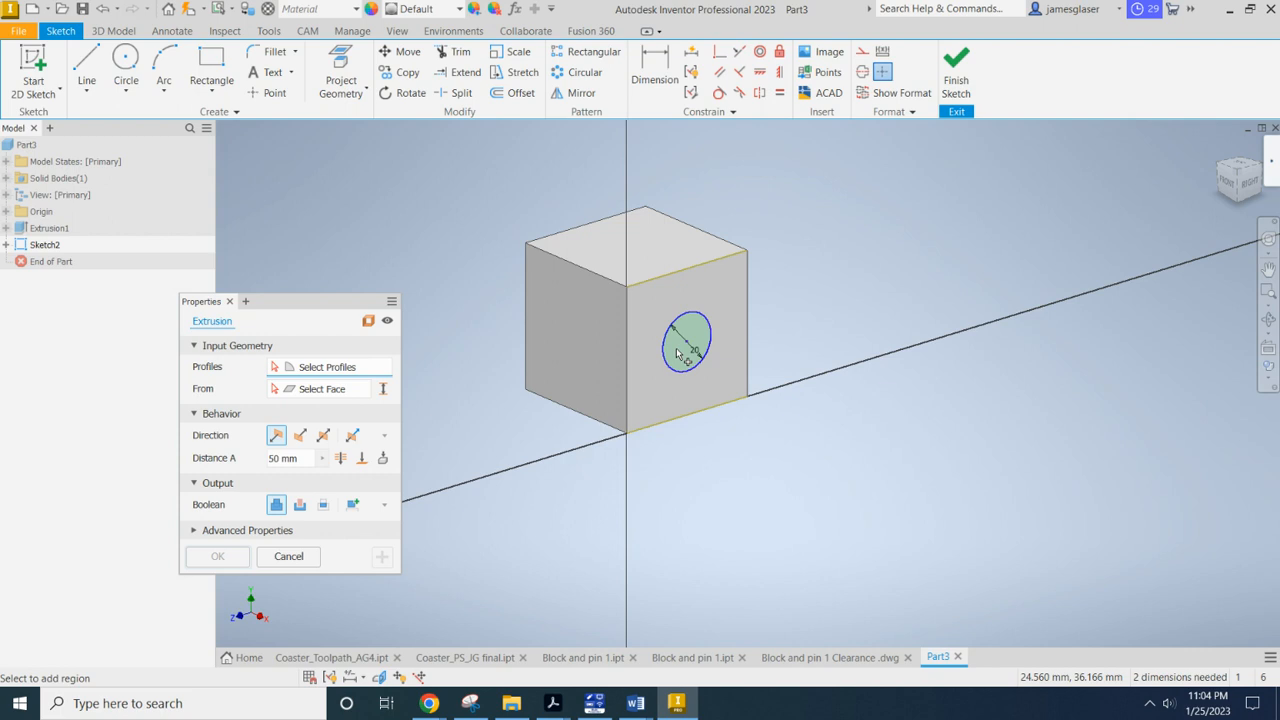
Extrude-cut the circle Through All to form the hole
left_click(685, 345)
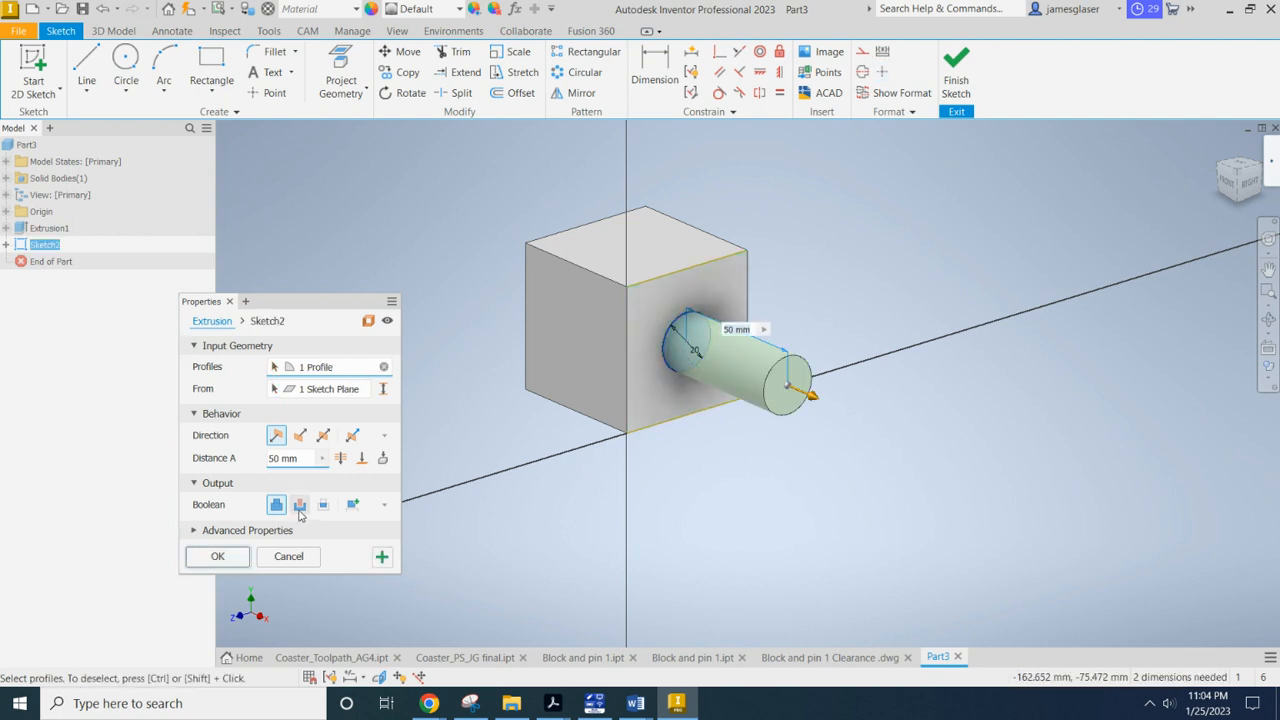
left_click(300, 435)
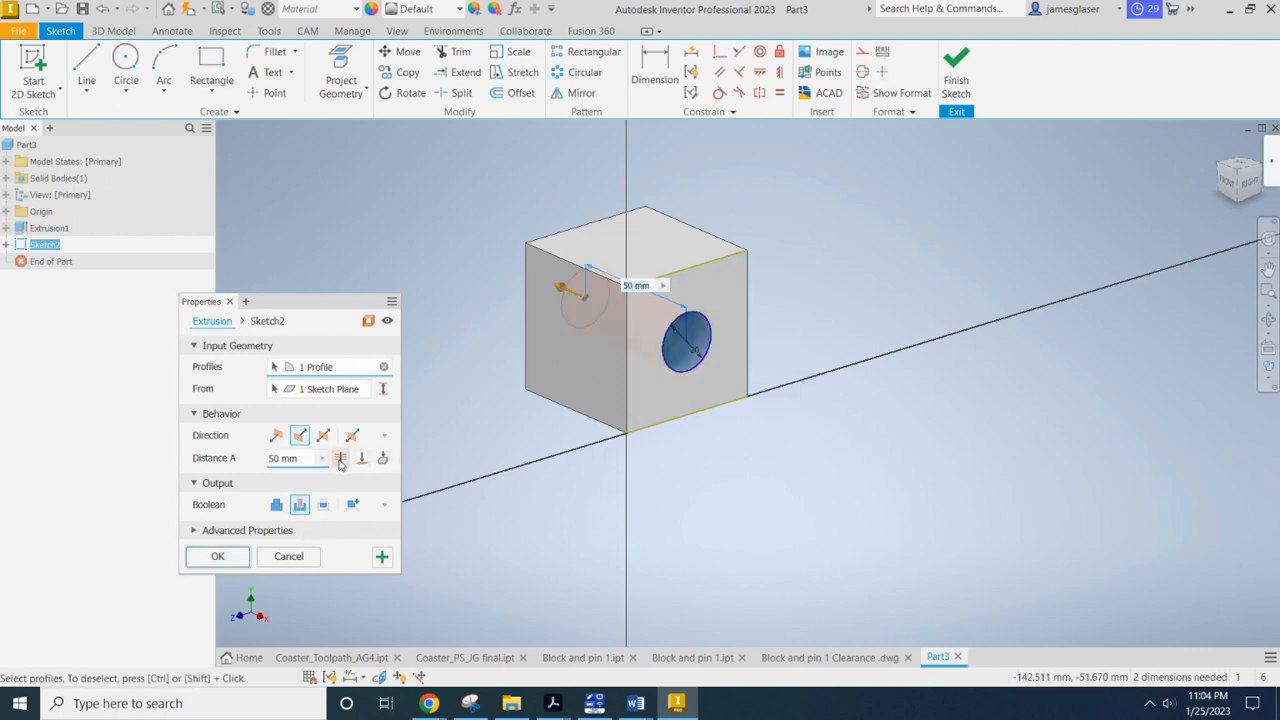
left_click(341, 458)
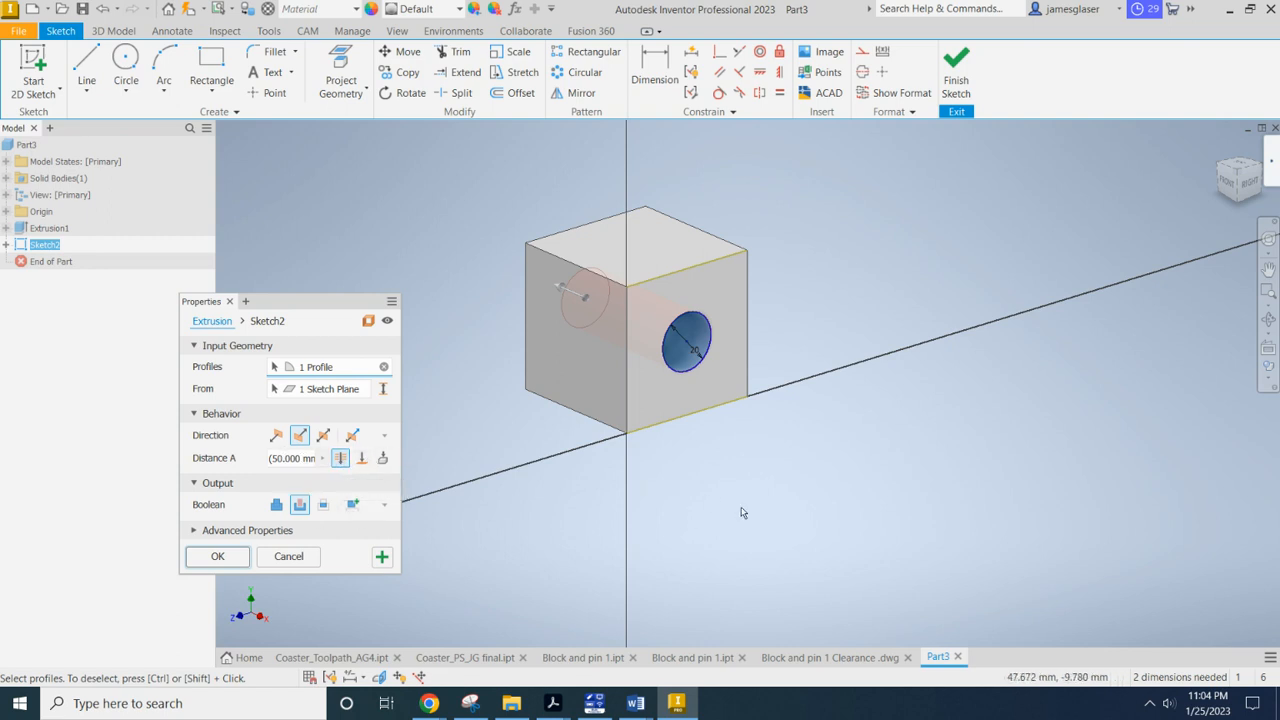
left_click(217, 556)
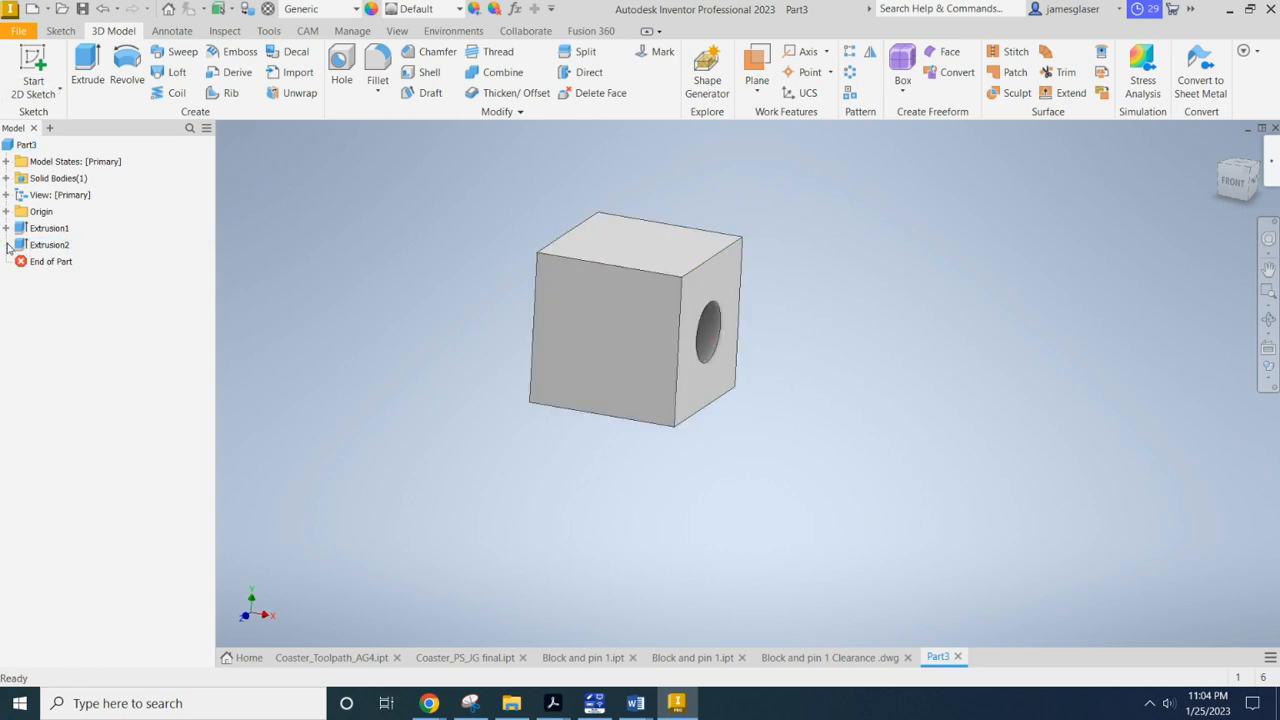
Extrude the hole's sketch circle outward 60 mm as a join to form the pin
left_click(6, 245)
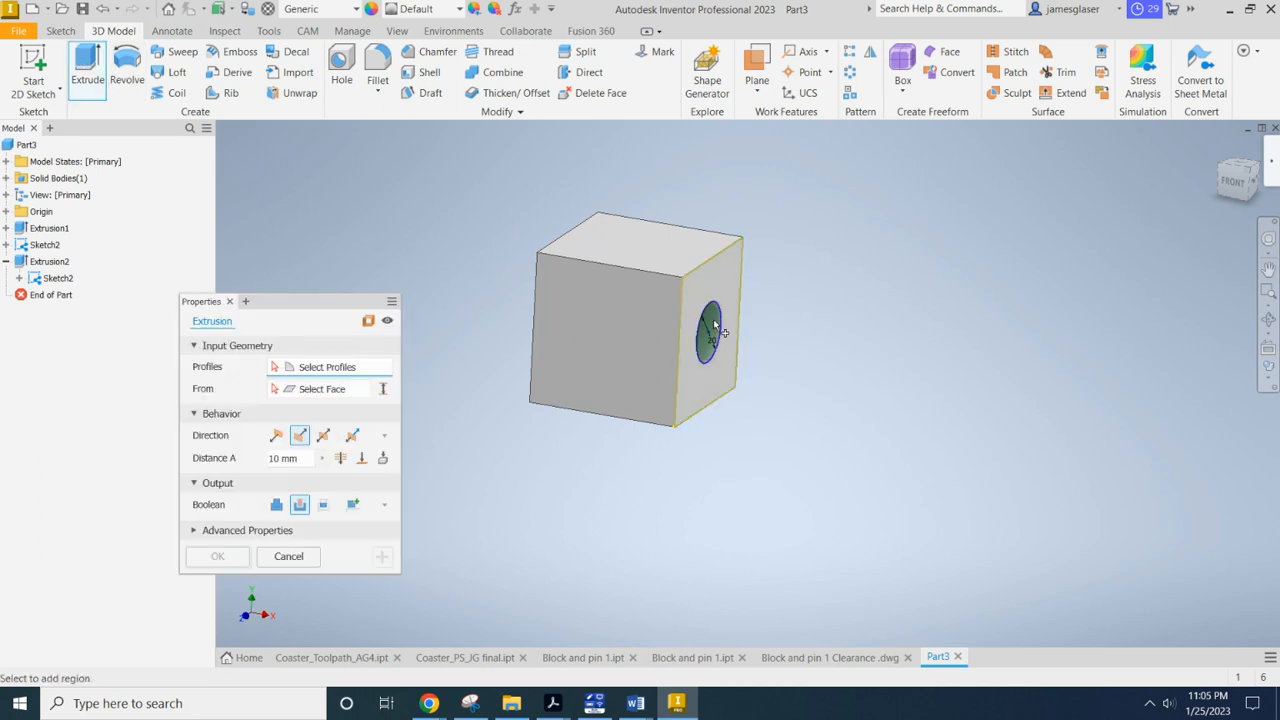
left_click(710, 330)
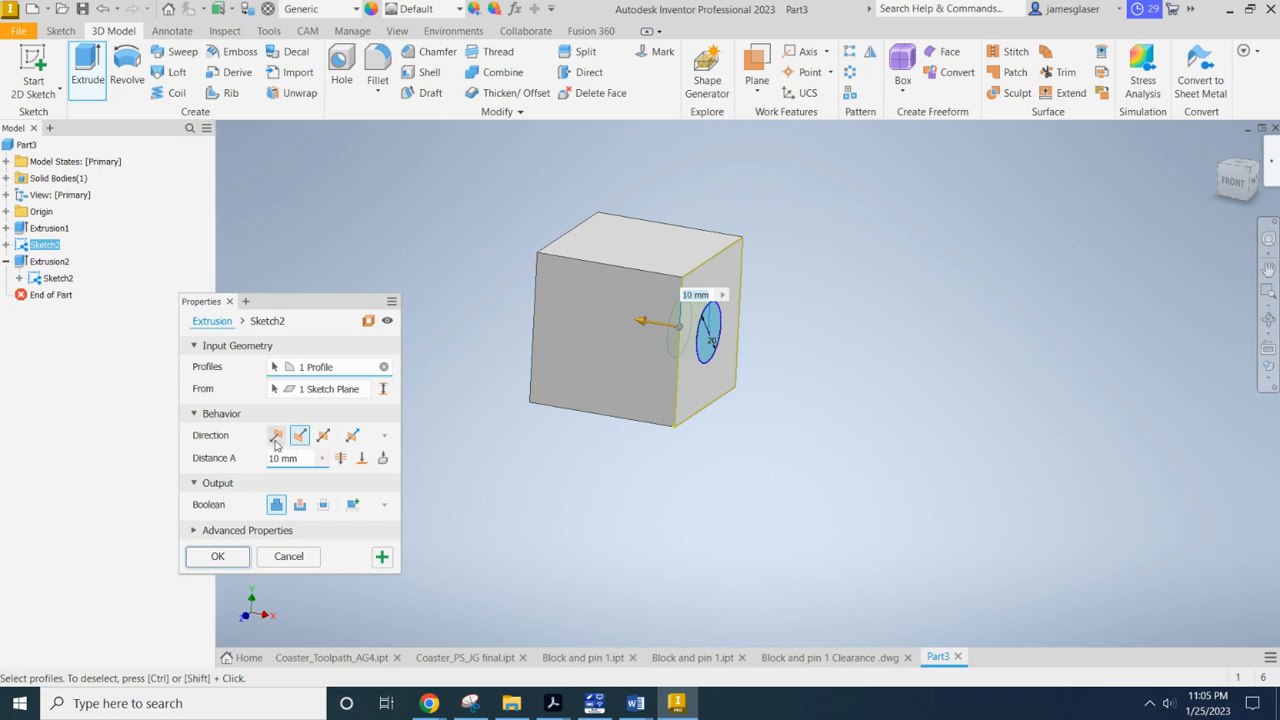
left_click(276, 434)
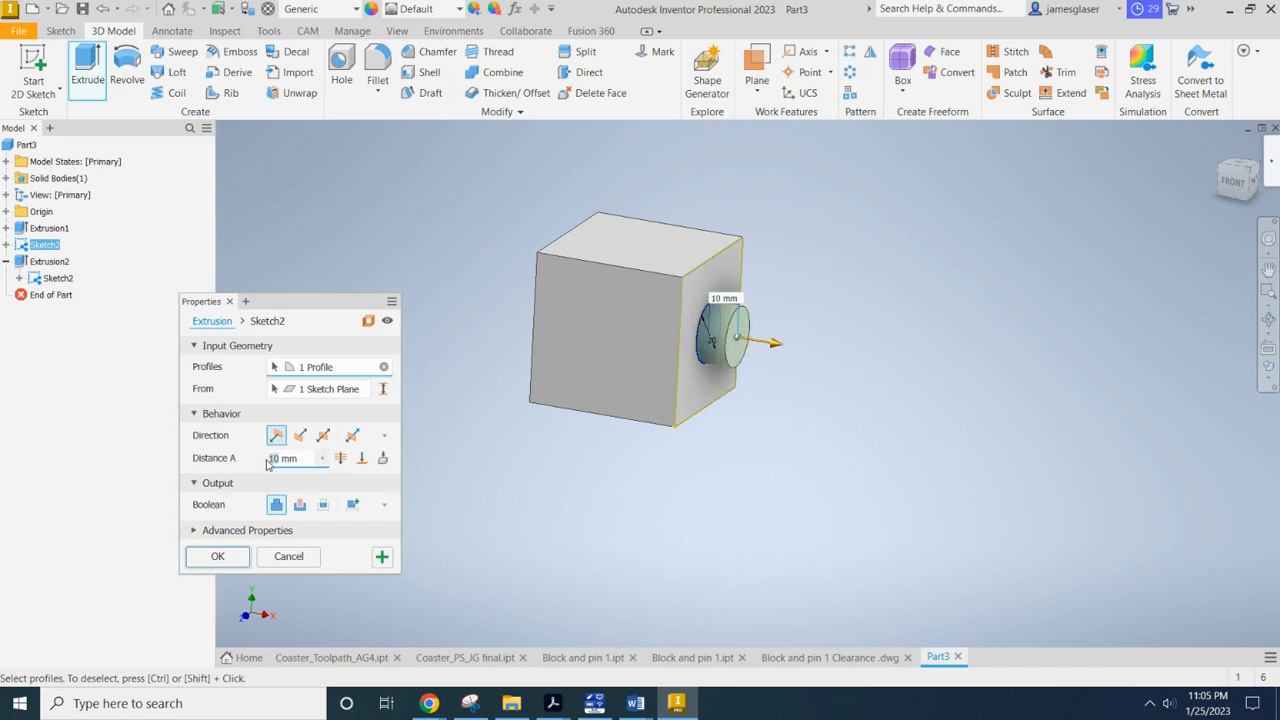
type("60 mm")
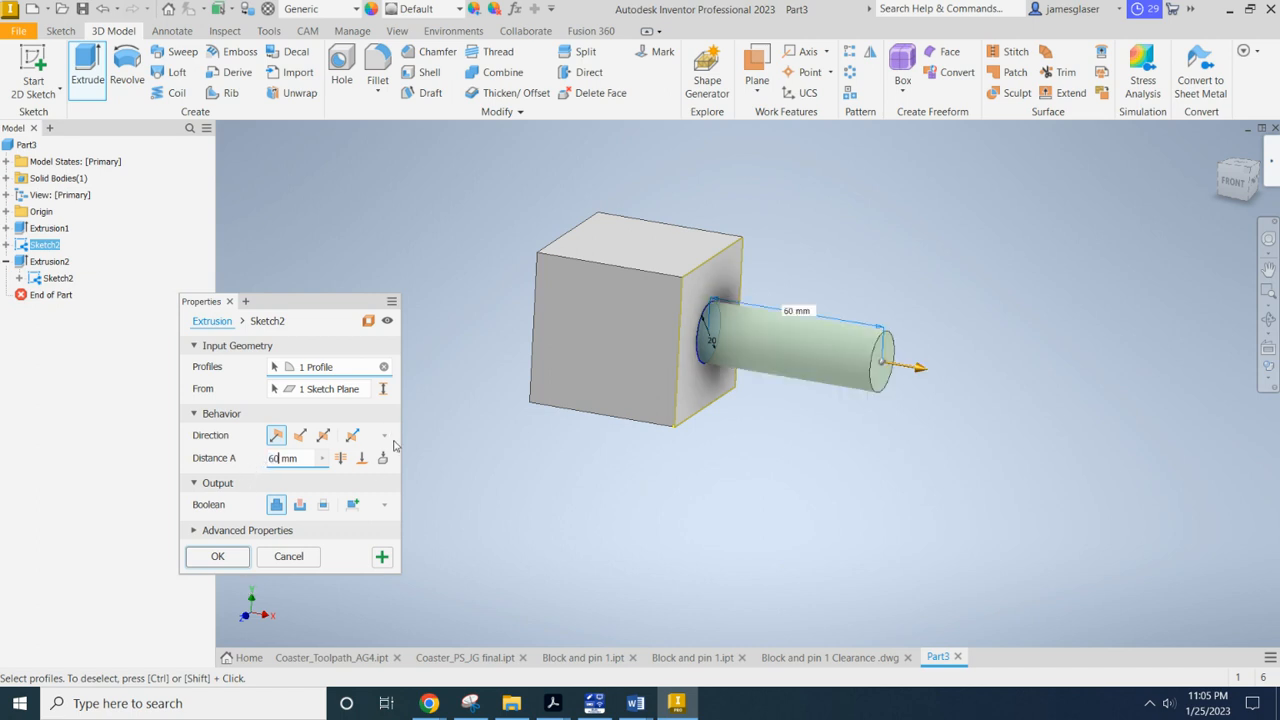
left_click(217, 556)
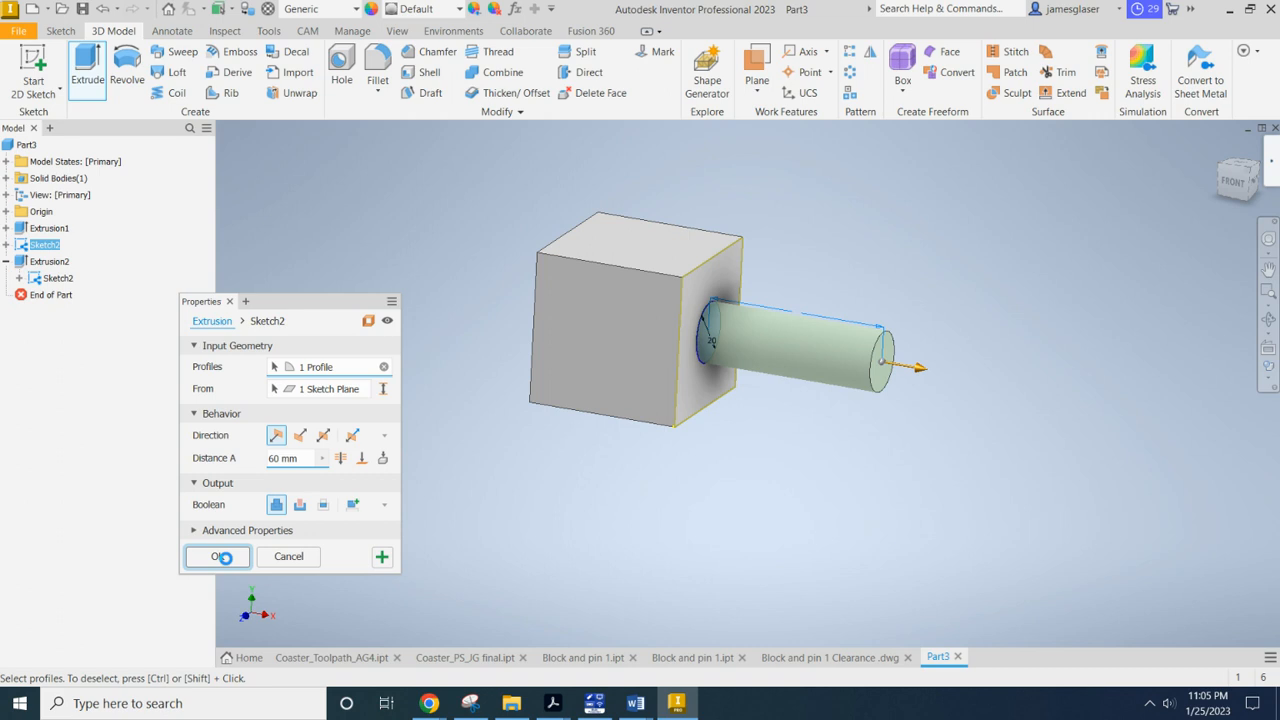
left_click(215, 556)
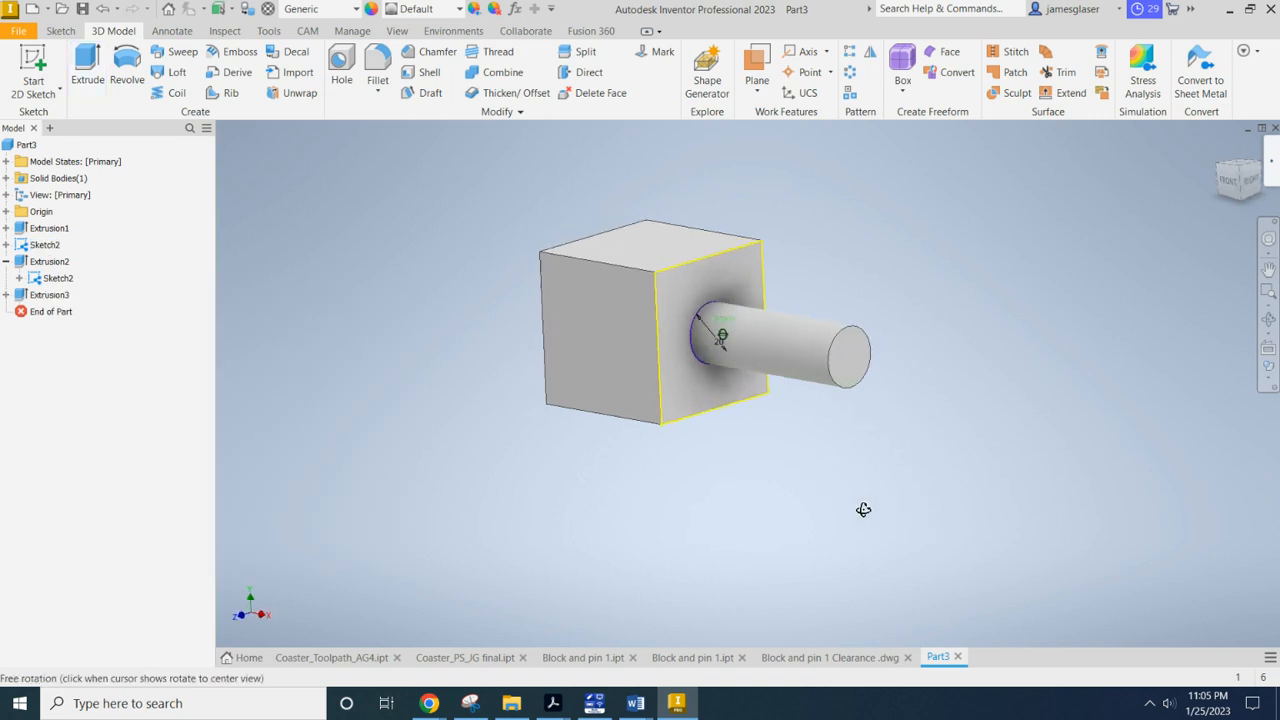
left_click_drag(863, 510, 394, 440)
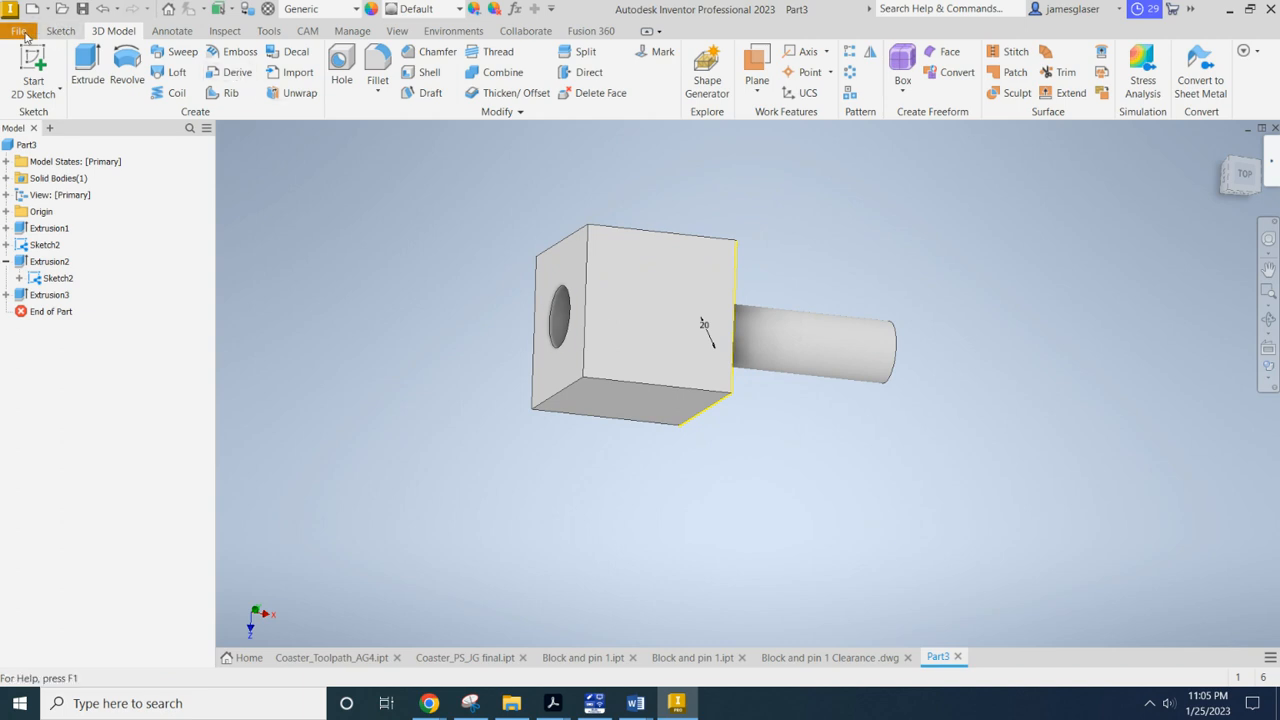
Save As 'Block and Pin_JG2' into the 2-1-1 Tolerance Inventor Work folder
left_click(18, 30)
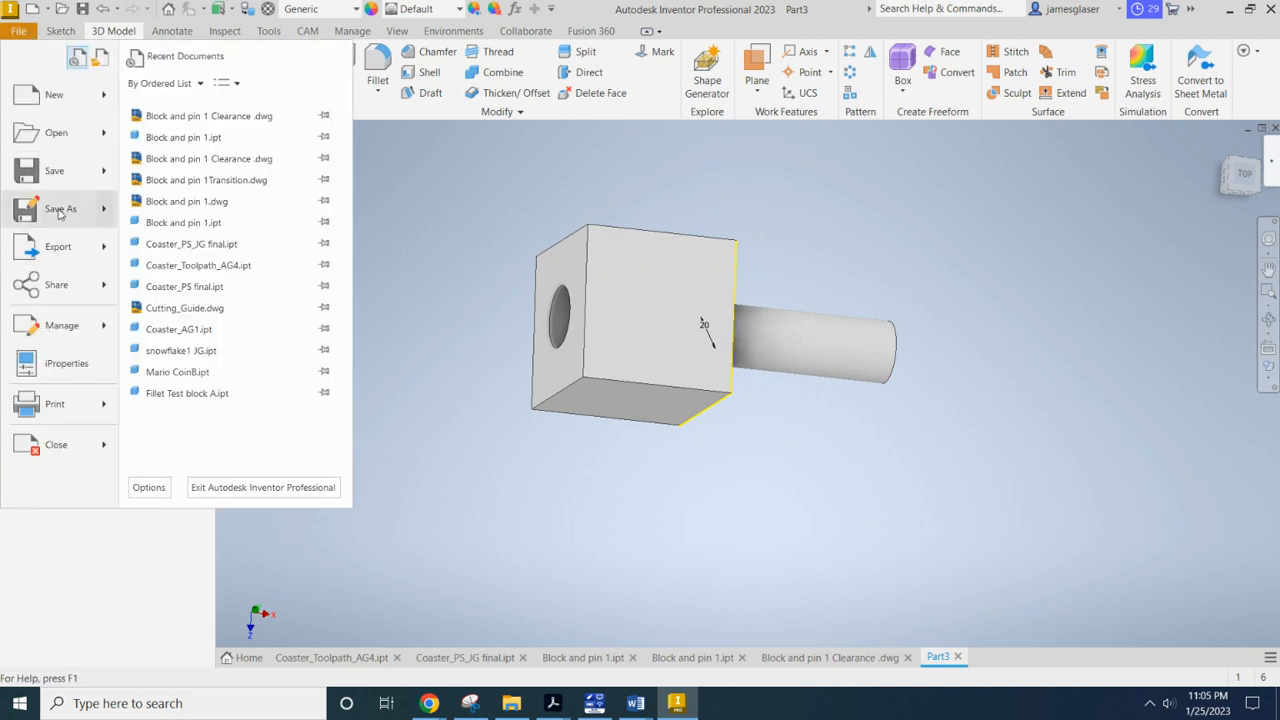
left_click(60, 209)
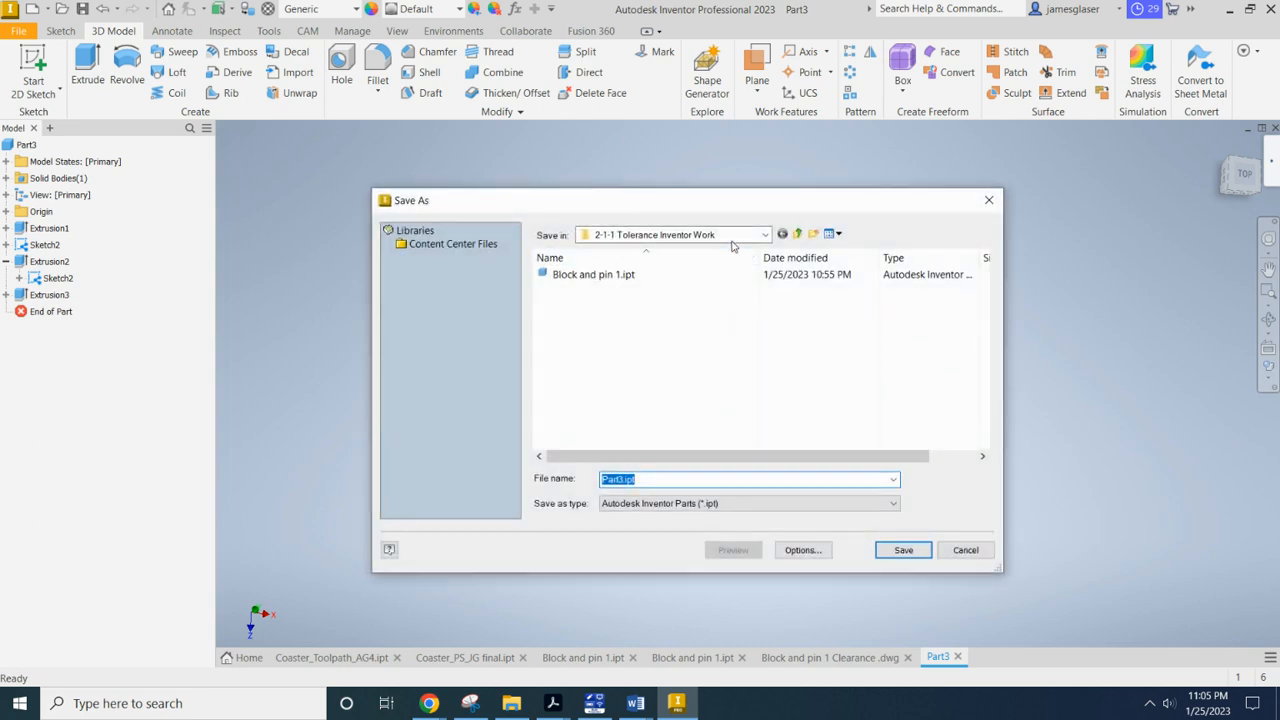
left_click(765, 234)
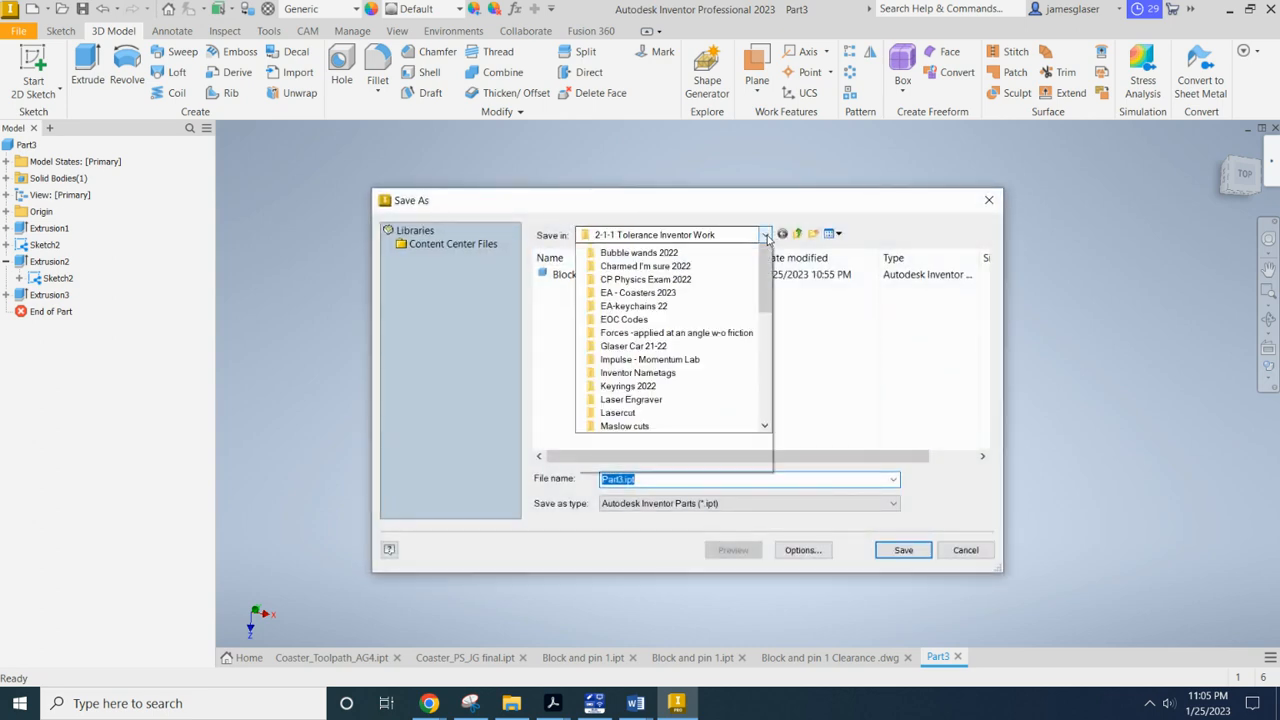
left_click(765, 234)
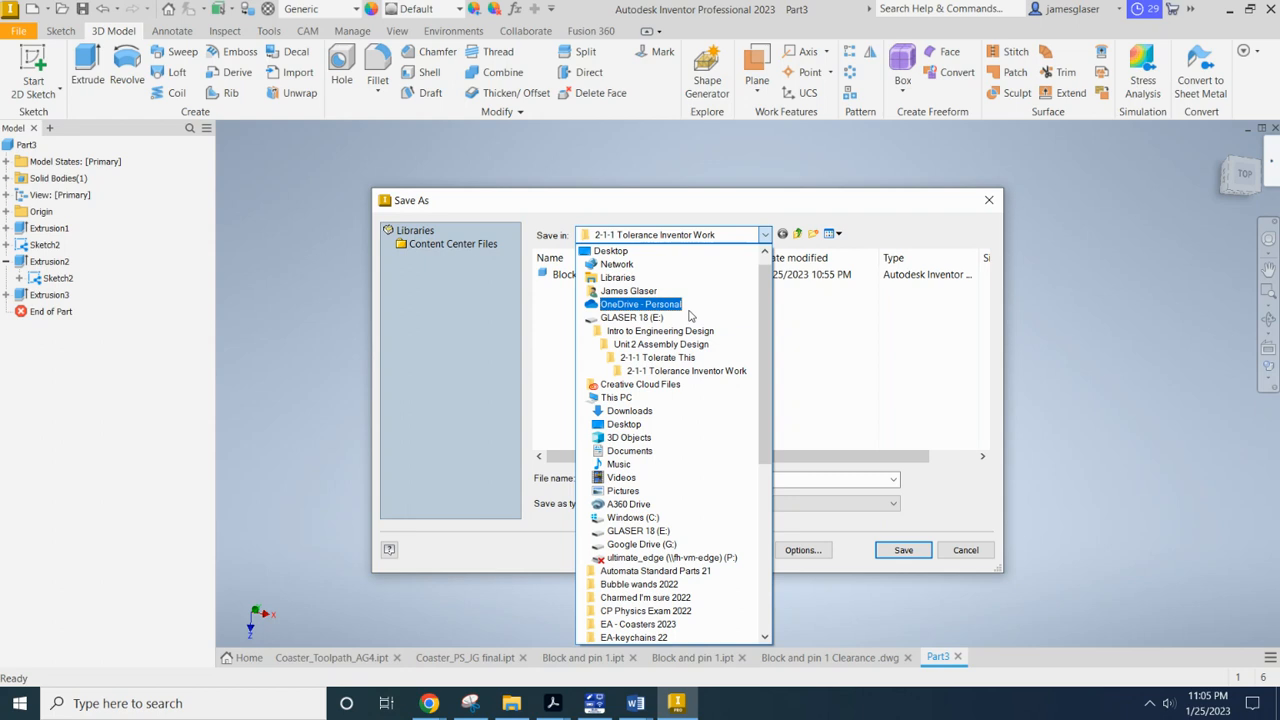
left_click(685, 370)
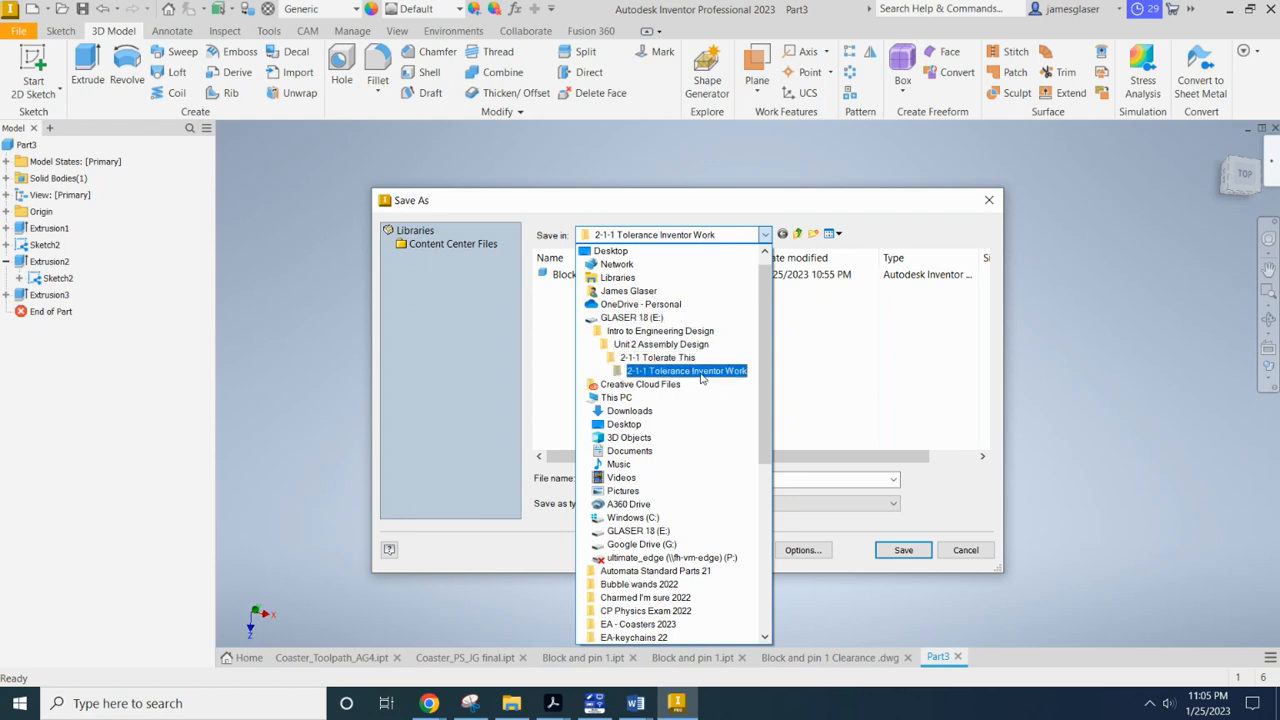
left_click(685, 370)
type("Block and Pin_i")
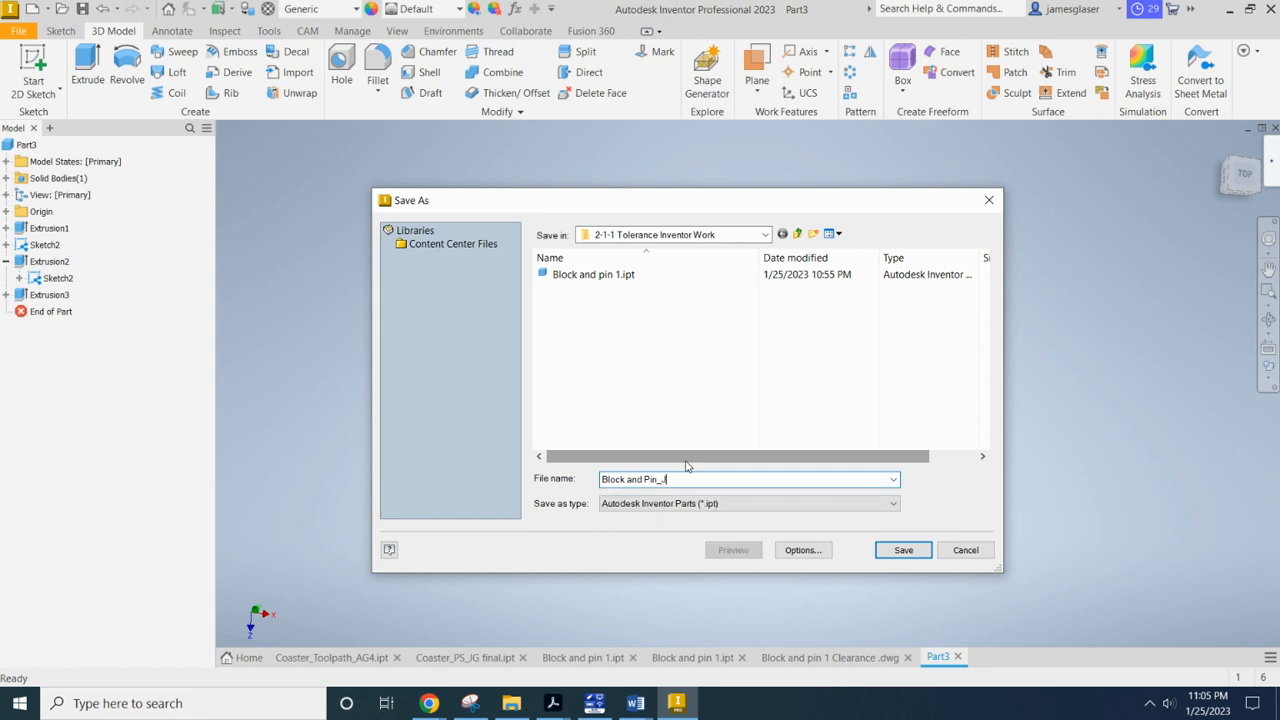
type("JG2")
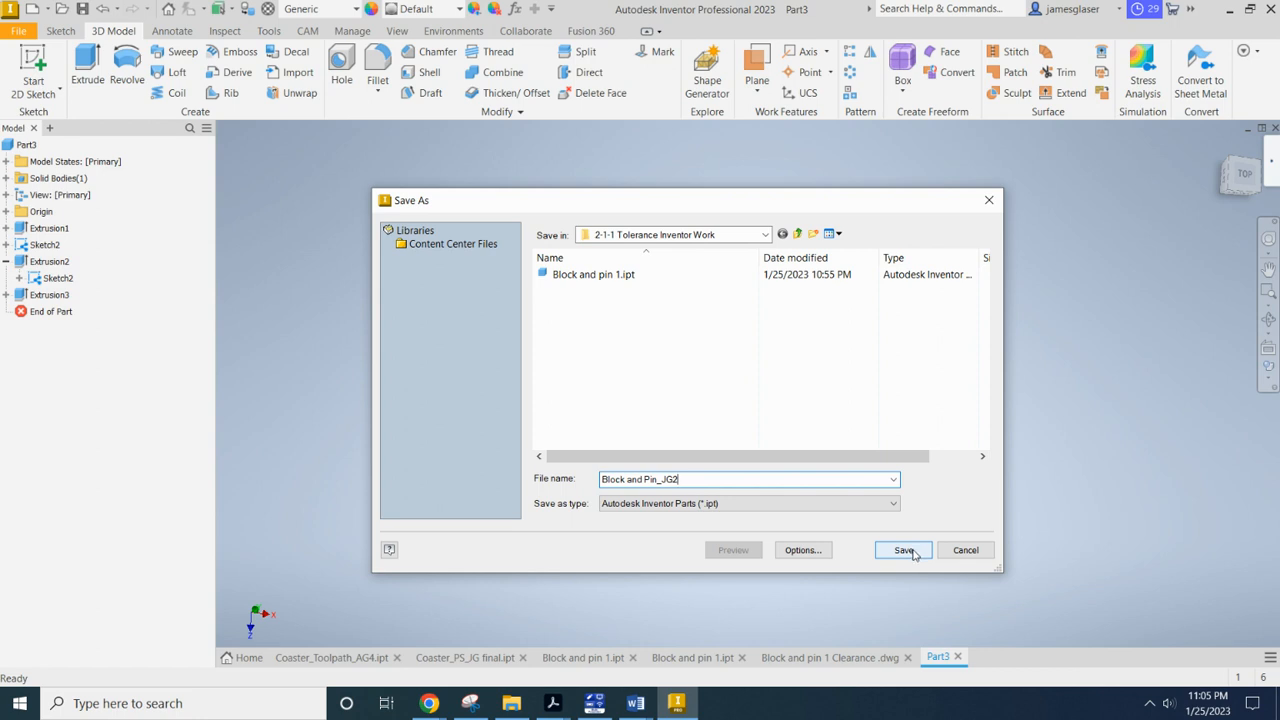
left_click(902, 550)
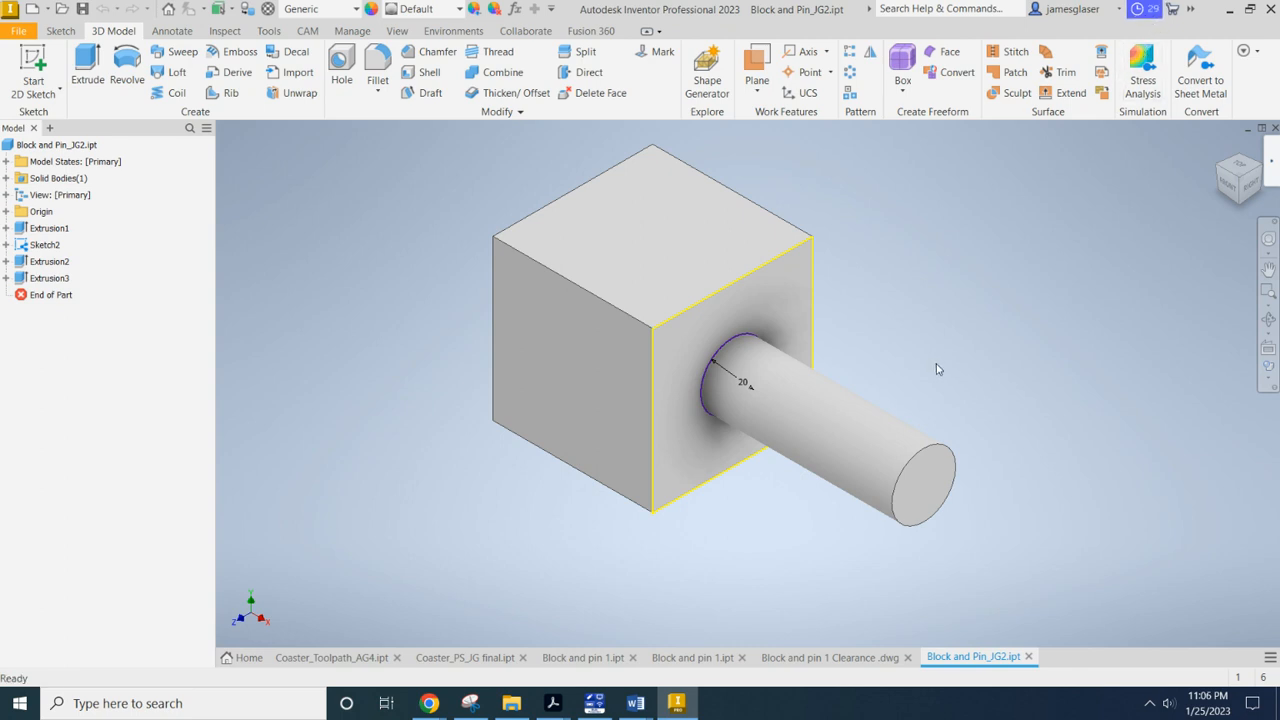
mouse_move(416, 493)
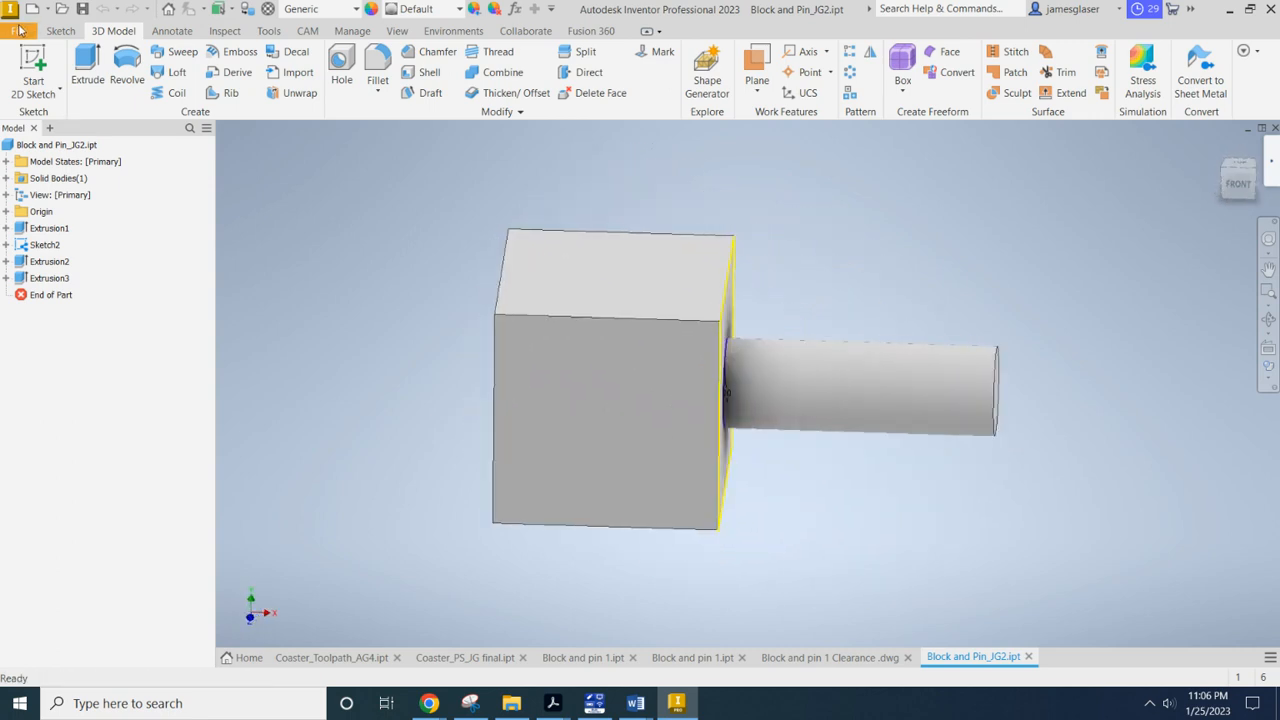
Create Drawing2 from a drawing template via File > New
left_click(18, 30)
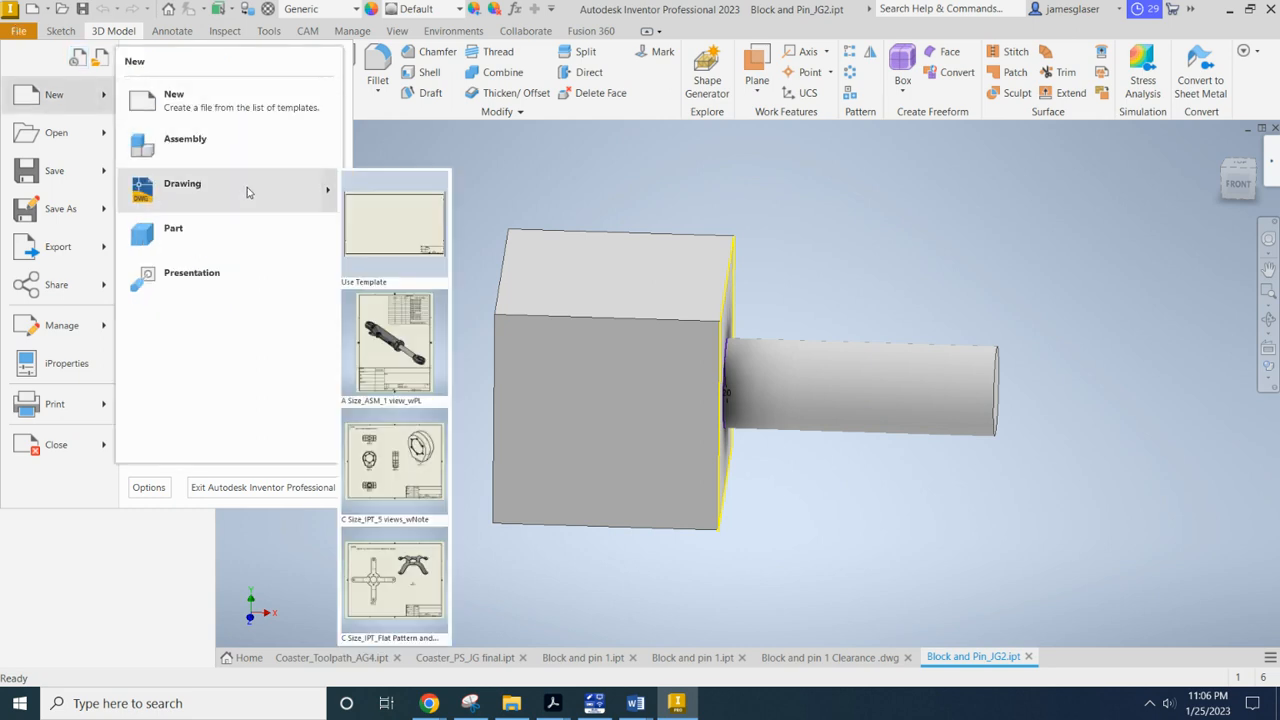
left_click(182, 183)
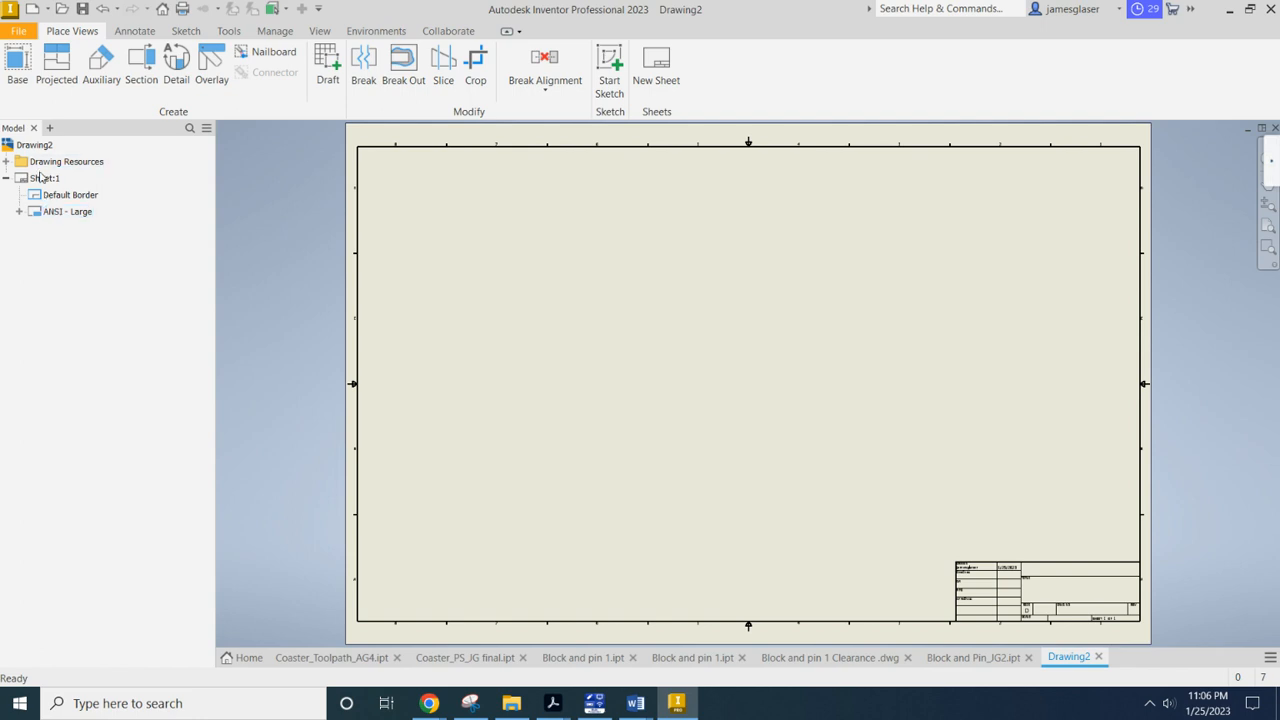
Edit Sheet:1 to A size with landscape orientation
right_click(45, 177)
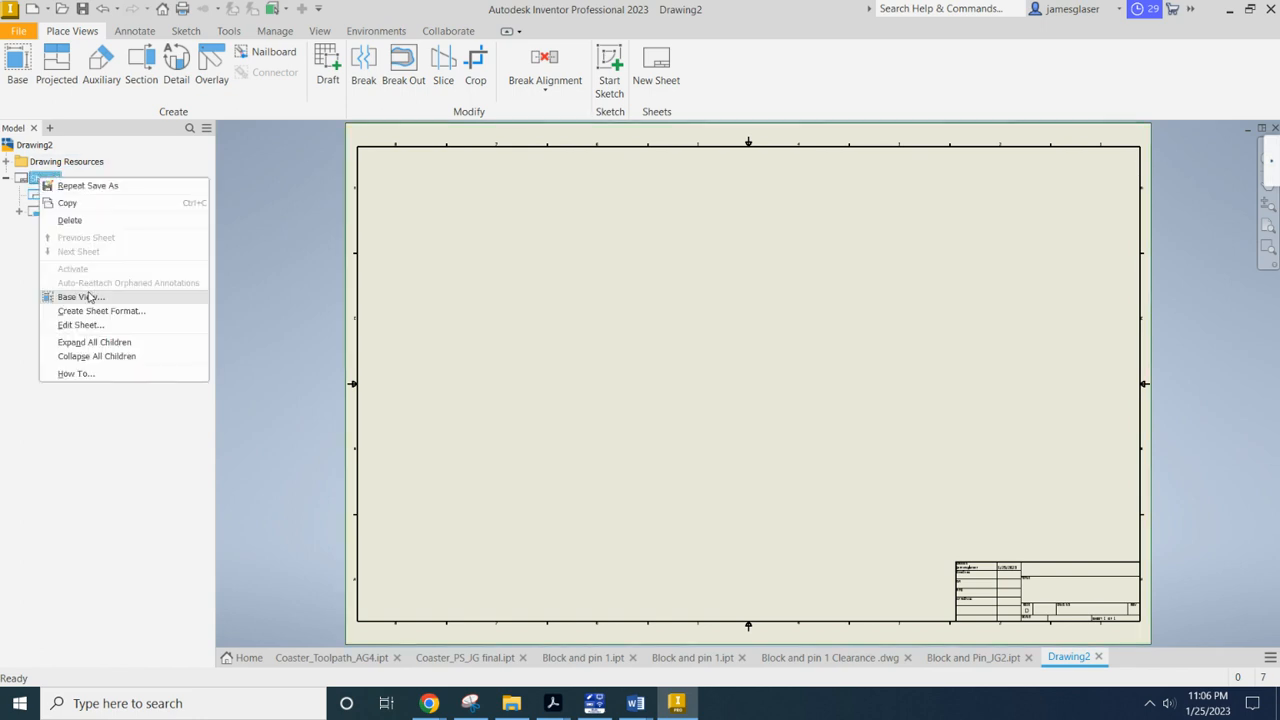
mouse_move(80, 325)
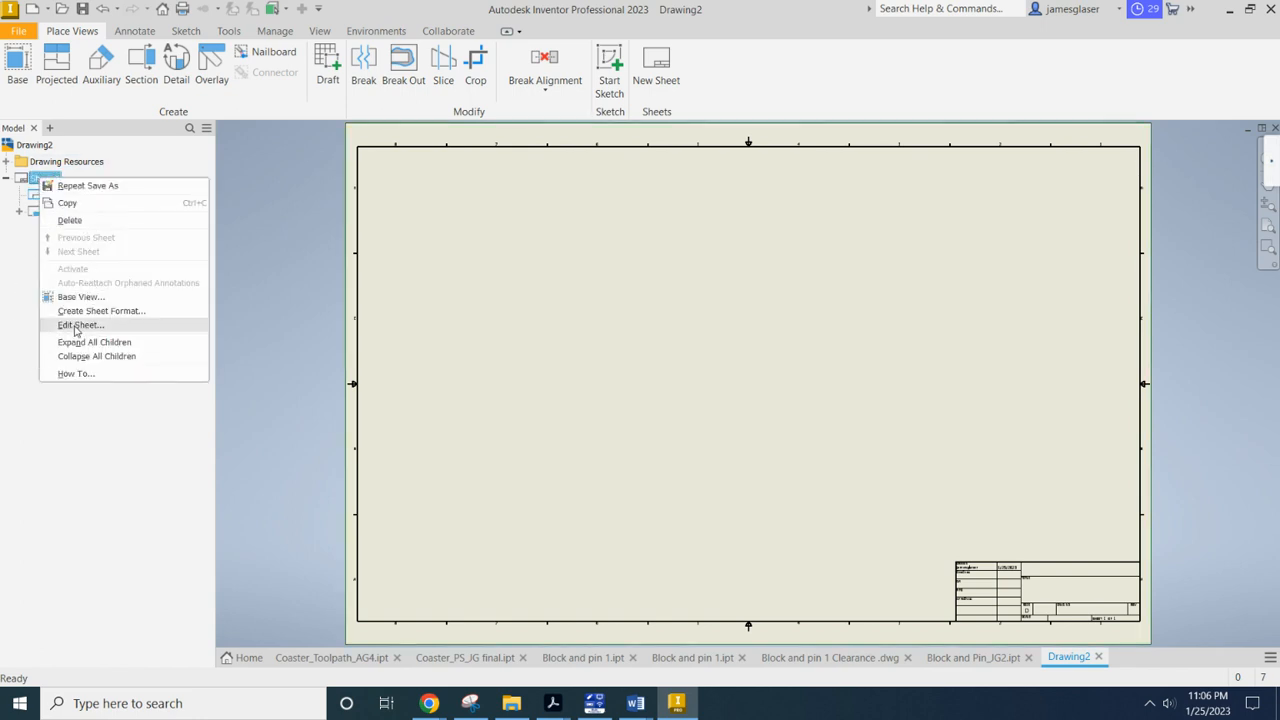
left_click(80, 324)
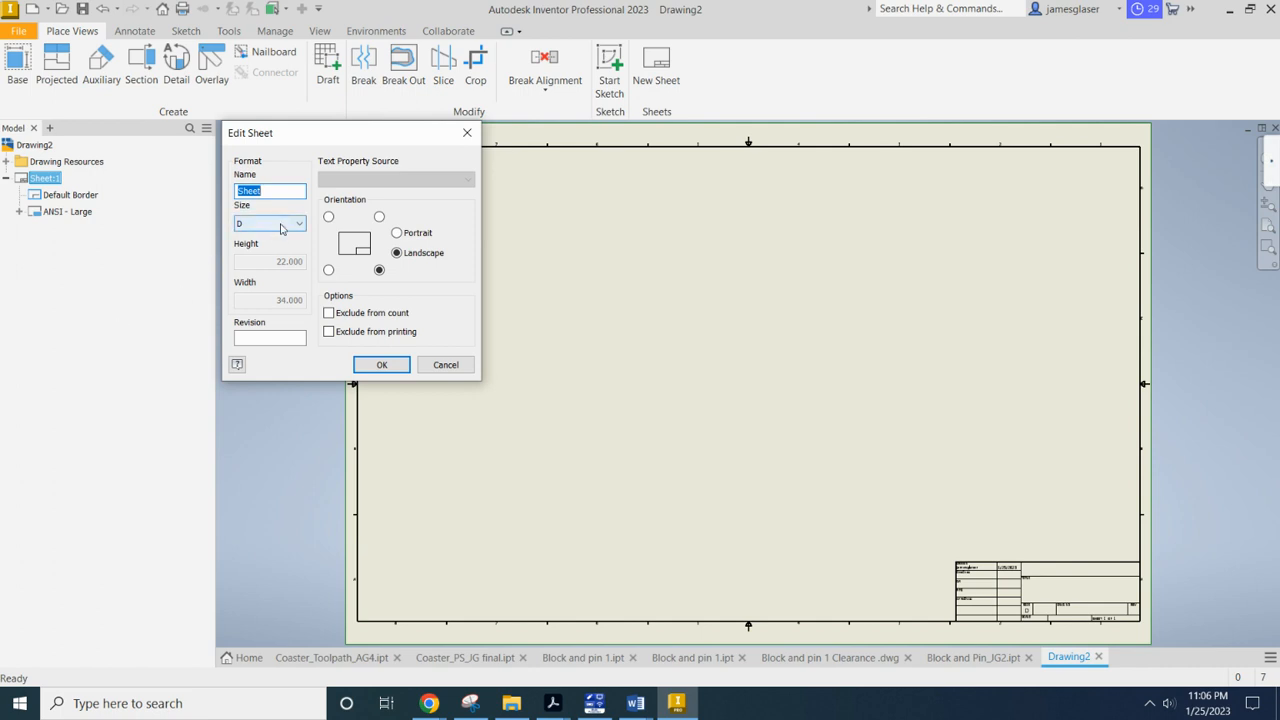
left_click(268, 223)
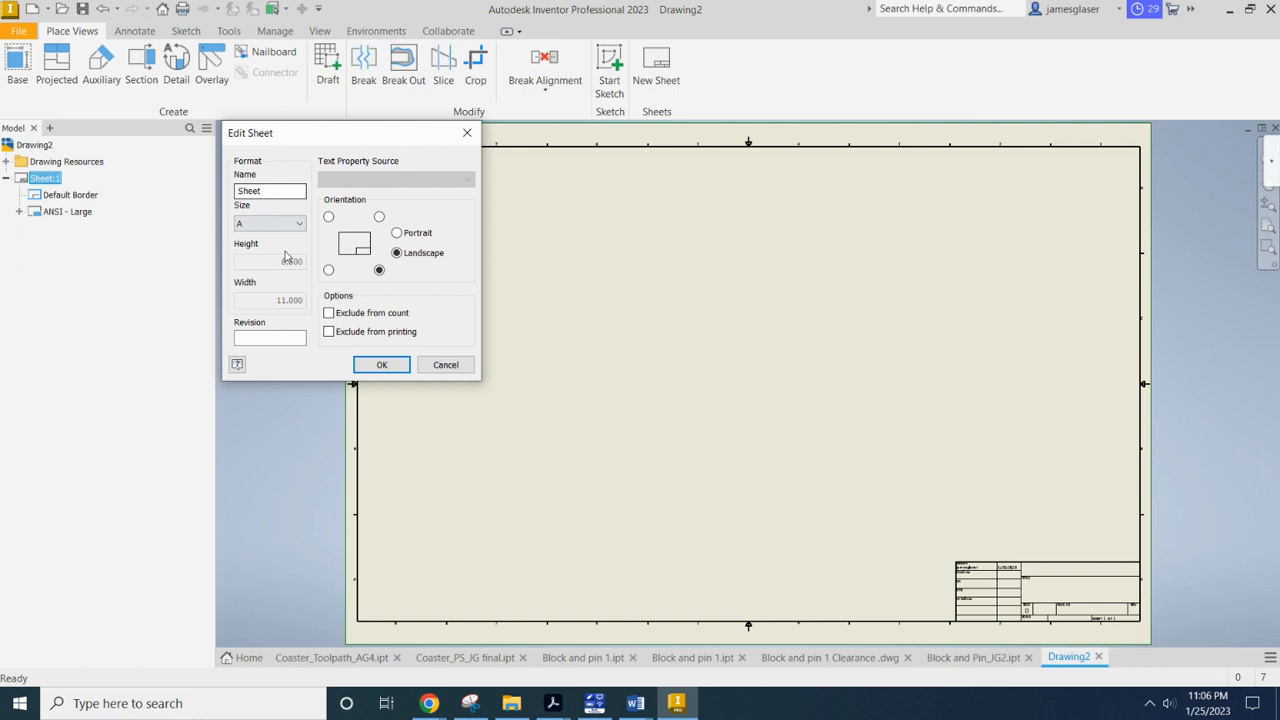
left_click(381, 364)
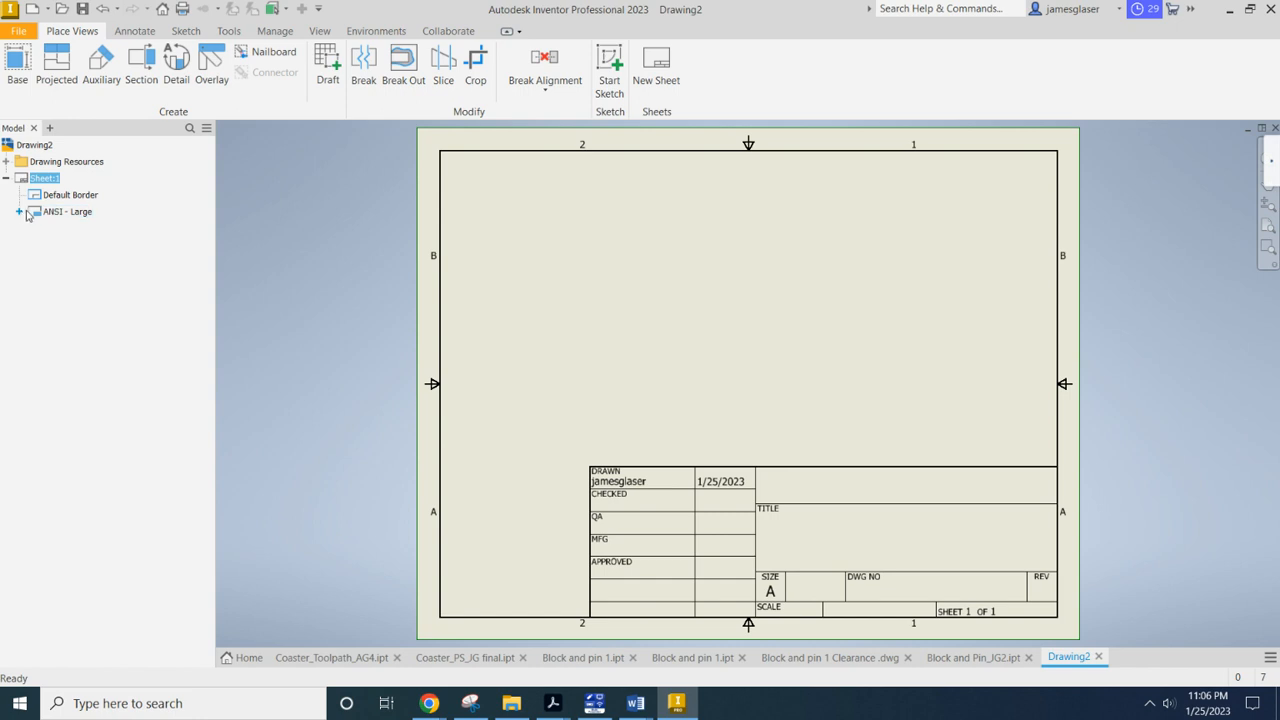
Delete the ANSI - Large title block from the sheet
right_click(67, 211)
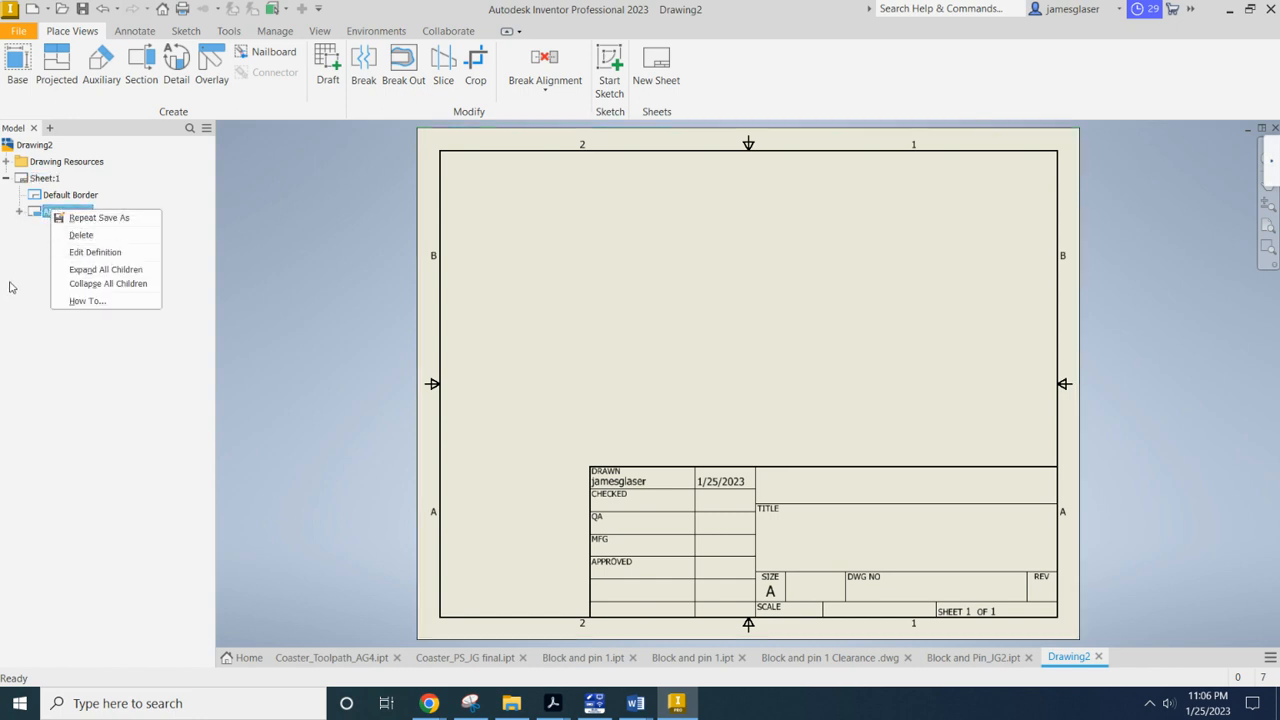
left_click(81, 234)
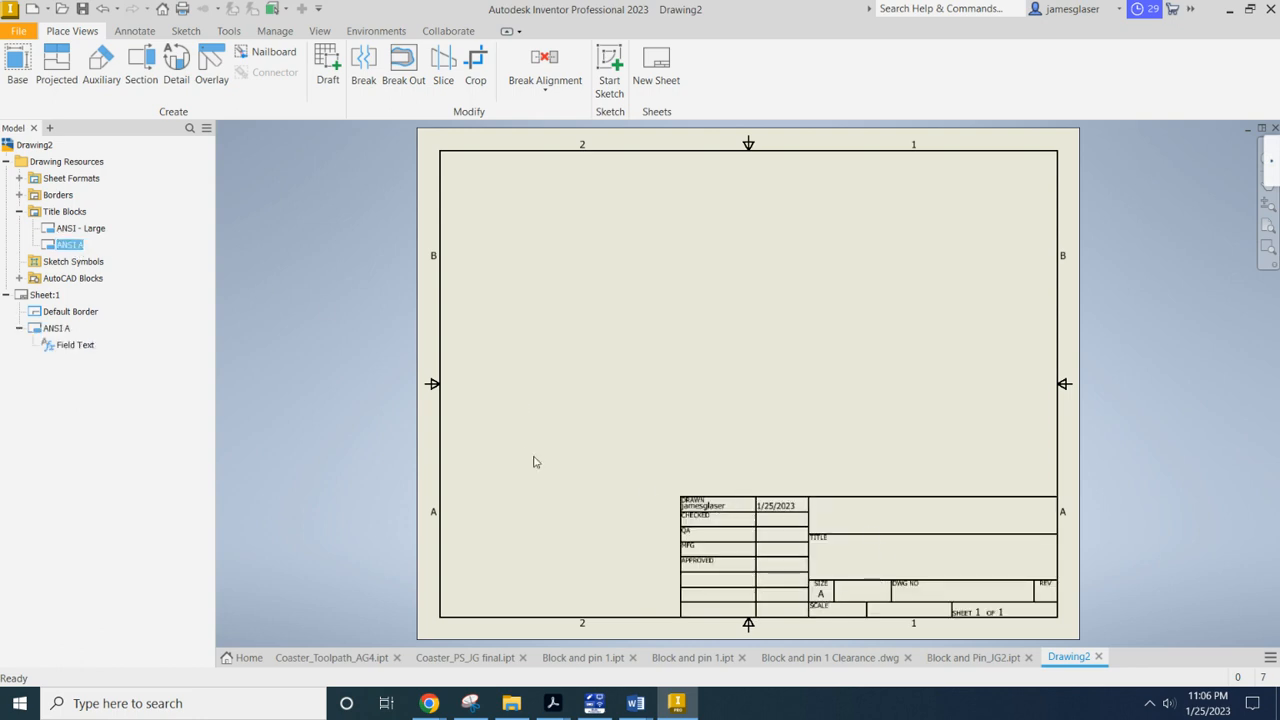
mouse_move(503, 368)
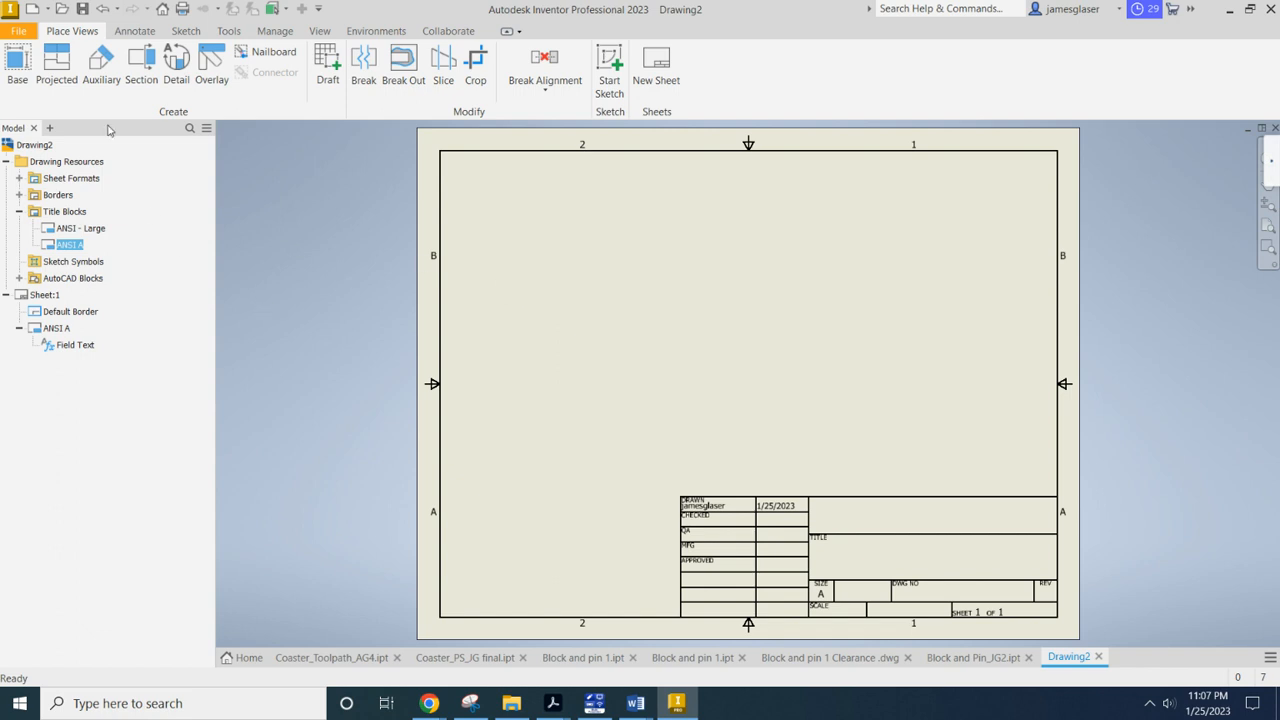
mouse_move(17, 65)
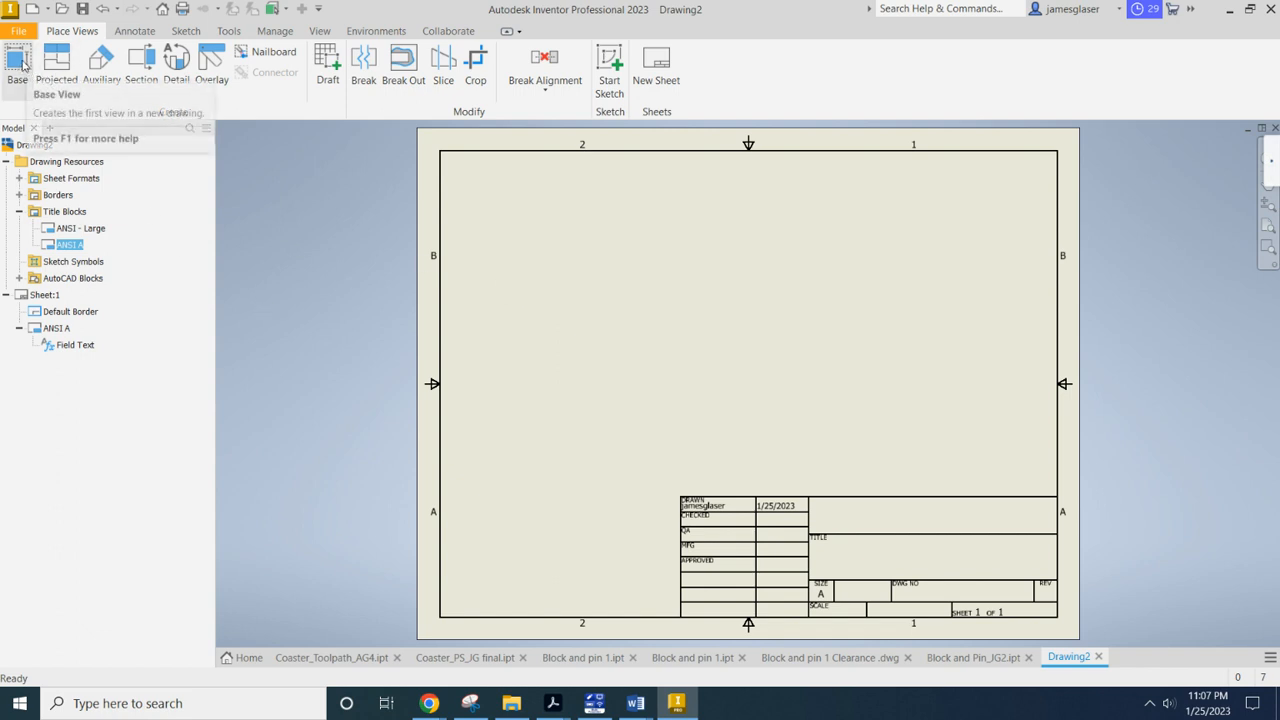
mouse_move(17, 65)
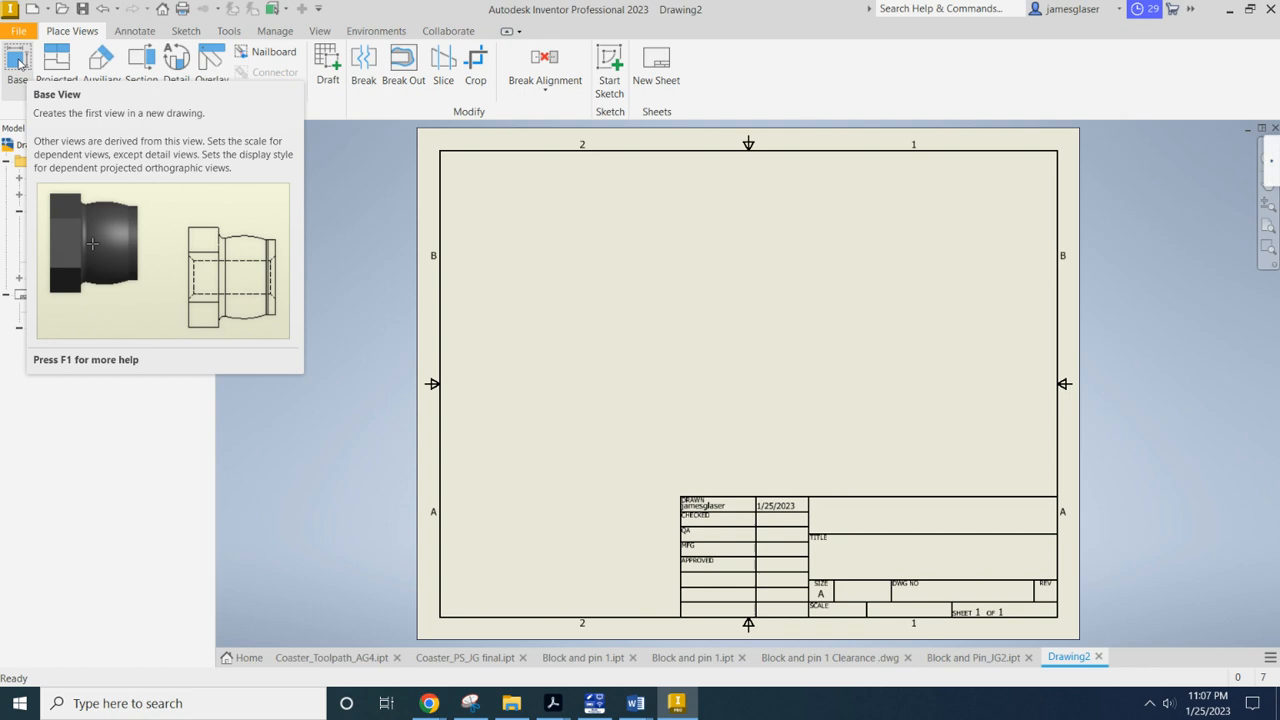
Place a 1:1 base view of Block and Pin_JG2.ipt on the sheet's left side
left_click(16, 65)
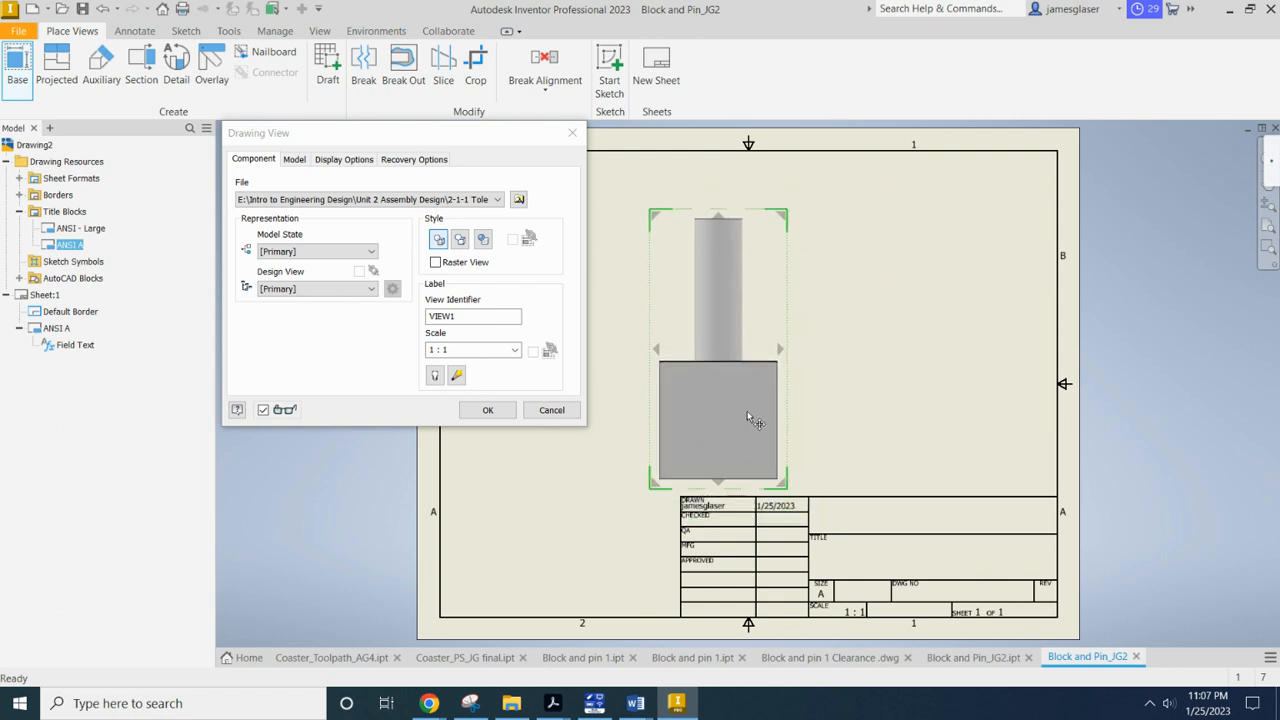
left_click_drag(755, 420, 598, 390)
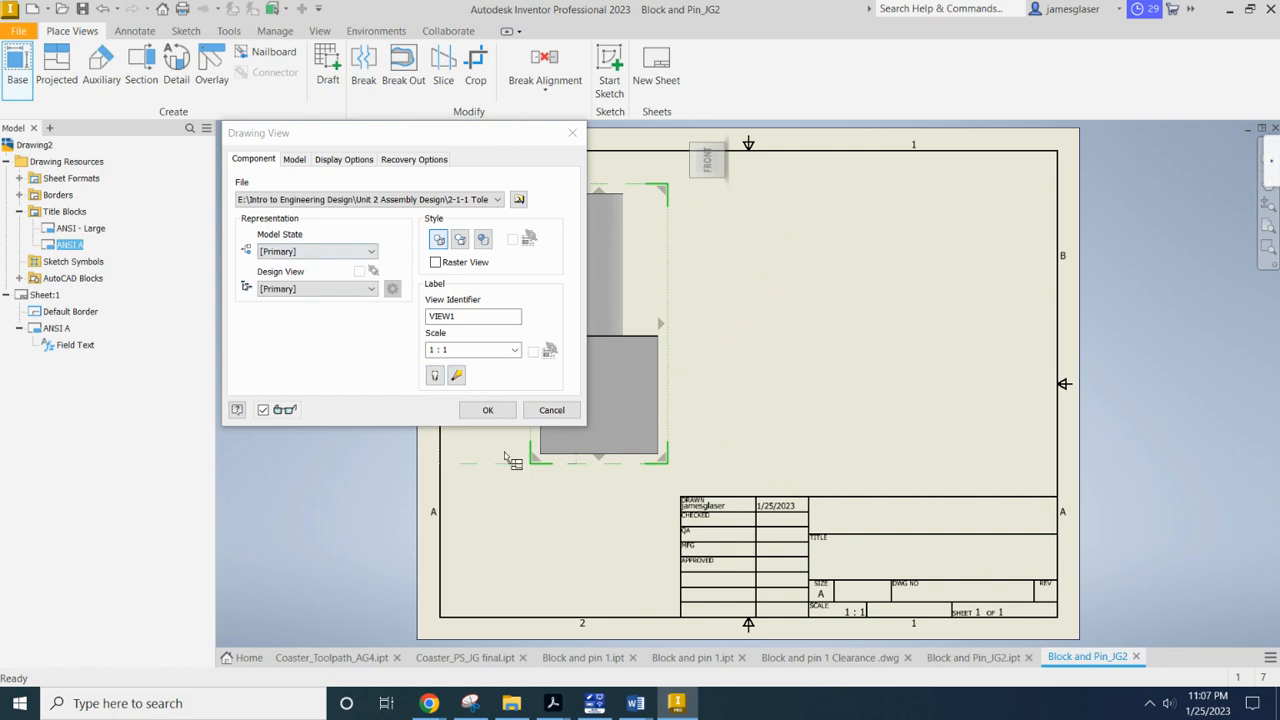
left_click(487, 410)
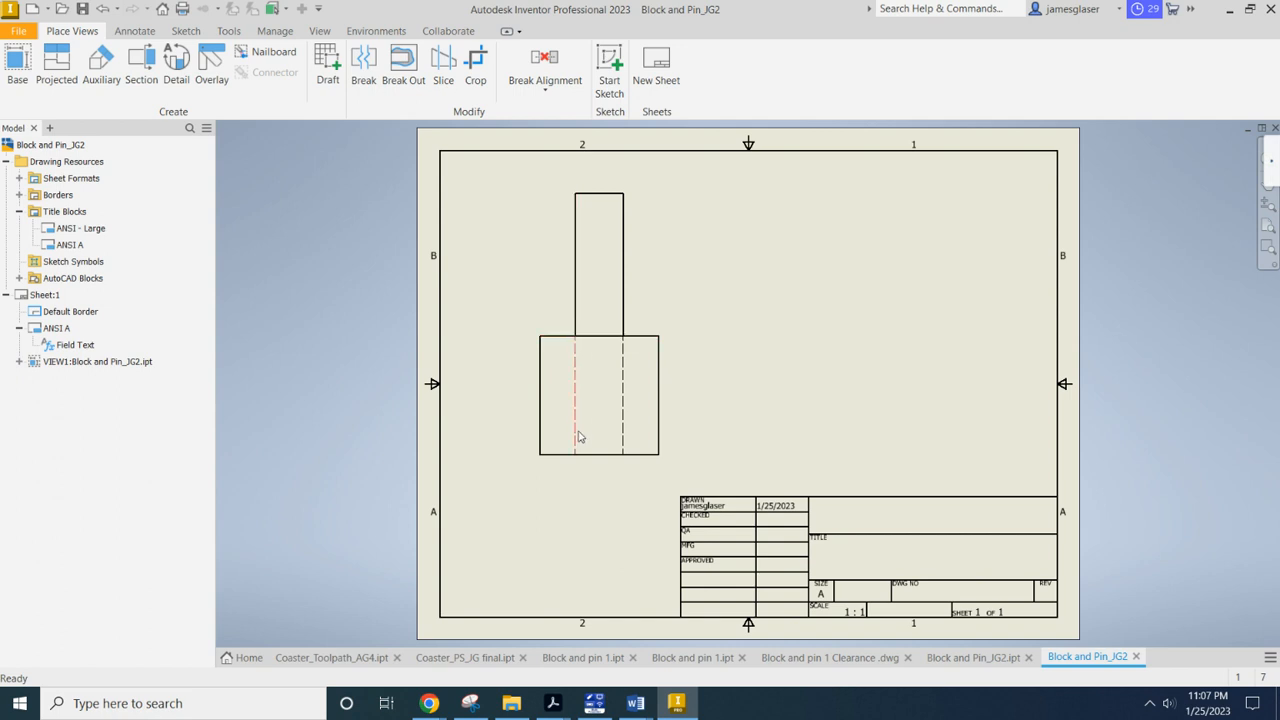
left_click(580, 437)
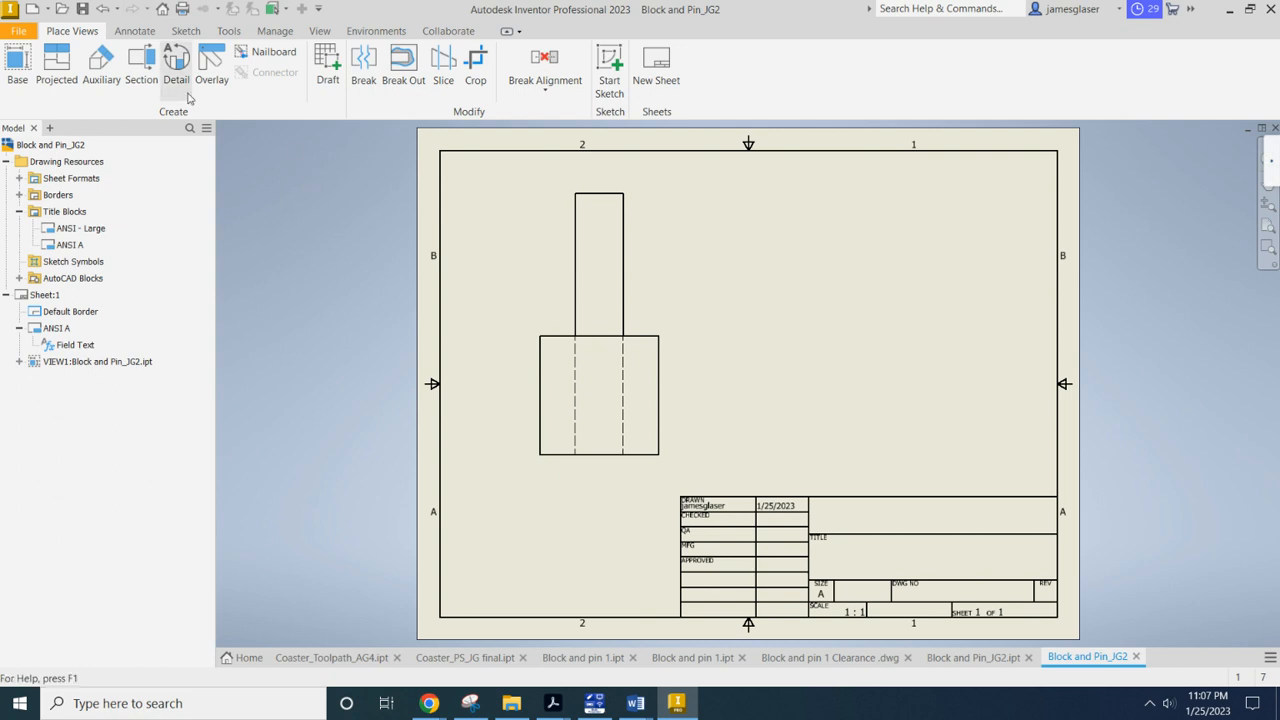
mouse_move(141, 65)
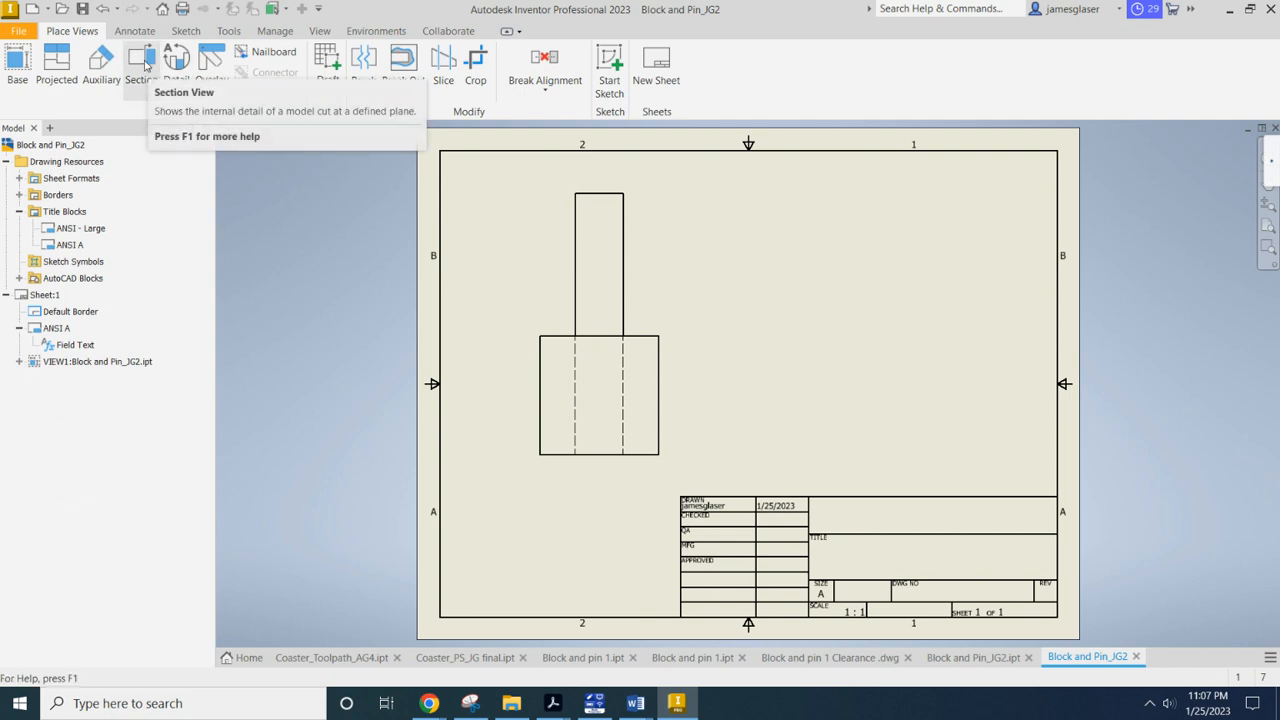
Draw the vertical A-A cutting line through the front view, from above to below the block
left_click(140, 60)
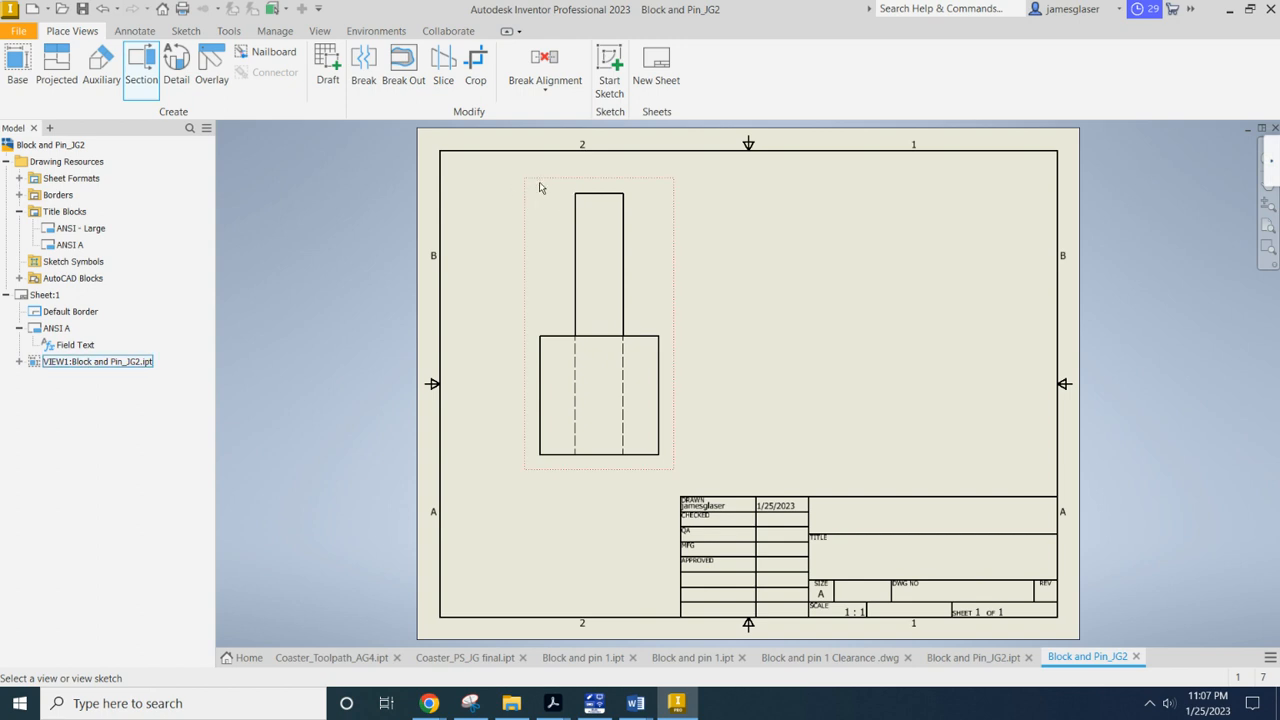
left_click(140, 65)
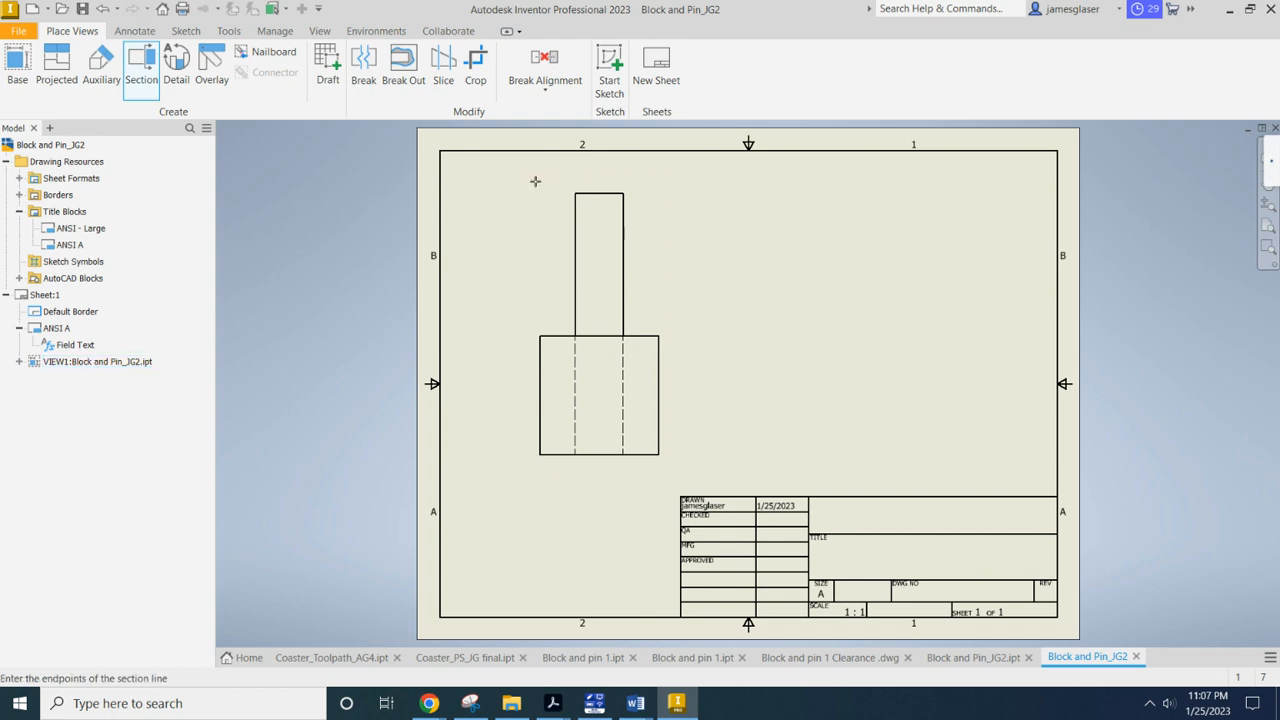
mouse_move(538, 210)
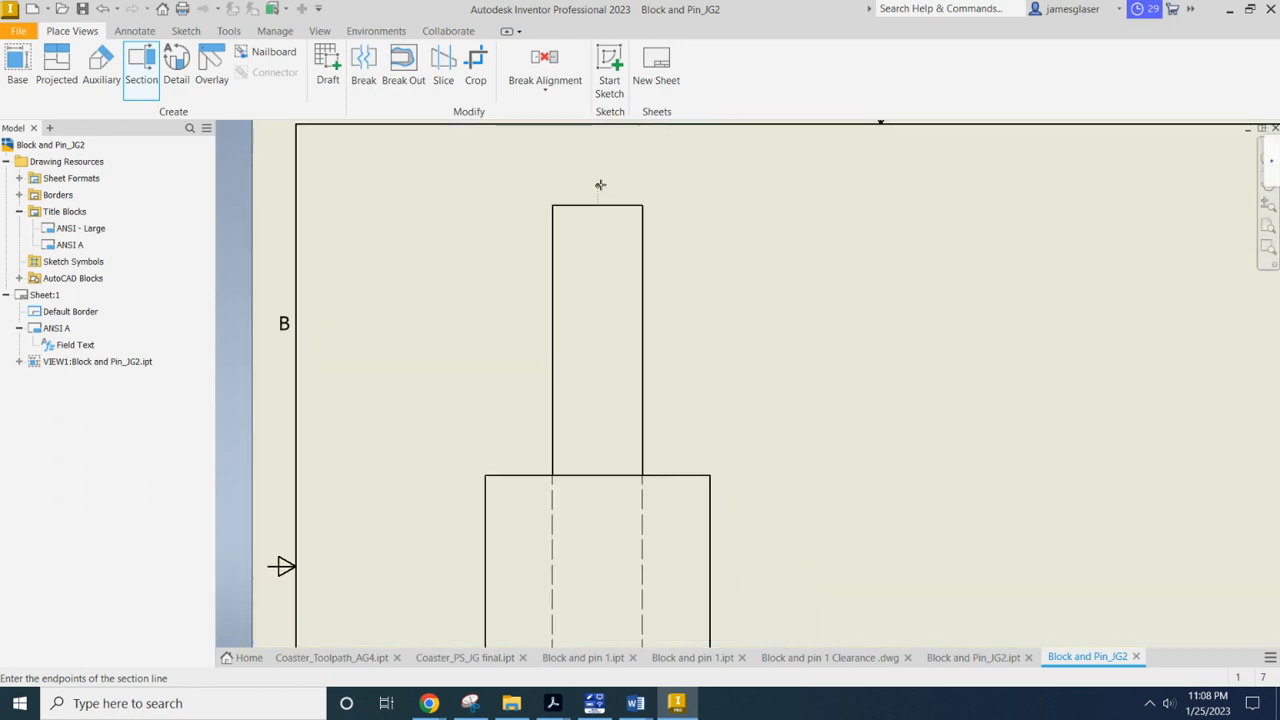
mouse_move(600, 179)
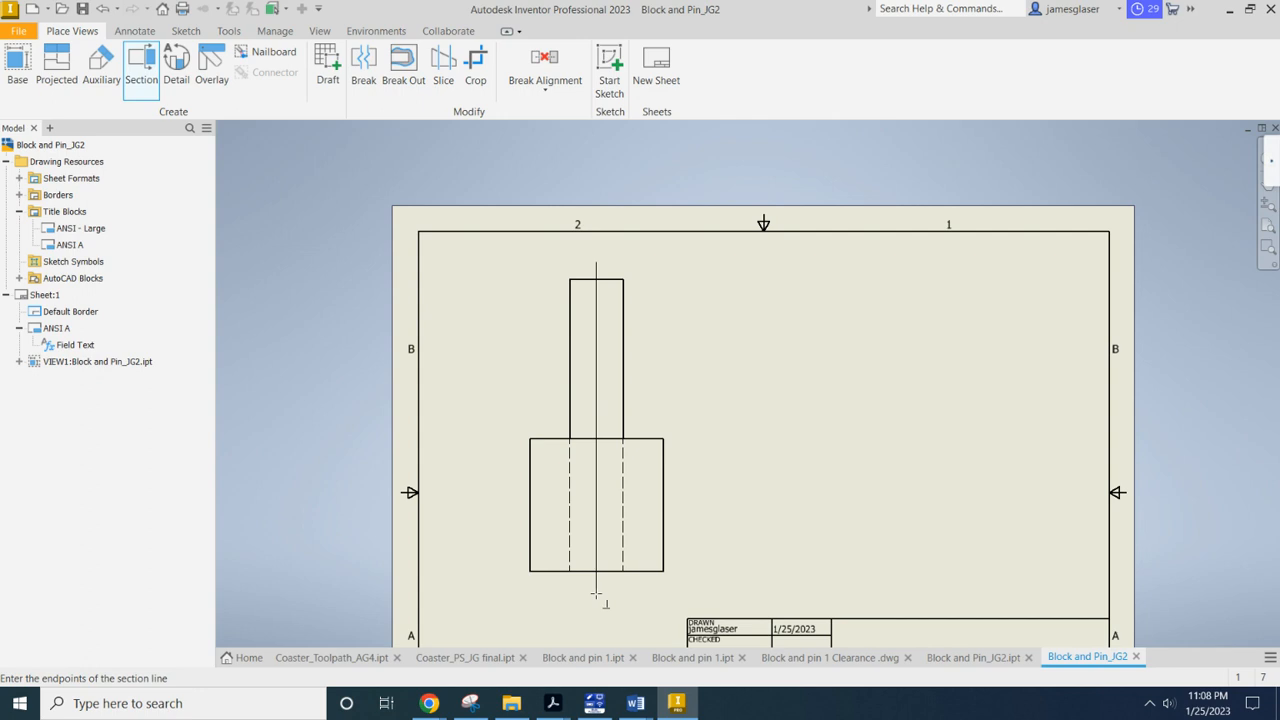
left_click(595, 591)
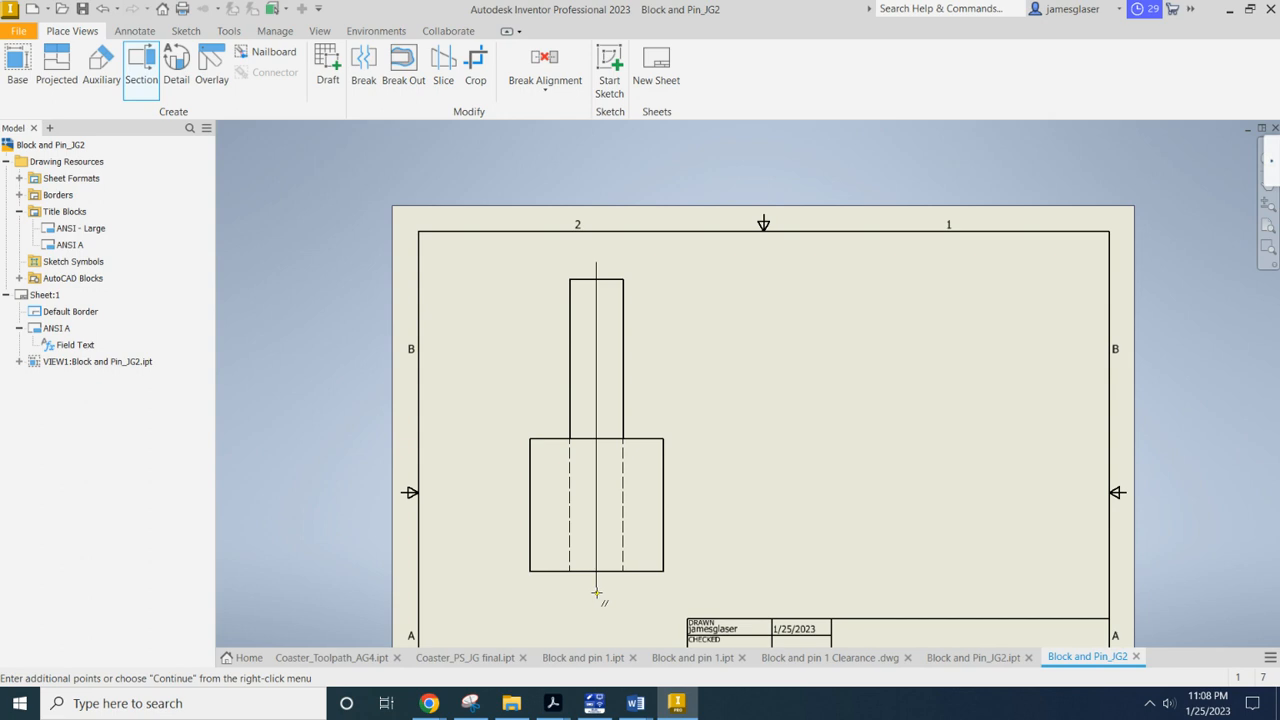
right_click(597, 595)
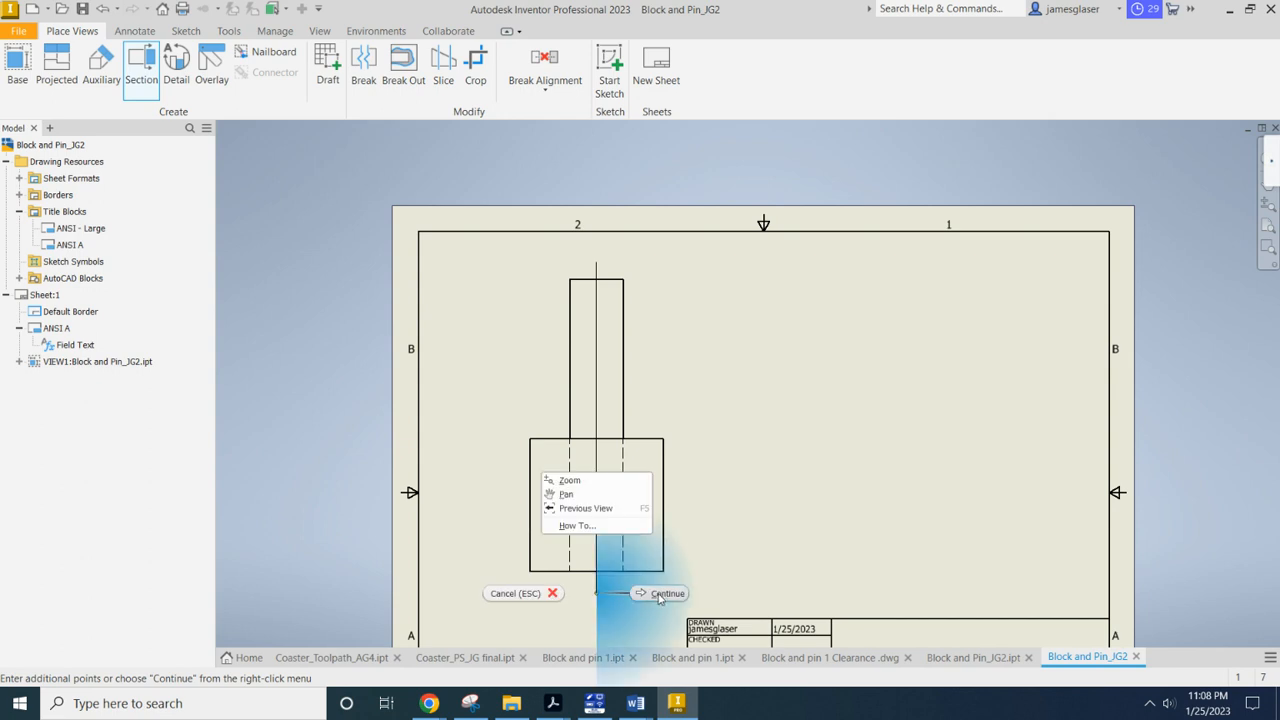
left_click(663, 593)
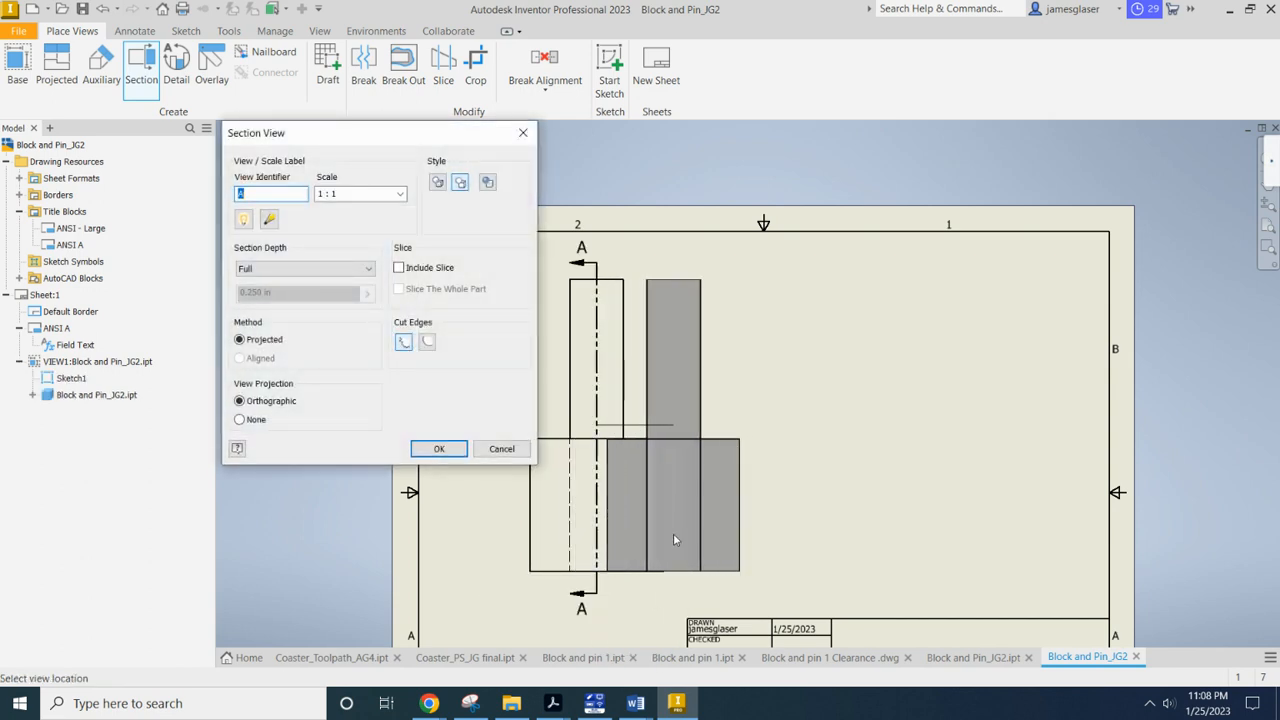
mouse_move(733, 517)
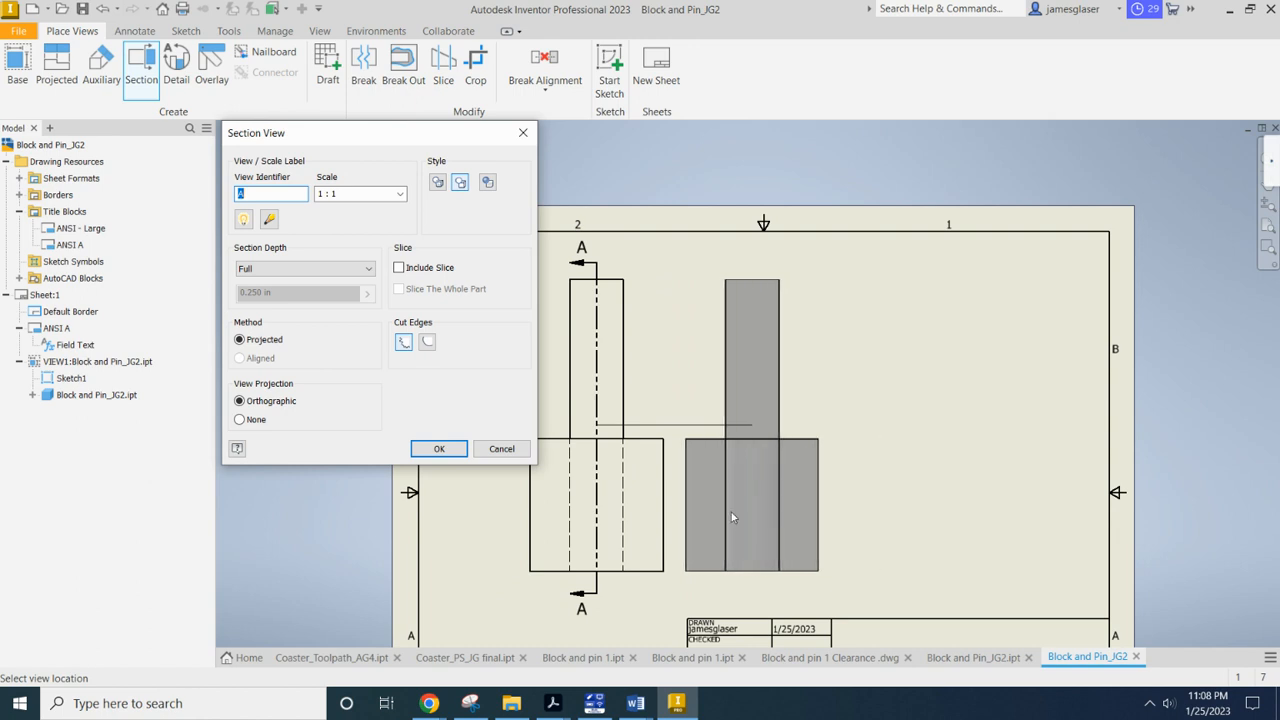
mouse_move(370, 496)
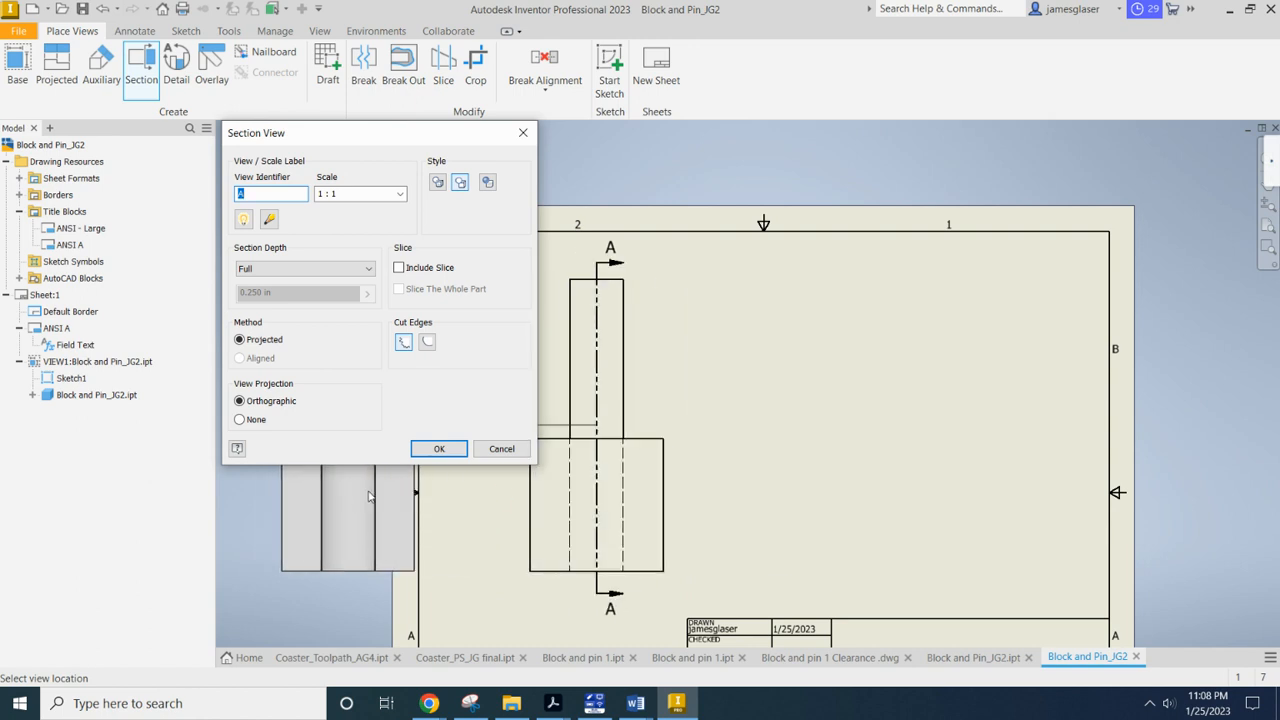
mouse_move(825, 503)
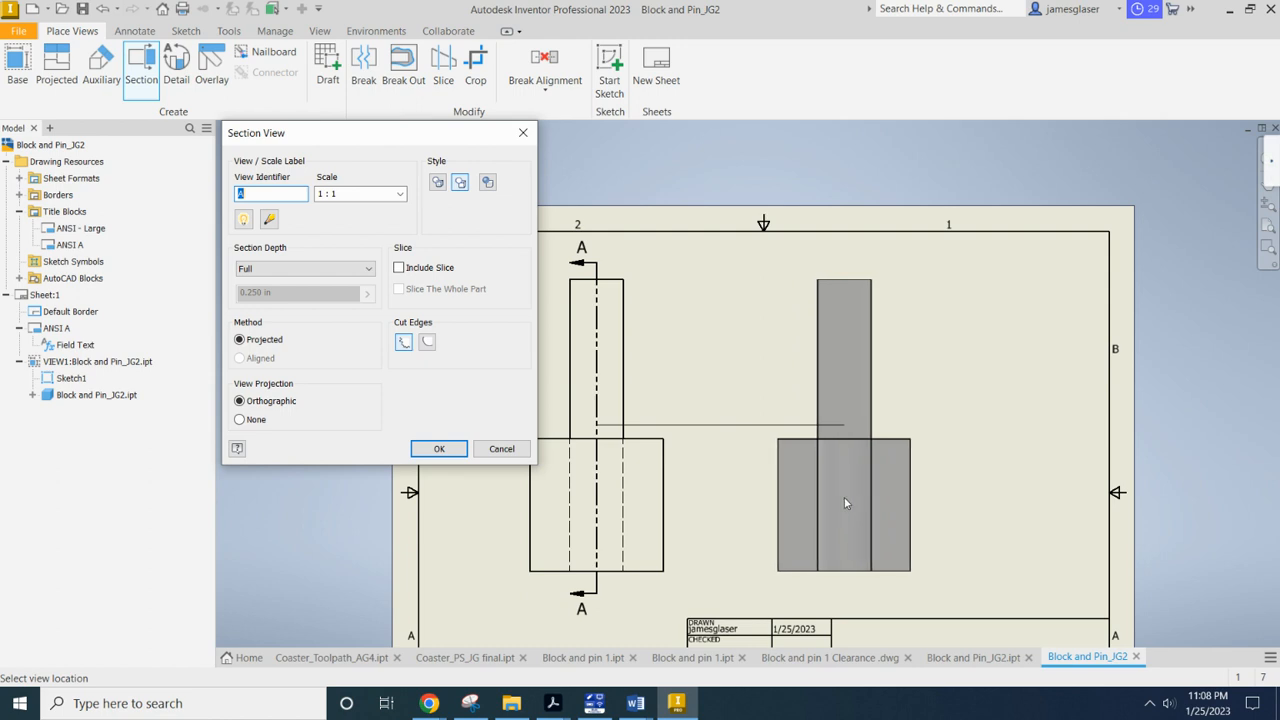
Place the hatched Section A-A view, identifier A at 1:1, right of the front view
left_click(438, 448)
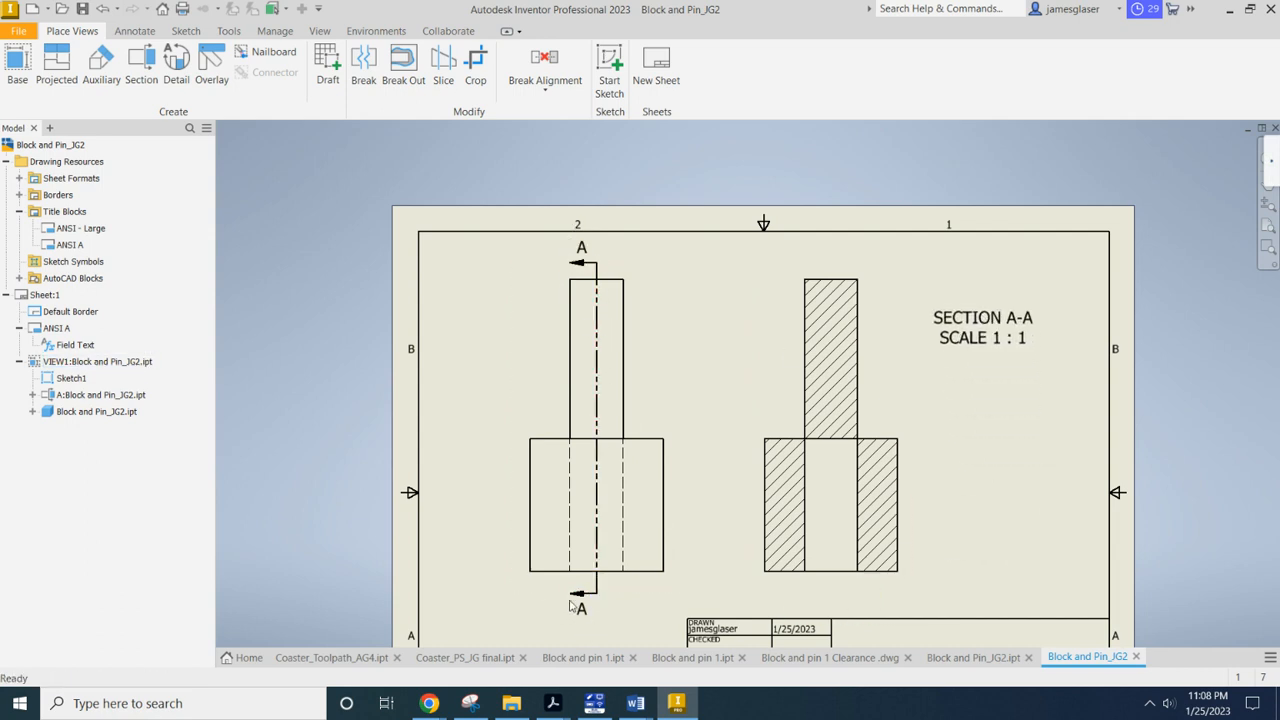
left_click(795, 450)
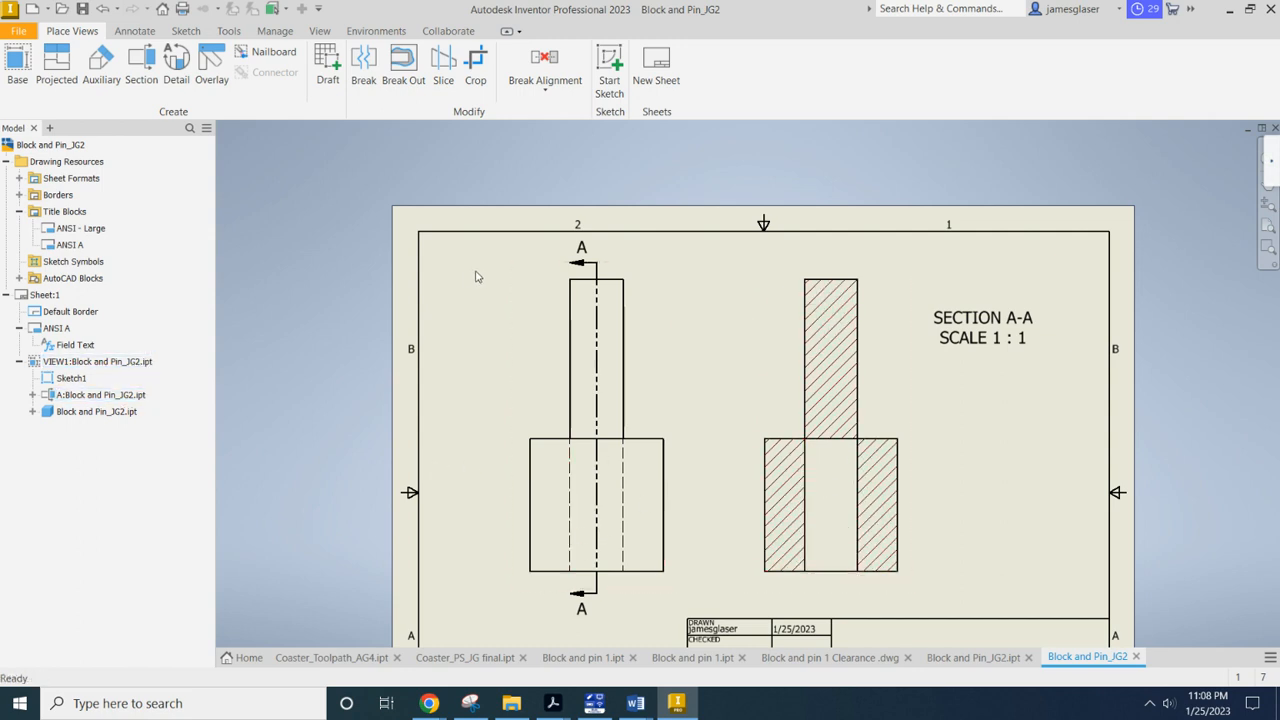
mouse_move(453, 287)
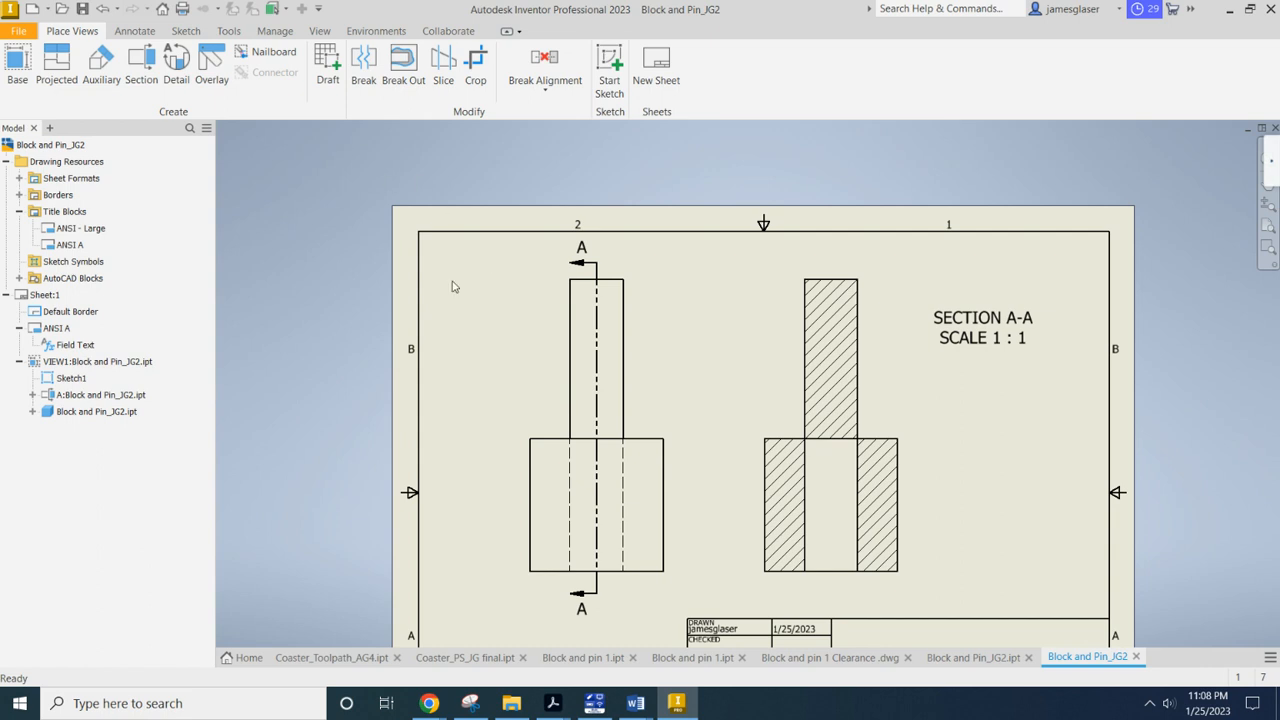
mouse_move(740, 338)
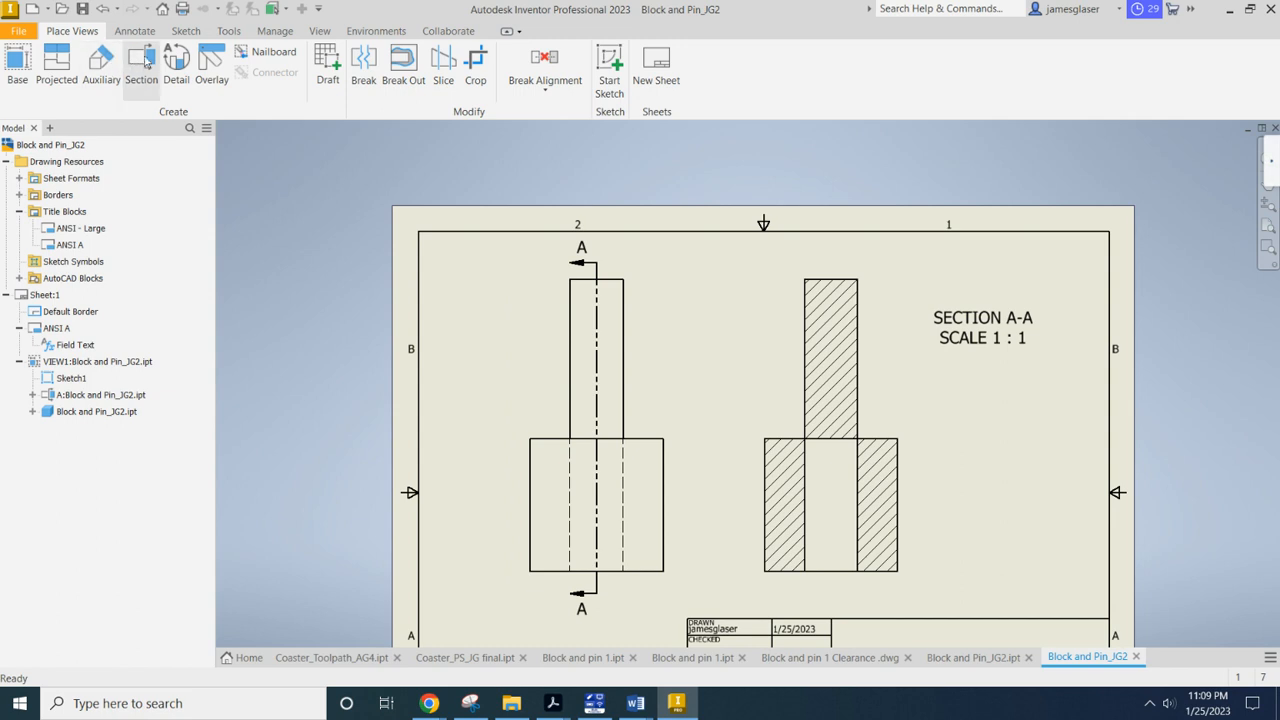
Try a 1.97 height dimension on the section block, then close Edit Dimension
left_click(134, 30)
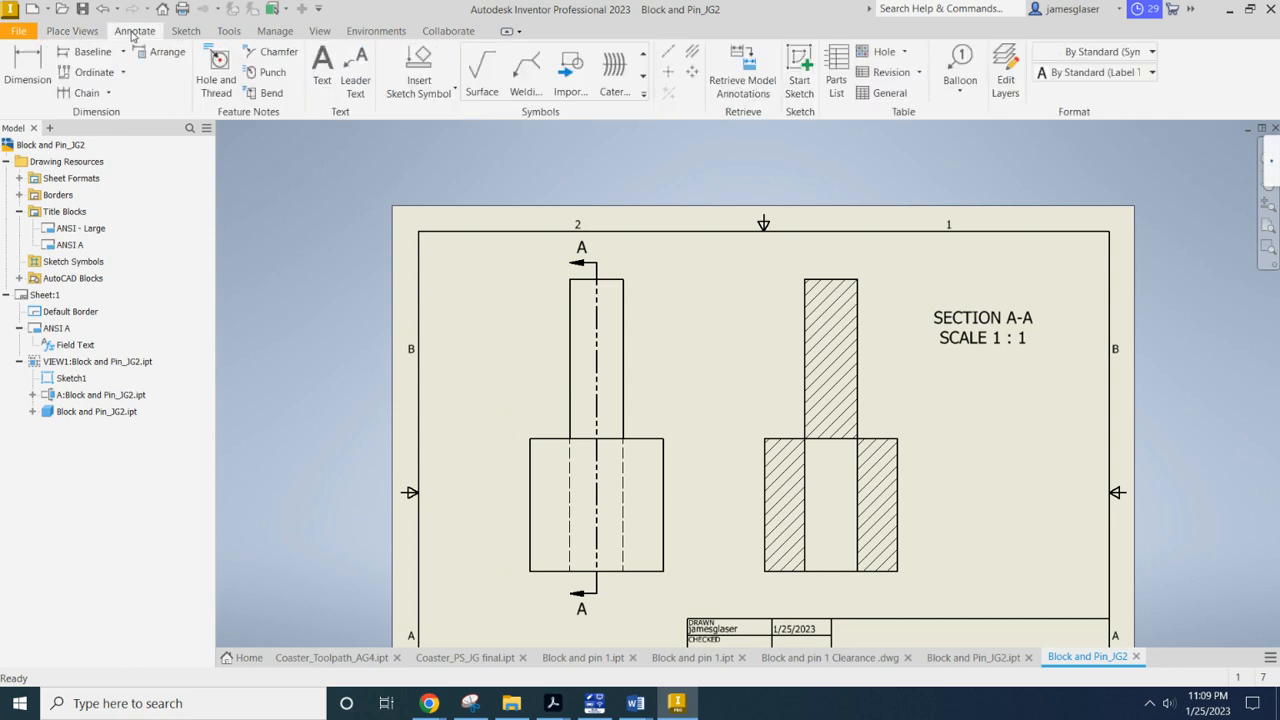
left_click(27, 70)
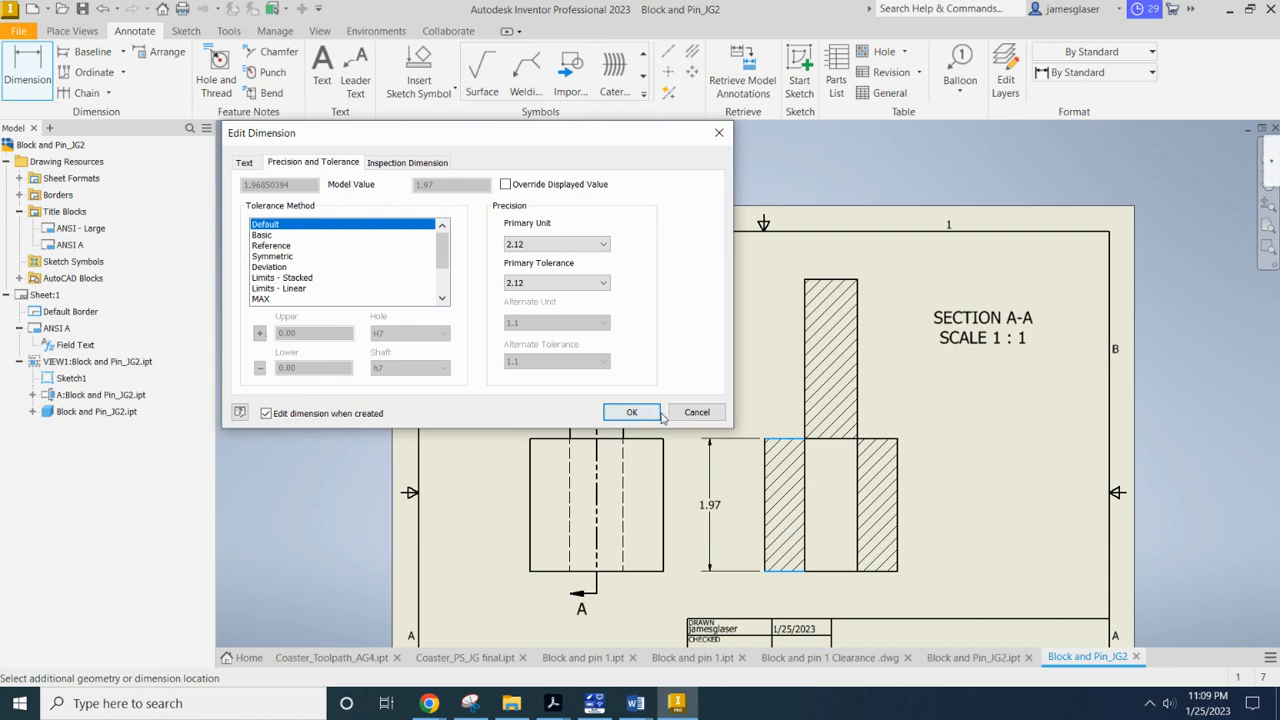
left_click(631, 412)
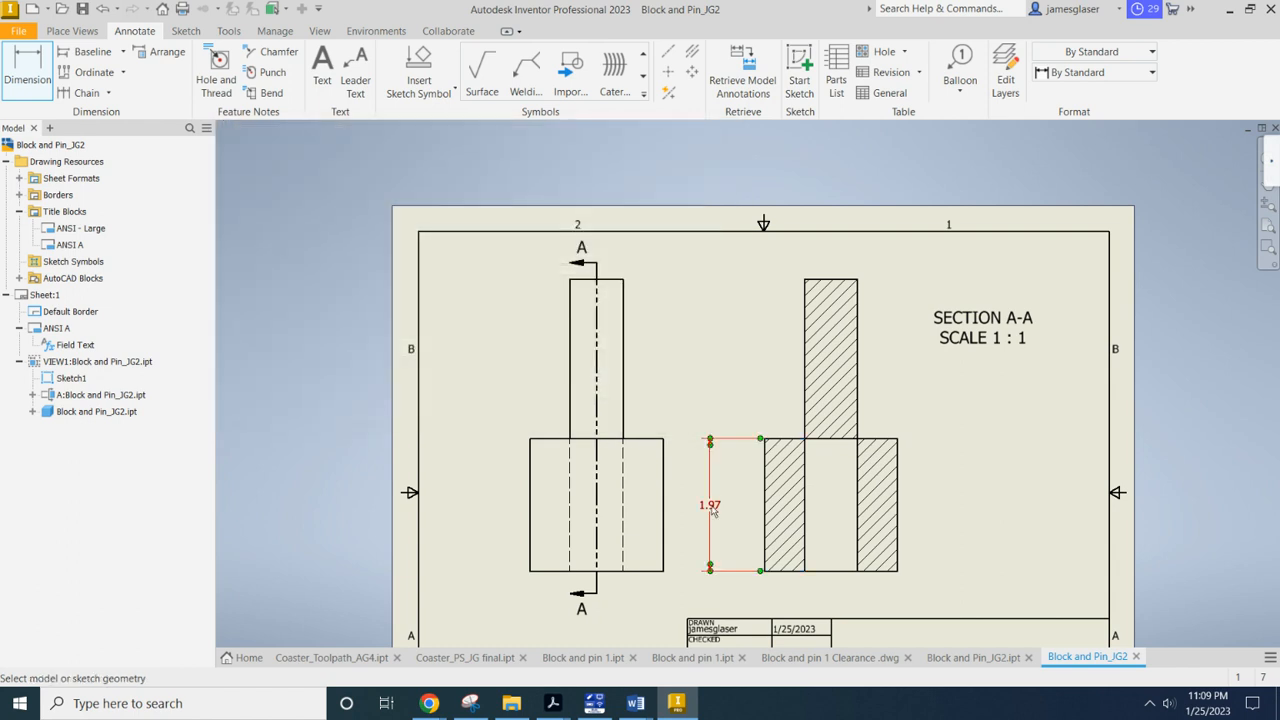
double_click(709, 505)
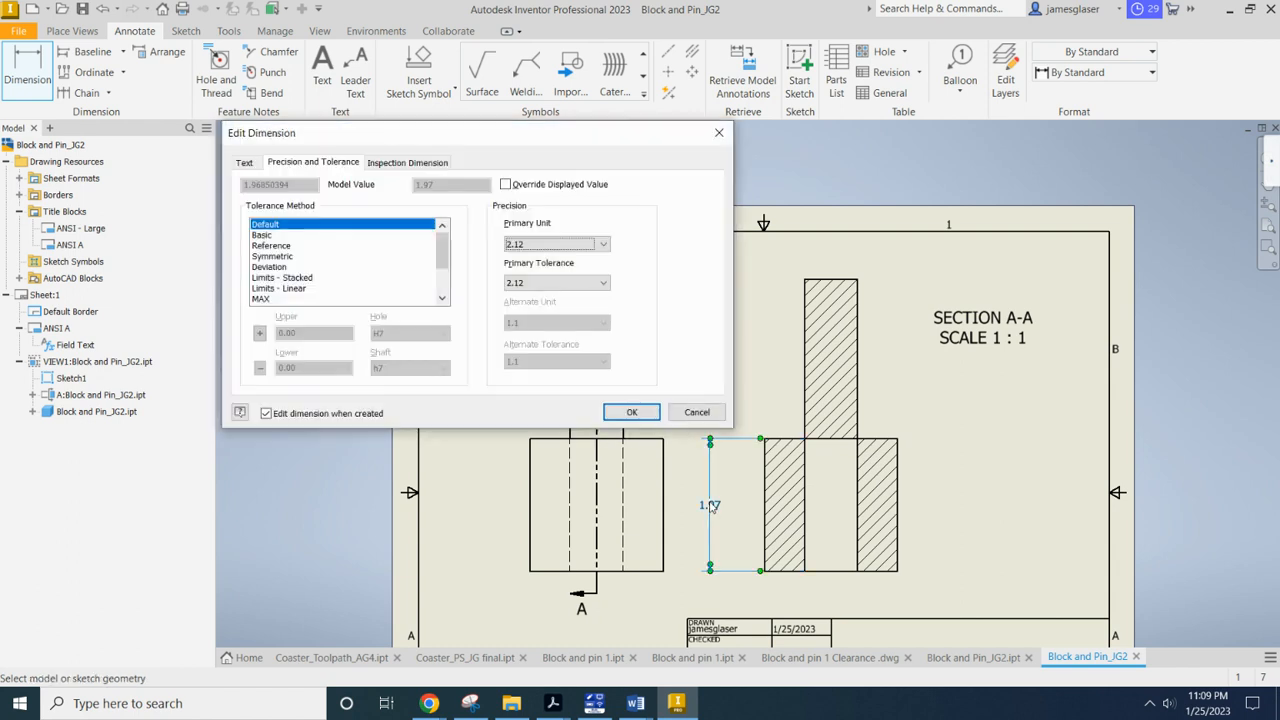
left_click(631, 412)
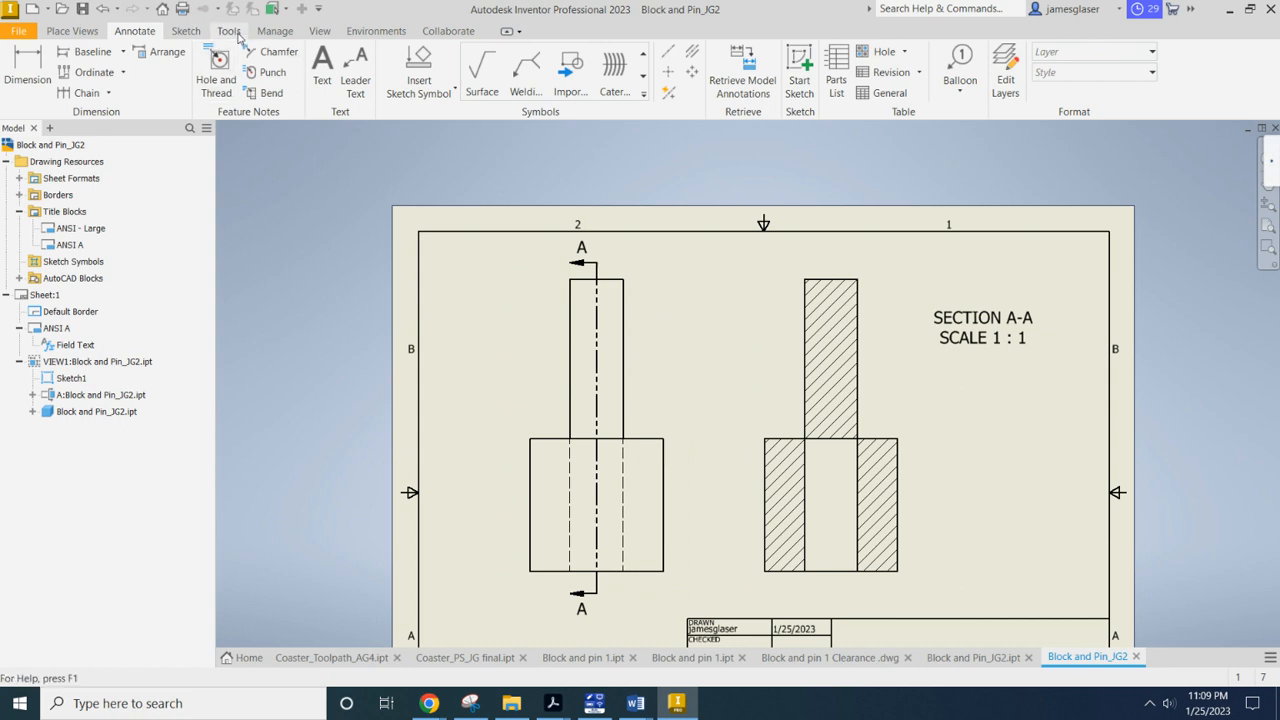
Set the Active Standard in Document Settings to Default Standard (ANSI-mm) and apply
left_click(274, 30)
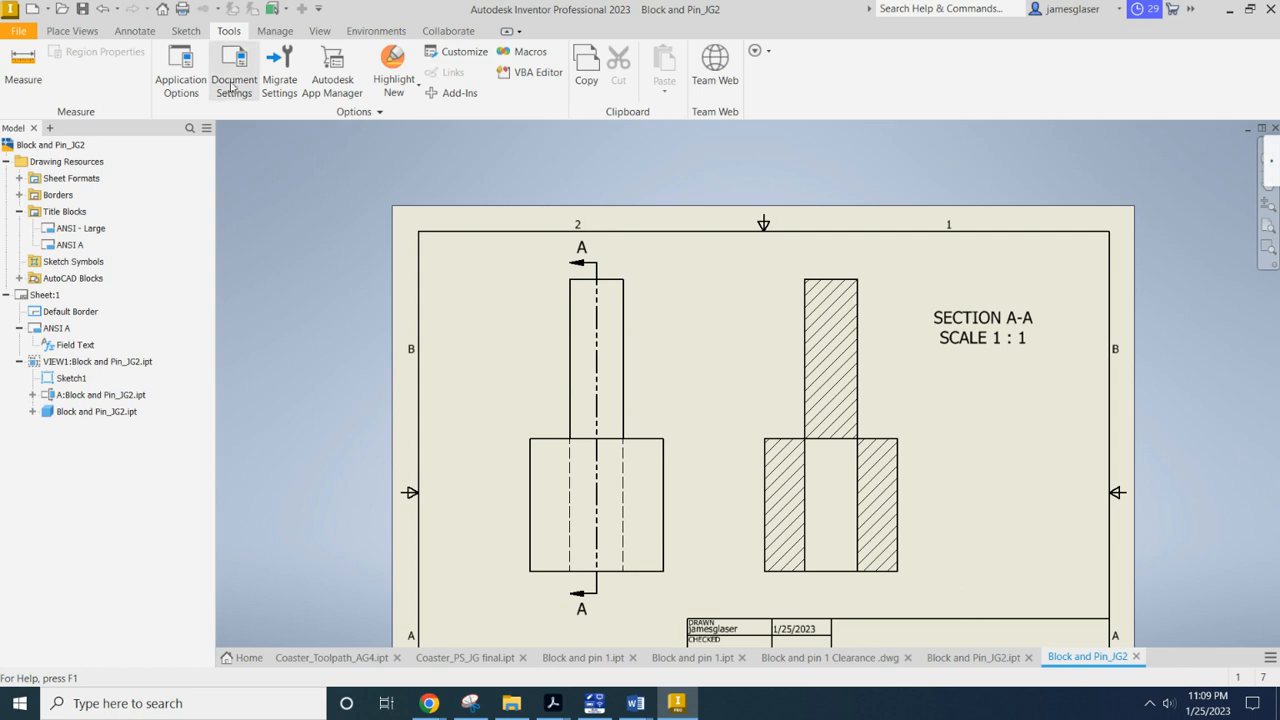
left_click(233, 72)
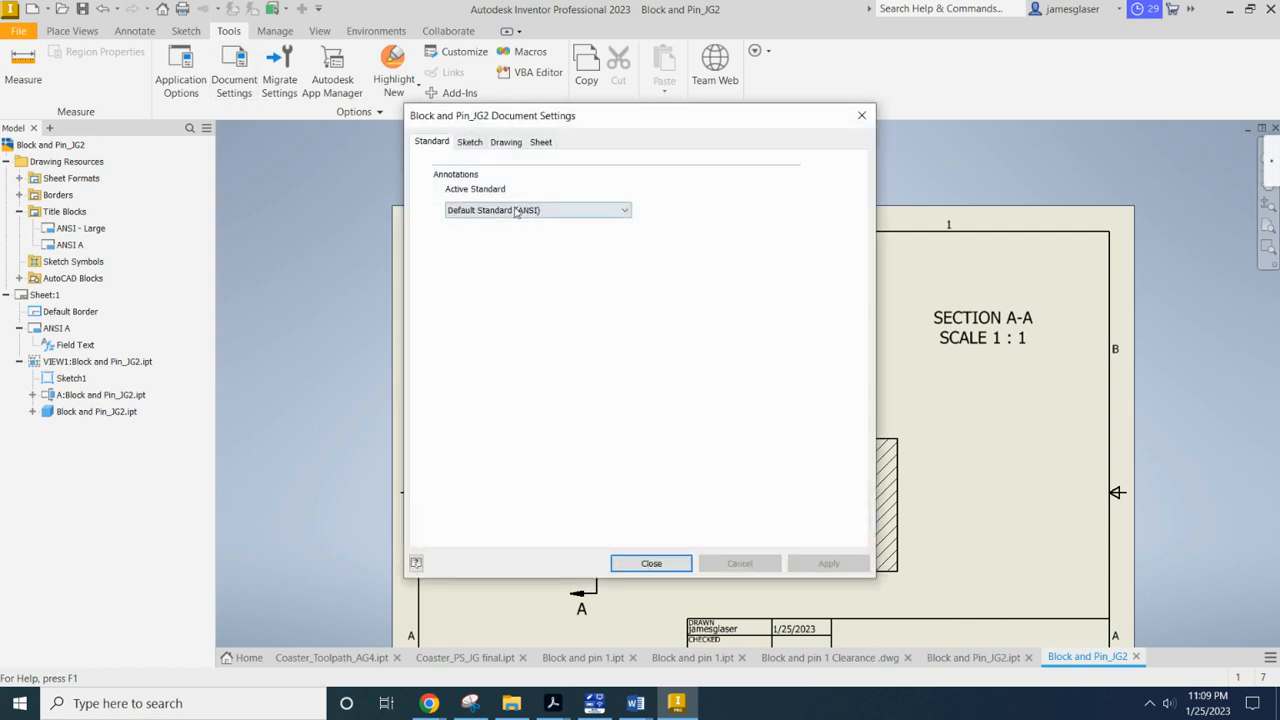
left_click(624, 210)
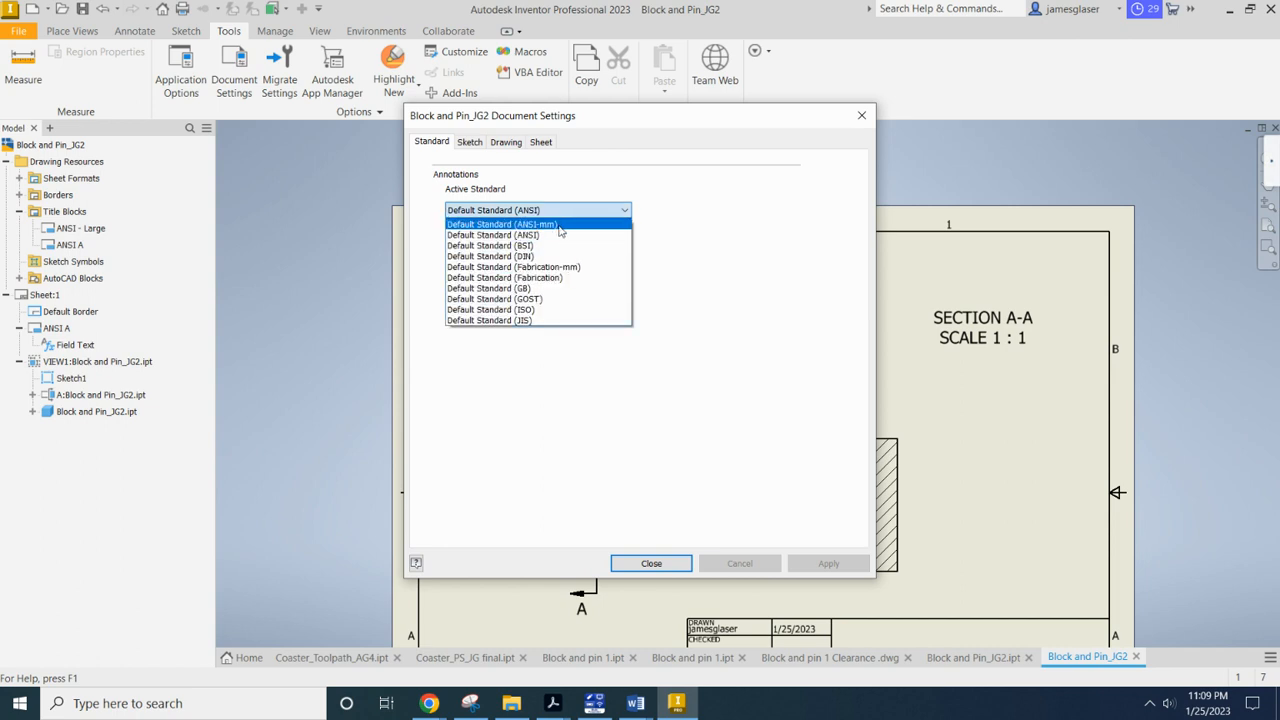
left_click(501, 223)
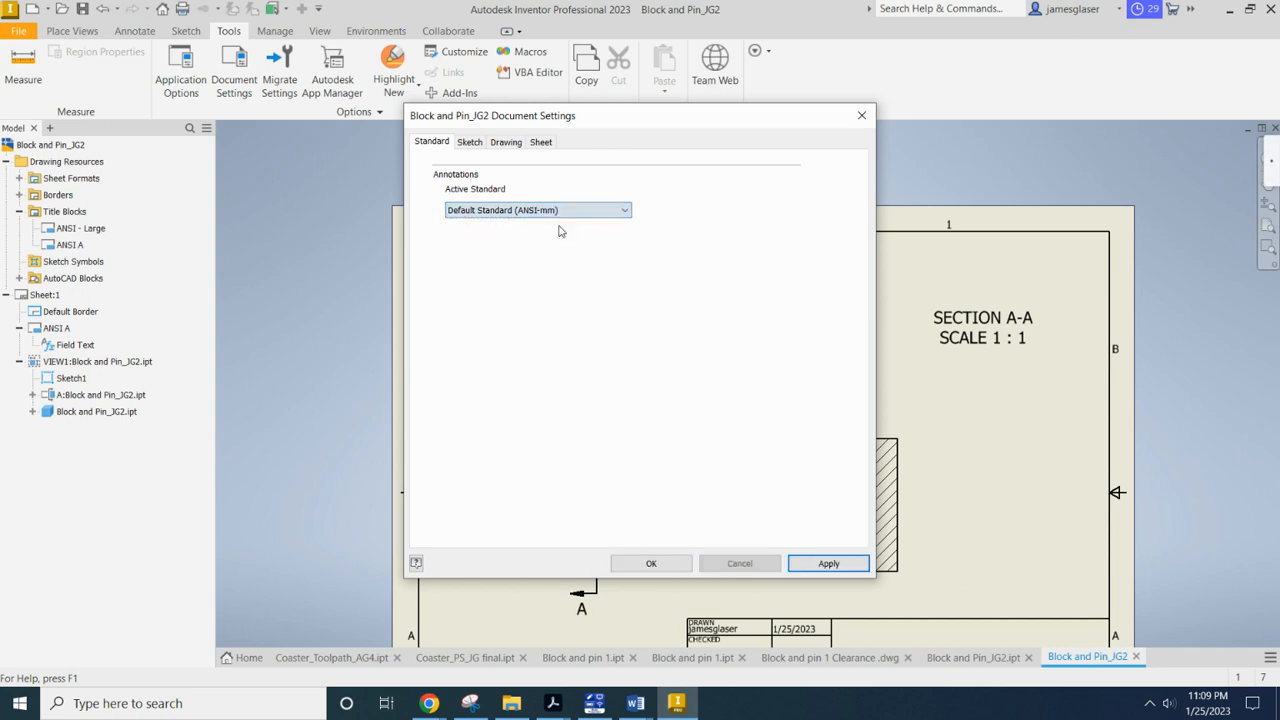
left_click(828, 563)
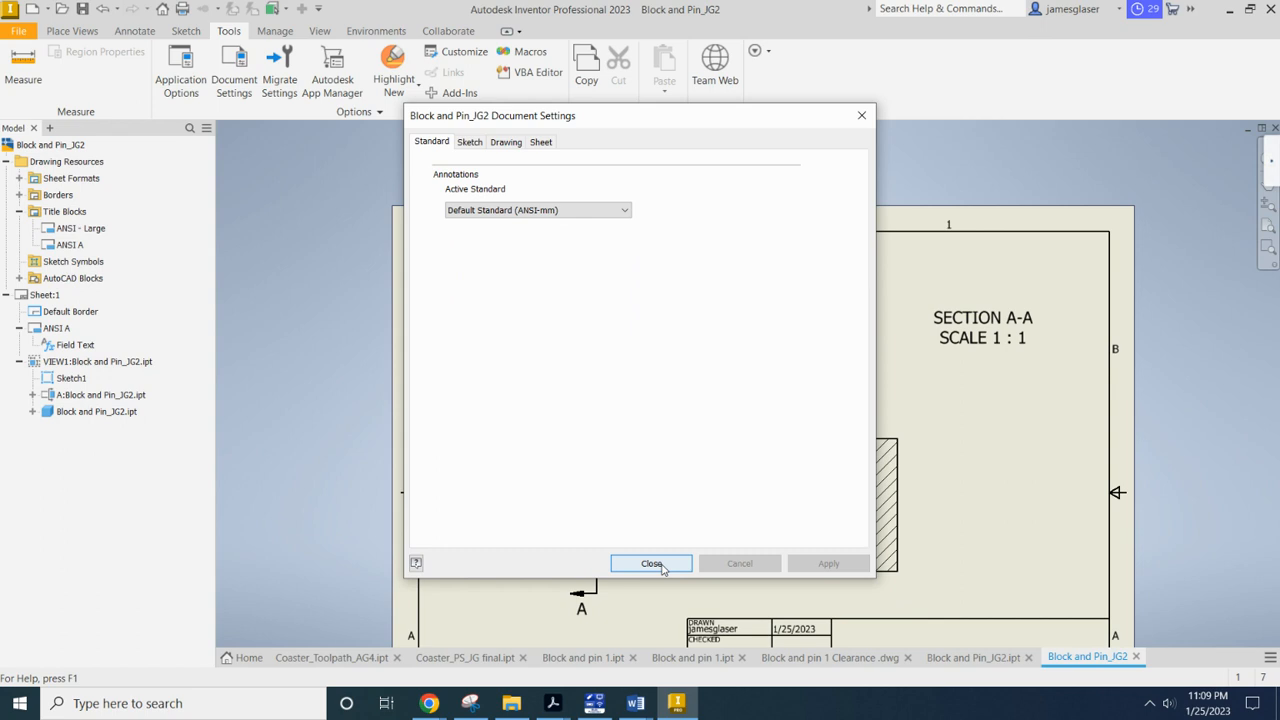
left_click(651, 563)
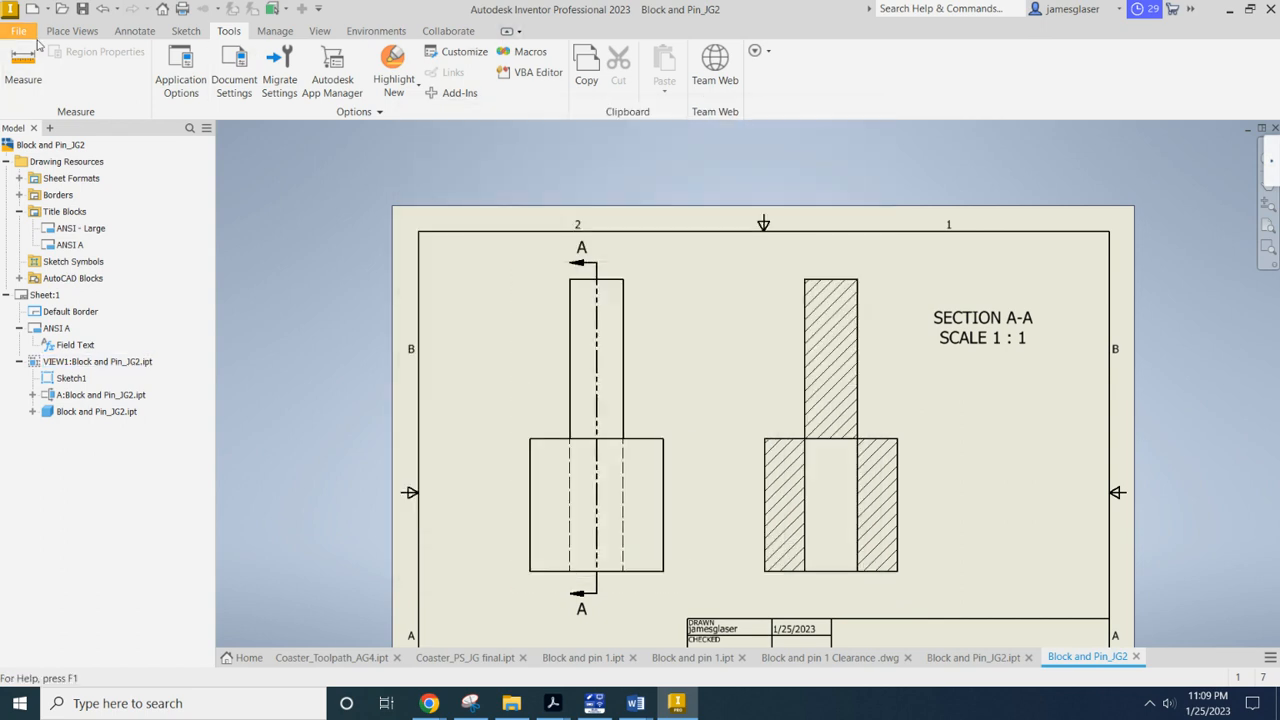
Add a 50.00 mm vertical height dimension to the block, left of Section A-A
left_click(134, 30)
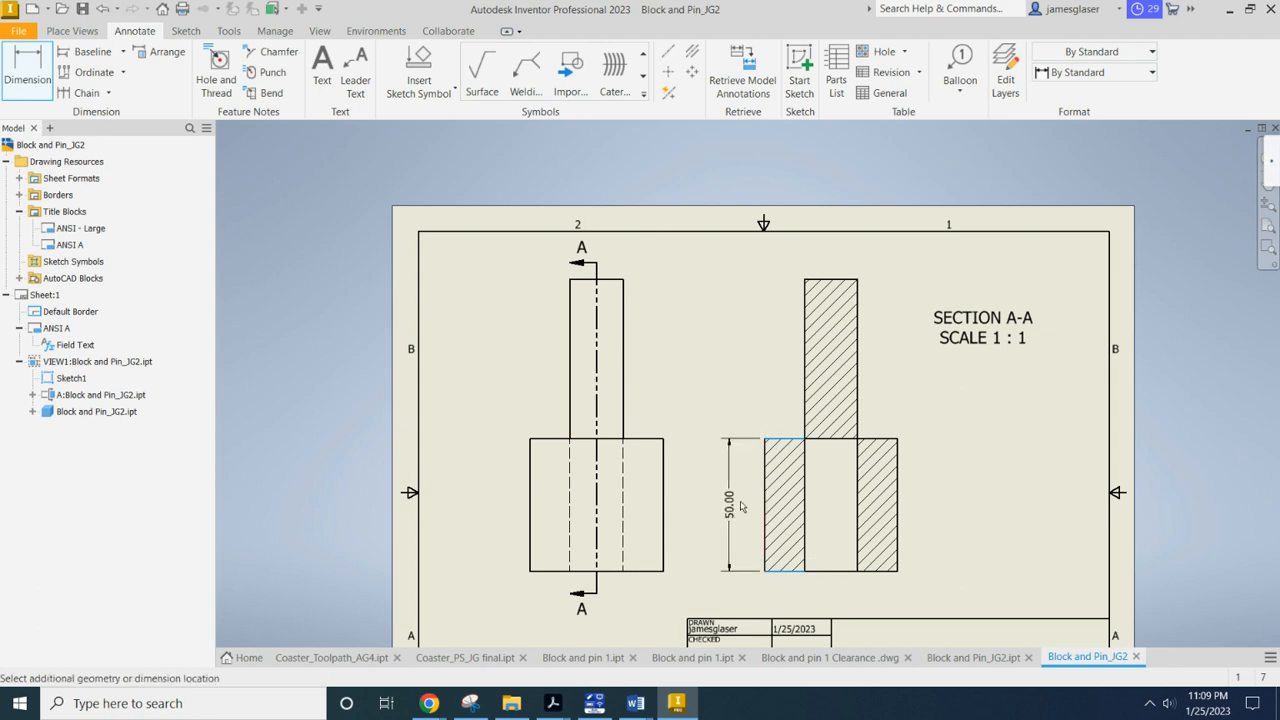
double_click(727, 498)
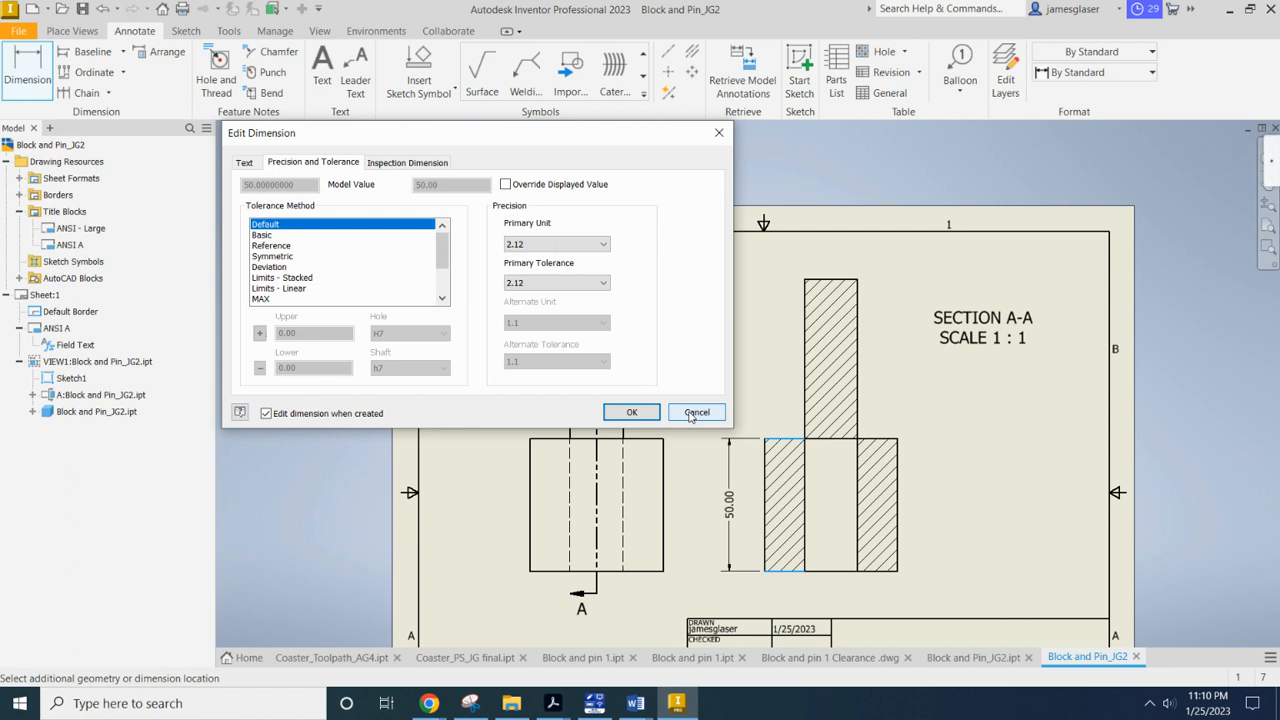
left_click(696, 412)
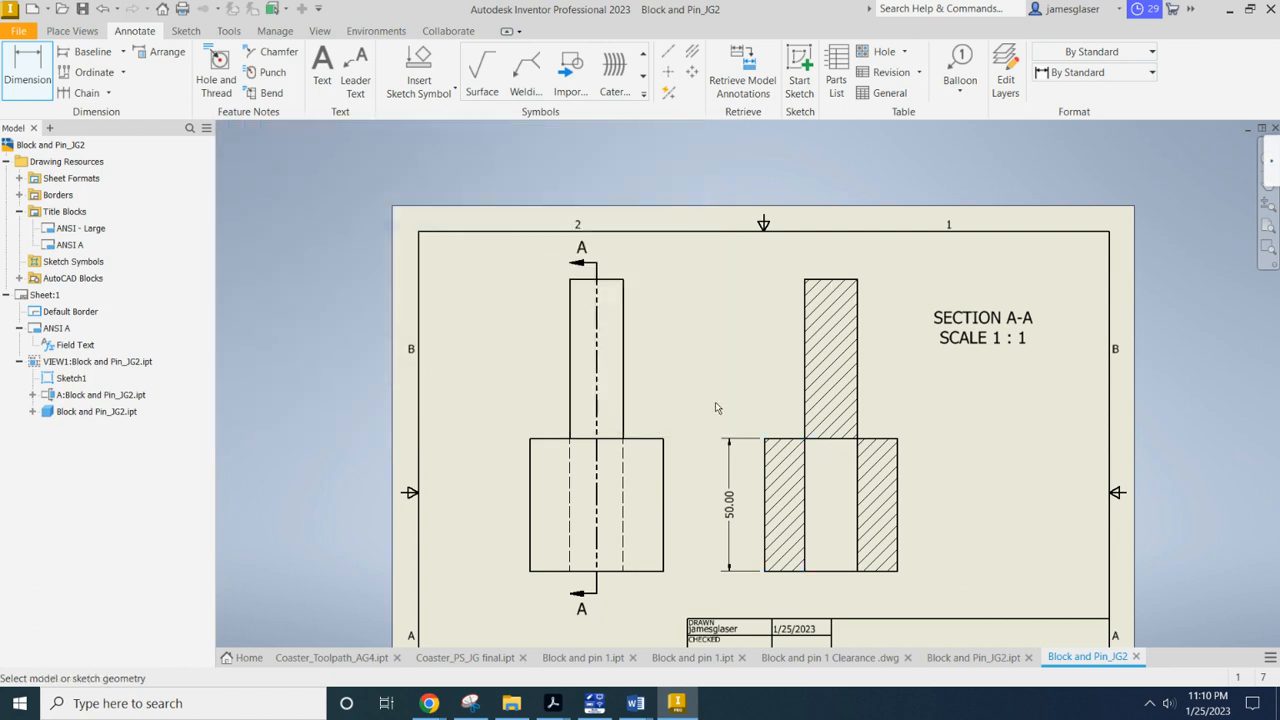
left_click(805, 280)
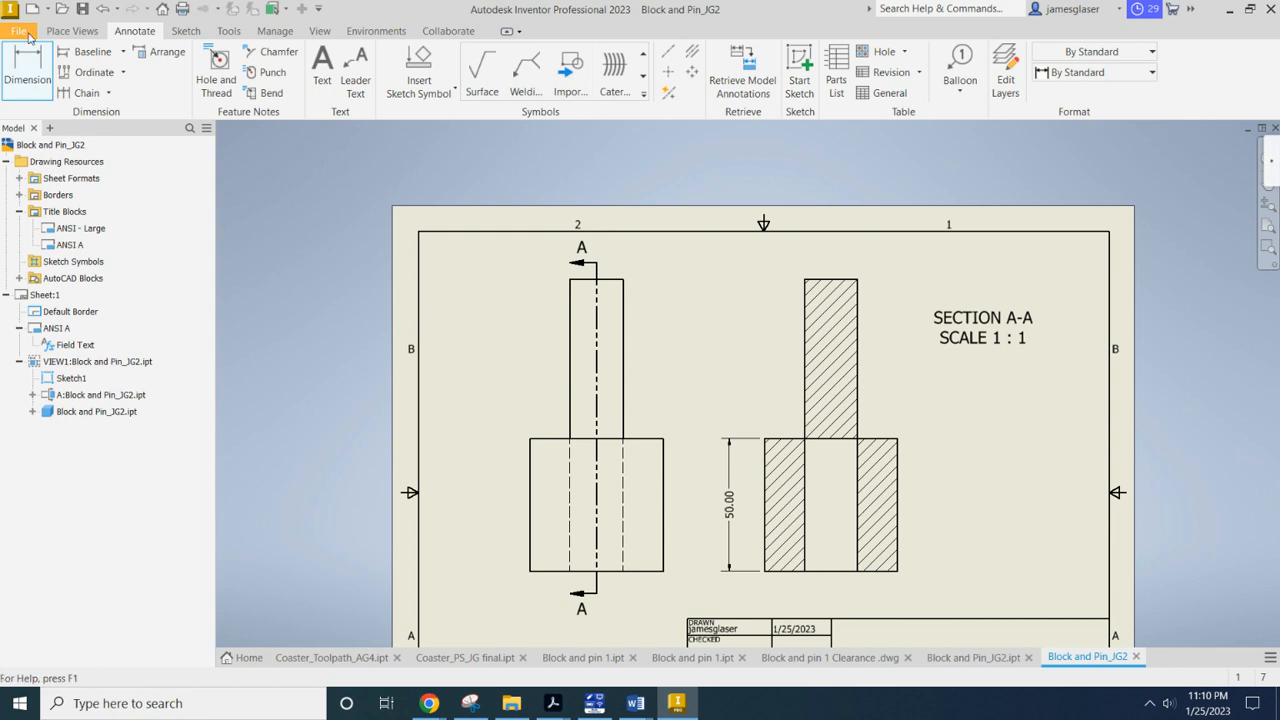
Save As Block and Pin_JG2.dwg in the 2-1-1 Tolerance Inventor Work folder
left_click(18, 30)
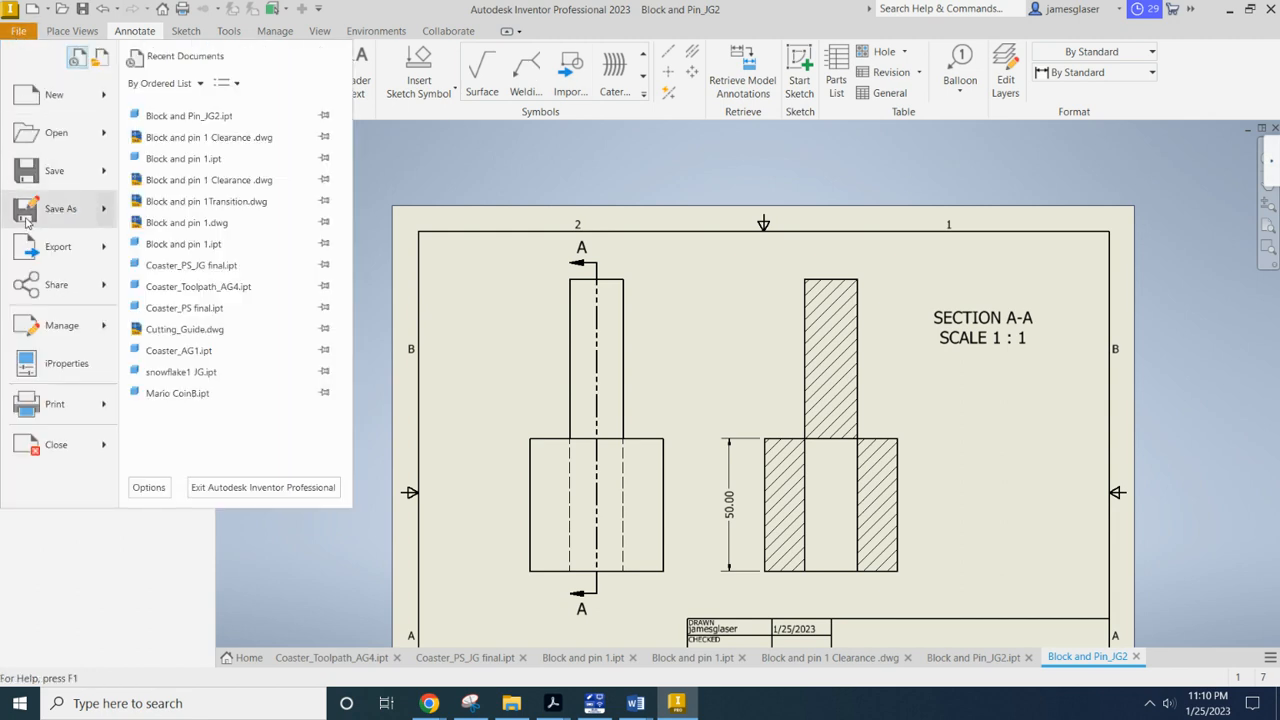
left_click(60, 208)
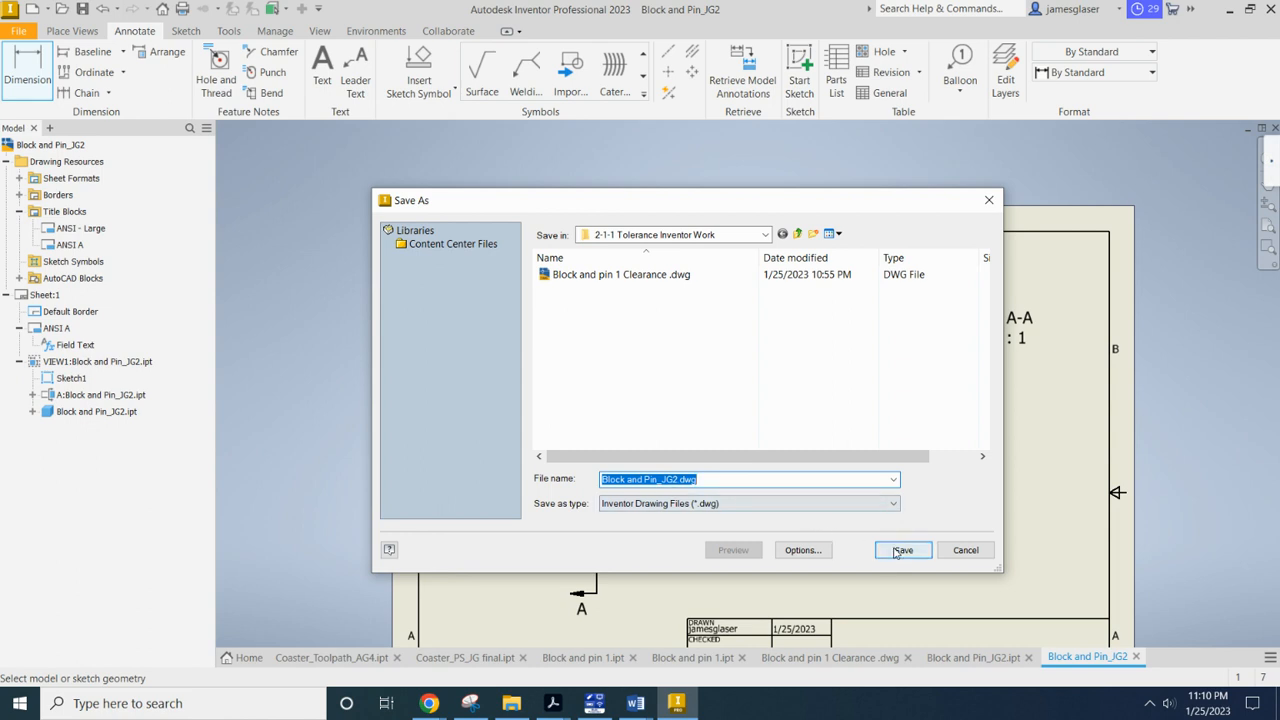
mouse_move(683, 490)
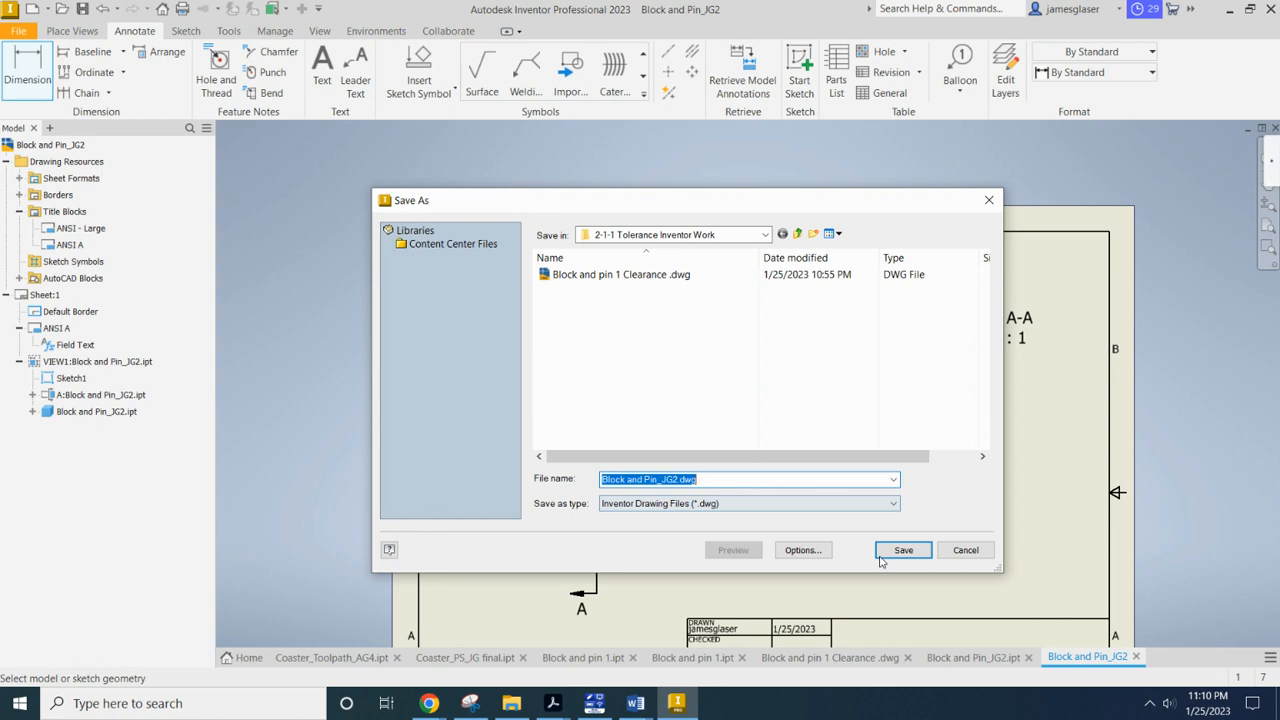
left_click(901, 550)
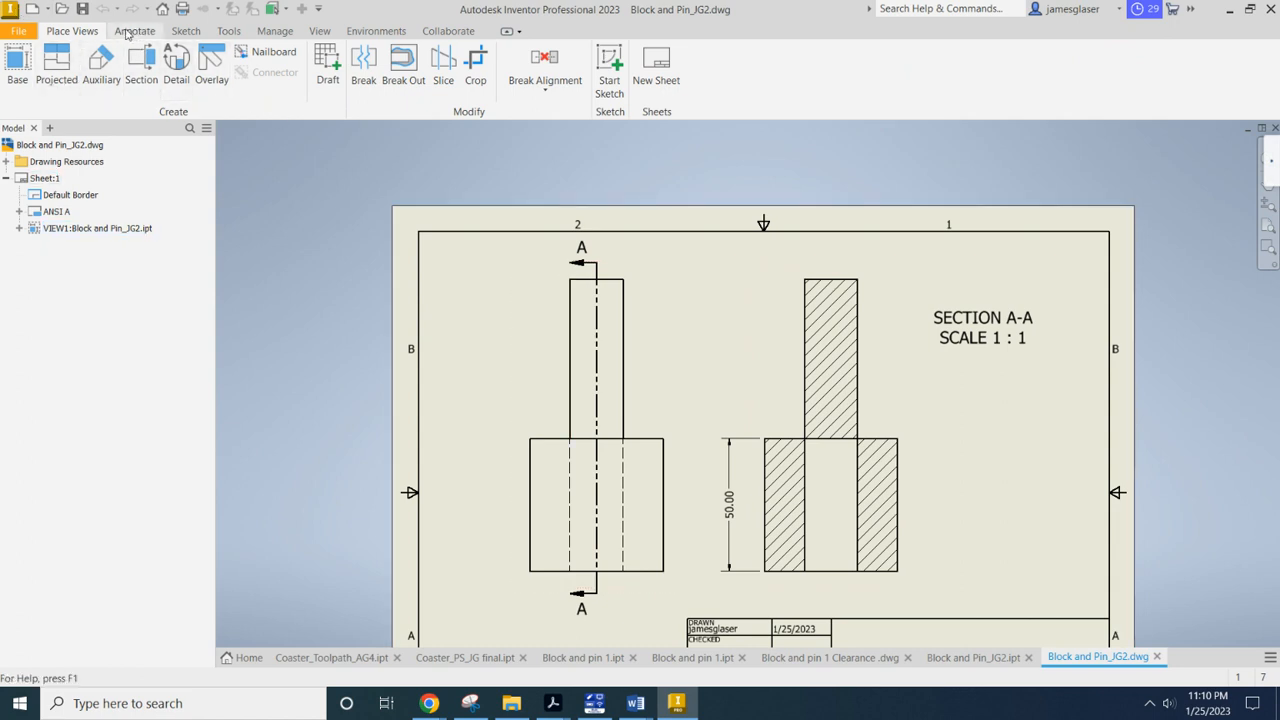
Dimension the pin width above Section A-A with Limits - Linear tolerance 19.95 – 19.99
left_click(135, 30)
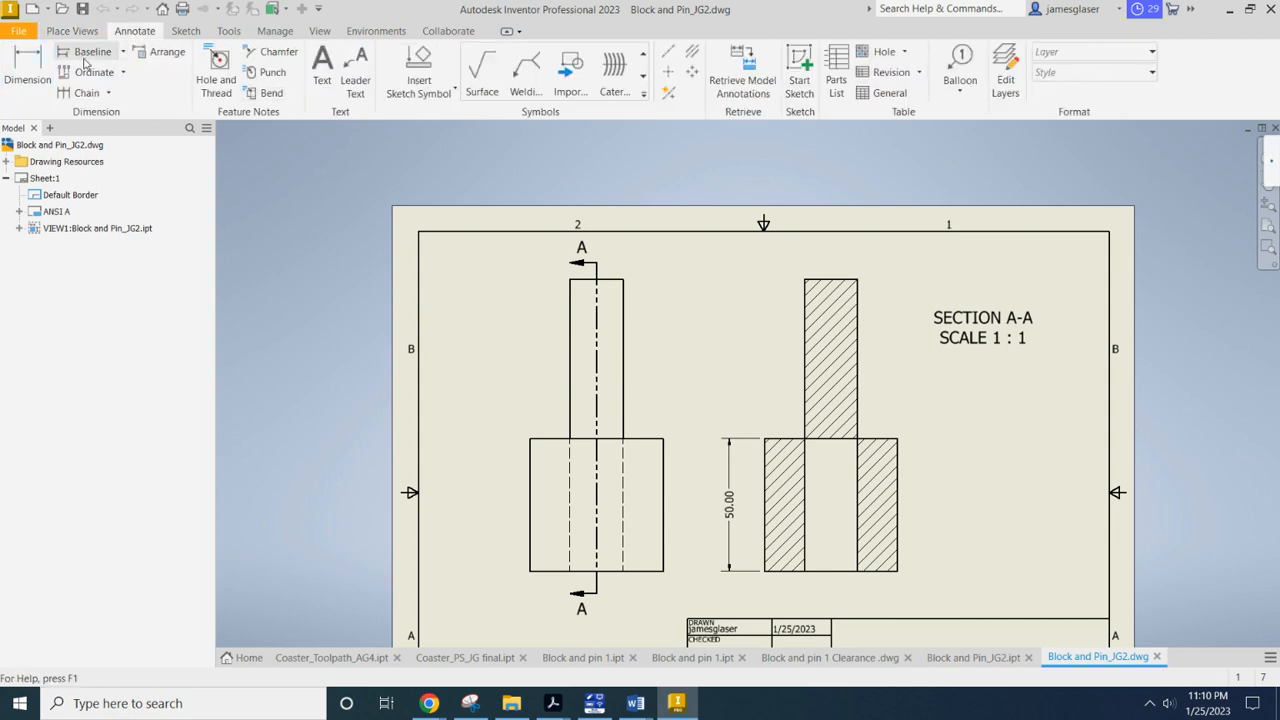
left_click(27, 65)
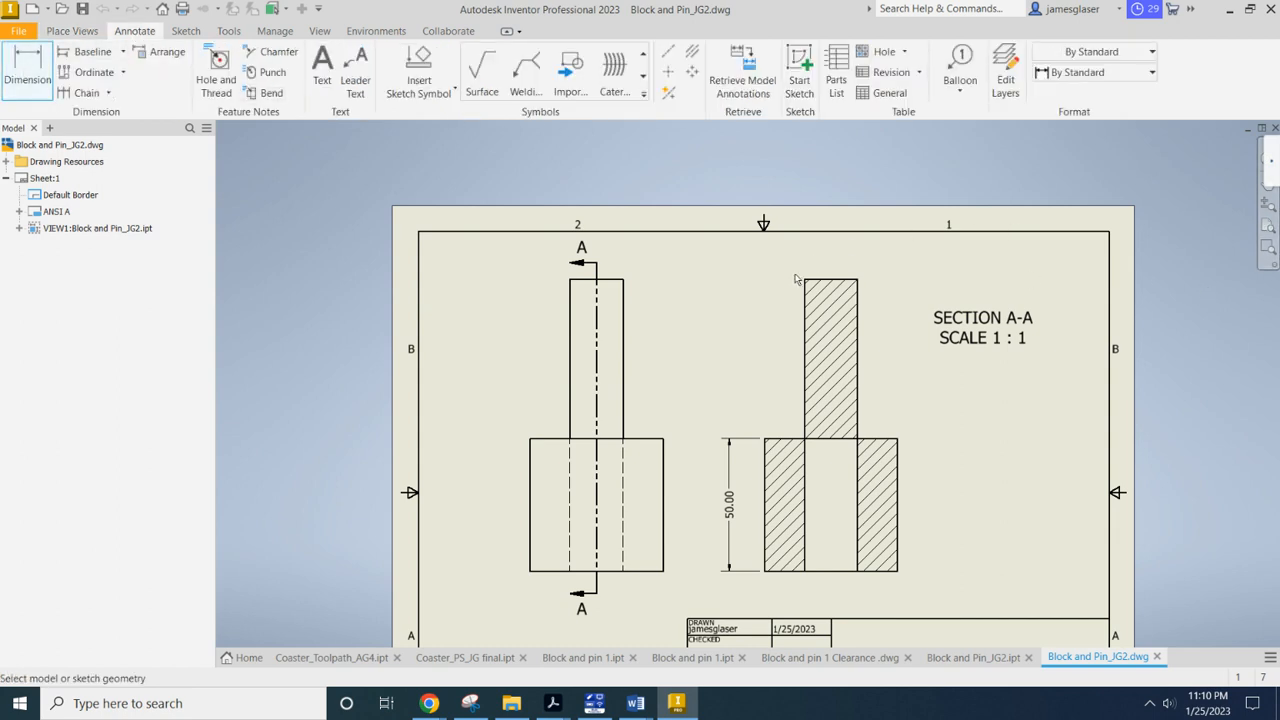
left_click(803, 280)
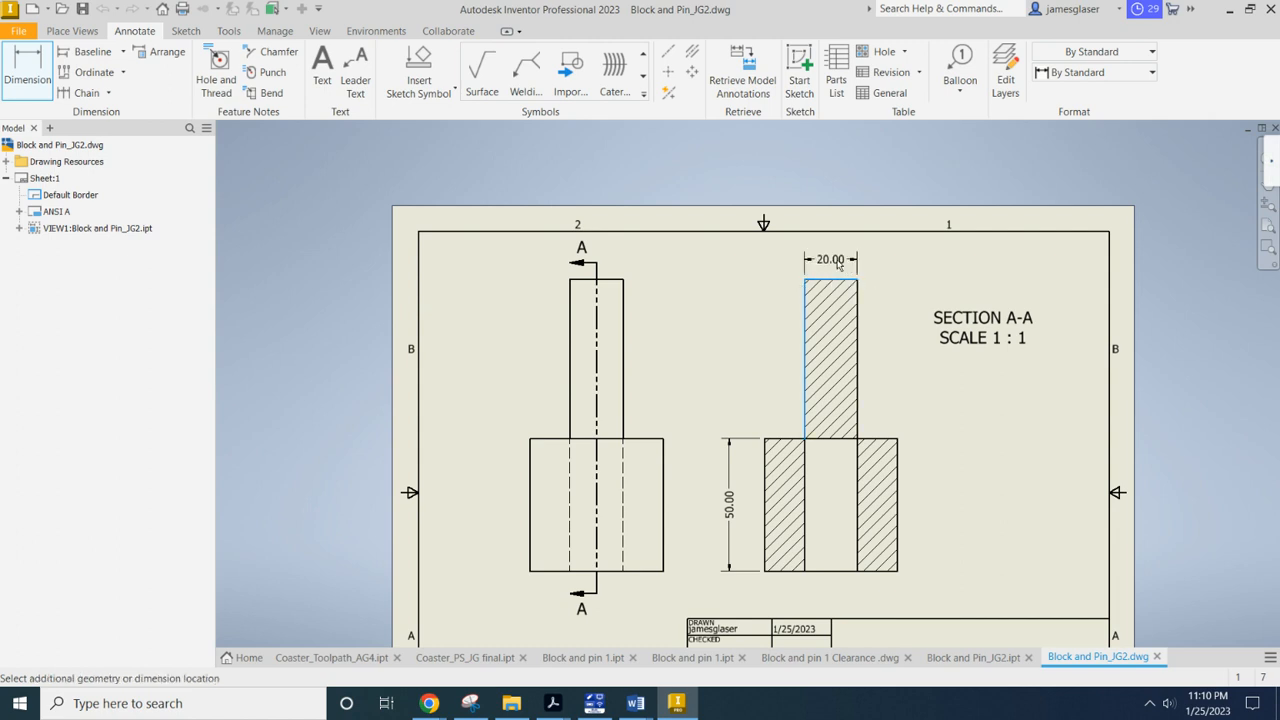
double_click(828, 260)
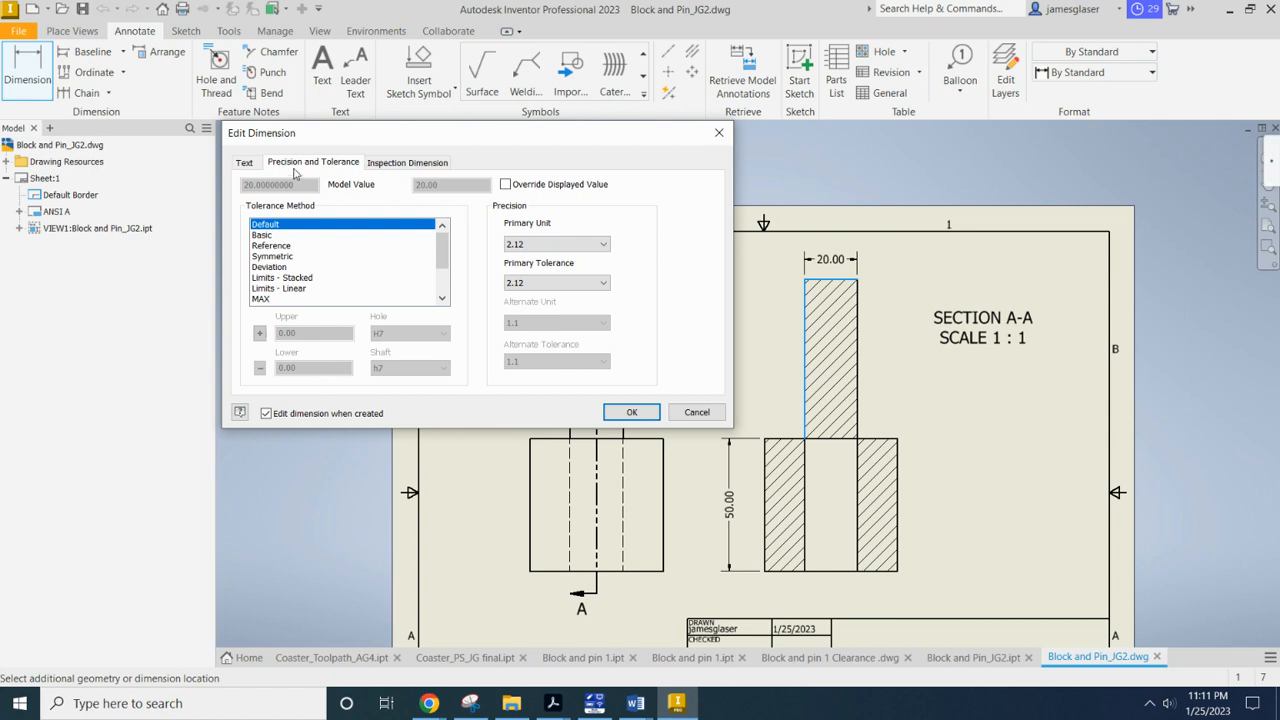
mouse_move(310, 168)
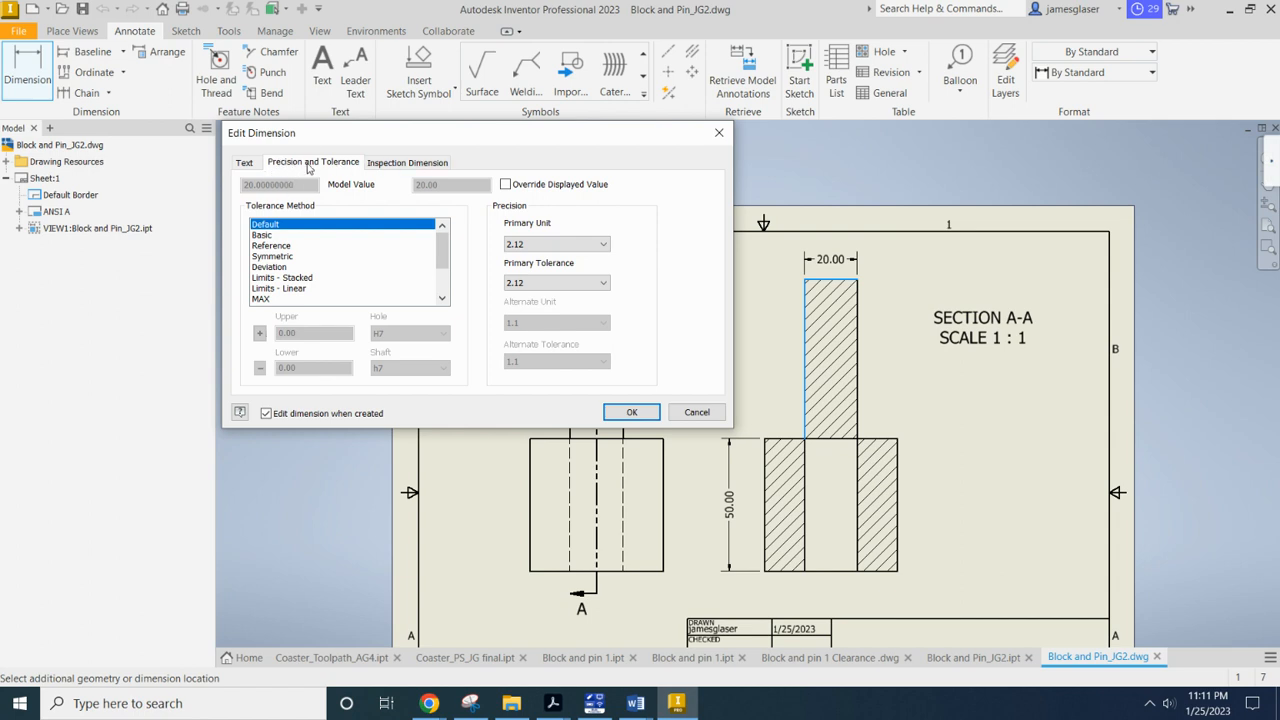
left_click(272, 256)
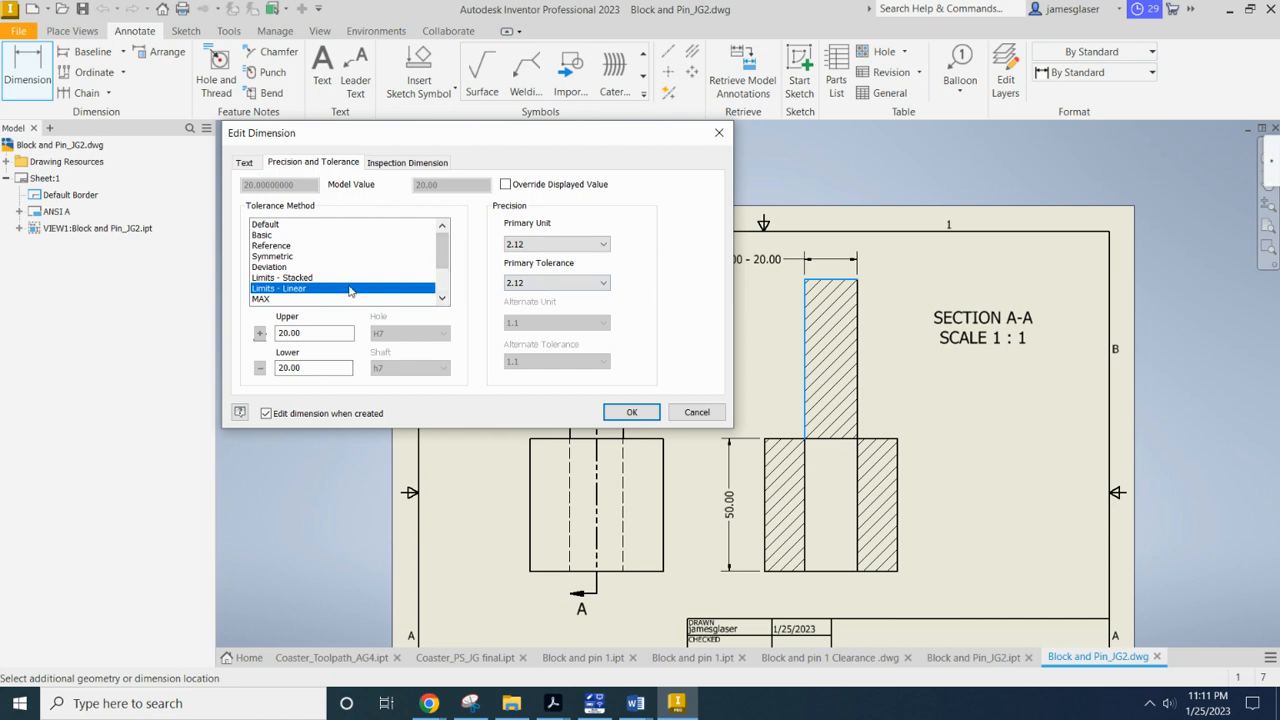
mouse_move(309, 303)
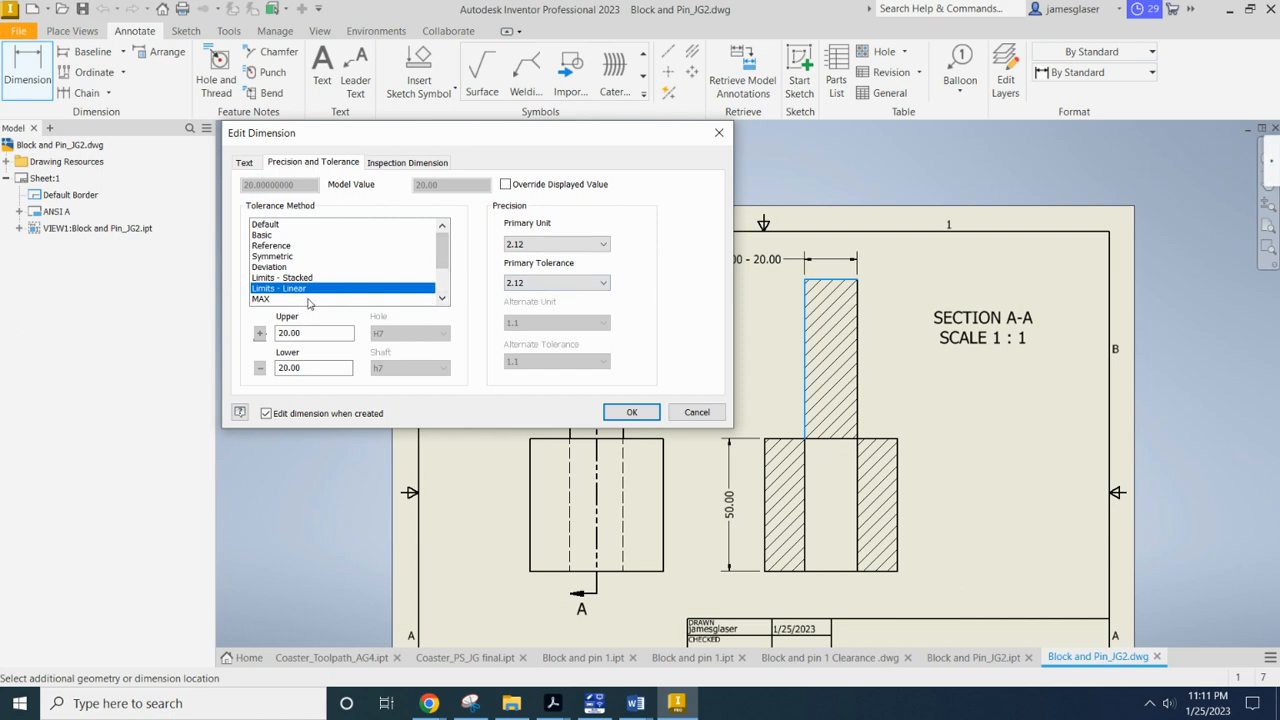
mouse_move(298, 300)
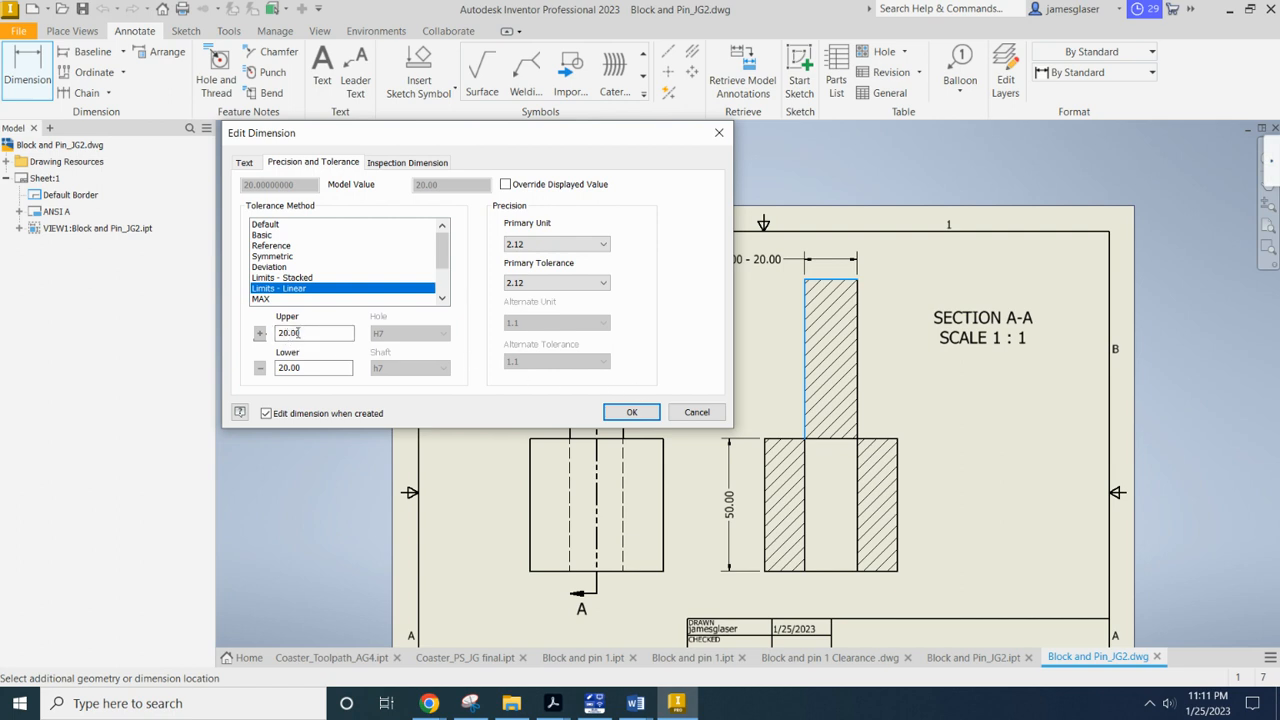
triple_click(313, 332)
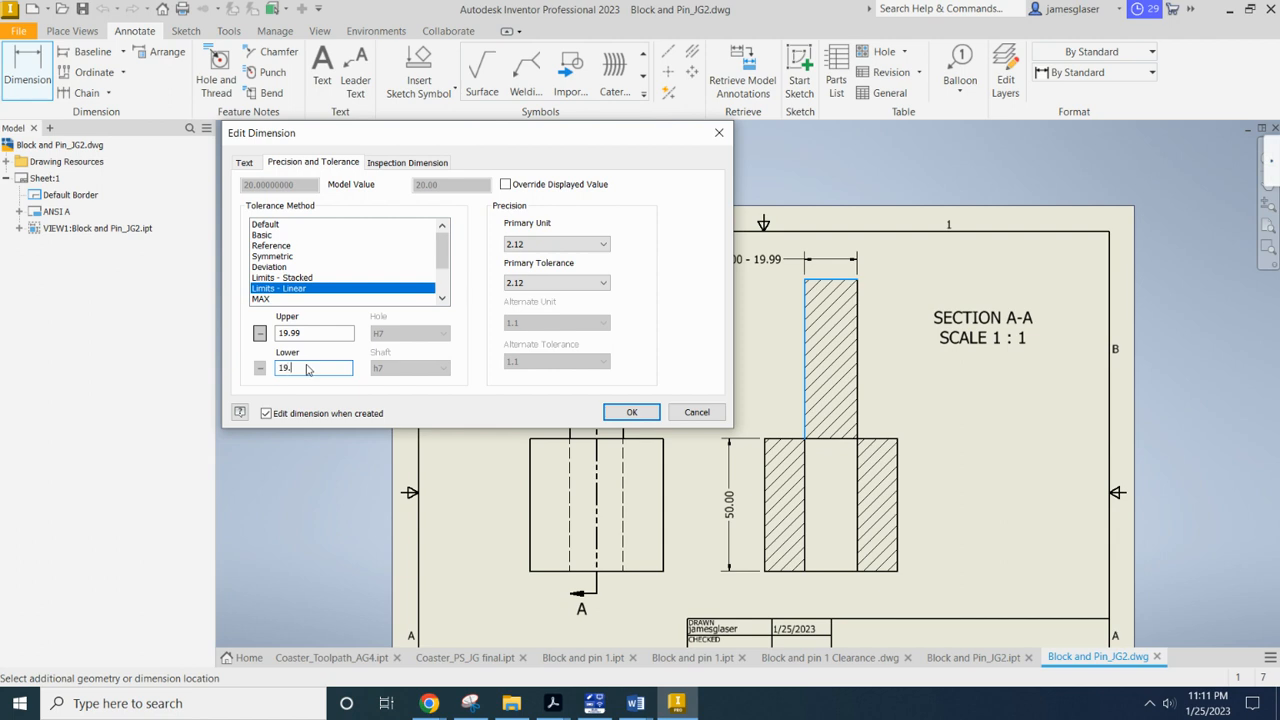
type("95")
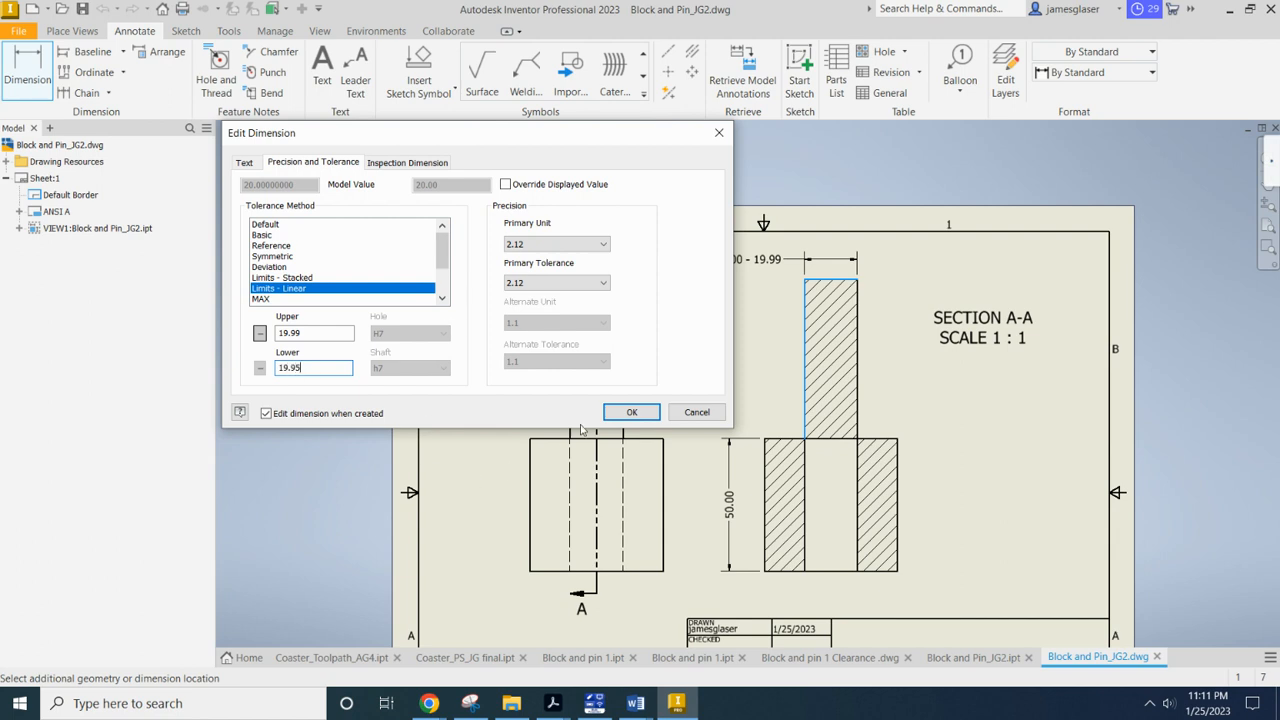
left_click(631, 412)
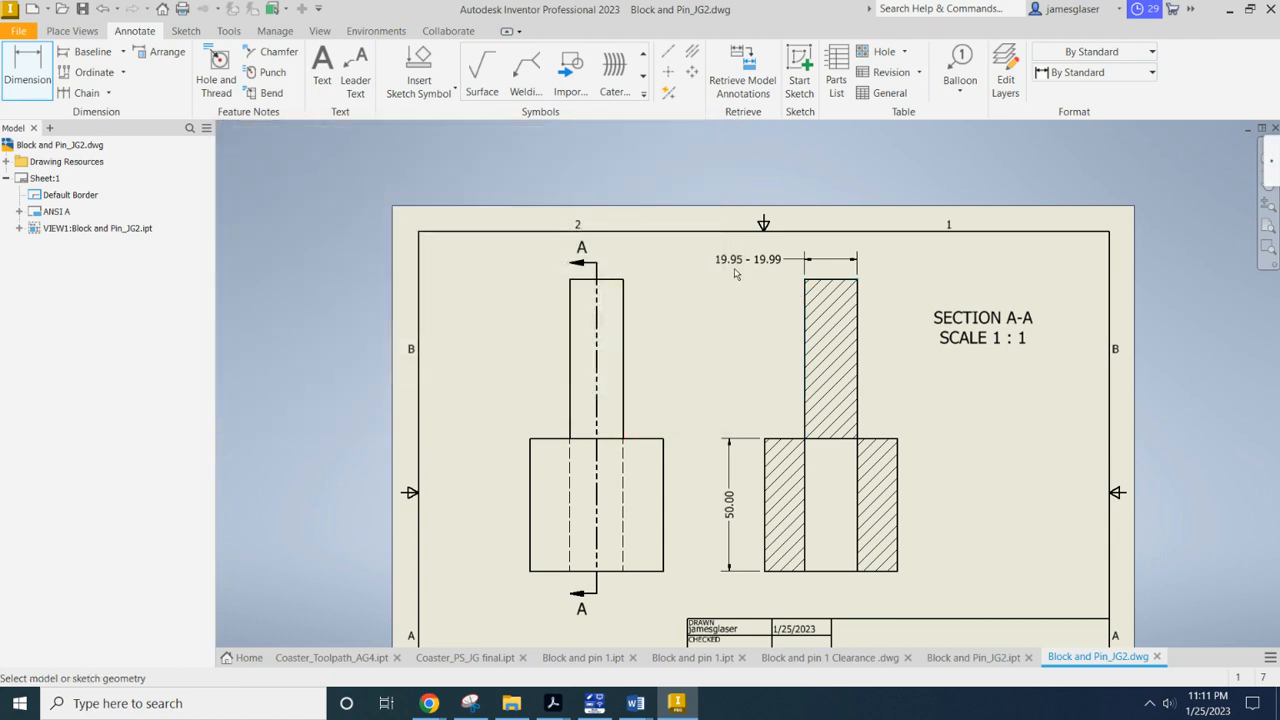
left_click(748, 259)
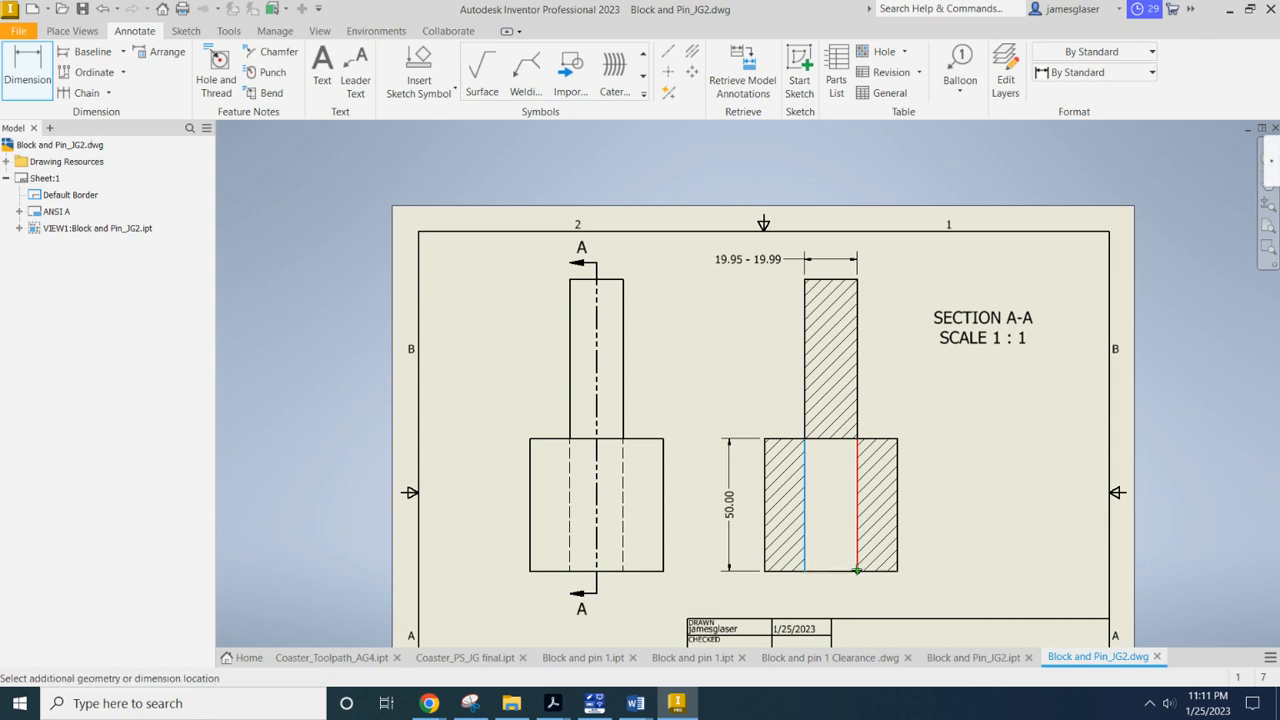
Dimension the 20.00 hole width below the block with deviation Upper 0.05, Lower 0.00
left_click(855, 572)
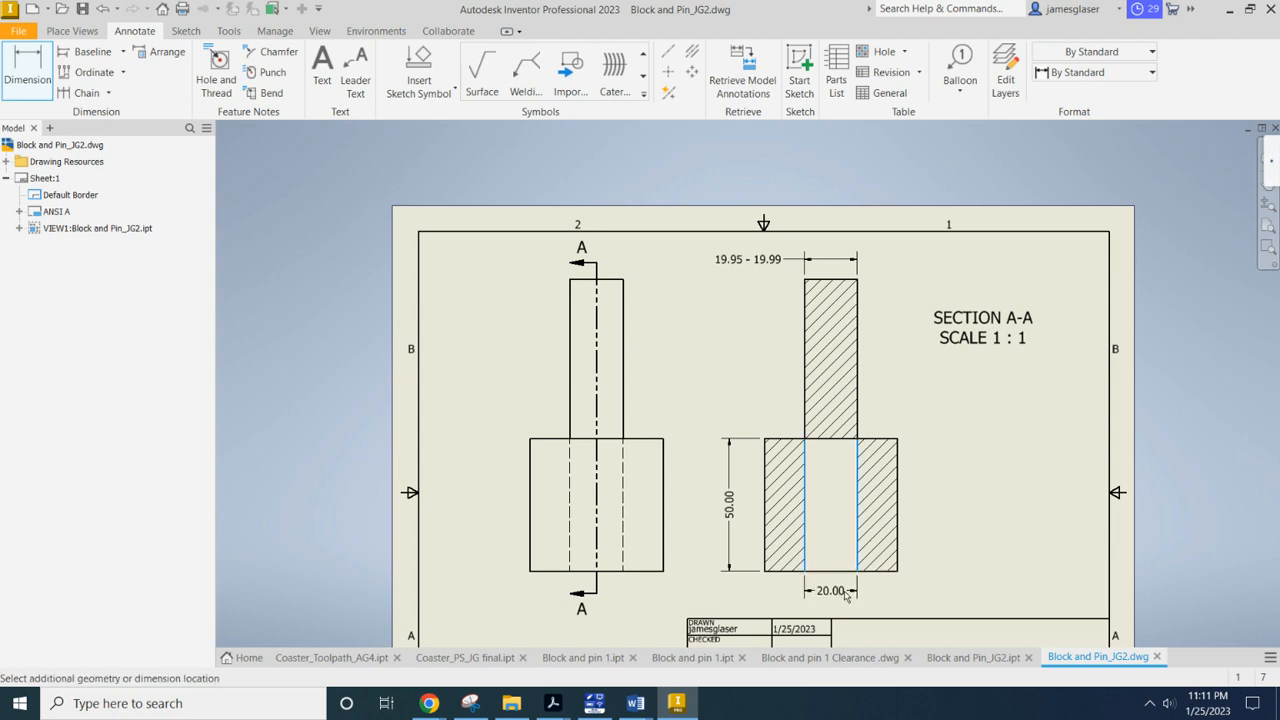
double_click(830, 590)
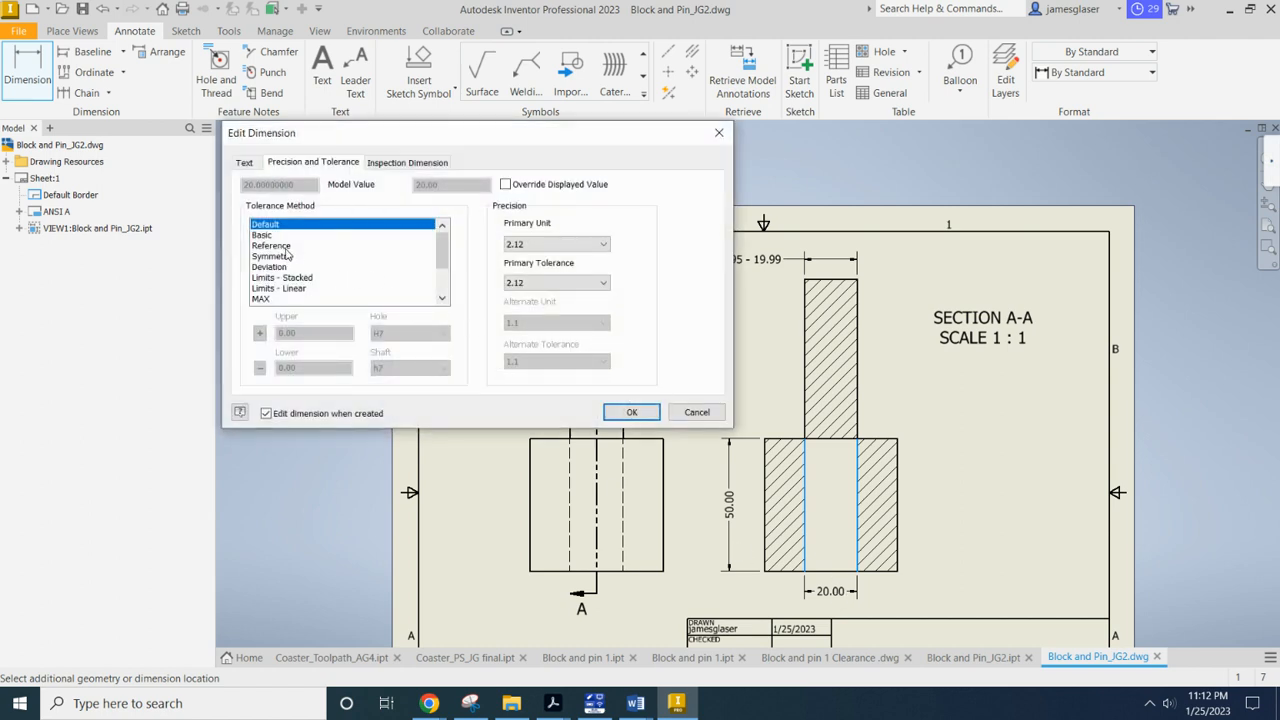
left_click(269, 267)
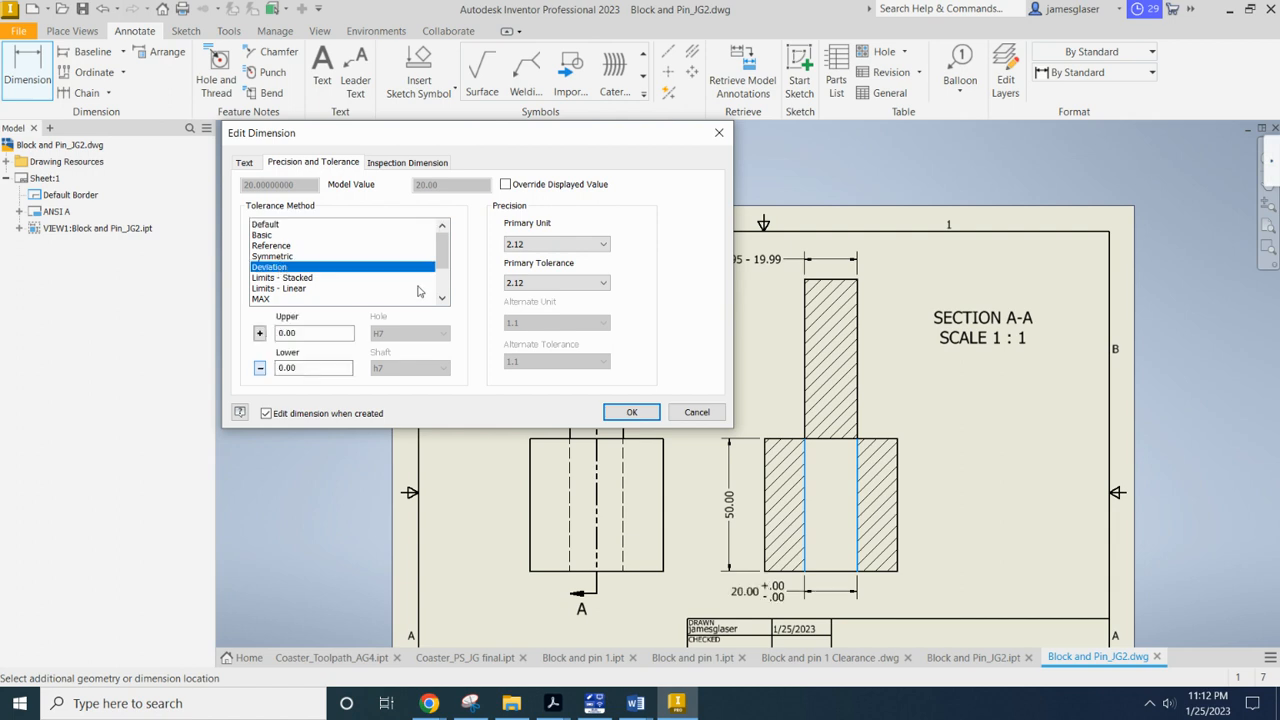
mouse_move(767, 598)
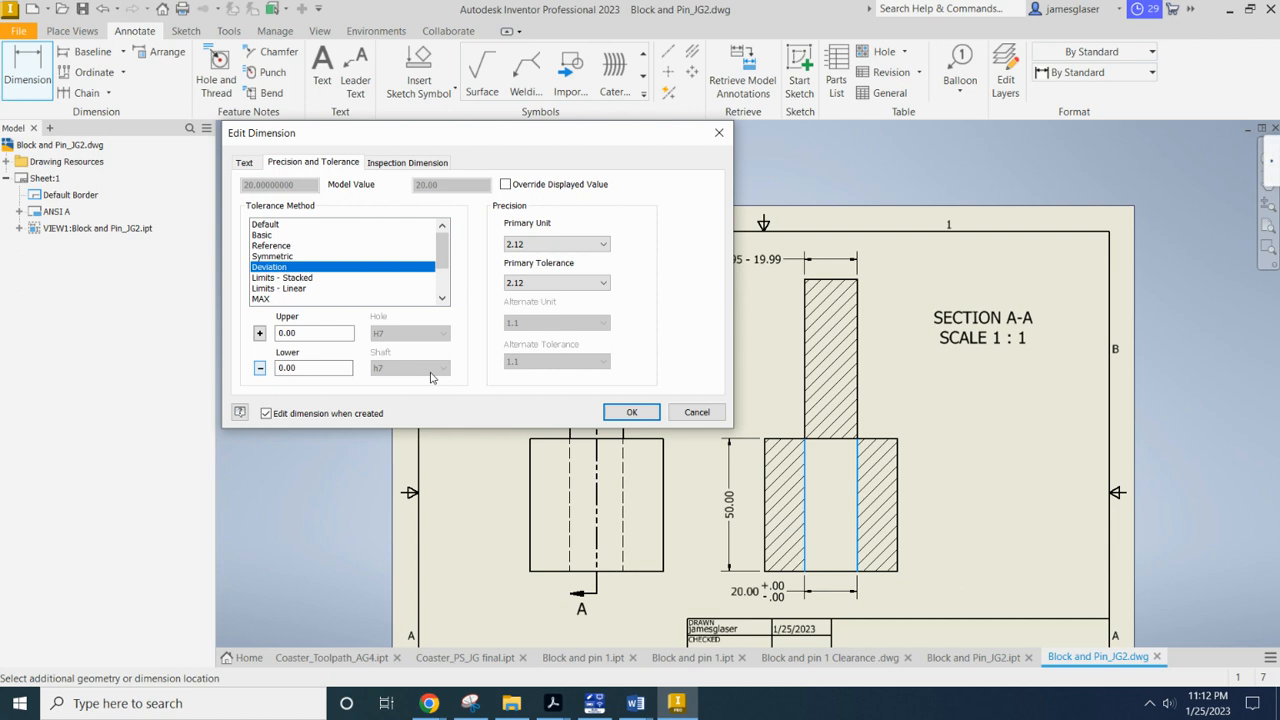
left_click(310, 332)
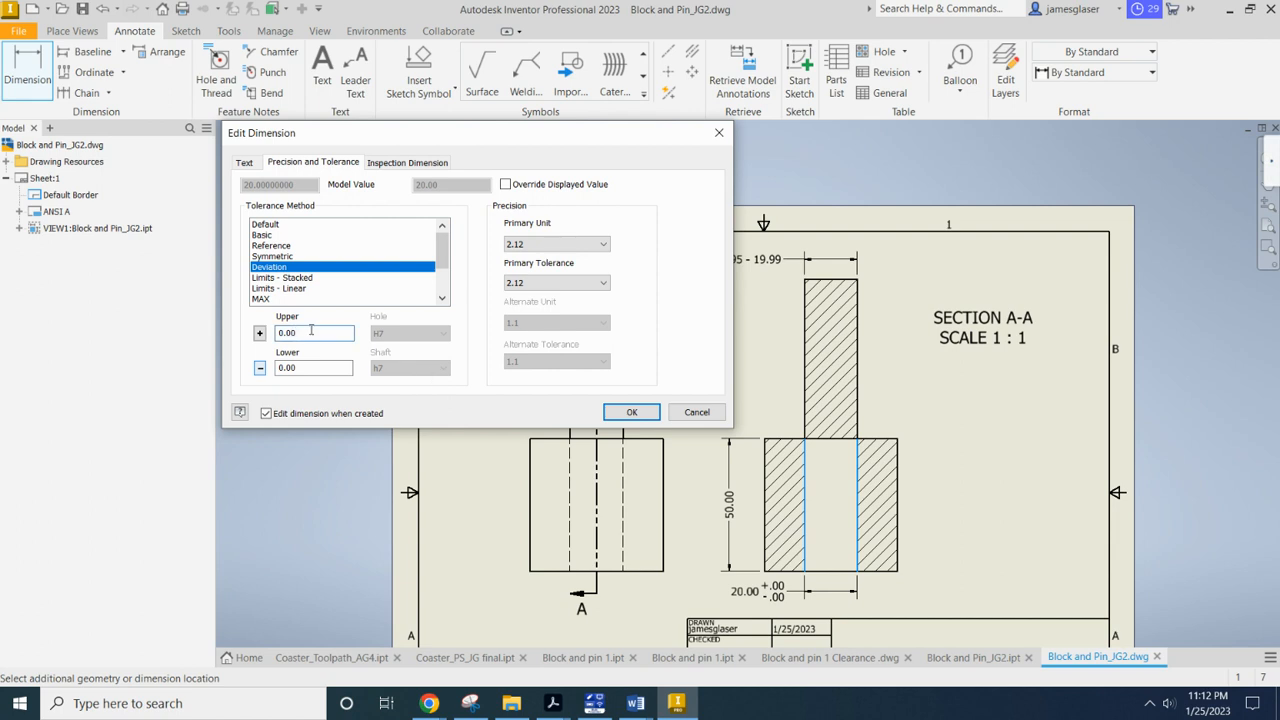
type("0.05")
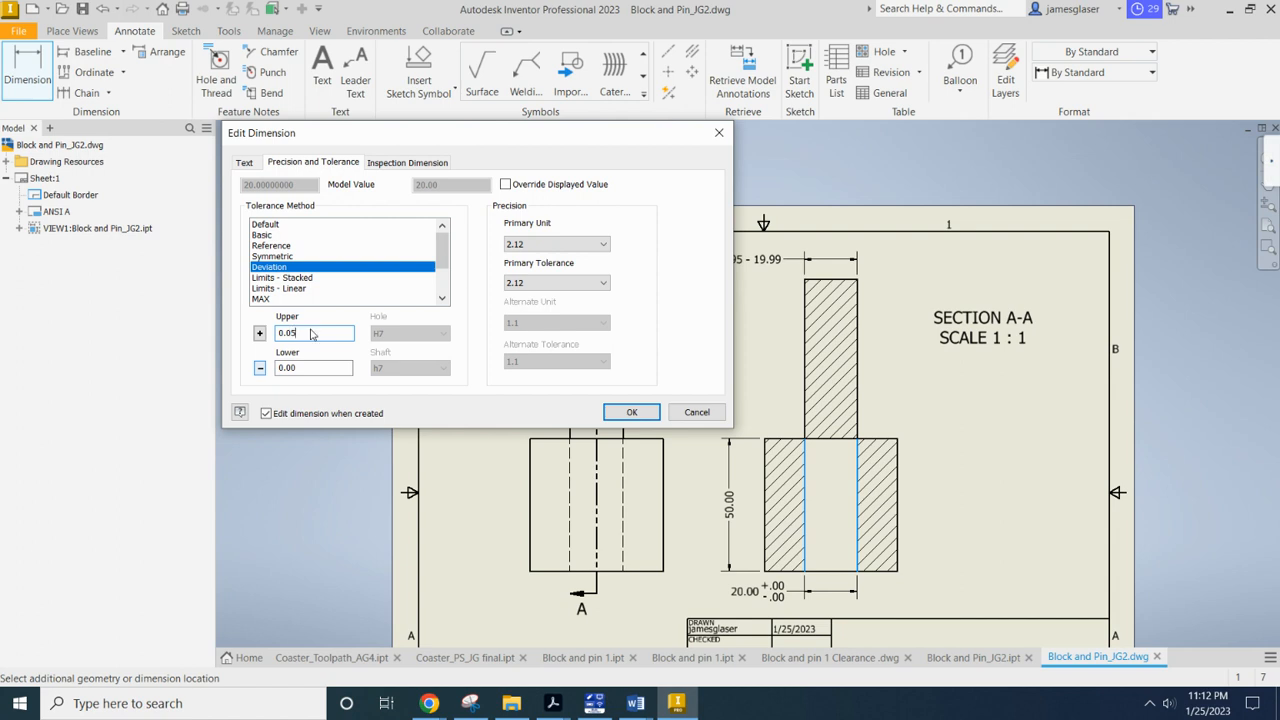
left_click(313, 367)
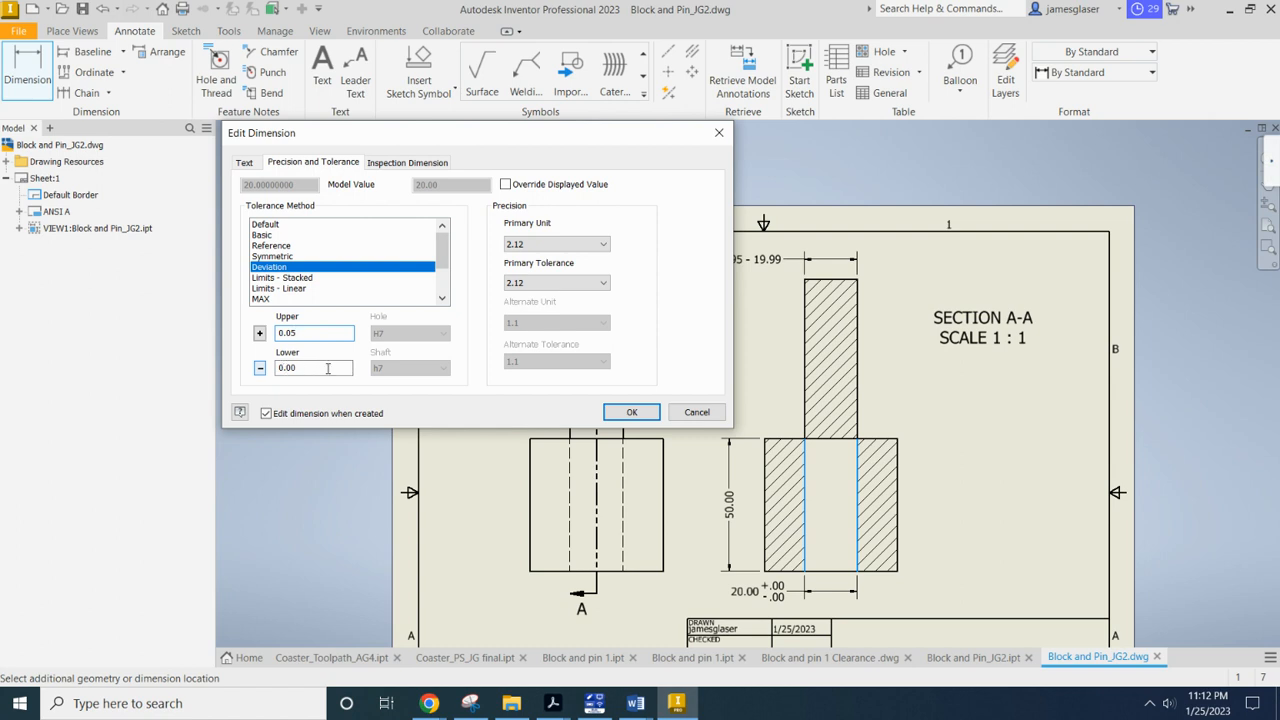
left_click(631, 411)
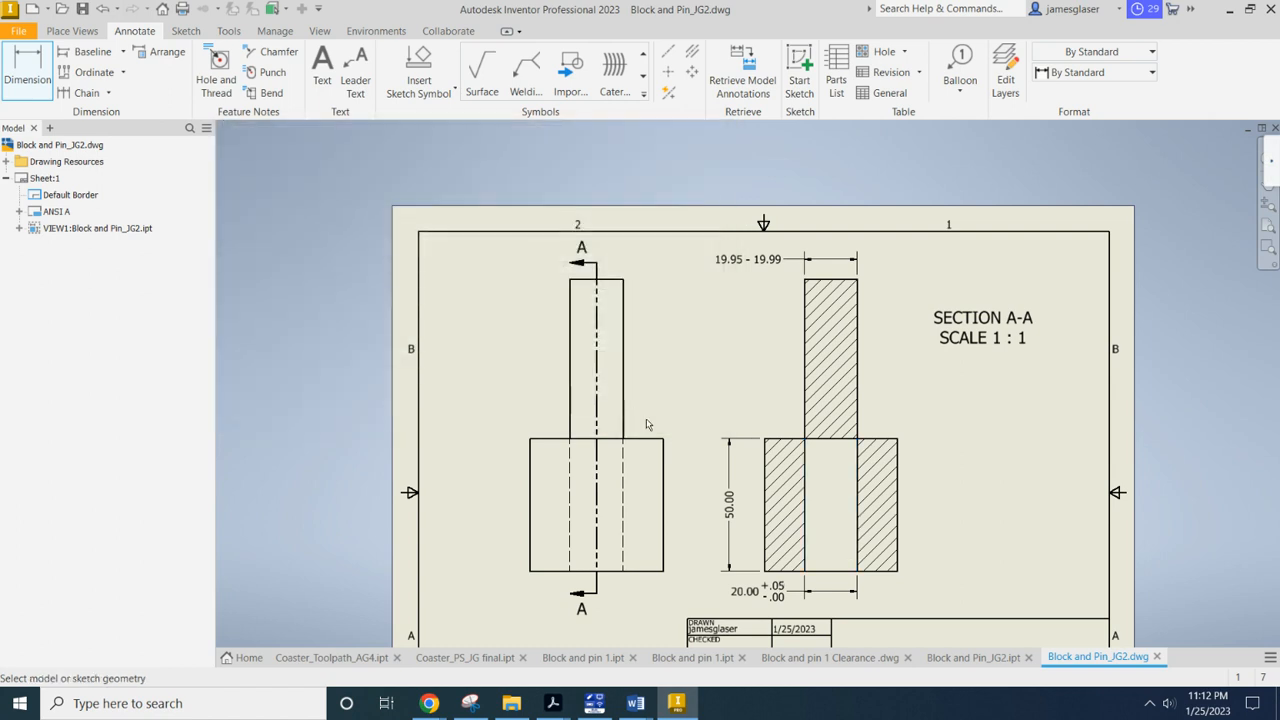
mouse_move(758, 303)
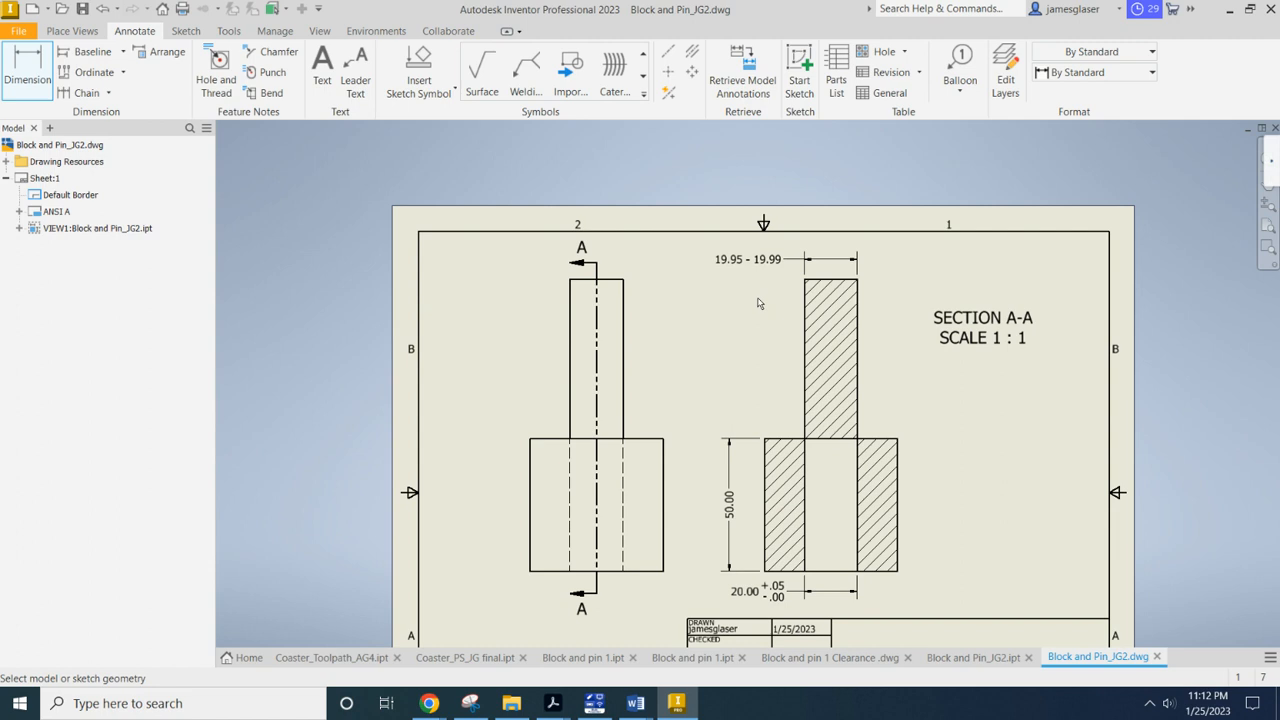
mouse_move(818, 534)
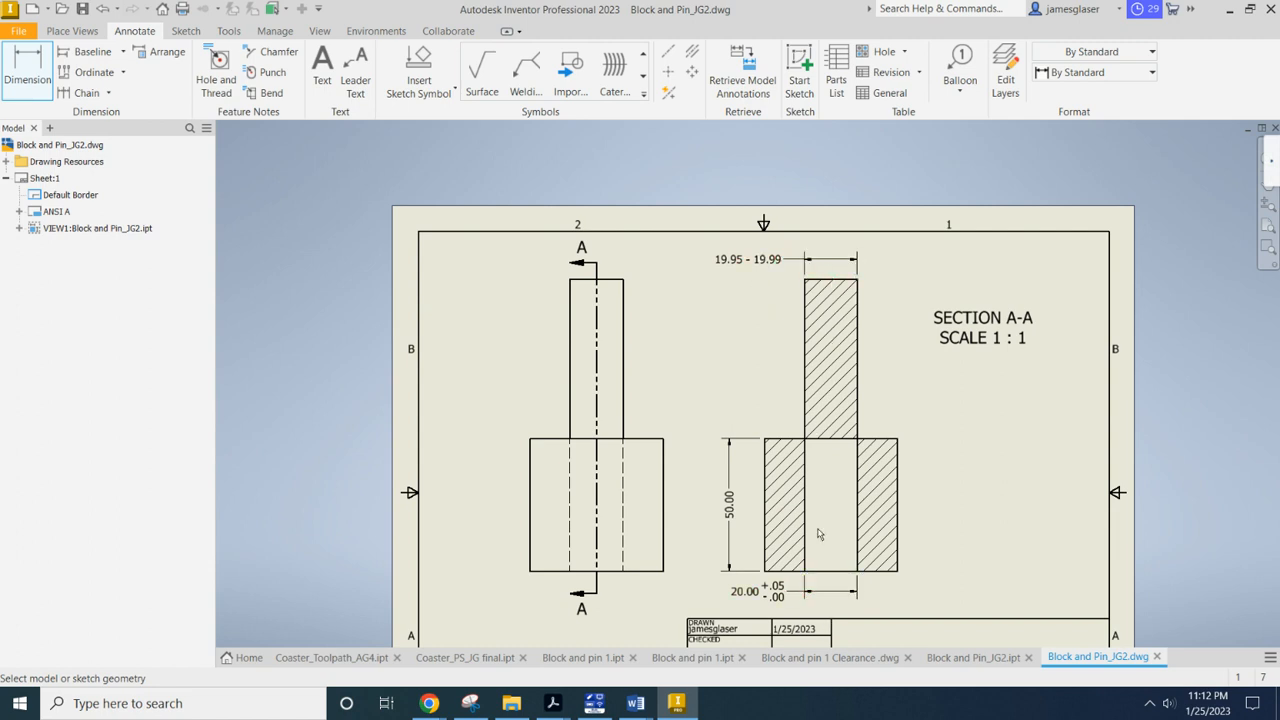
mouse_move(846, 505)
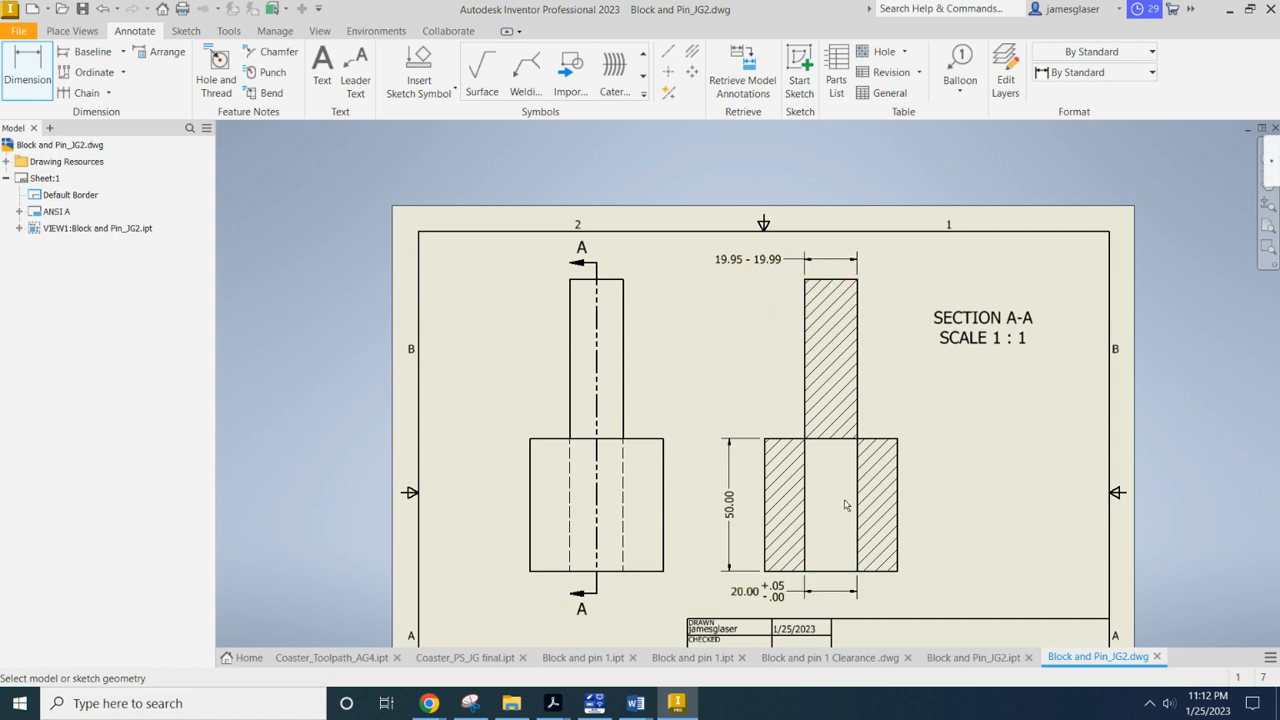
mouse_move(725, 270)
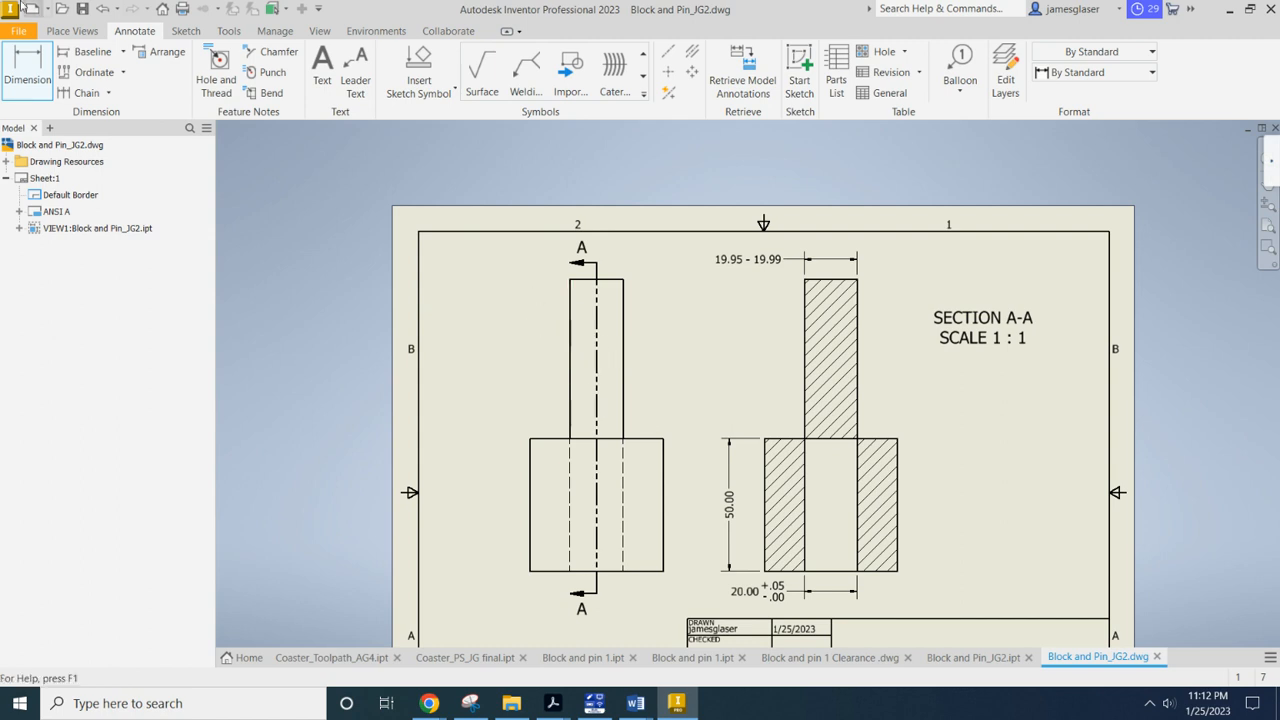
mouse_move(18, 30)
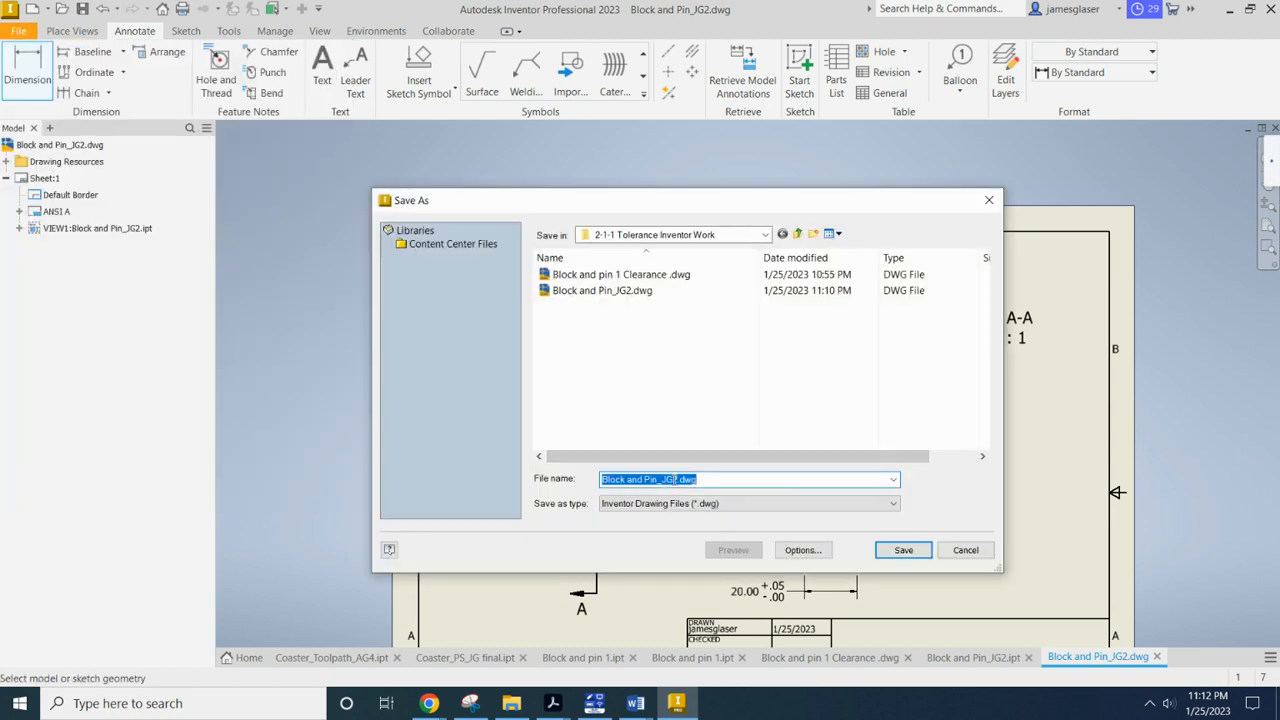
Append '-Clearance' to the file name and save as Block and Pin_JG2-Clearance.dwg
left_click(680, 479)
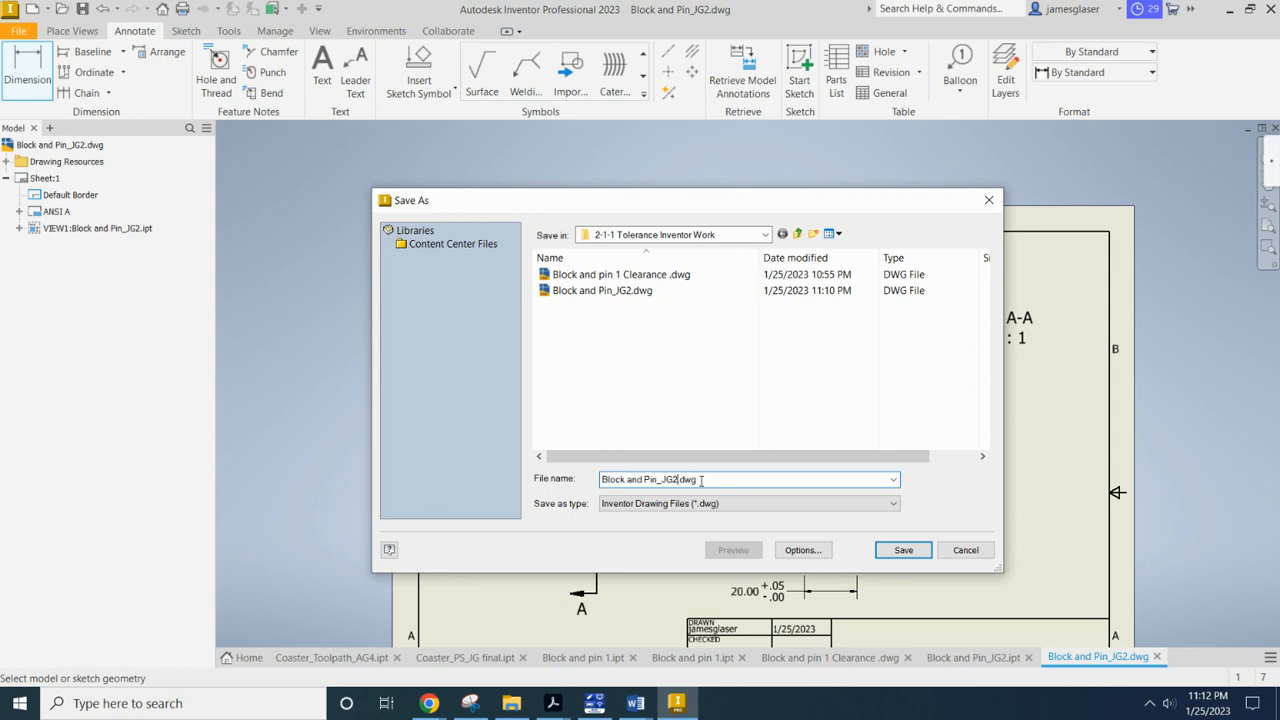
type("-Clearance")
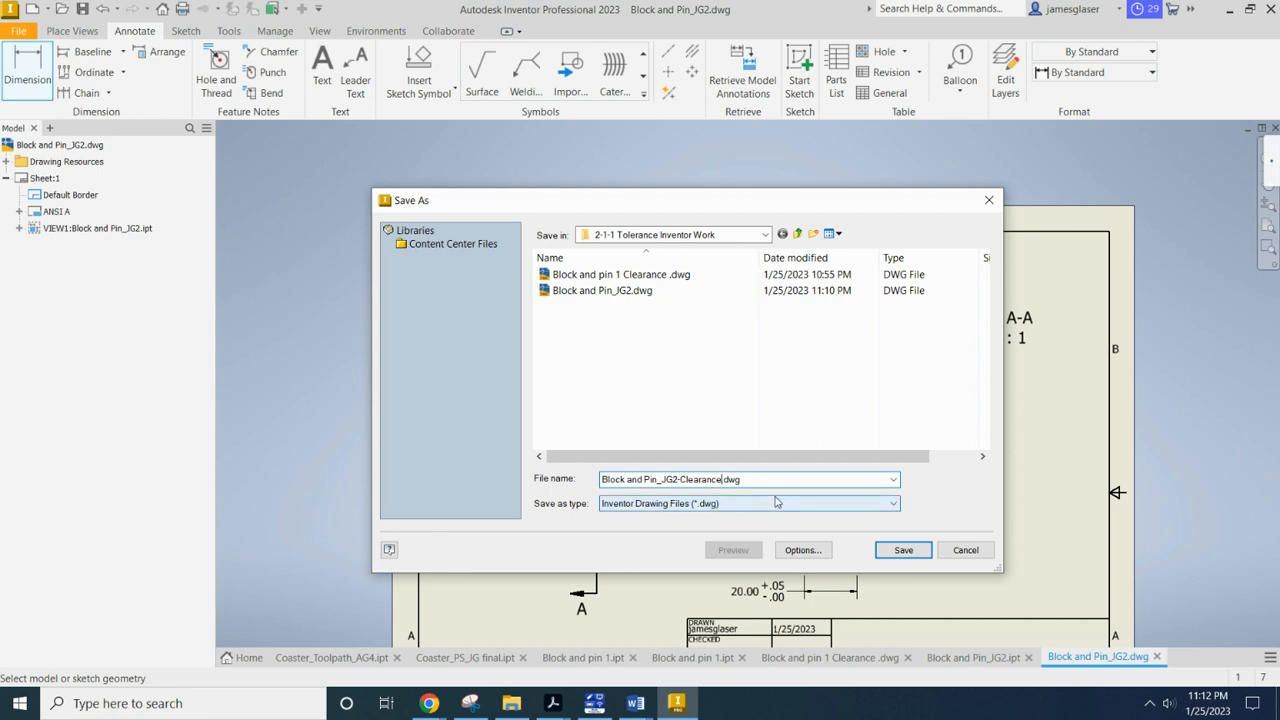
left_click(901, 550)
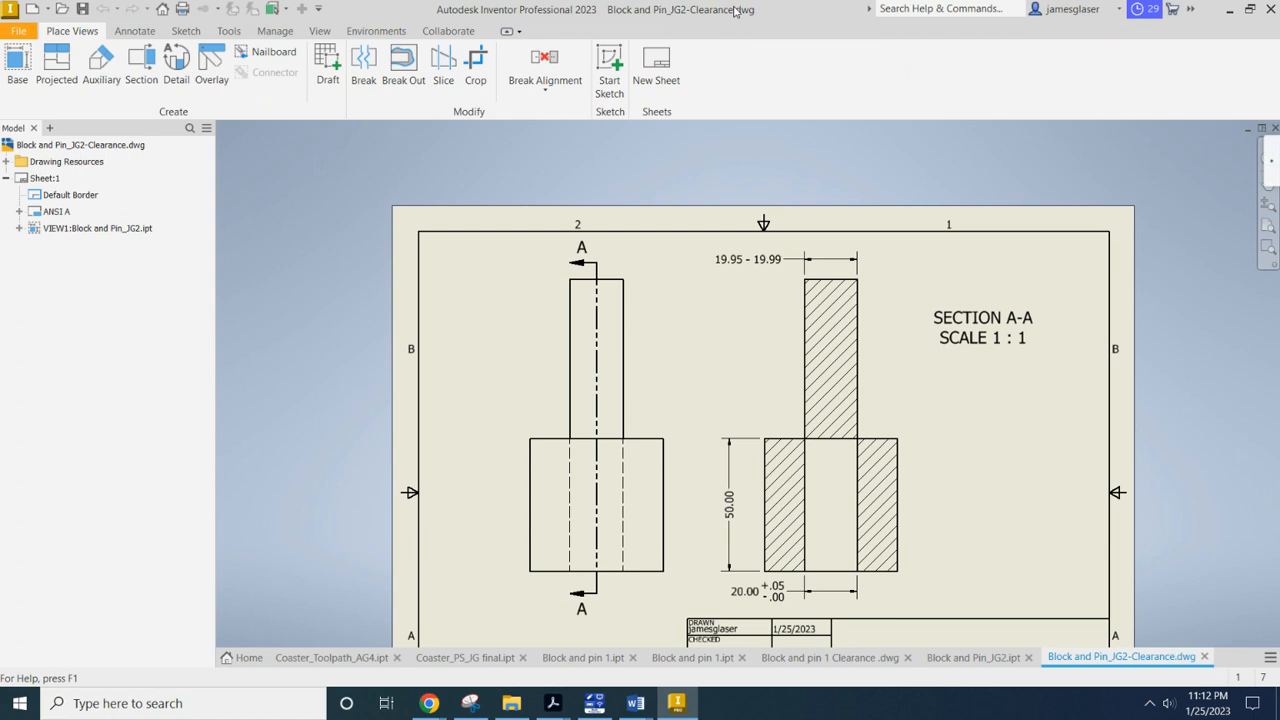
Review the Block and Pin_JG2 part model, expanding Extrusion1 to reveal its sketch
left_click(730, 505)
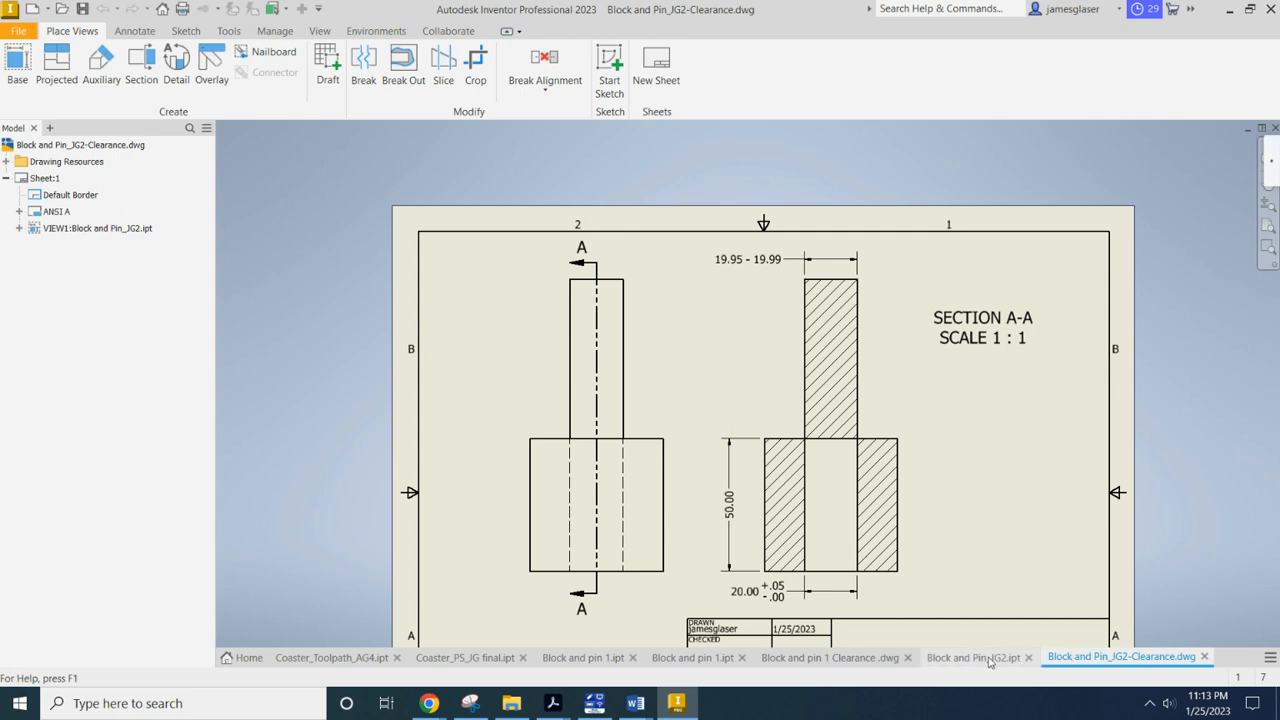
left_click(972, 657)
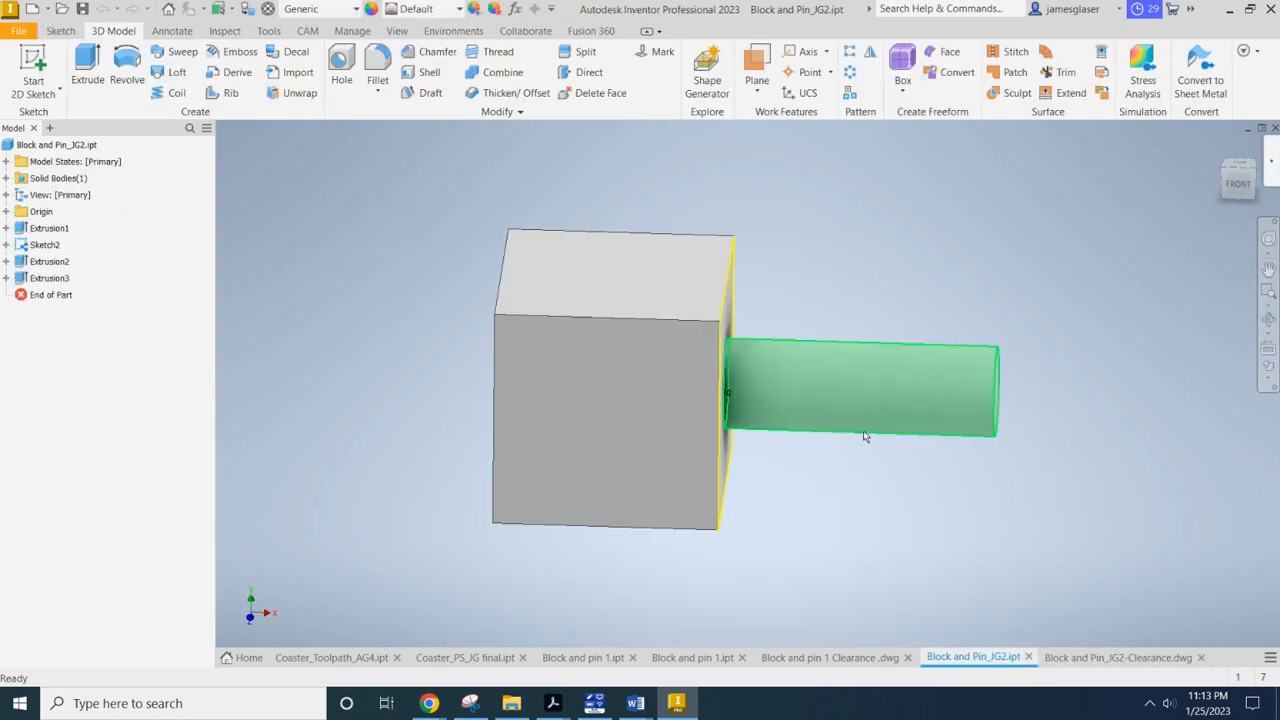
left_click(44, 244)
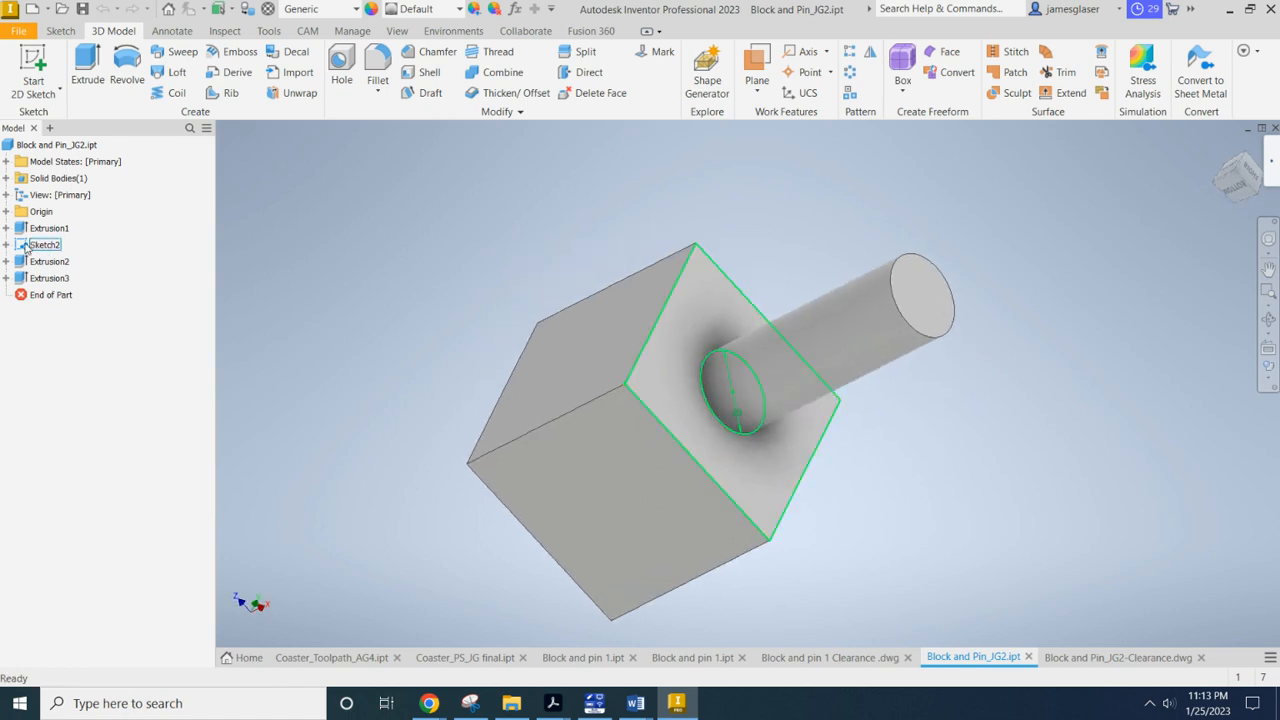
left_click(7, 228)
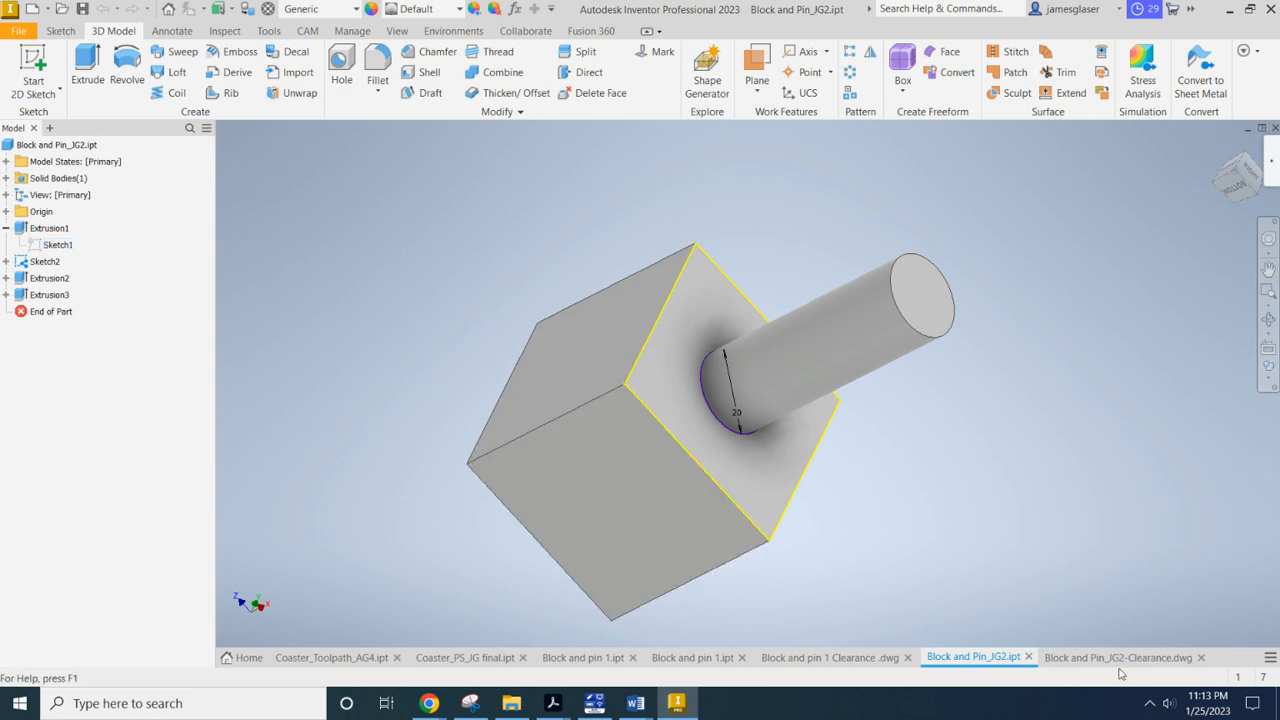
Place a 50.00 width dimension below the block in the drawing's front view
left_click(1119, 657)
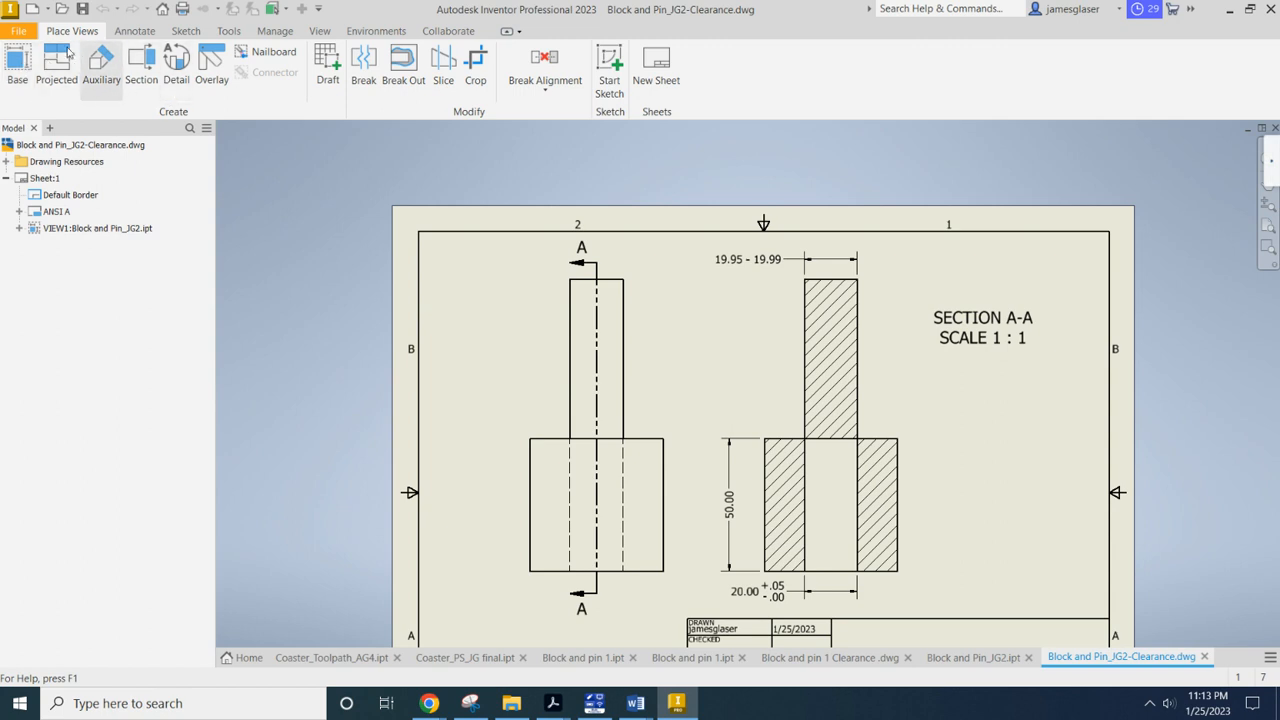
left_click(134, 30)
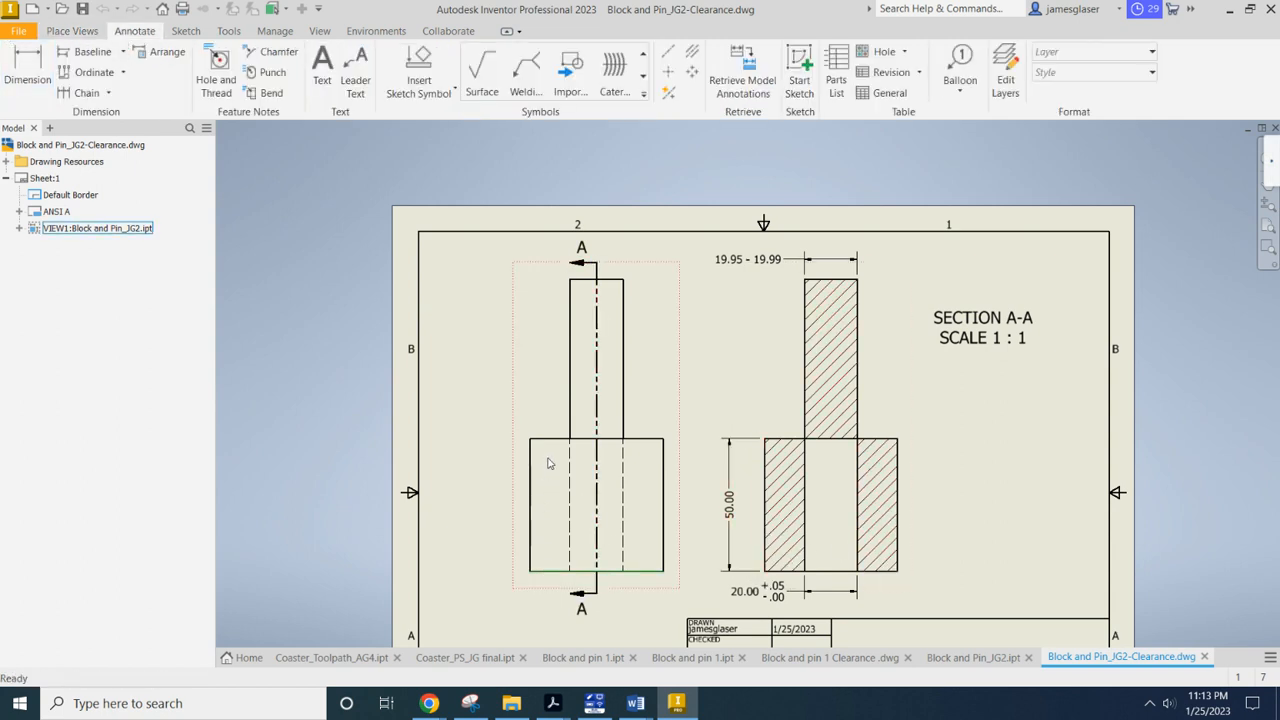
left_click(533, 448)
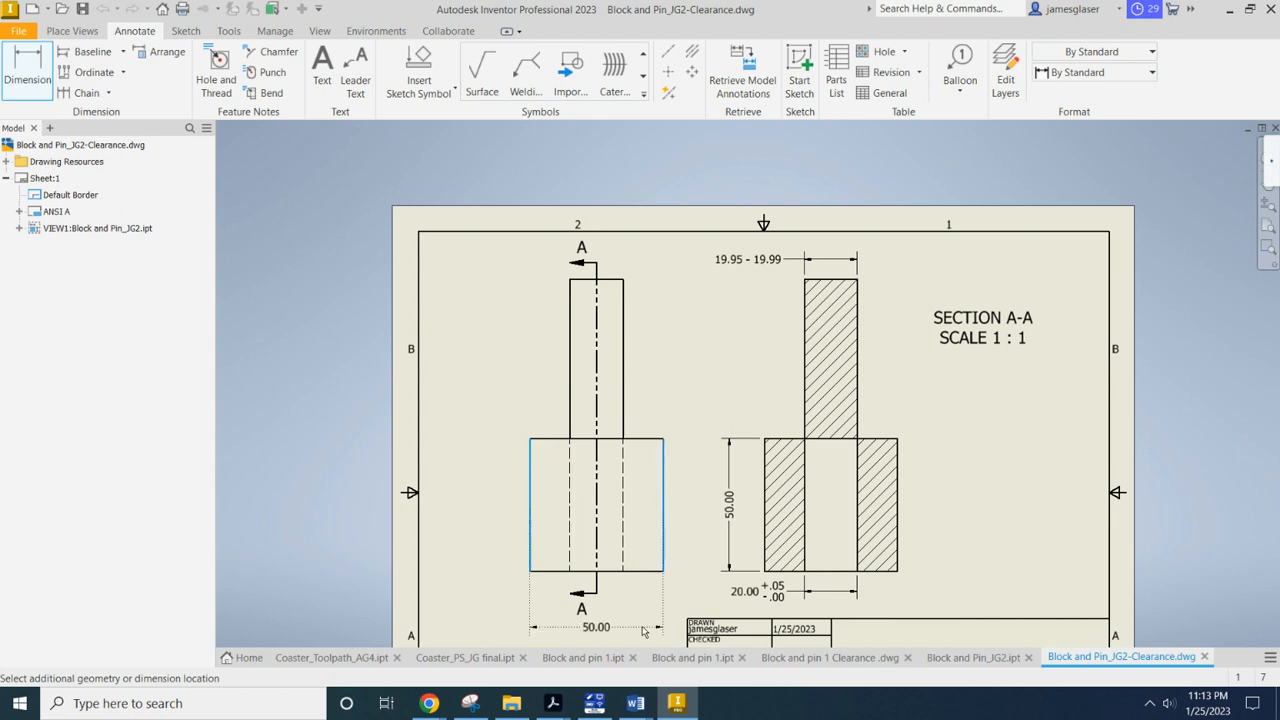
left_click(570, 510)
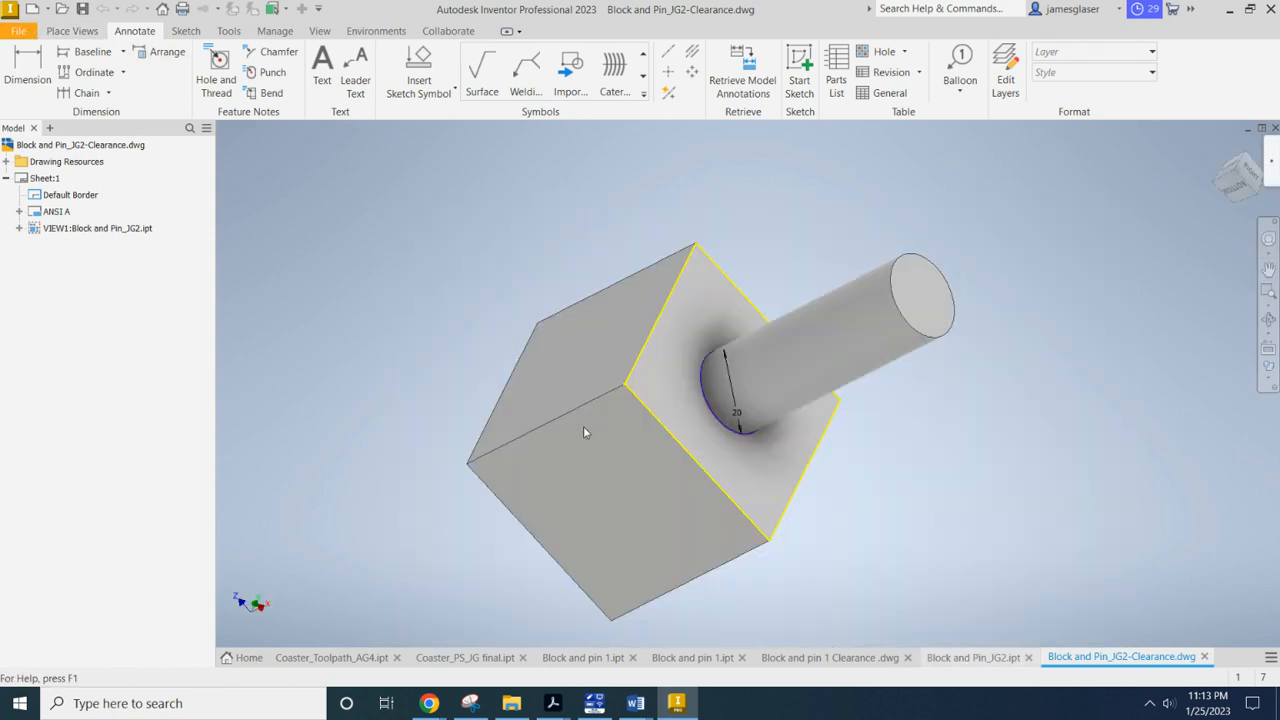
Edit Extrusion1 so its 50 mm Distance A carries a symmetric 0.200 mm tolerance
left_click(972, 657)
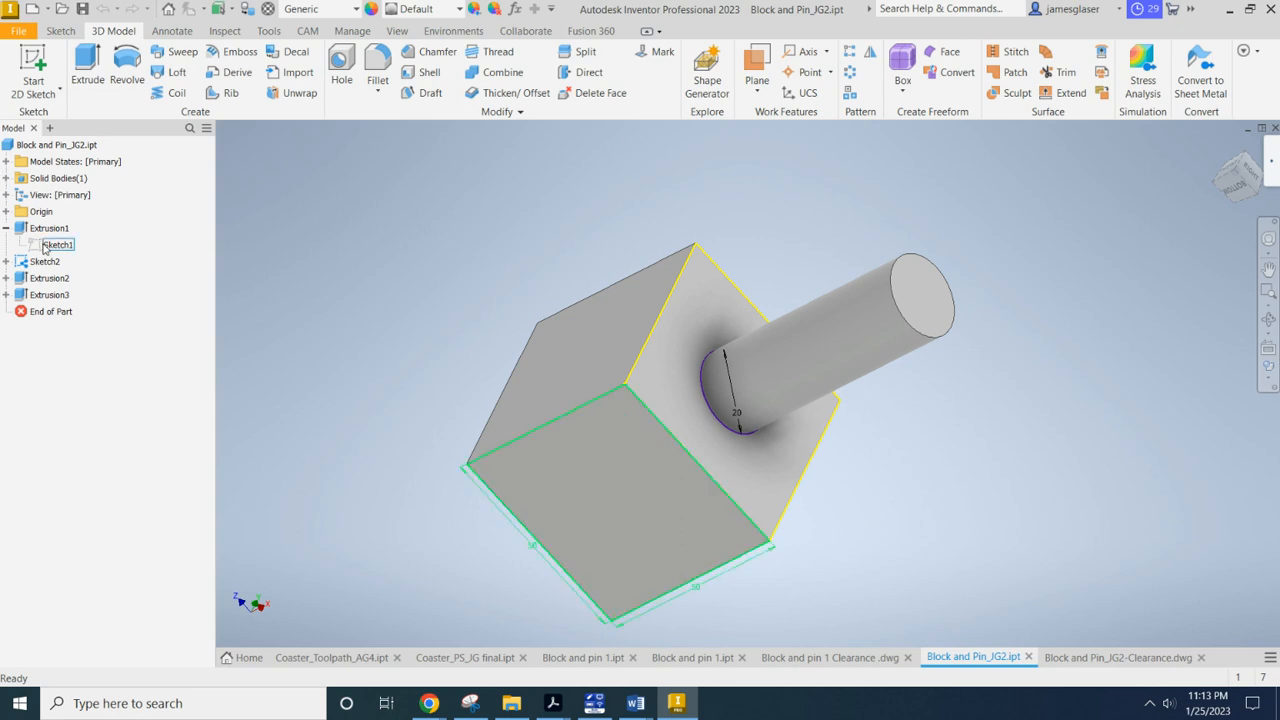
left_click(49, 228)
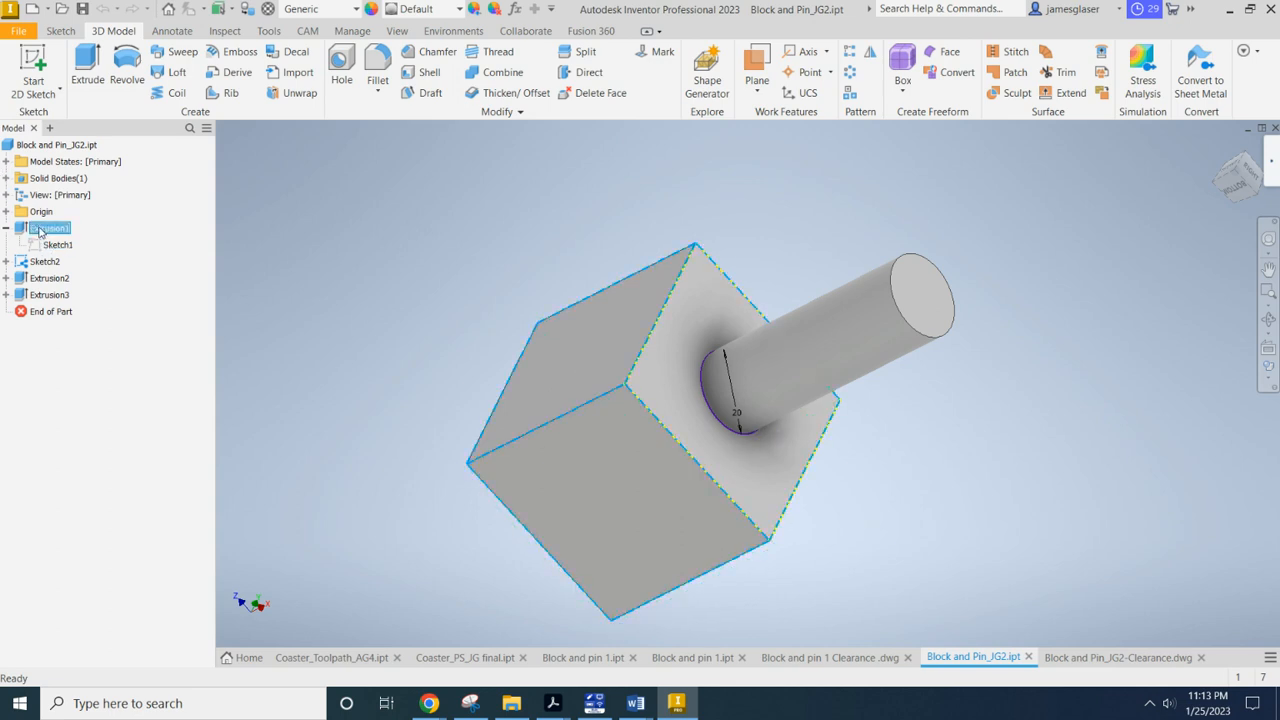
right_click(48, 228)
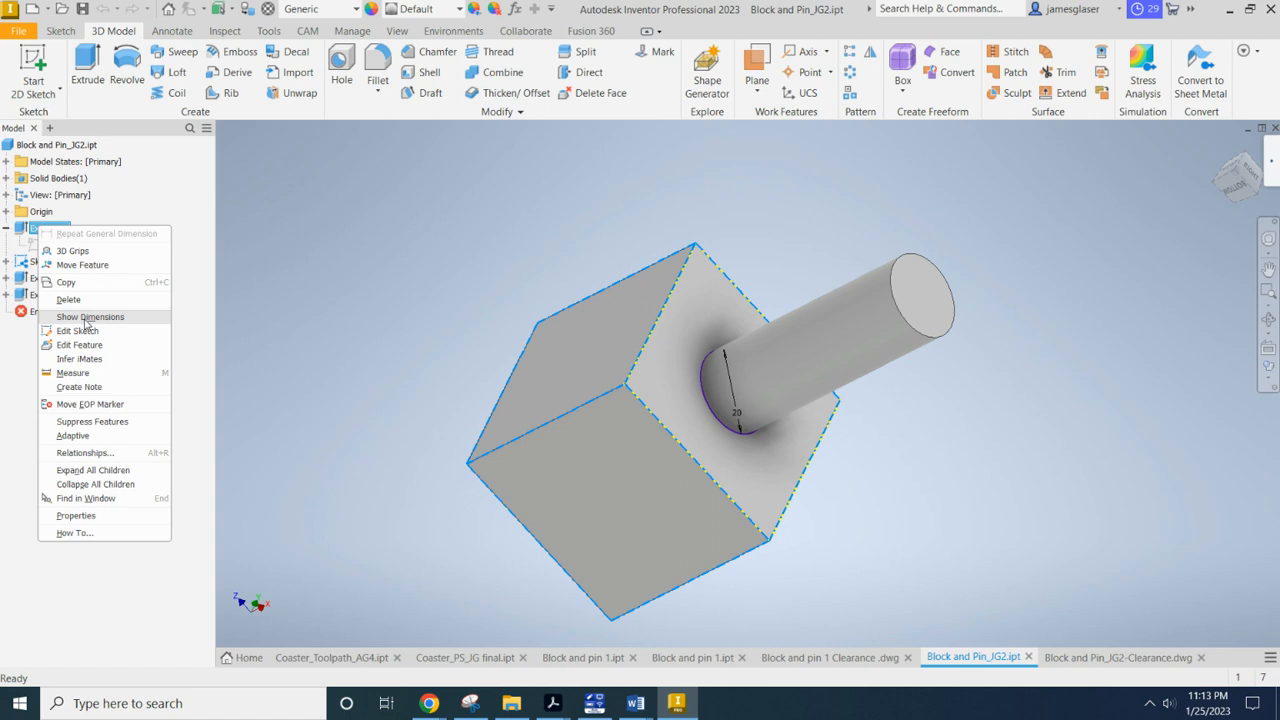
left_click(79, 344)
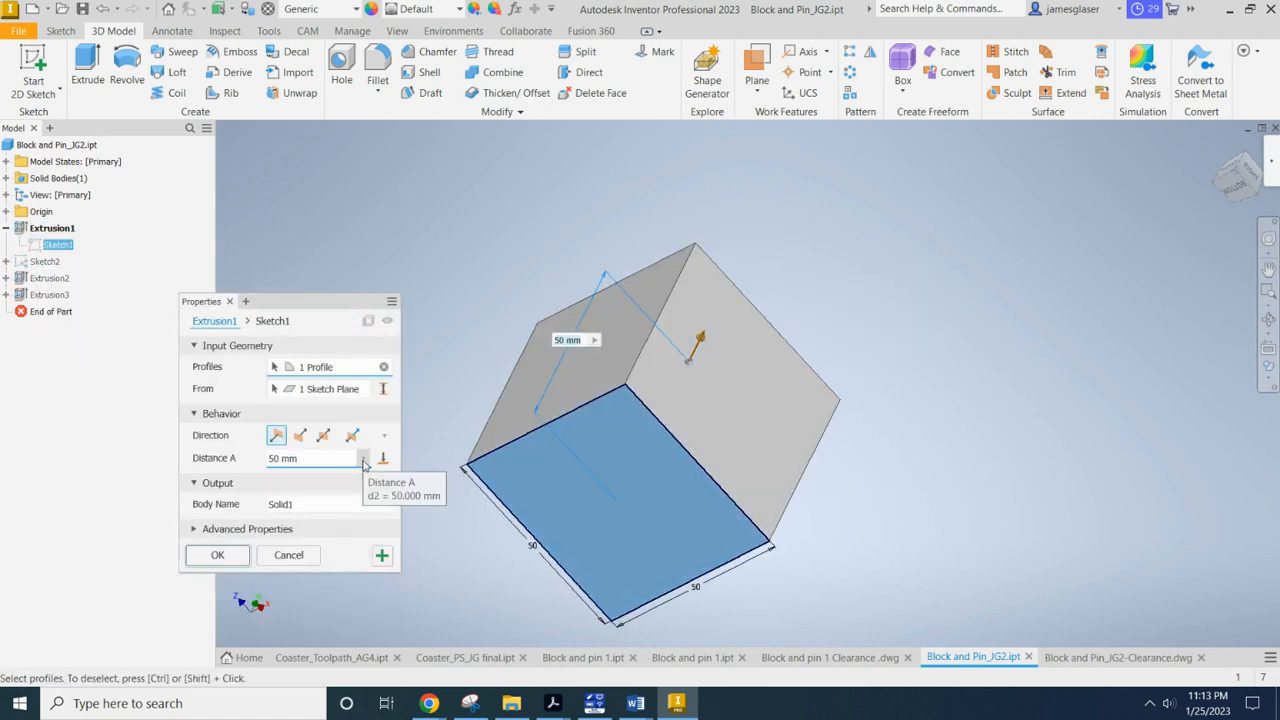
left_click(384, 458)
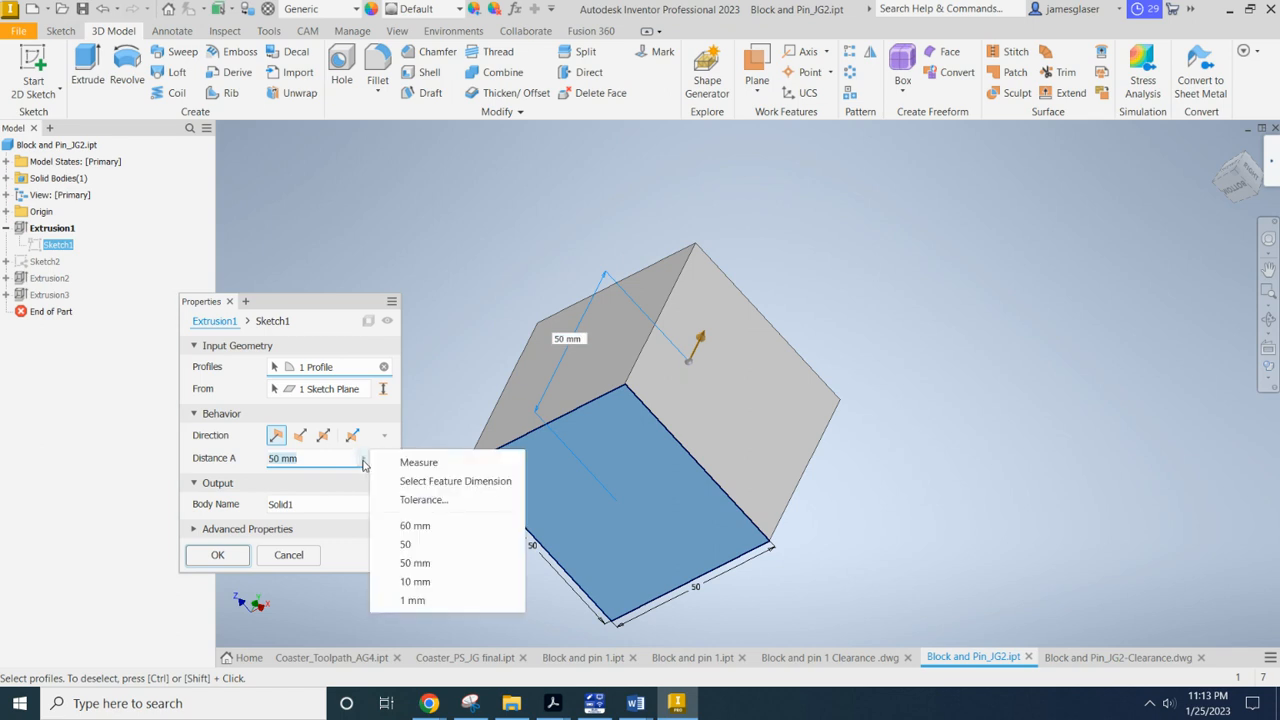
left_click(424, 499)
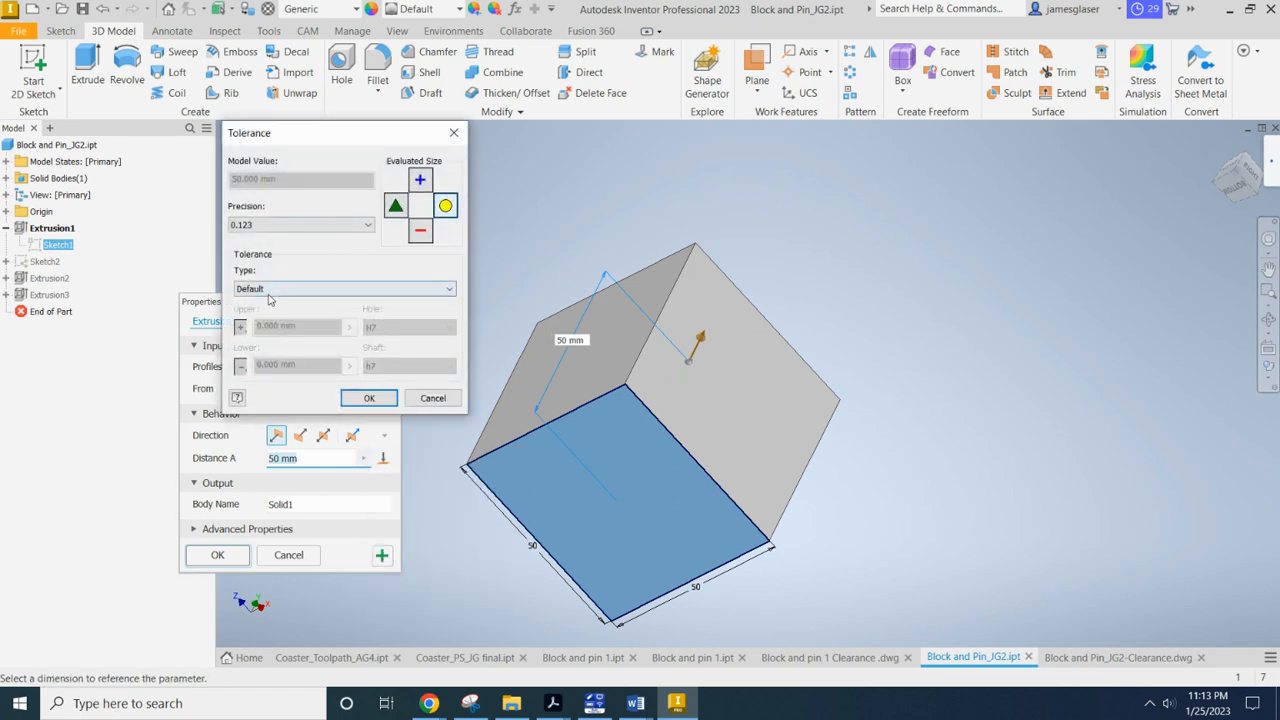
left_click(345, 288)
type("0.200")
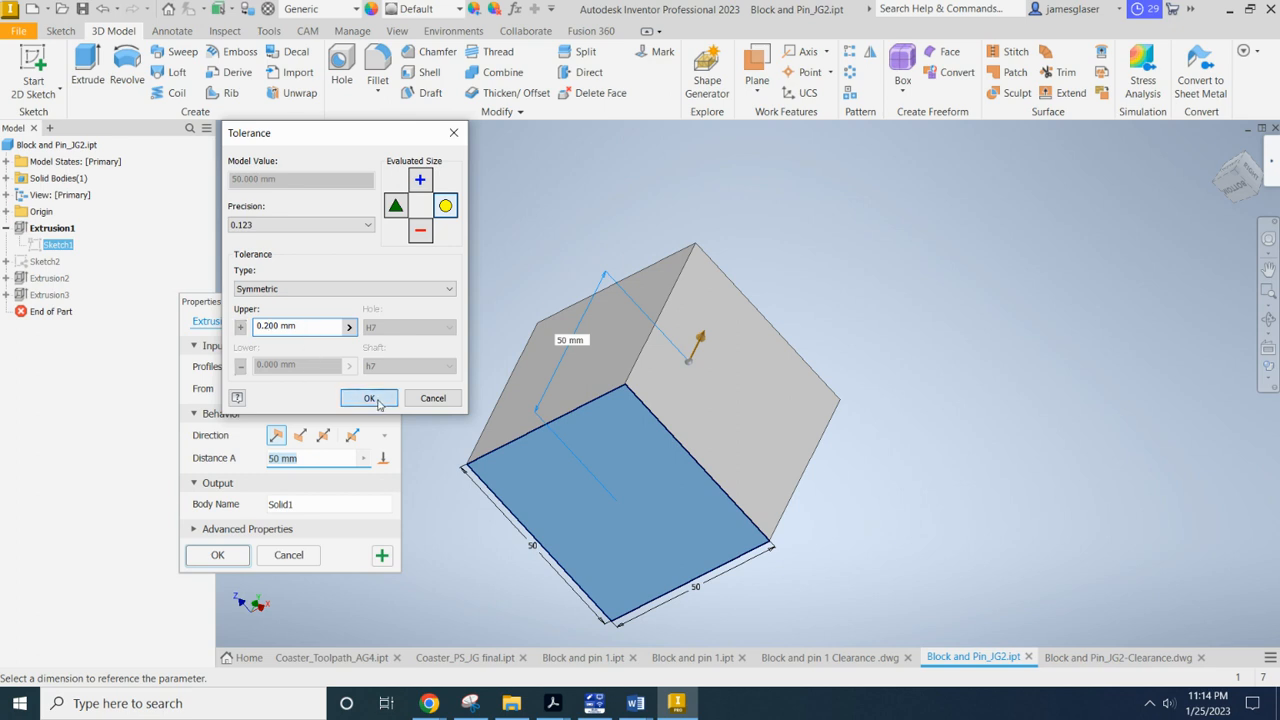
left_click(369, 398)
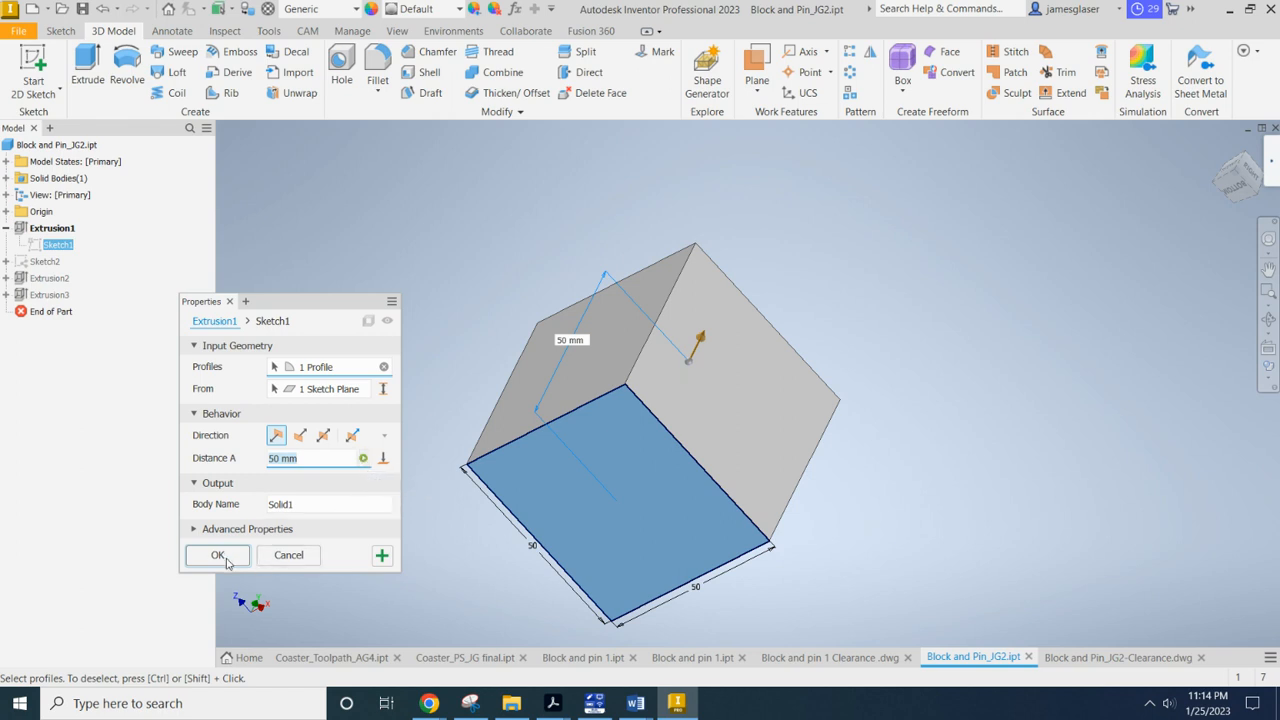
left_click(217, 555)
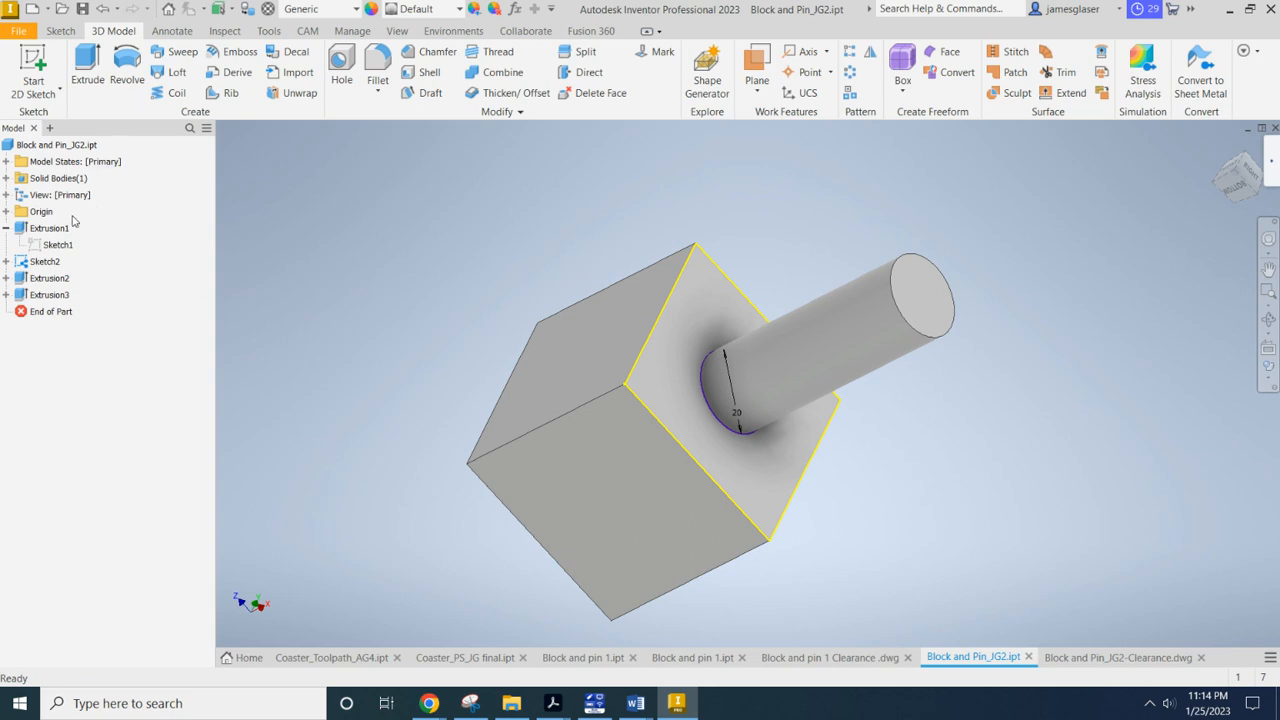
Give Sketch1's vertical 50 dimension a symmetric ±0.200 tolerance
left_click(57, 245)
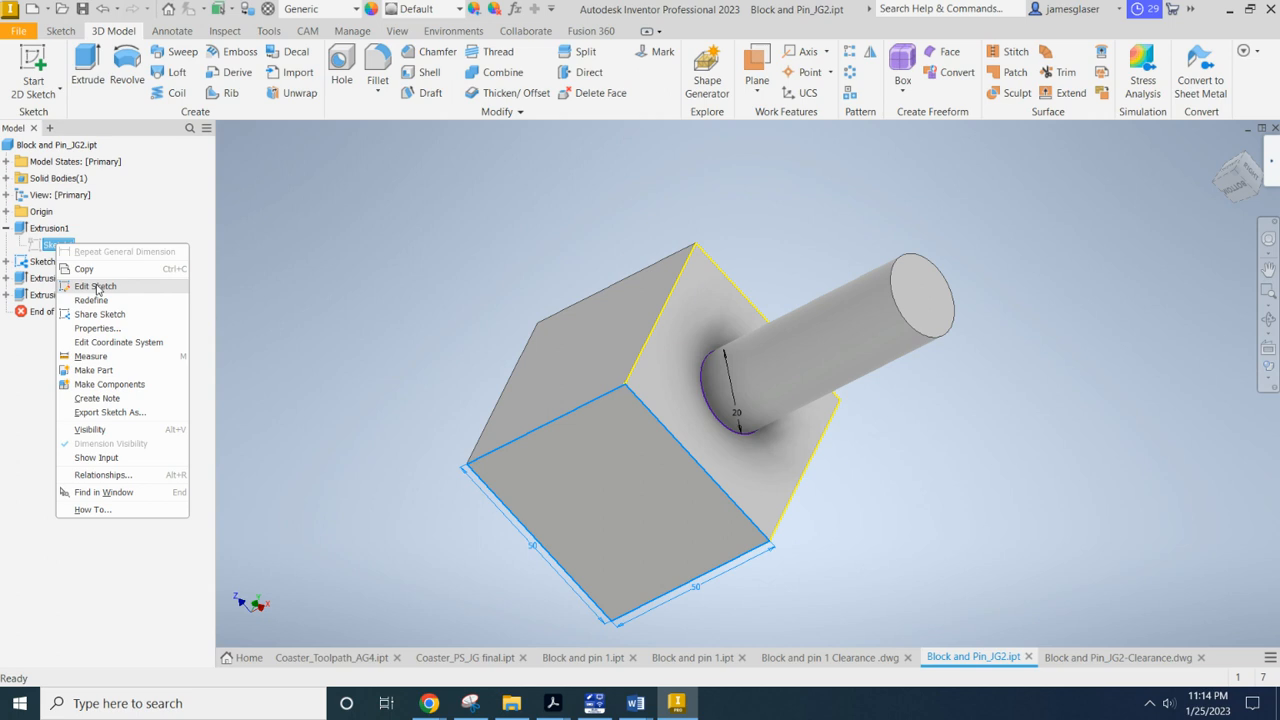
left_click(95, 286)
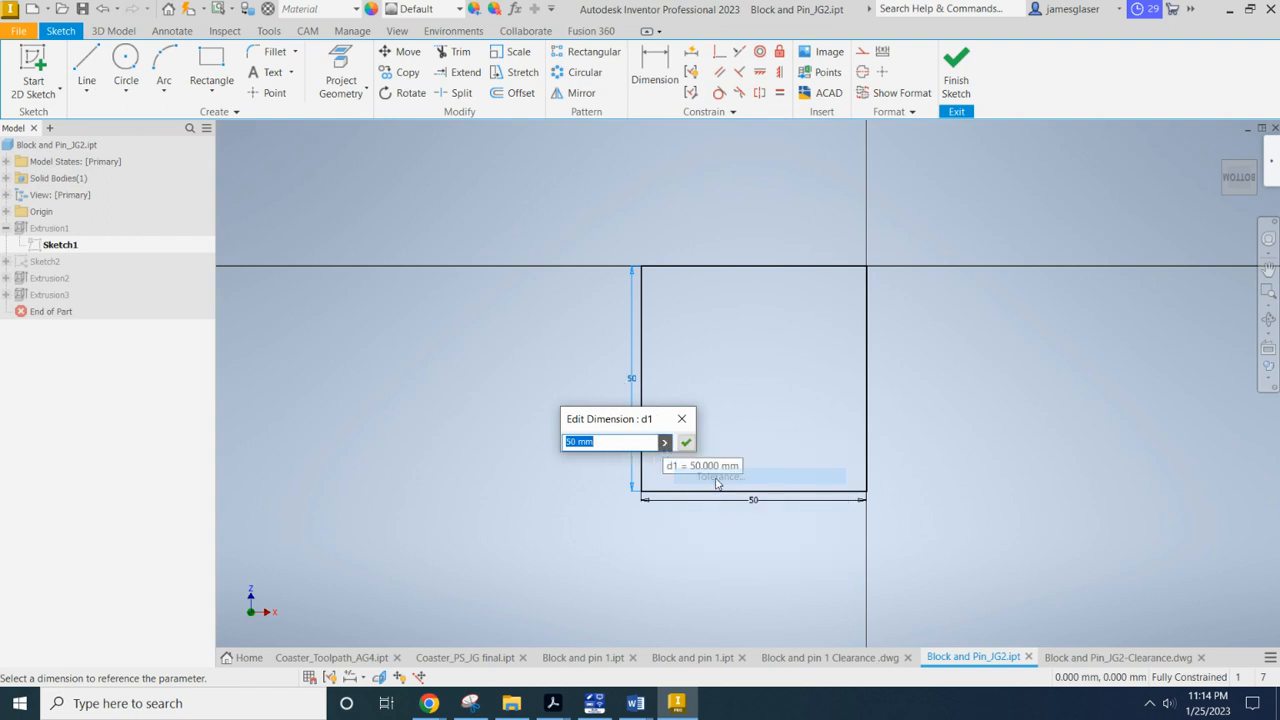
left_click(718, 476)
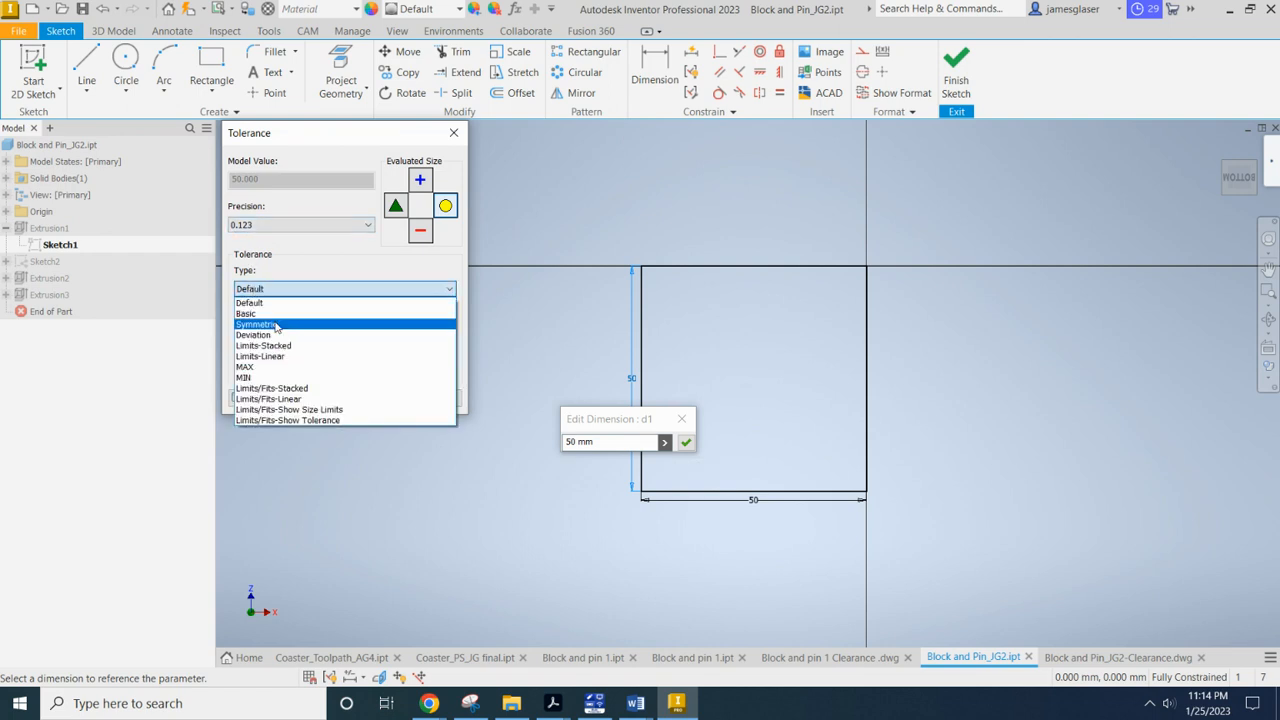
left_click(258, 324)
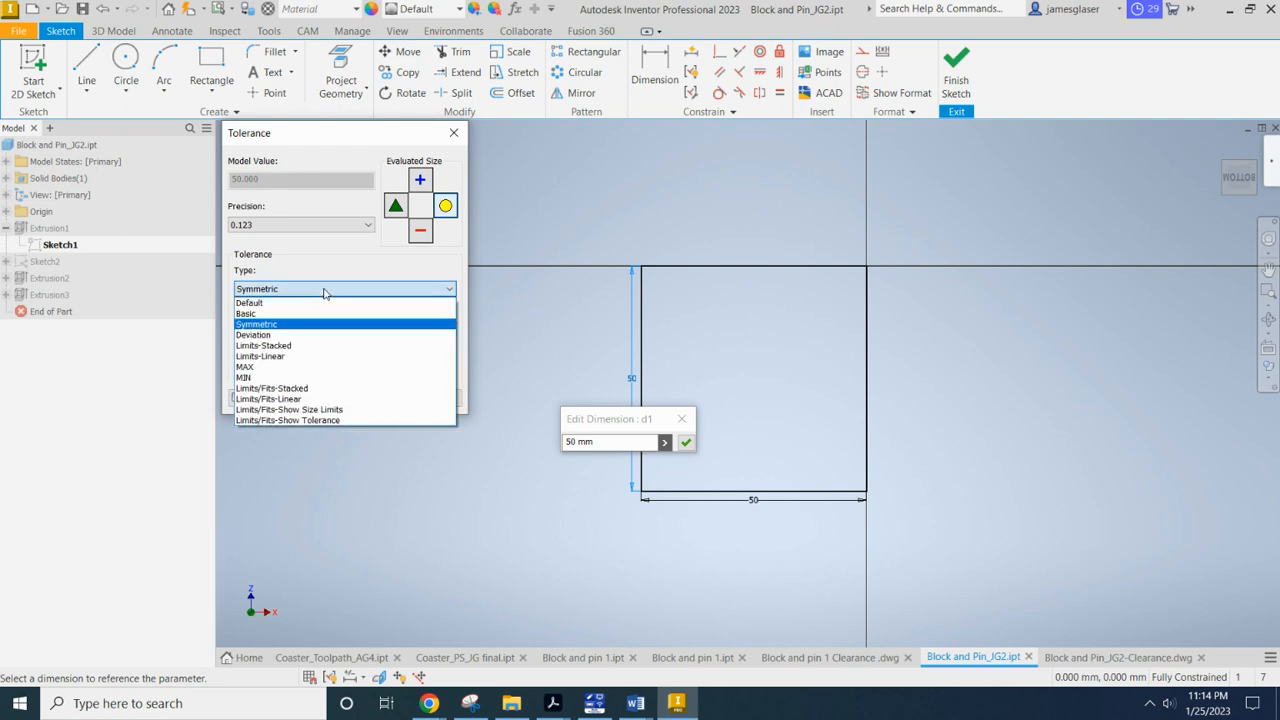
left_click(256, 324)
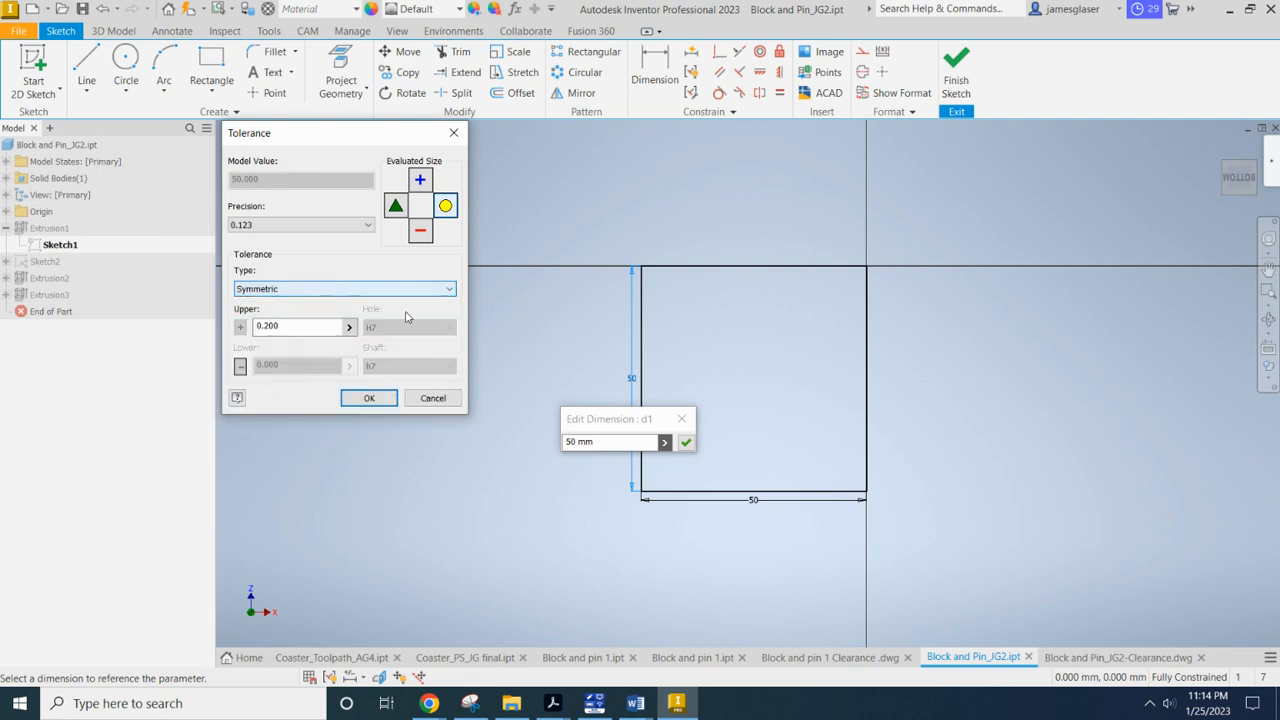
left_click(433, 398)
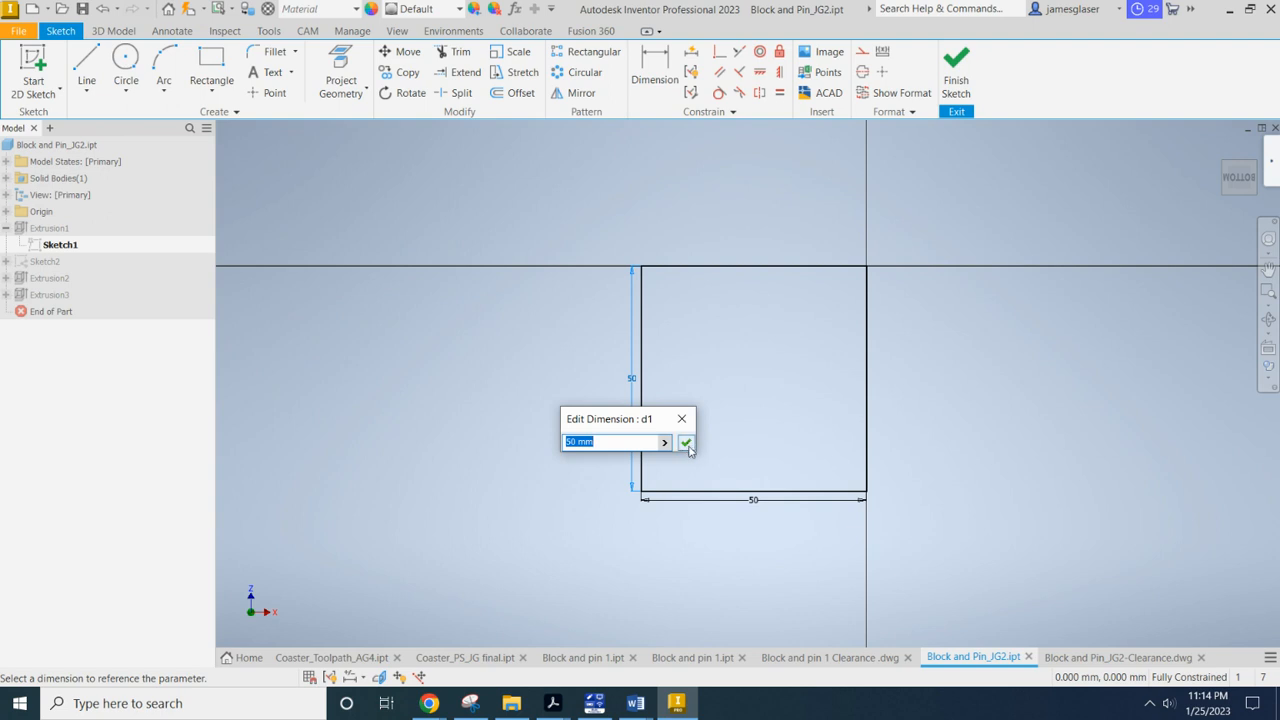
left_click(686, 443)
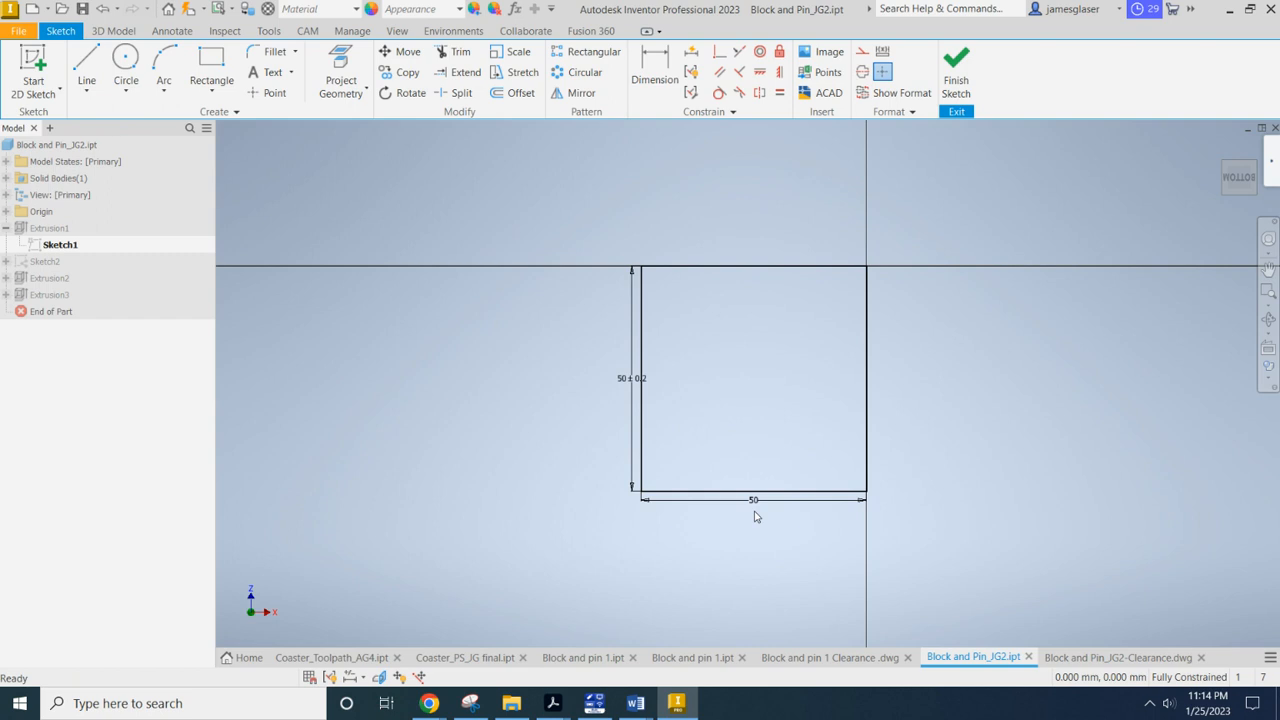
Give the horizontal 50 dimension a symmetric ±0.200 tolerance
double_click(753, 500)
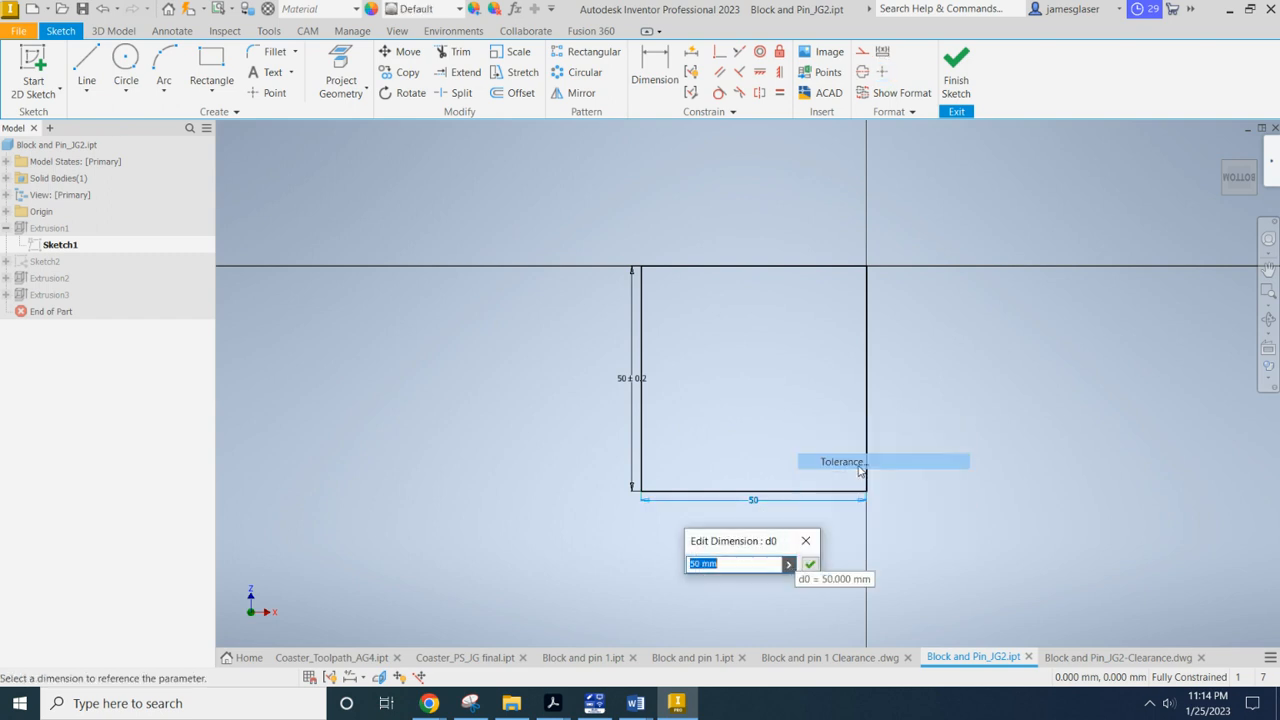
left_click(842, 461)
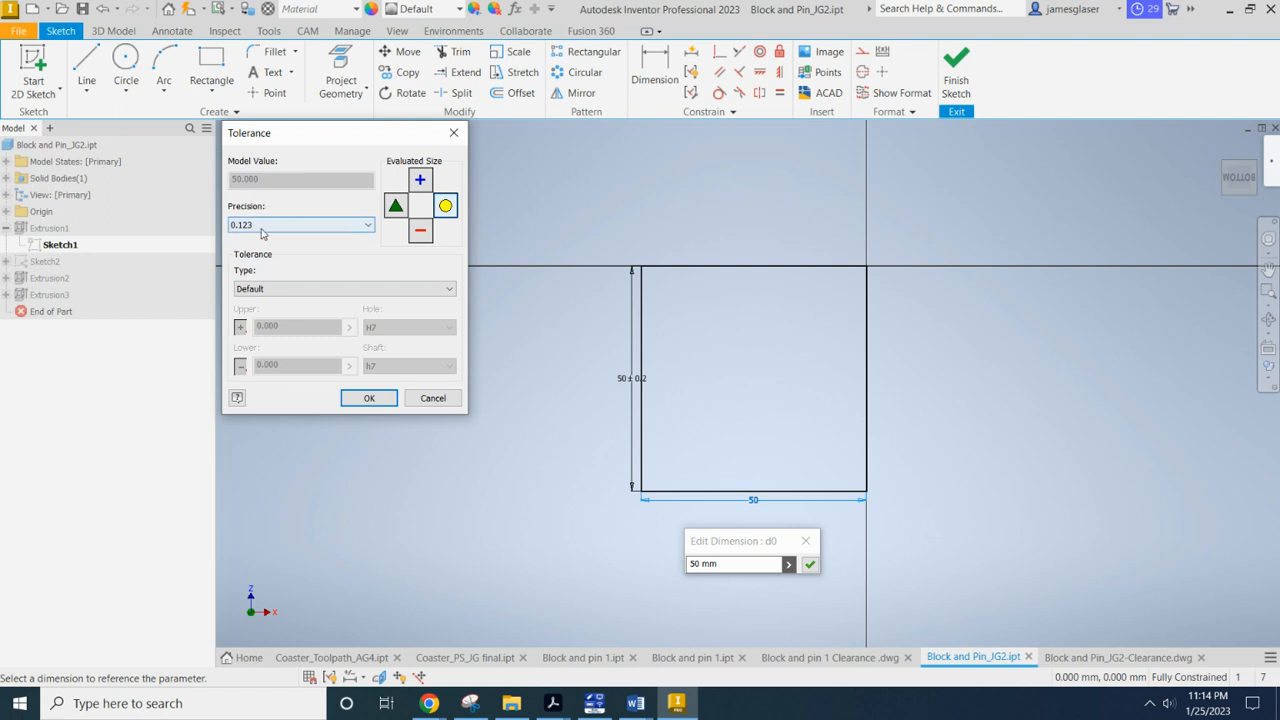
mouse_move(285, 289)
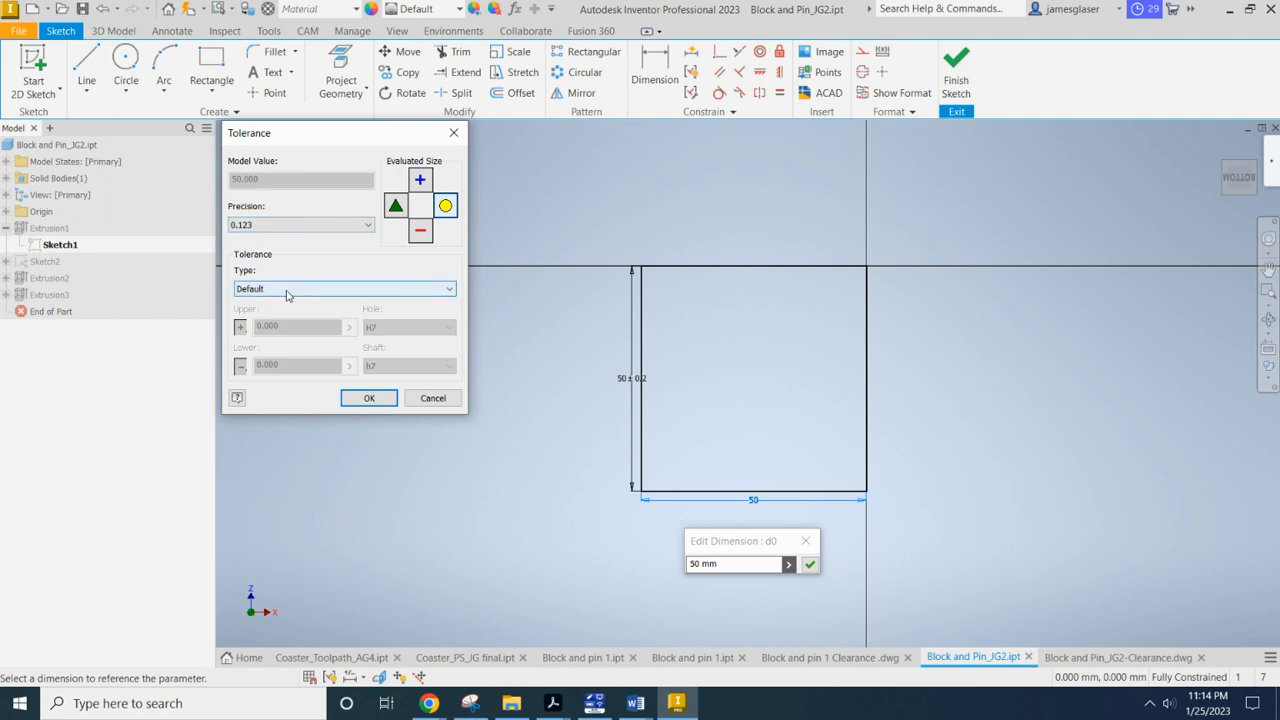
left_click(344, 288)
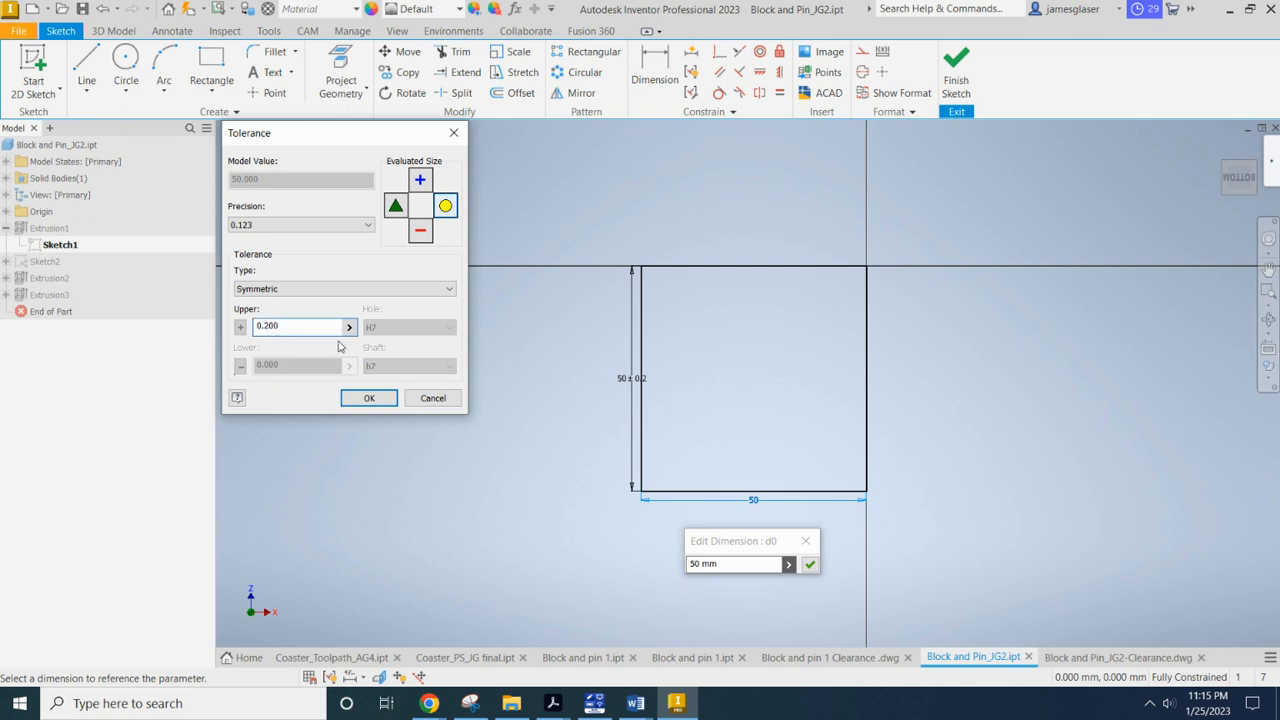
left_click(433, 397)
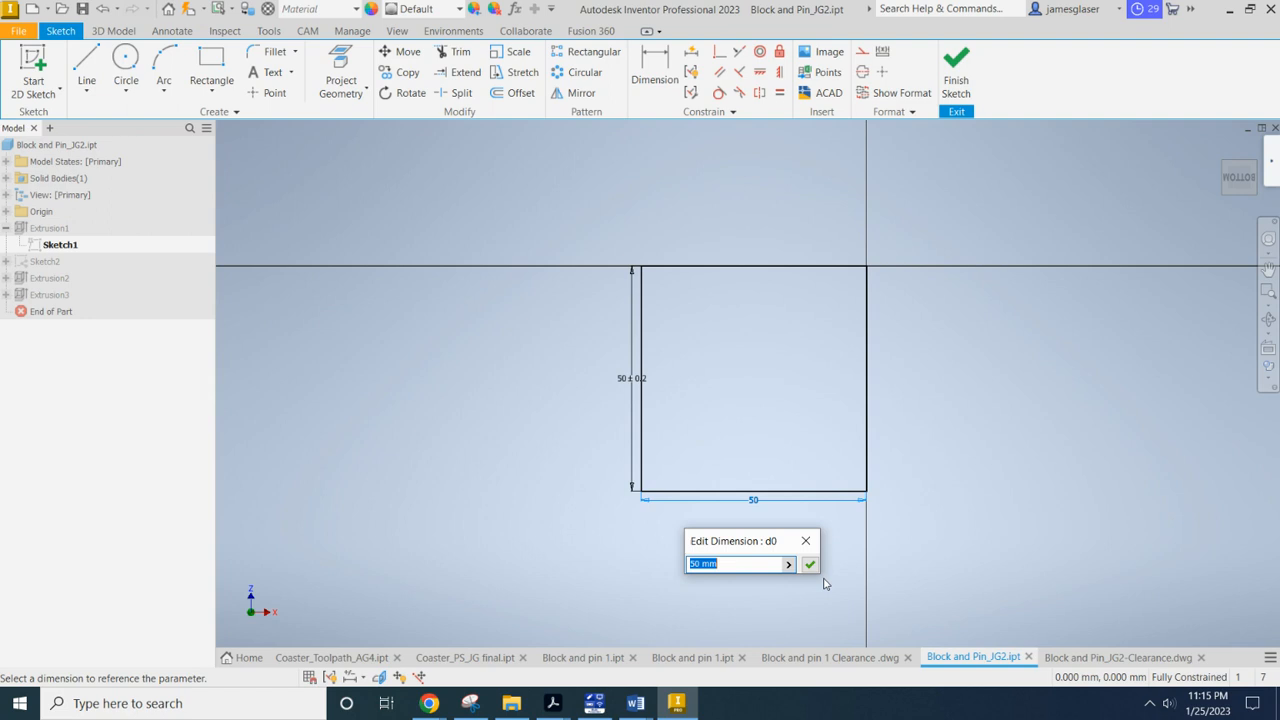
left_click(809, 564)
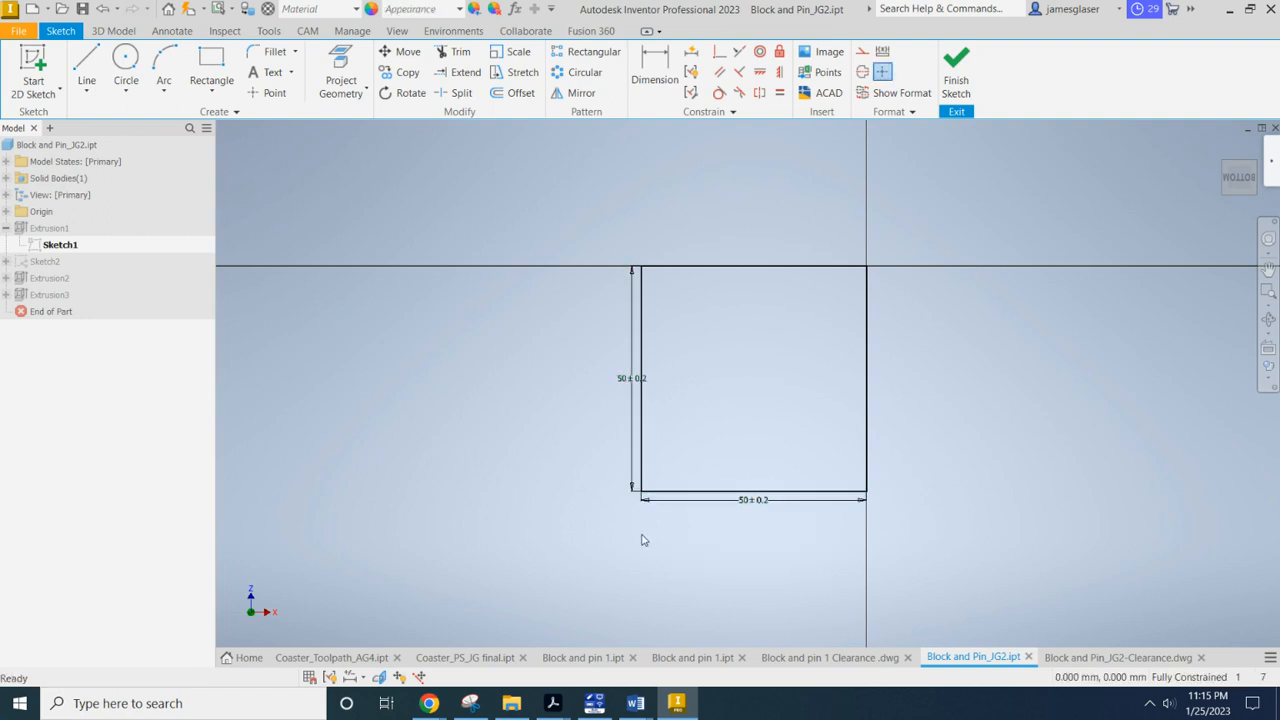
mouse_move(714, 529)
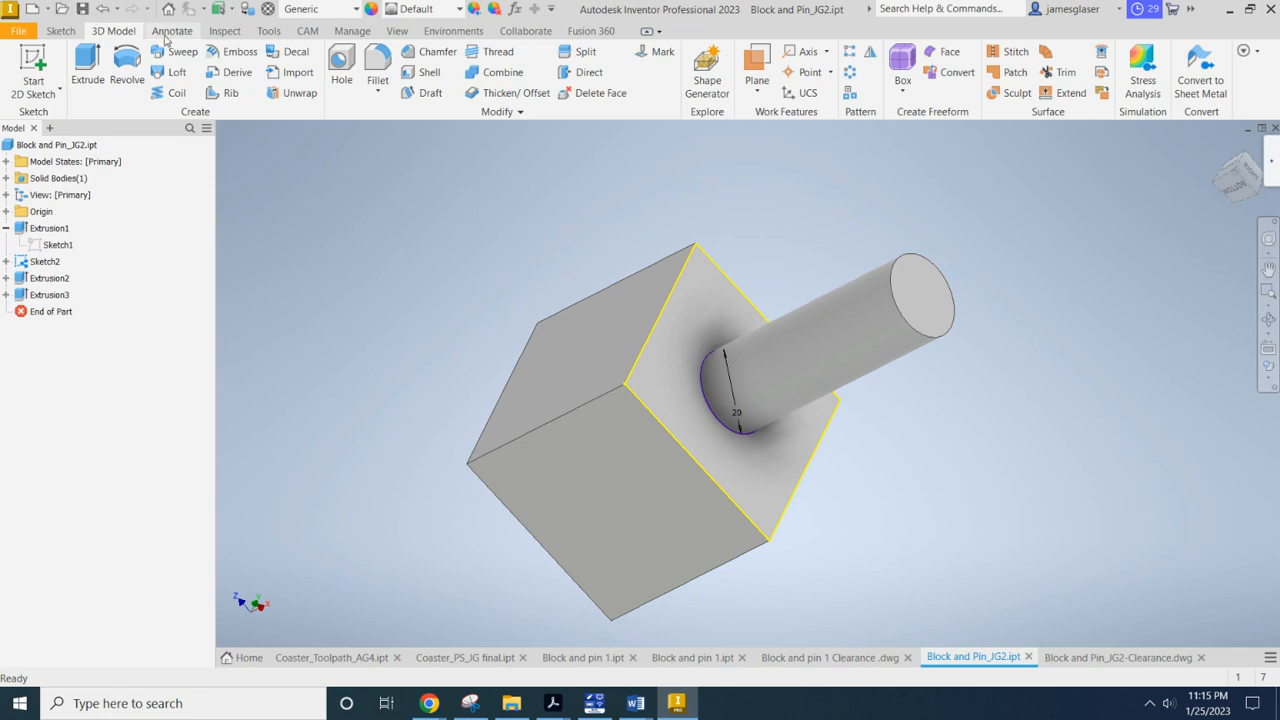
Measure a block edge with the Inspect tools to confirm it reads 50.000 mm
left_click(224, 30)
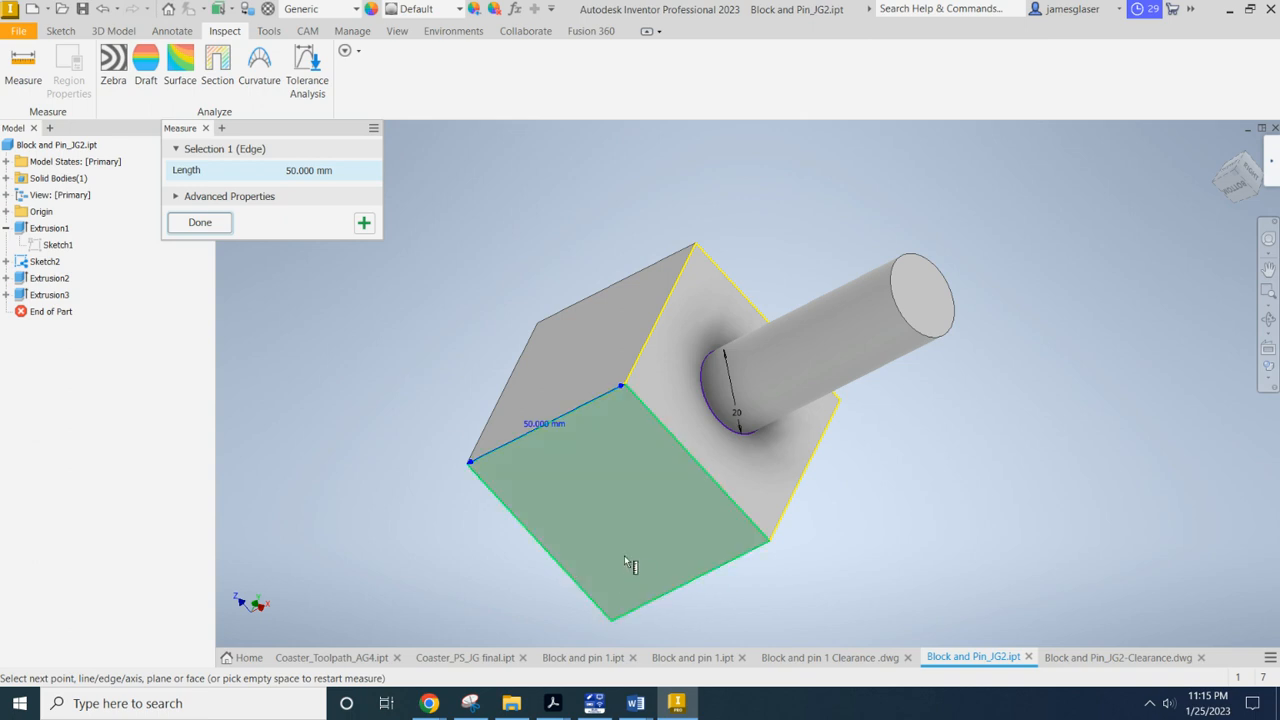
mouse_move(528, 477)
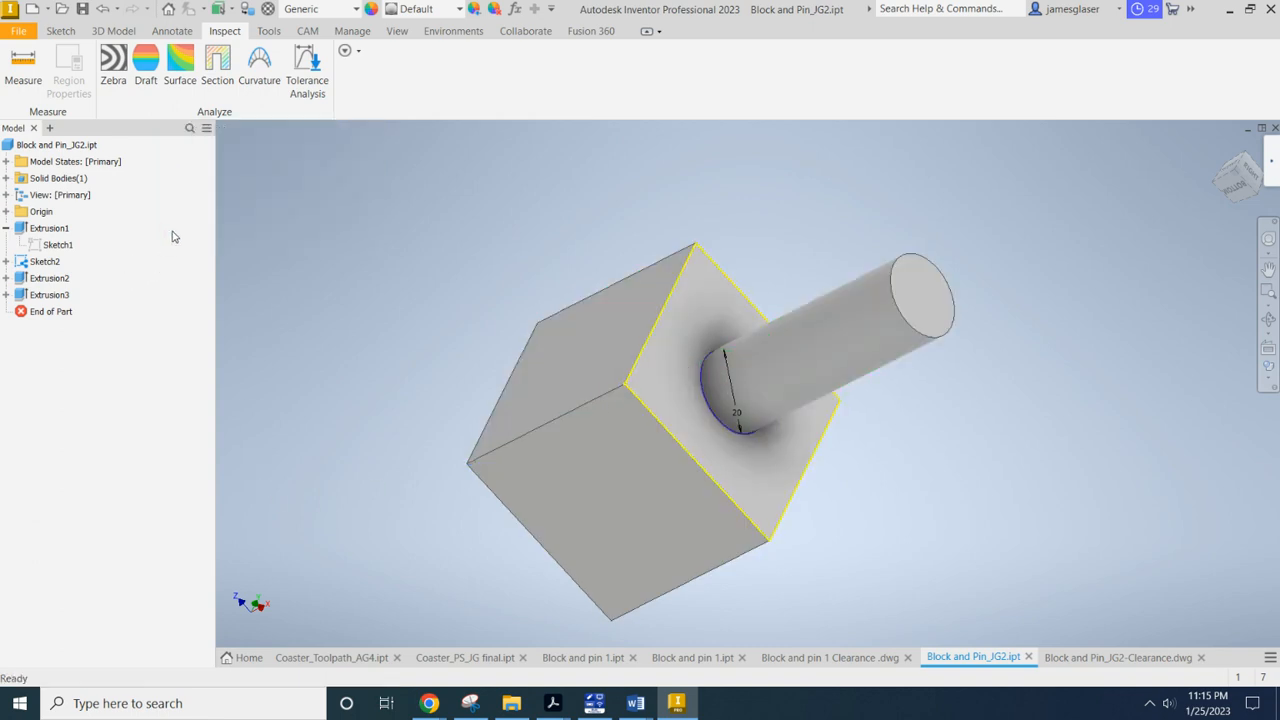
left_click(600, 340)
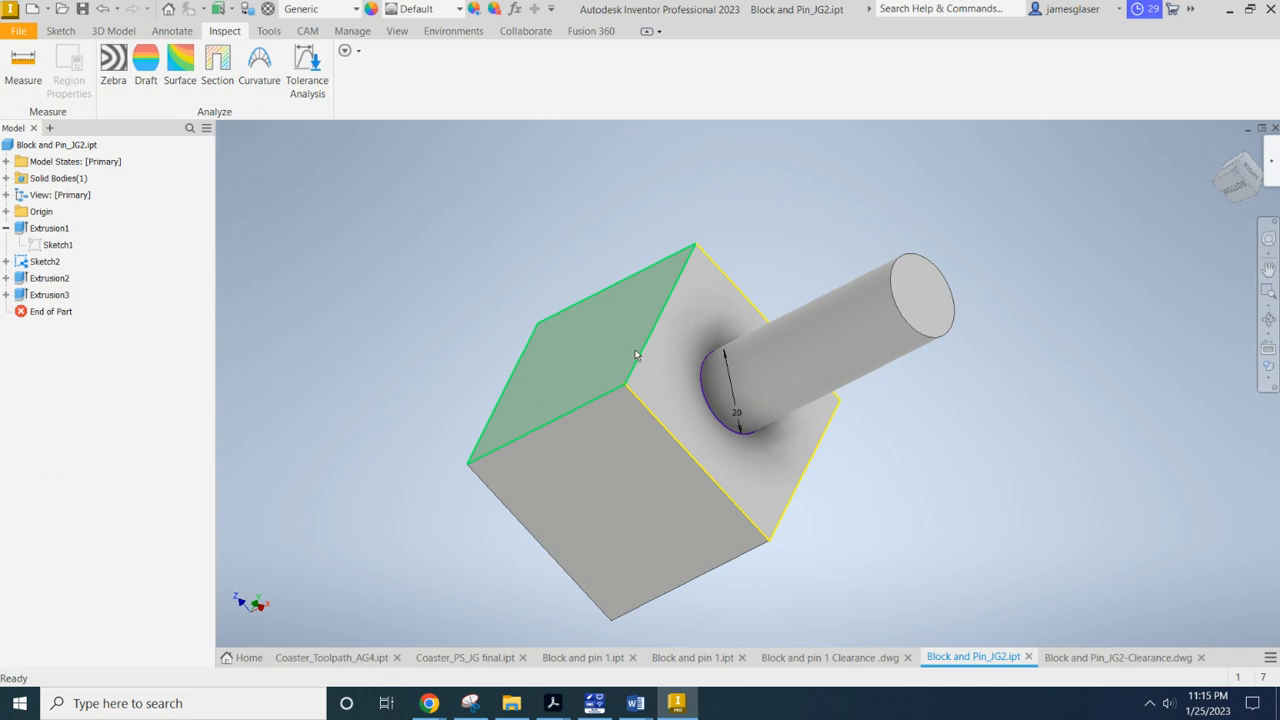
left_click(311, 242)
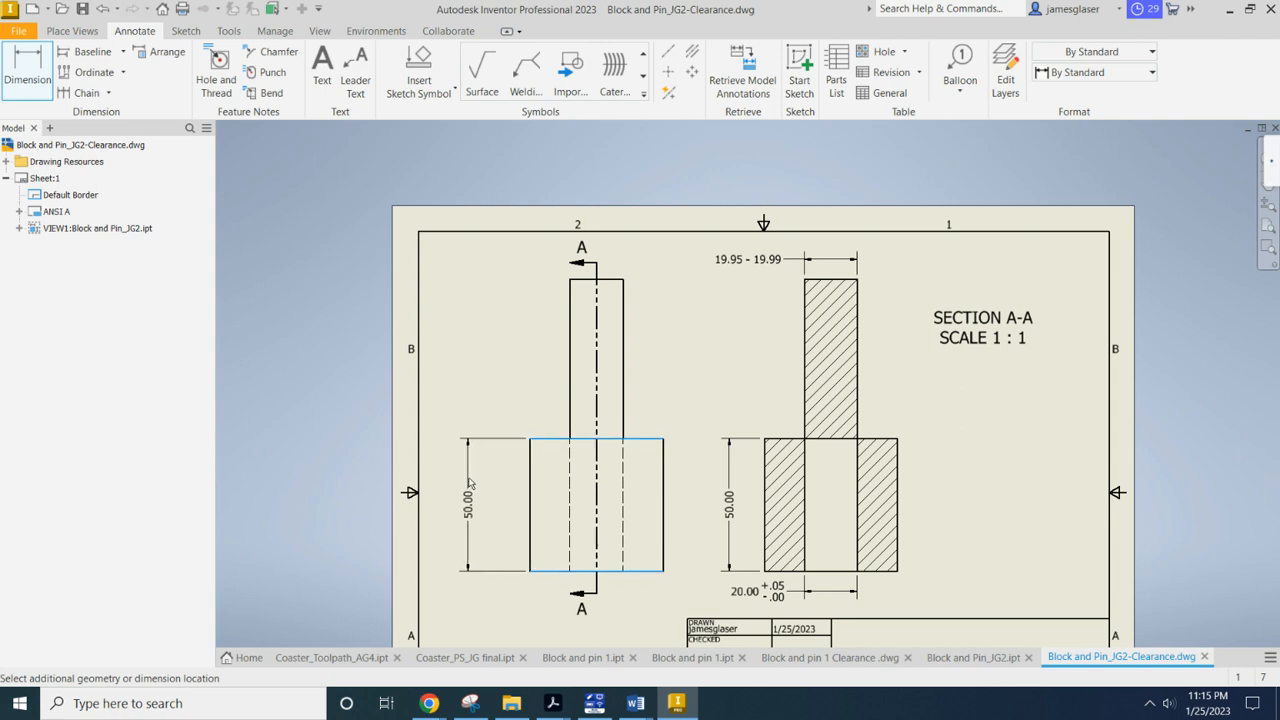
Review the front view's vertical 50.00 dimension settings and remove that dimension
double_click(468, 505)
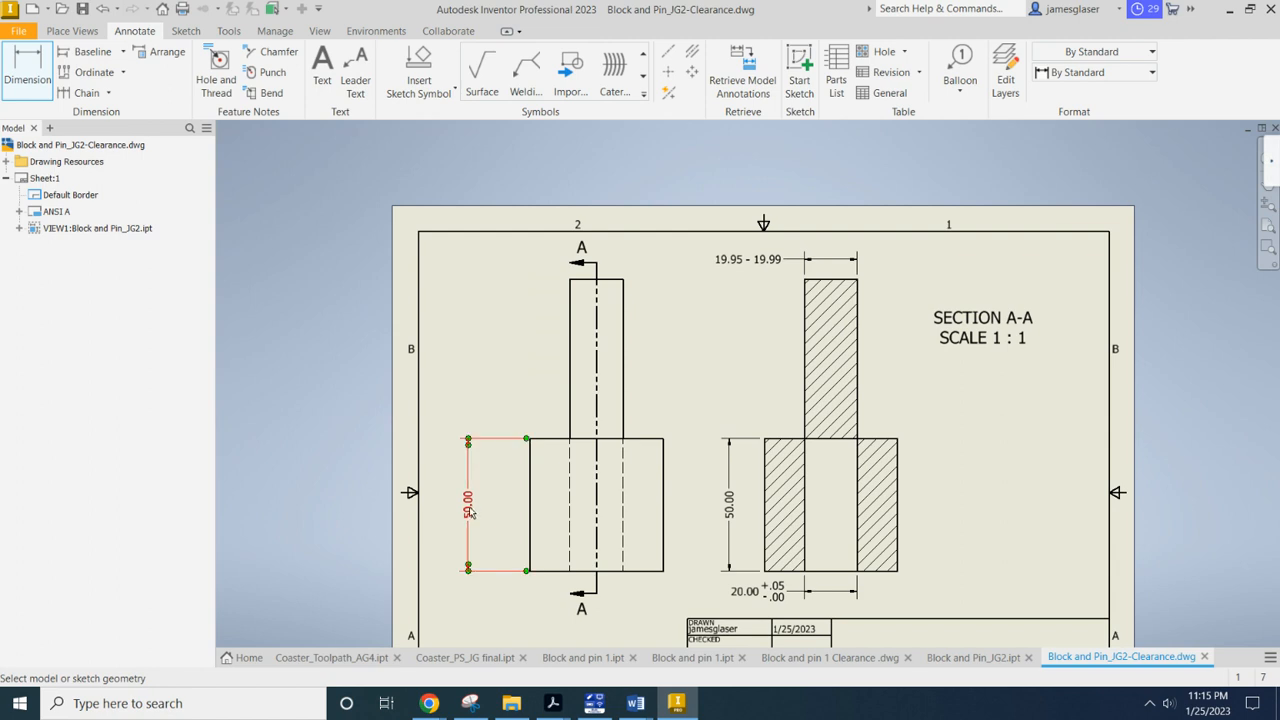
double_click(467, 498)
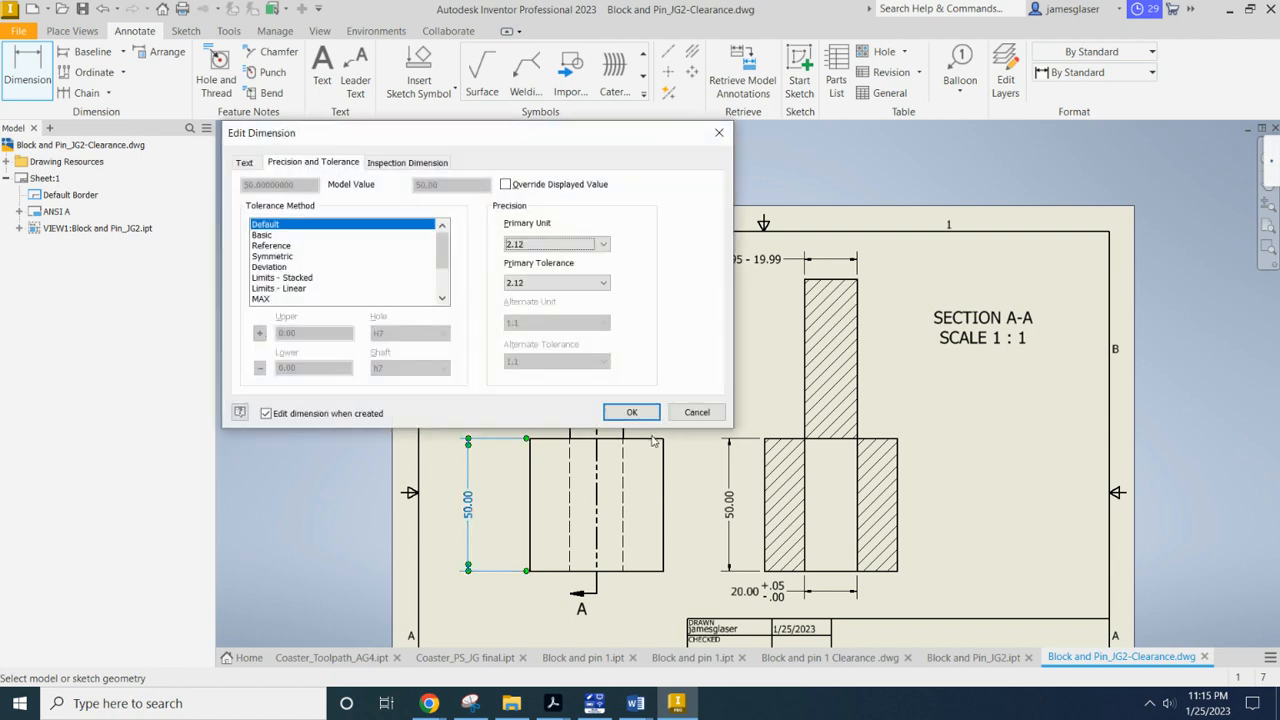
left_click(631, 412)
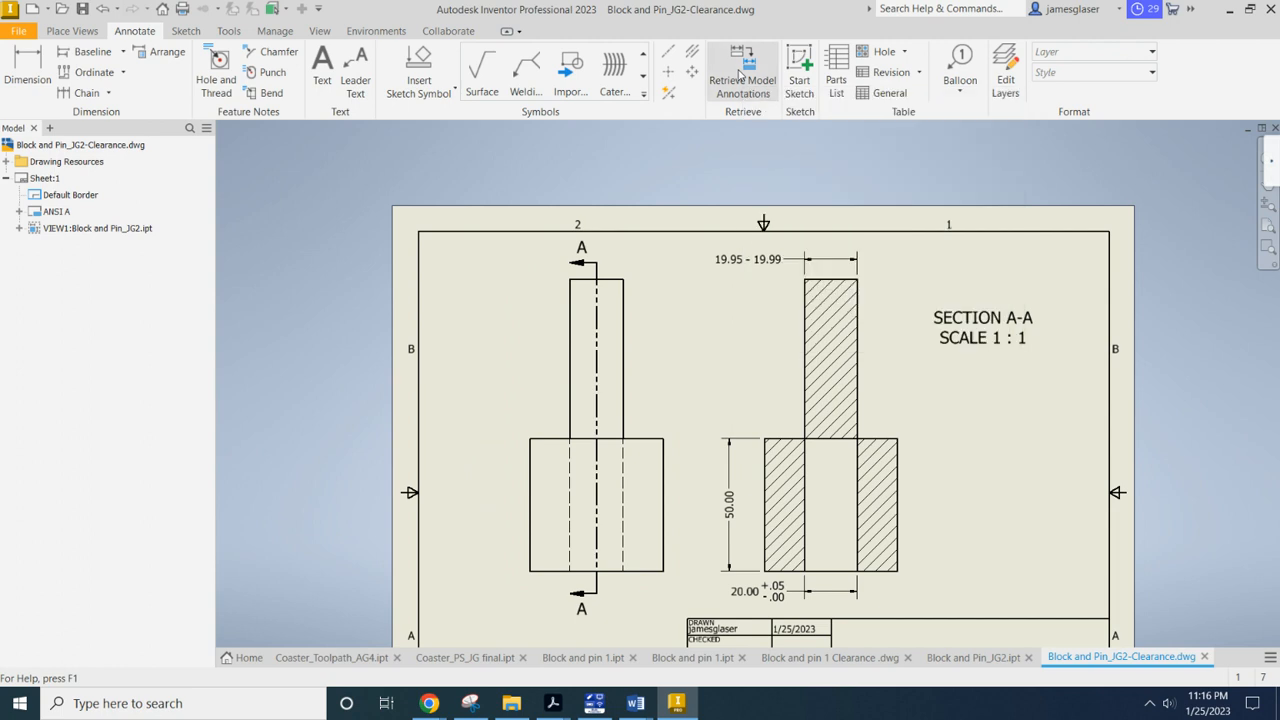
Retrieve the toleranced 50.000 ± .200 model dimensions onto the front view
left_click(742, 70)
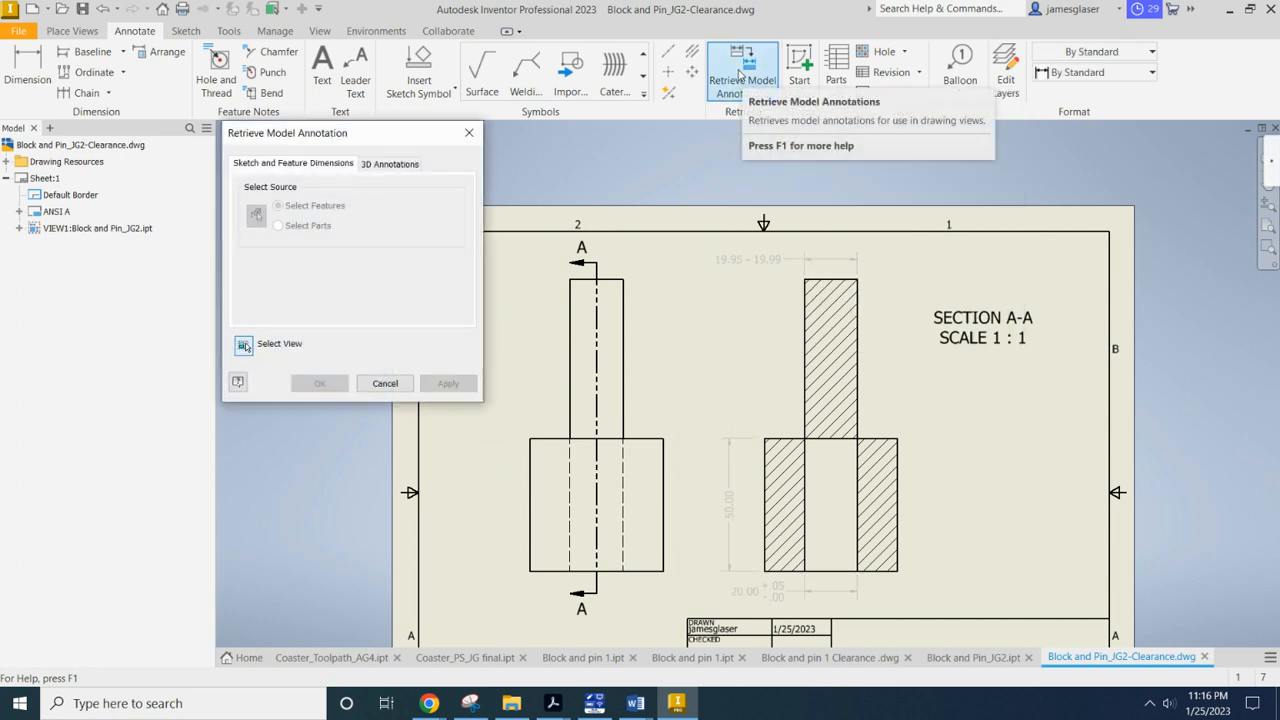
mouse_move(718, 116)
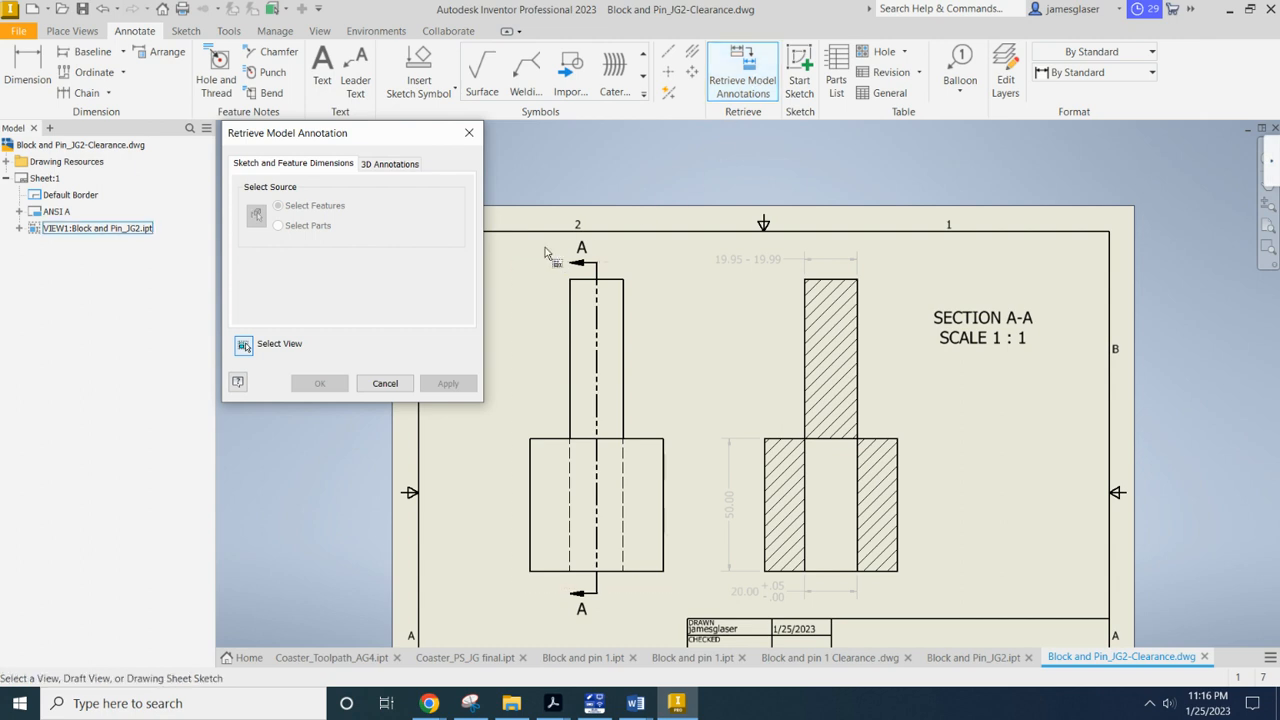
mouse_move(244, 344)
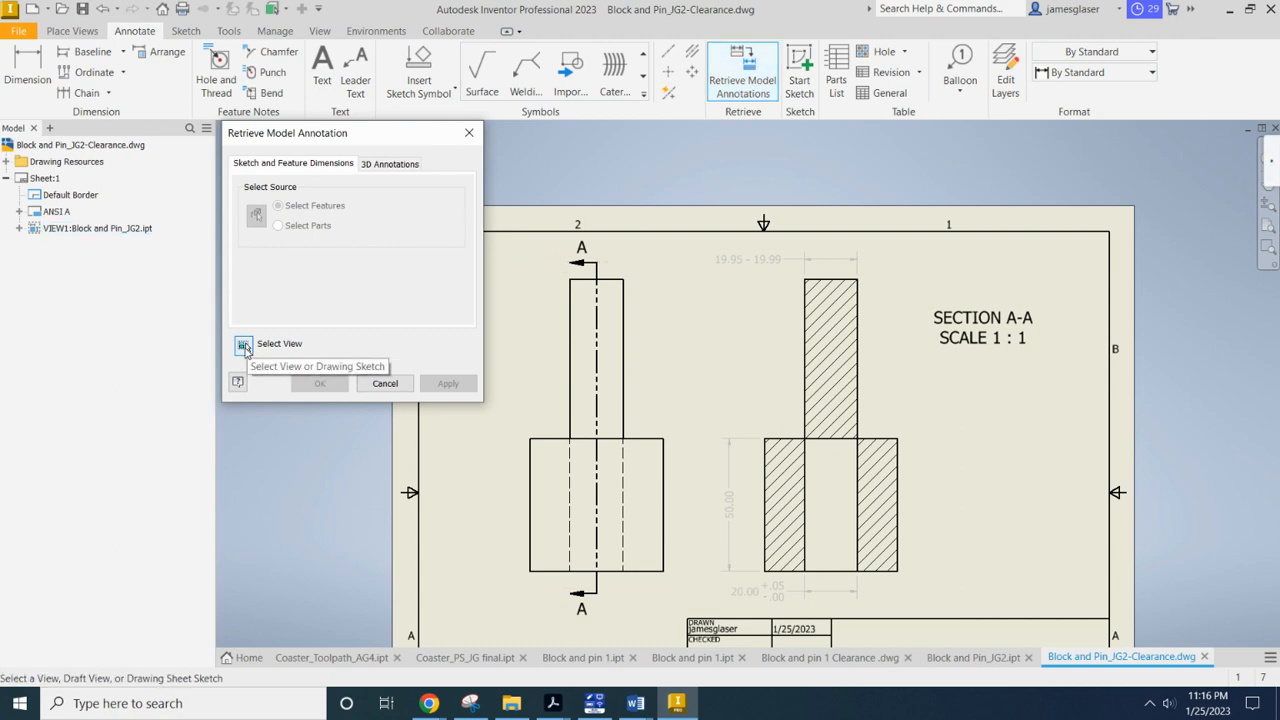
left_click(595, 420)
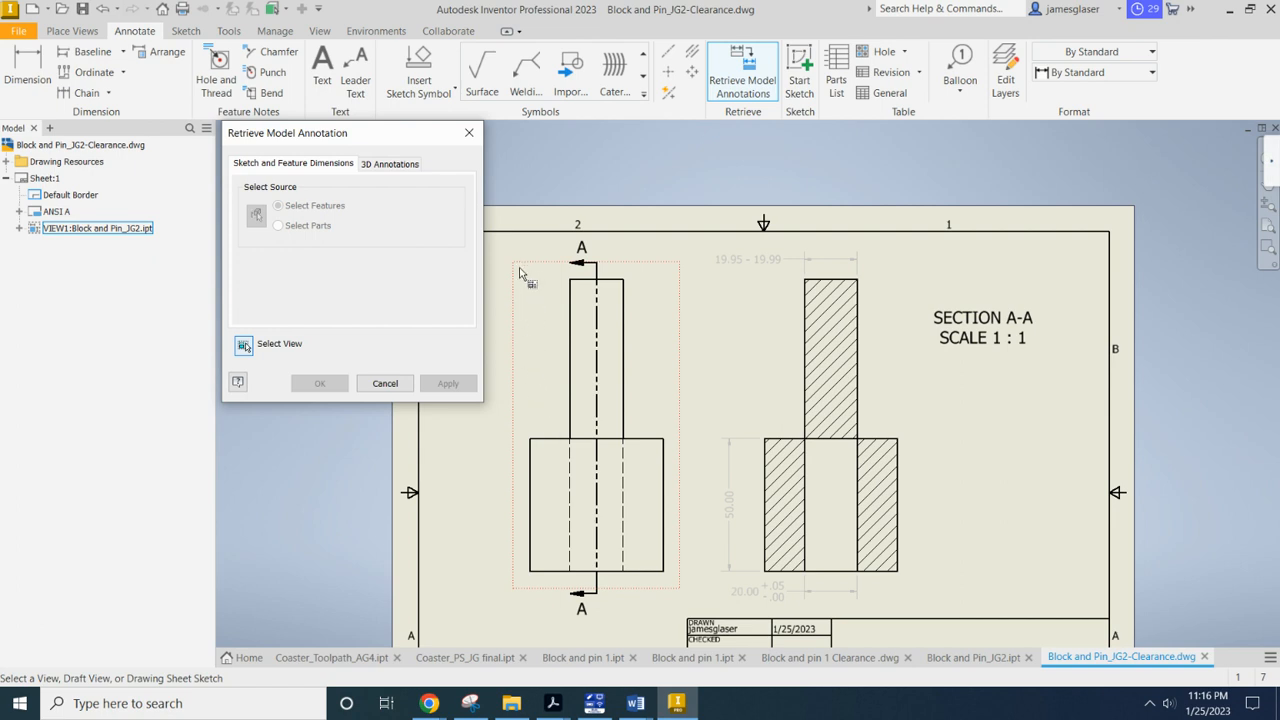
left_click(595, 420)
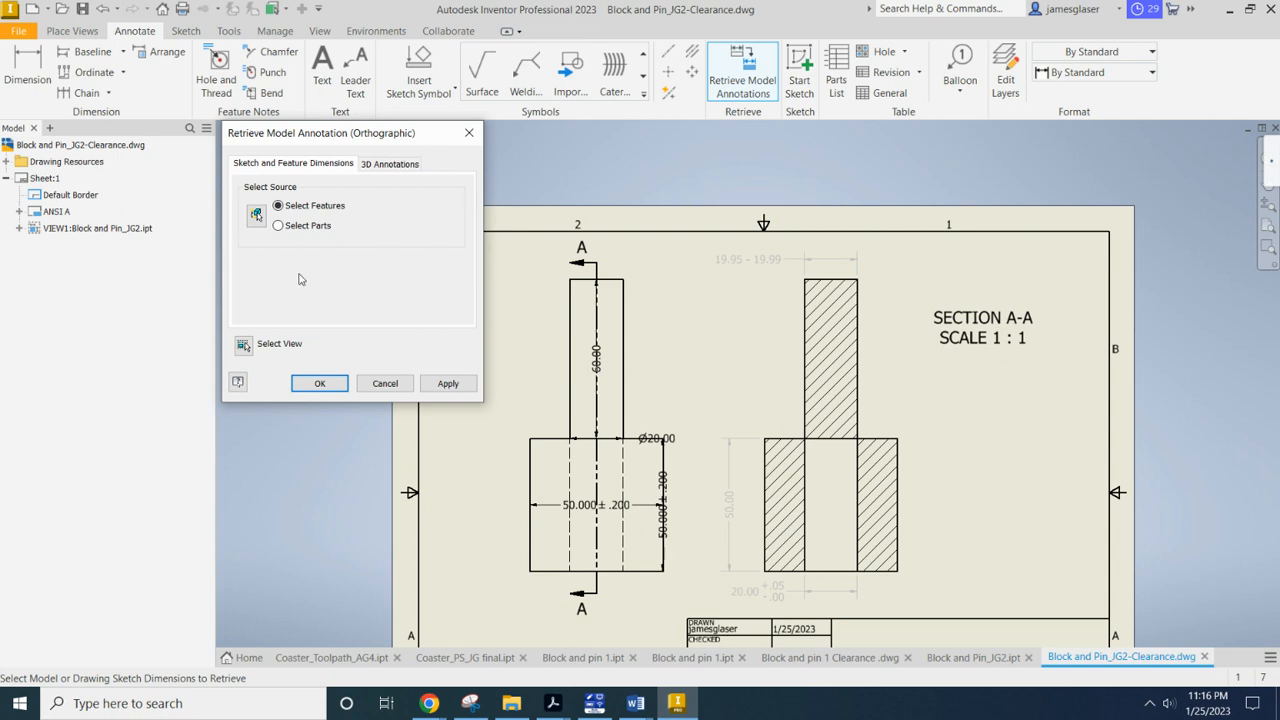
left_click(595, 504)
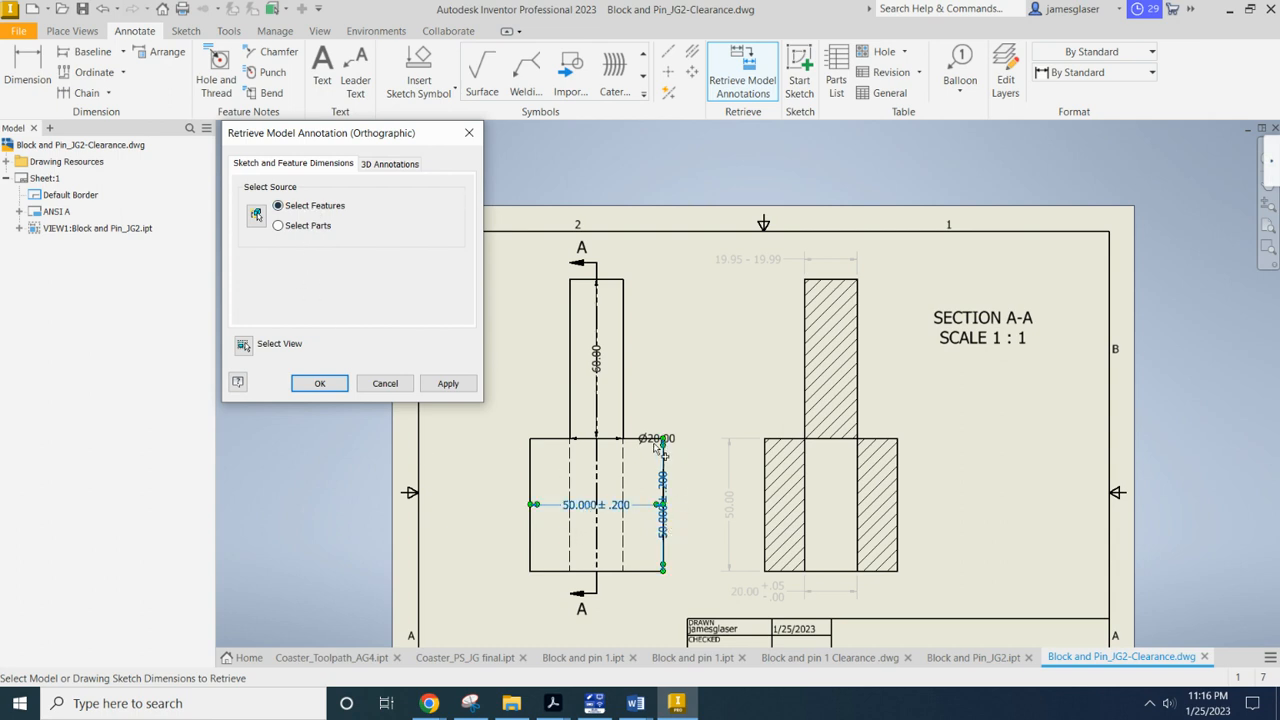
mouse_move(445, 422)
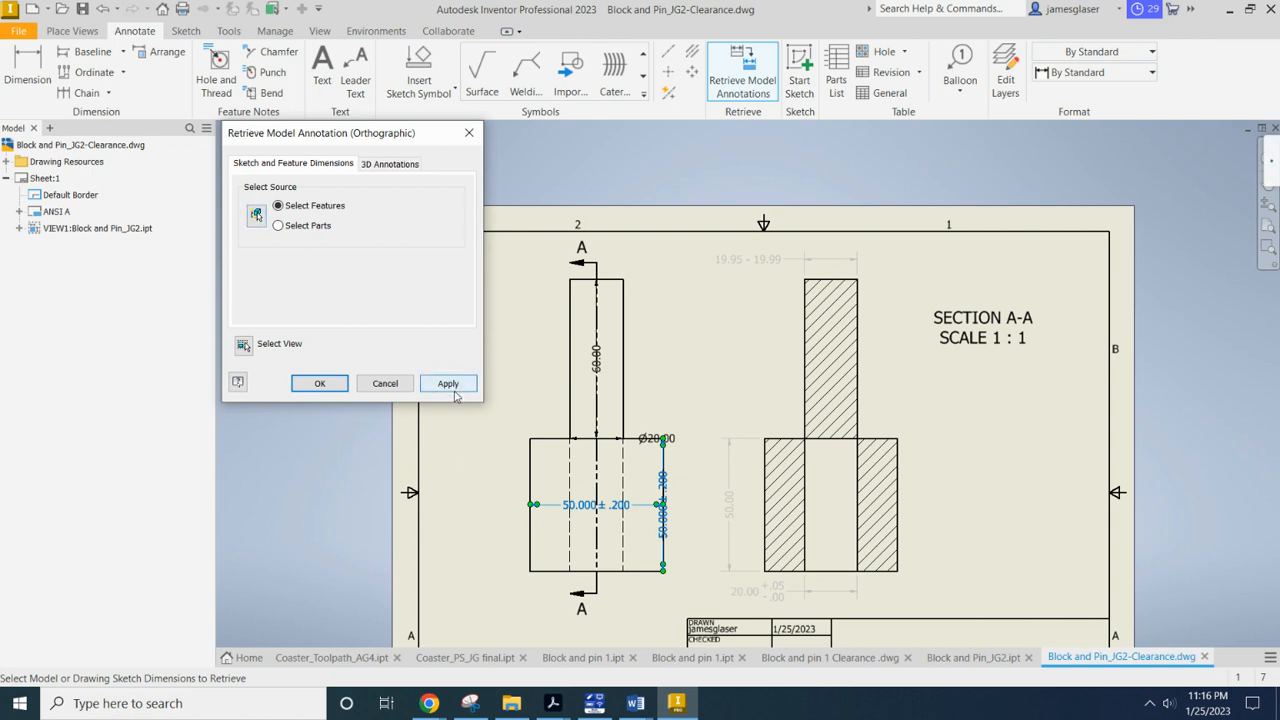
left_click(448, 383)
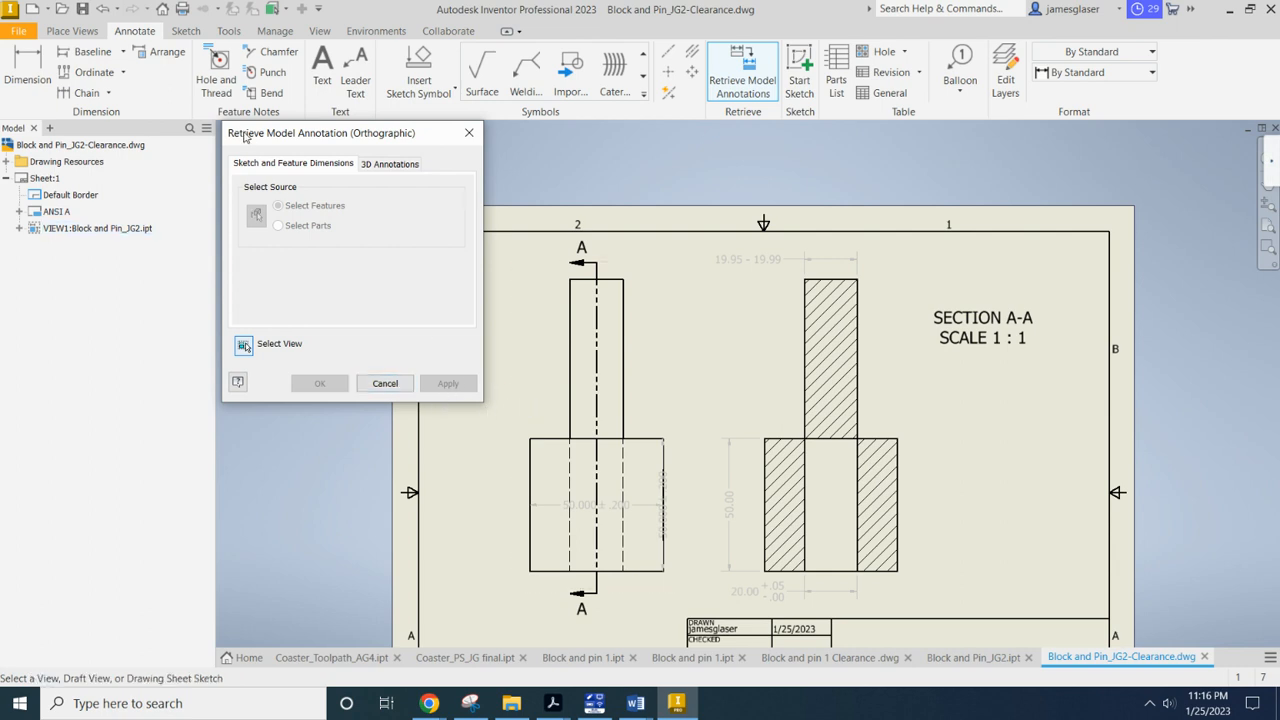
mouse_move(950, 370)
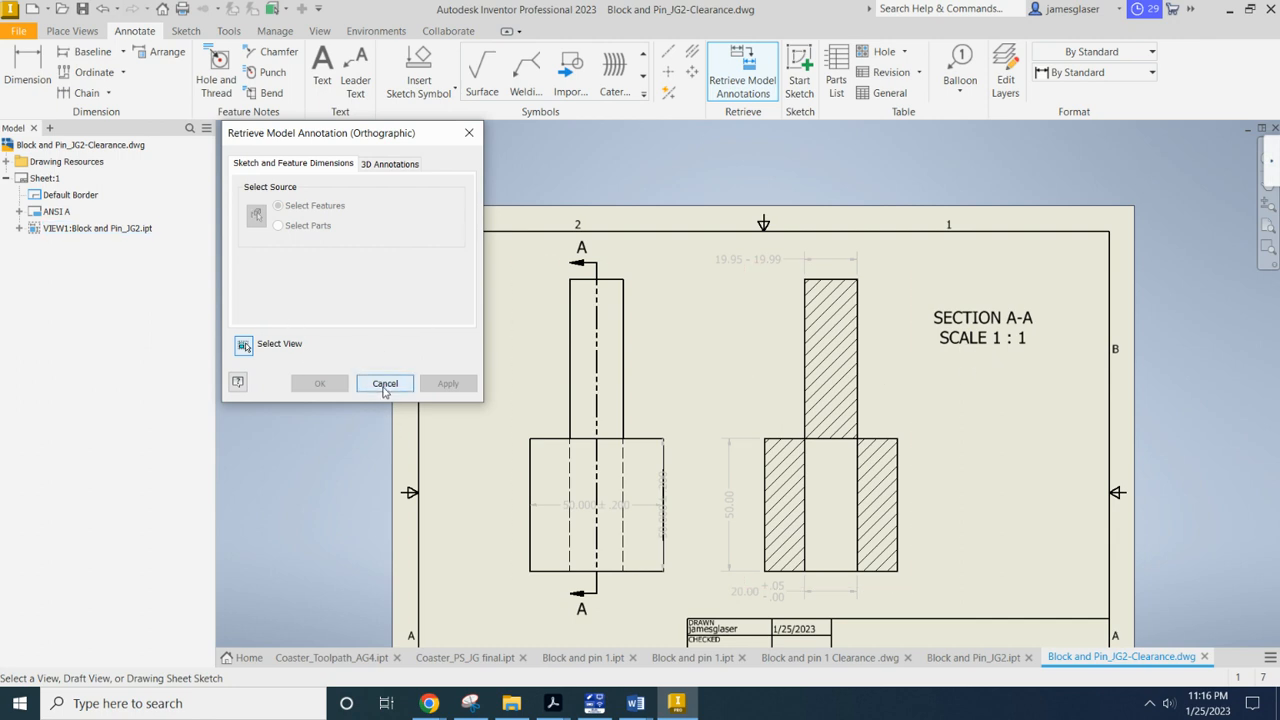
left_click(385, 383)
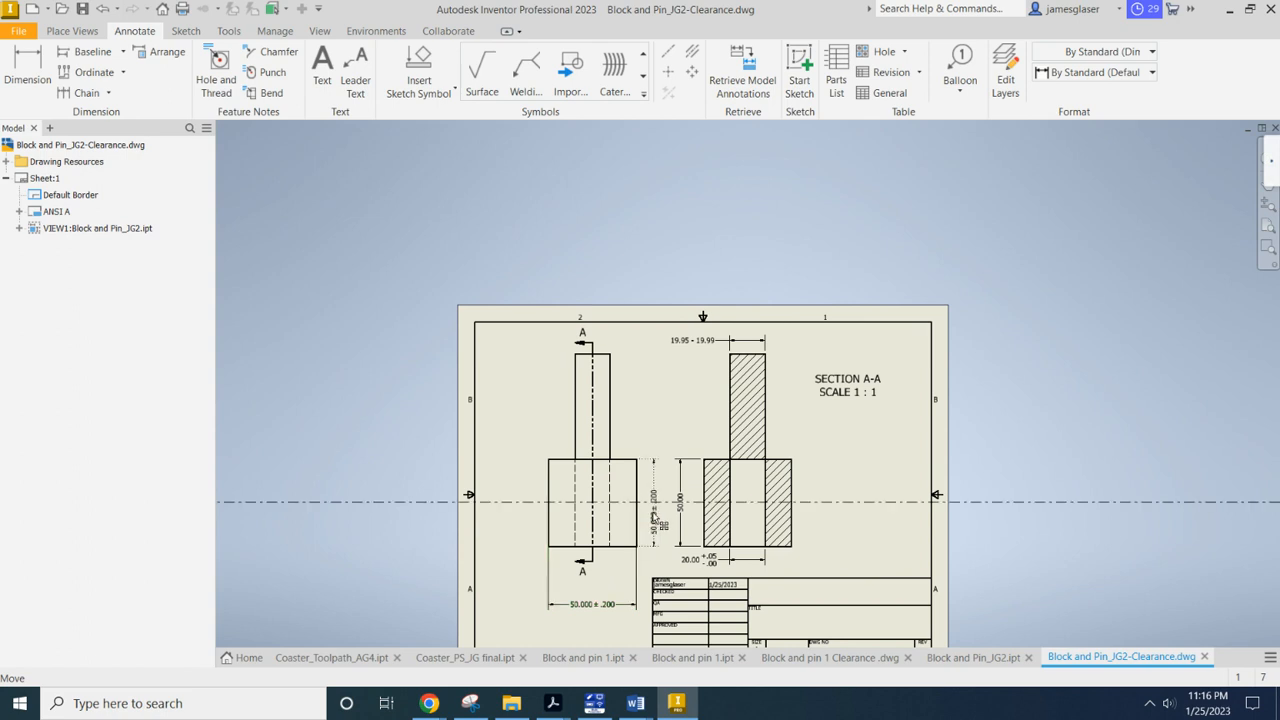
Adjust the retrieved 50.000 ± .200 tolerance dimensions around the front view's block
left_click(652, 500)
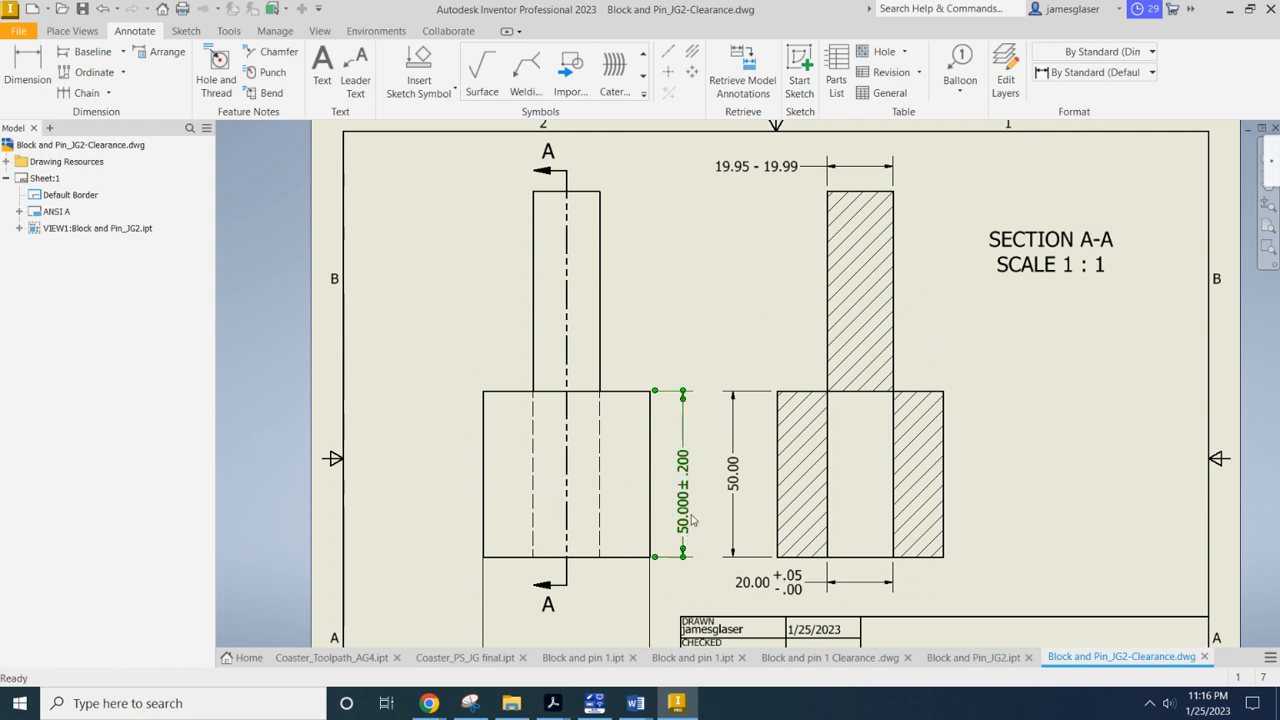
mouse_move(708, 540)
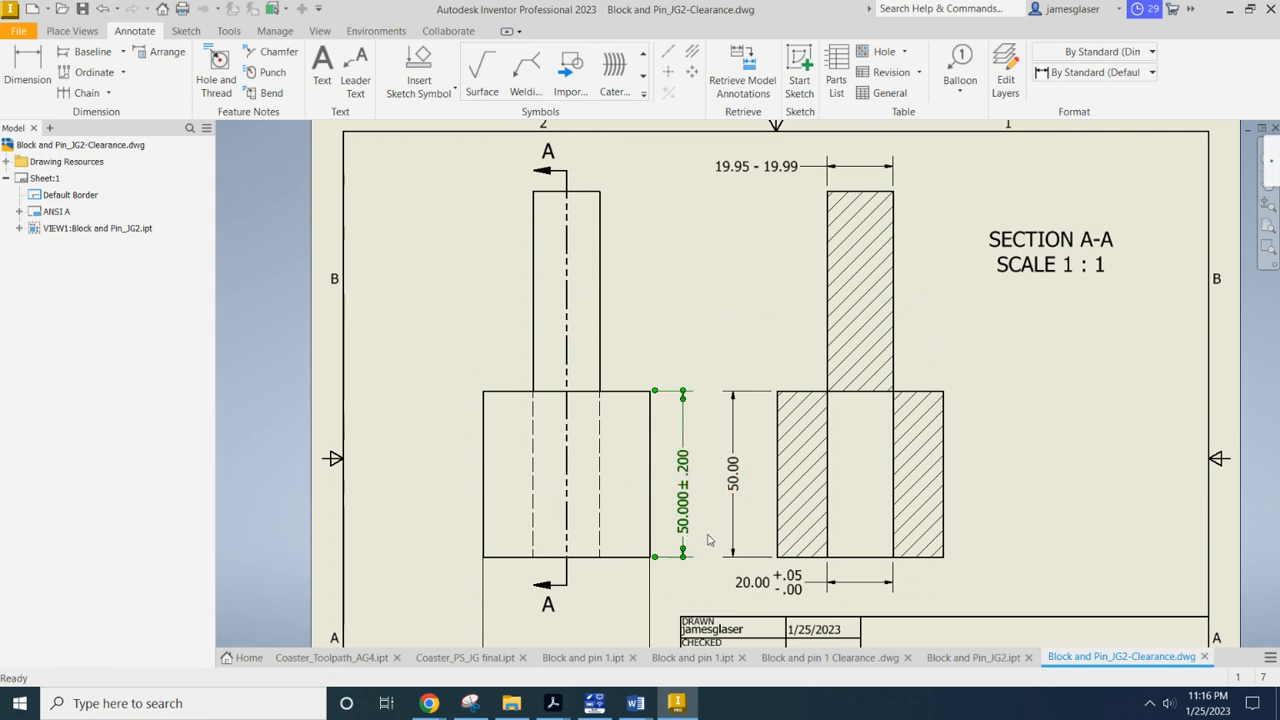
mouse_move(695, 525)
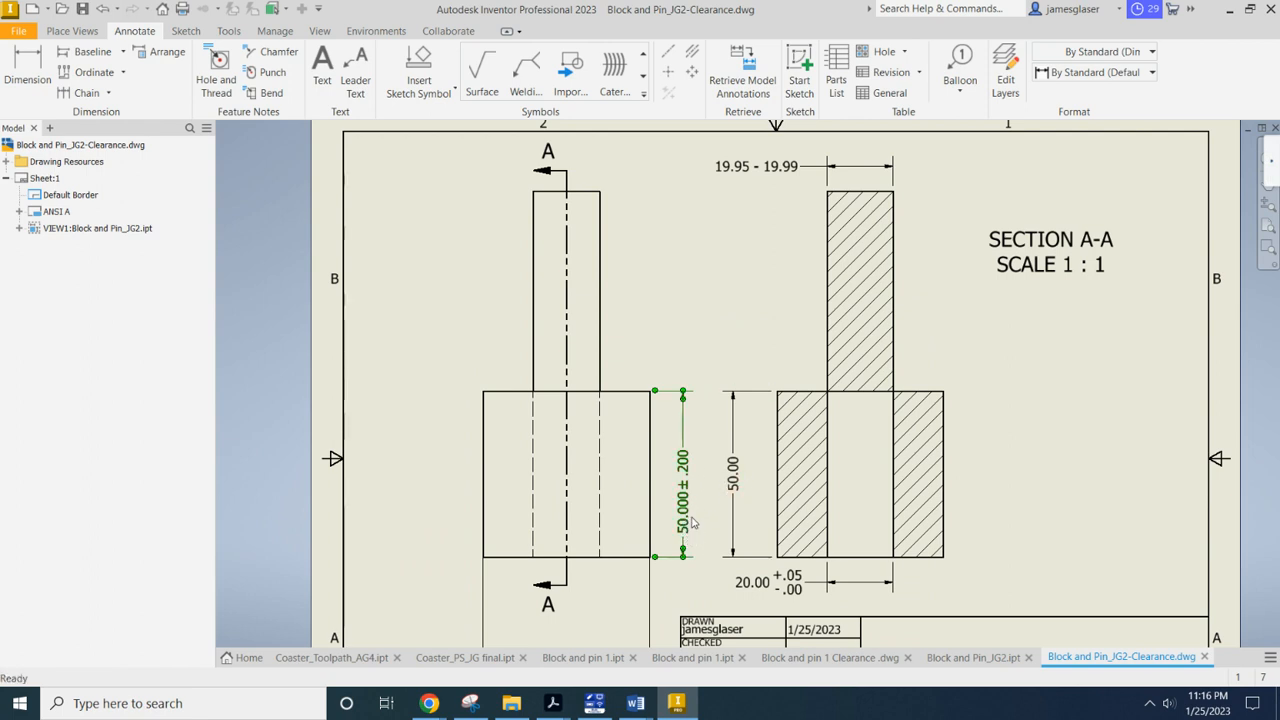
left_click(683, 490)
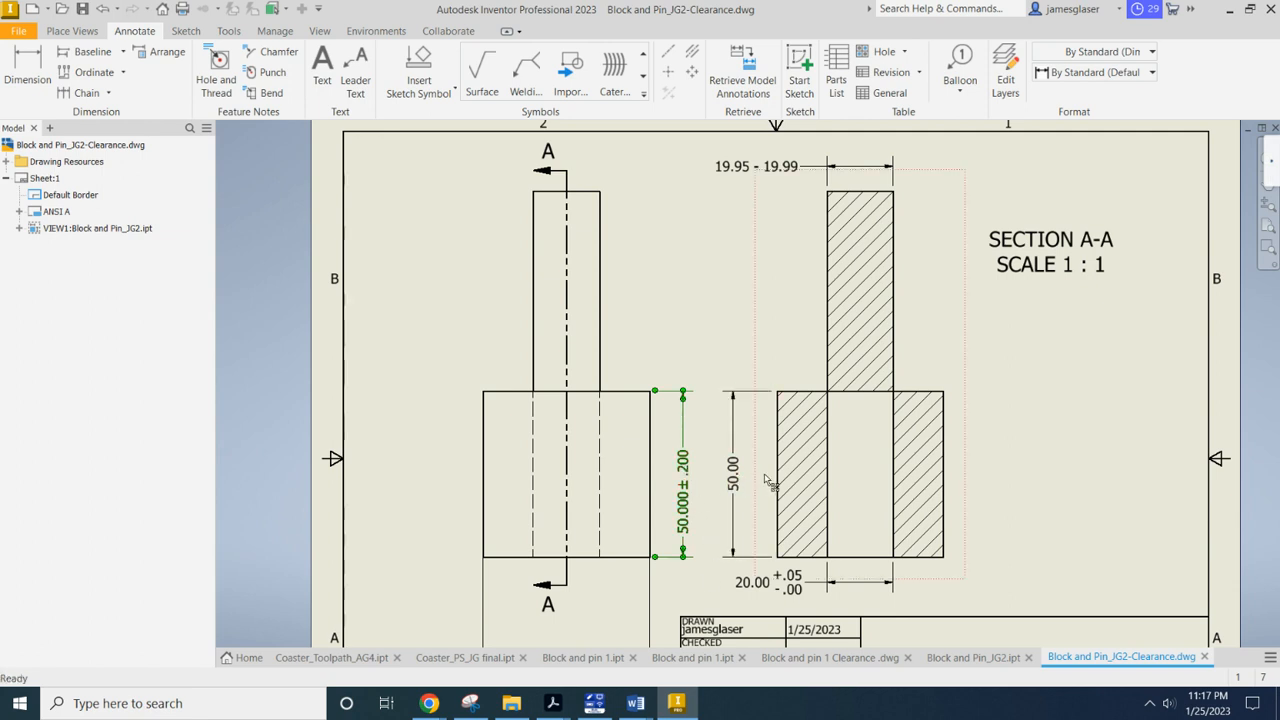
left_click(732, 478)
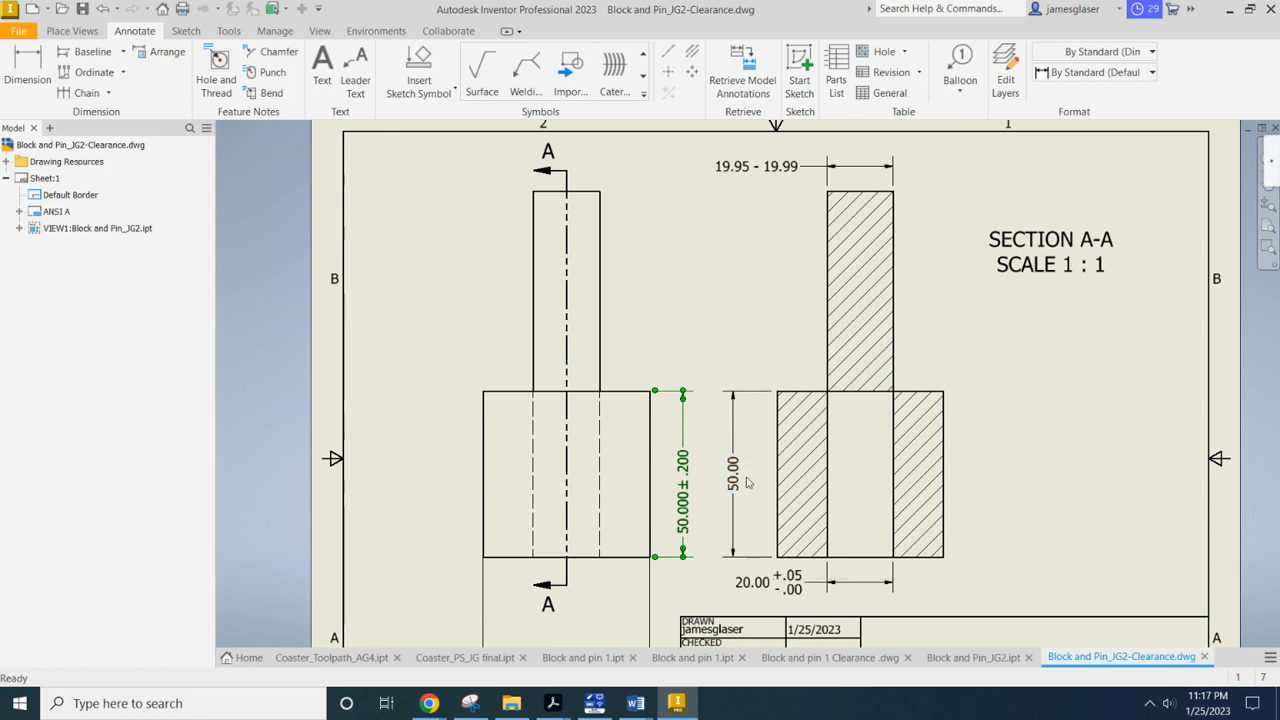
left_click(731, 465)
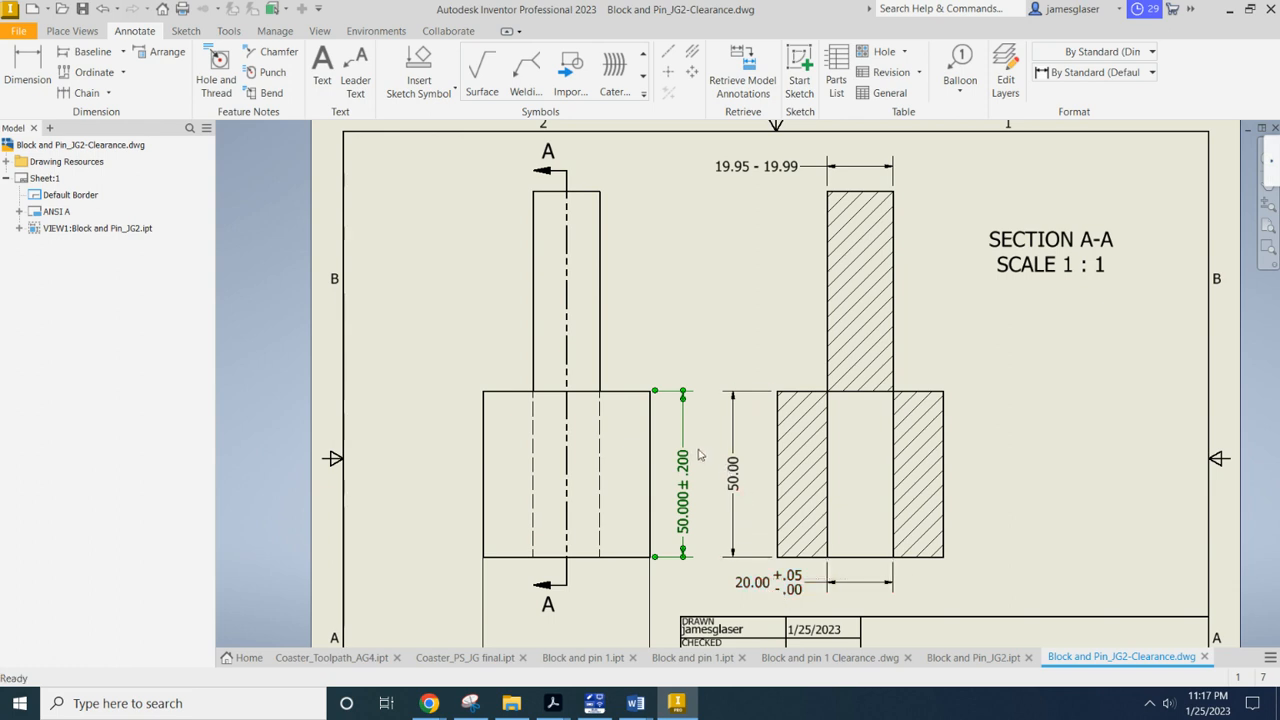
left_click(683, 470)
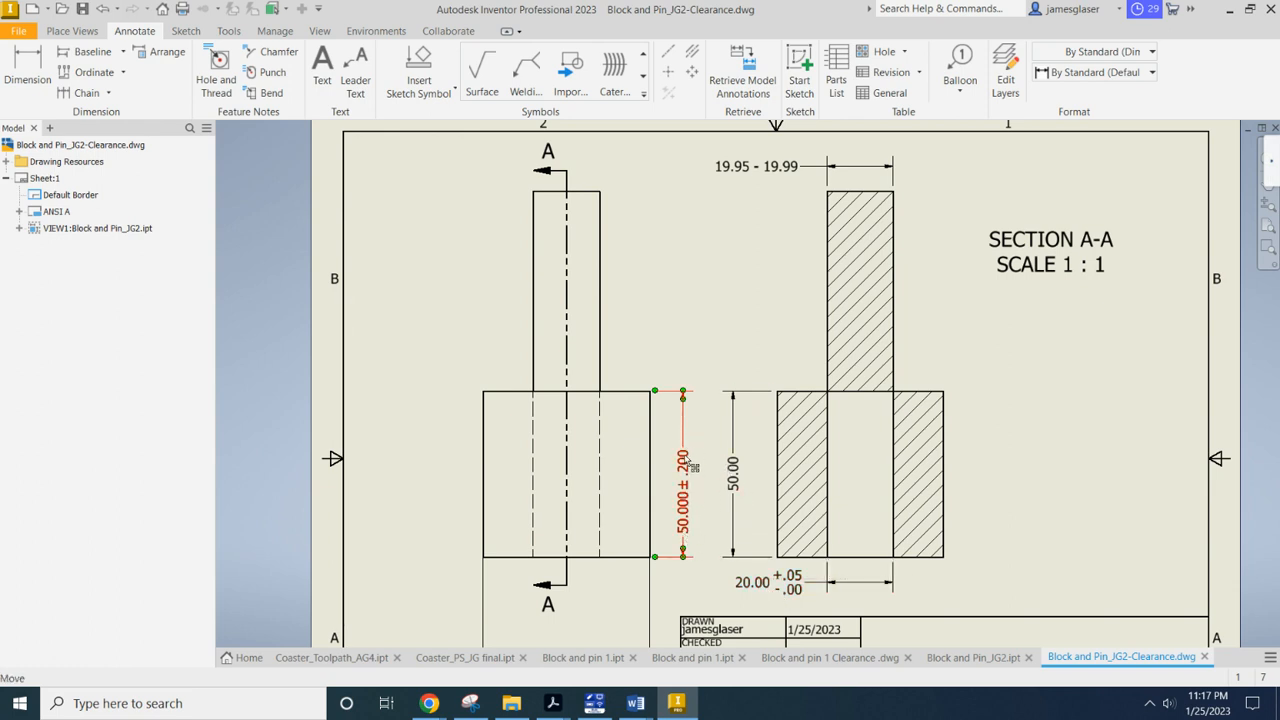
mouse_move(690, 472)
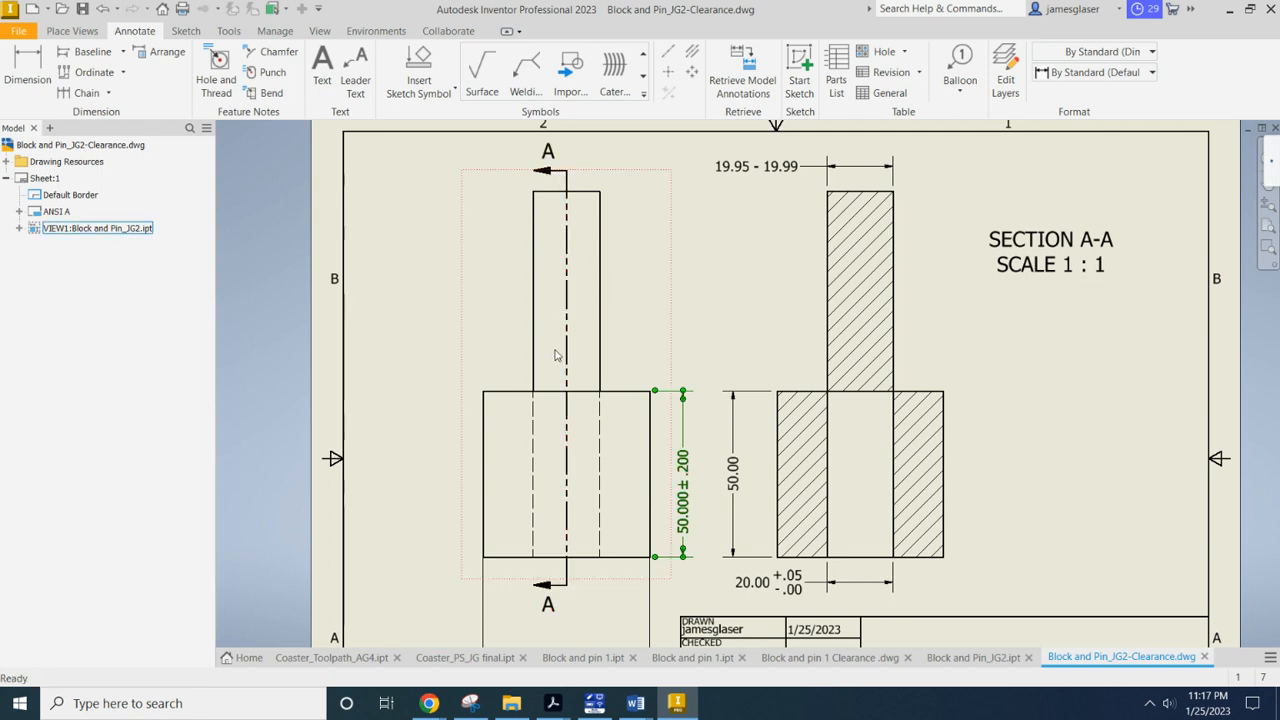
mouse_move(641, 446)
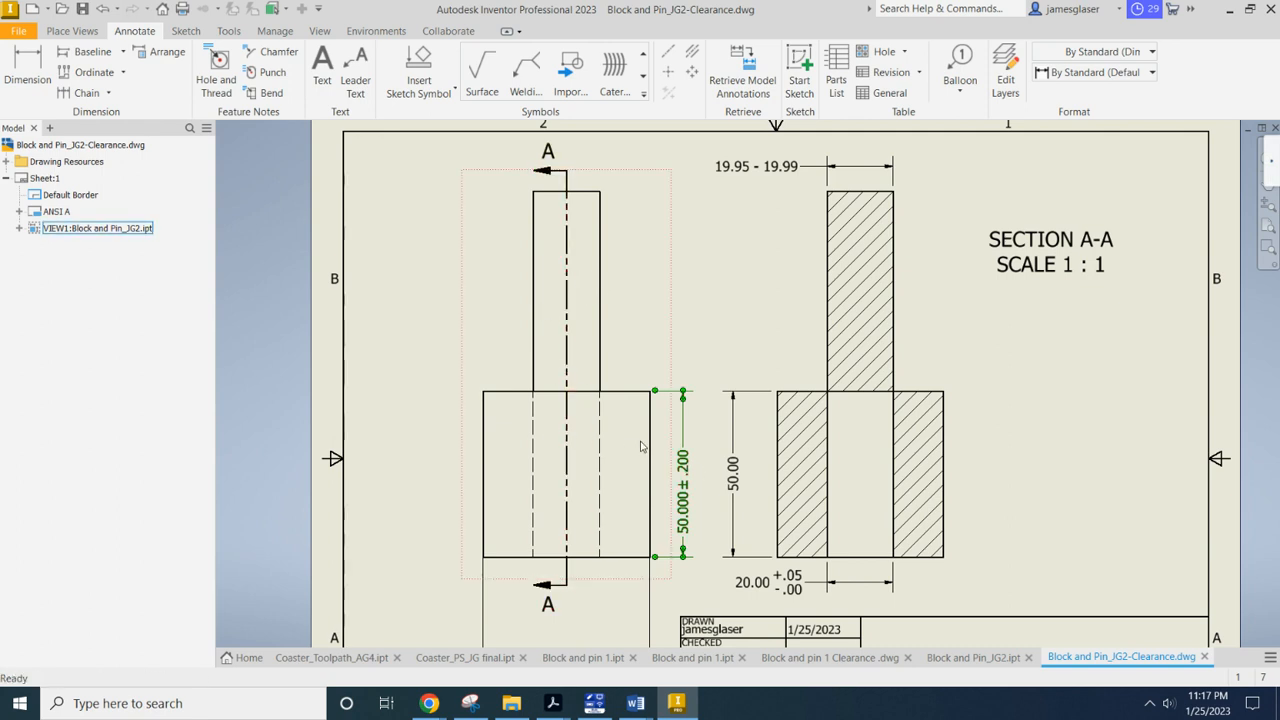
left_click(865, 285)
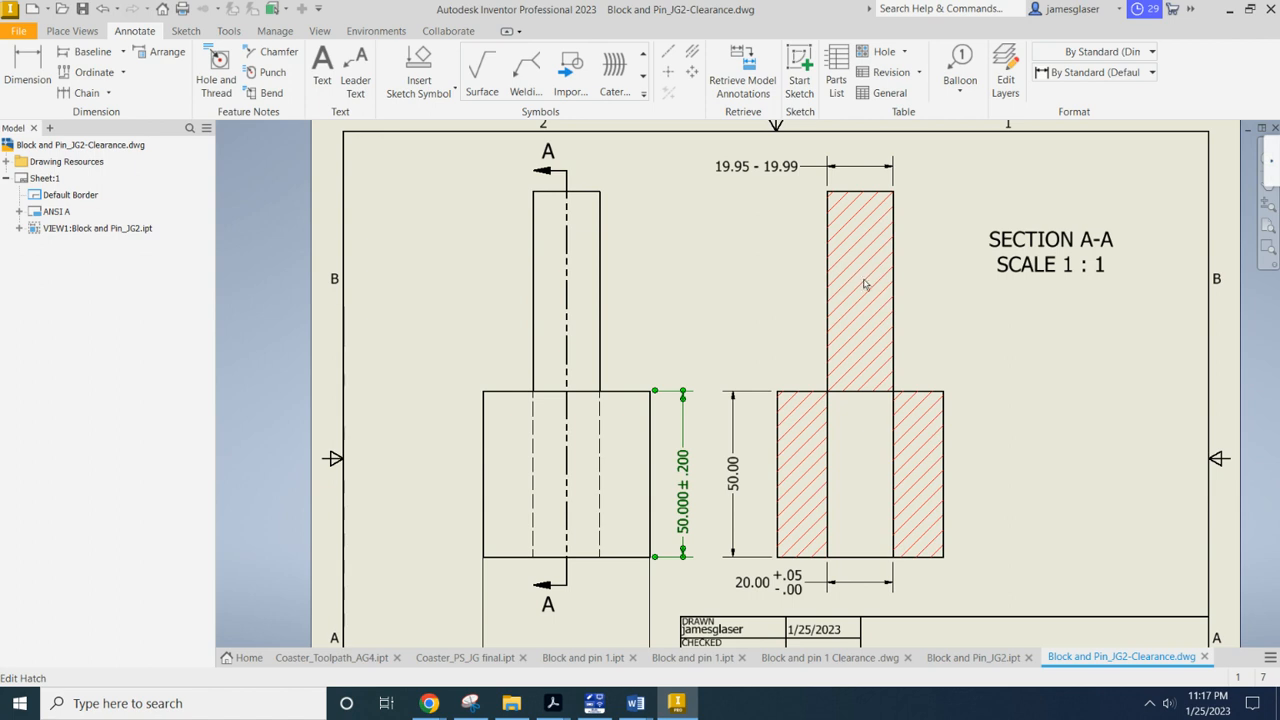
mouse_move(874, 322)
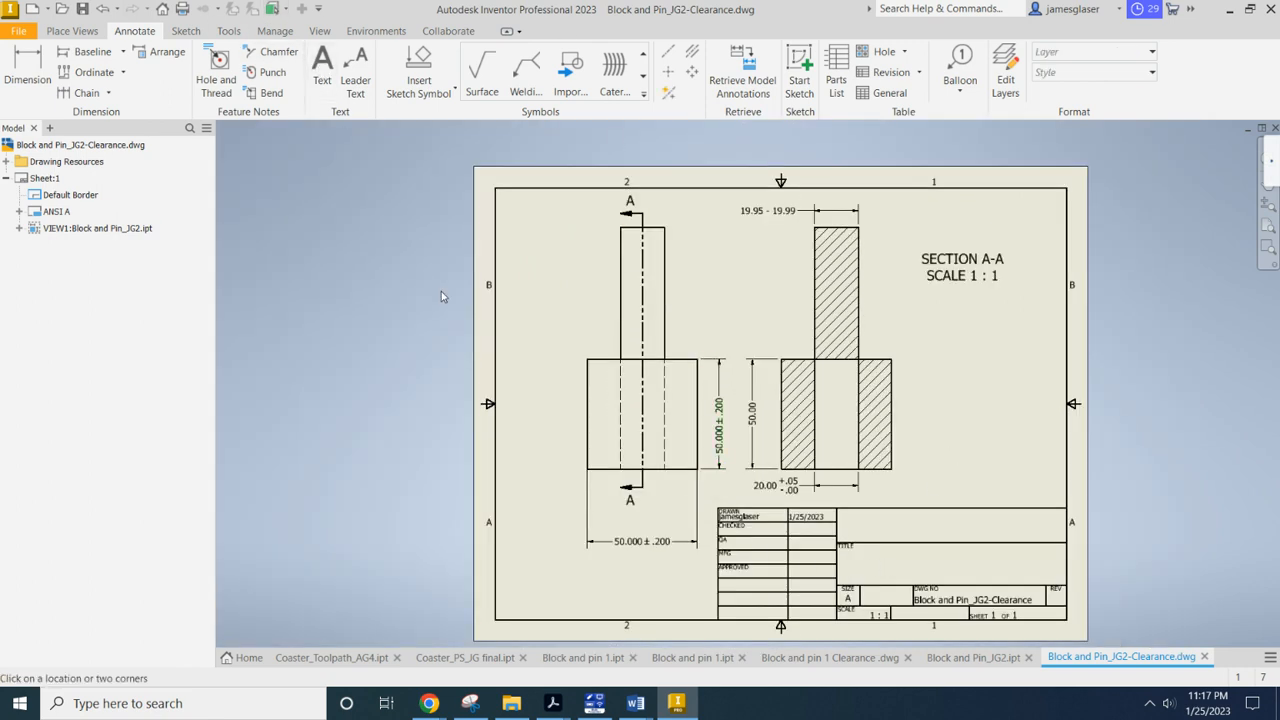
Add the text 'Pin and Block Clearance Fit' in the title block's TITLE field
left_click(322, 62)
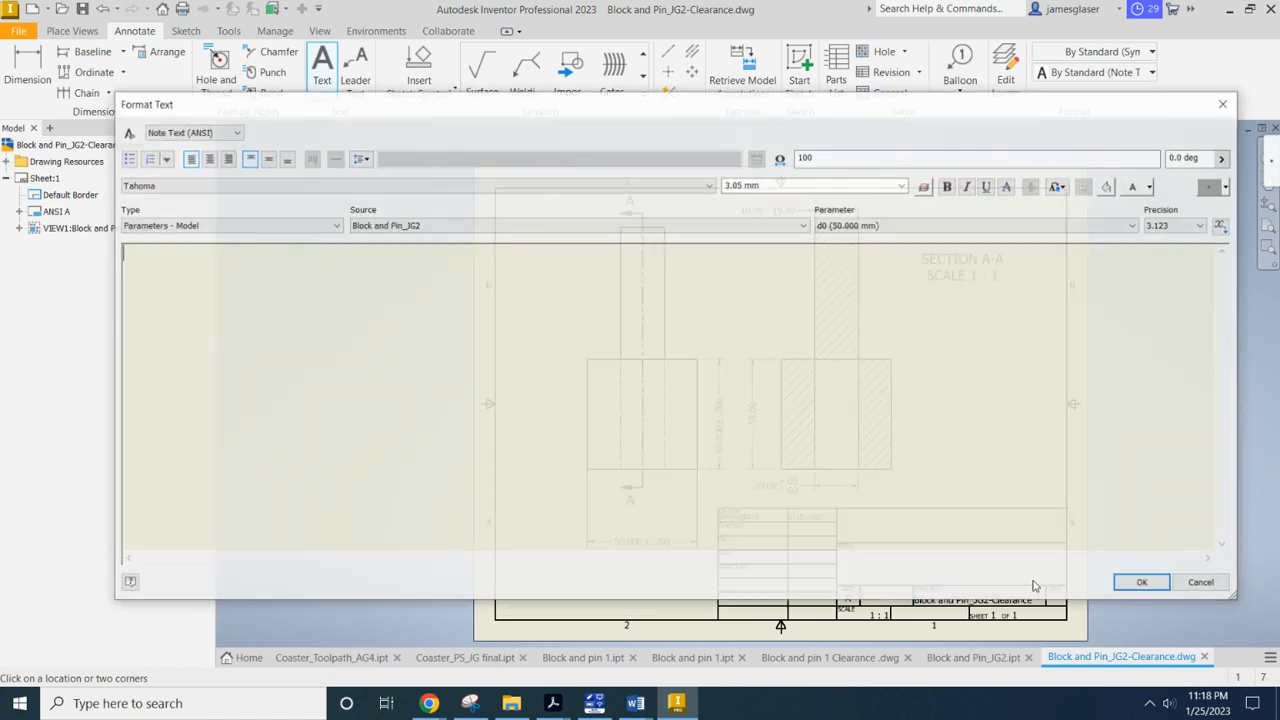
left_click(265, 316)
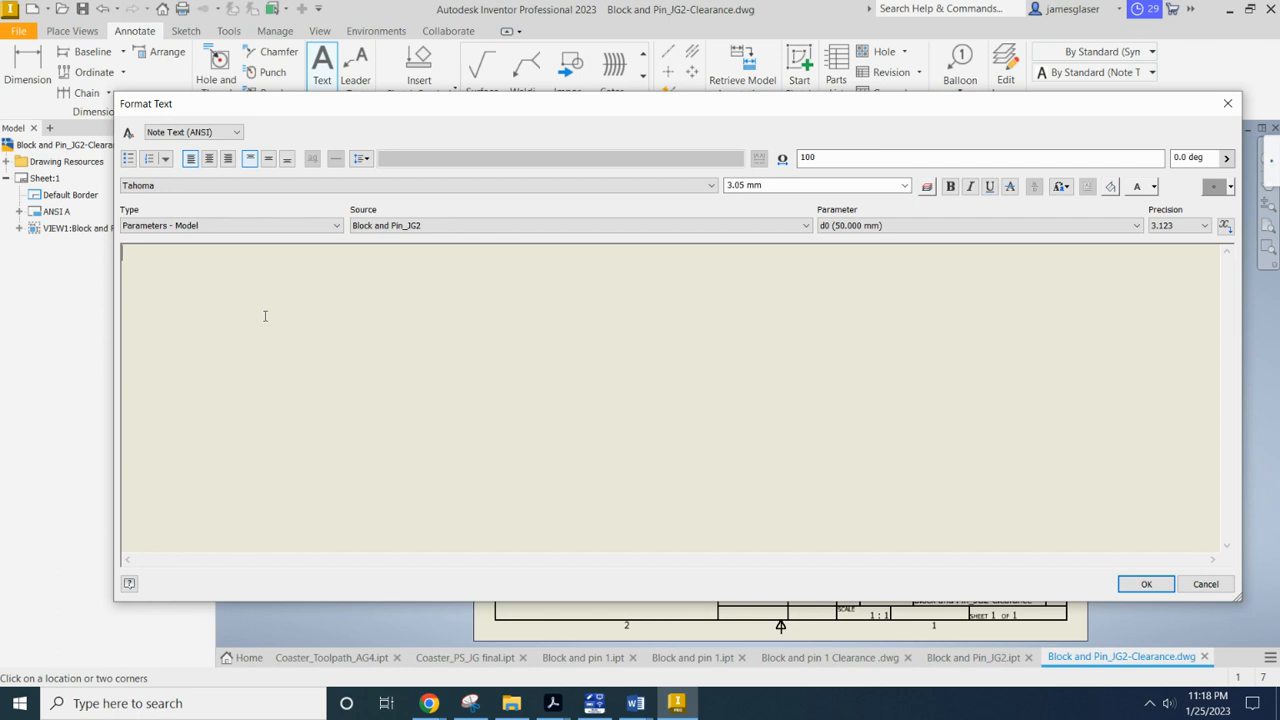
type("Pin and Blo")
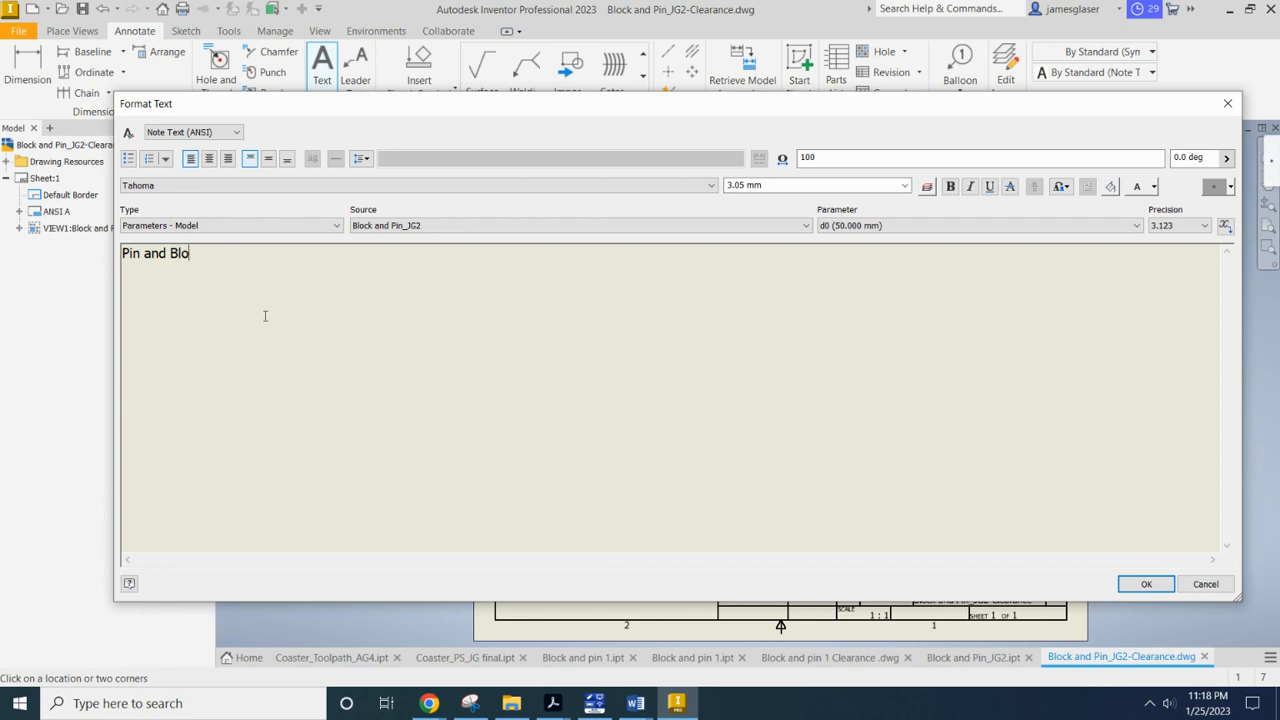
type("ck Clea")
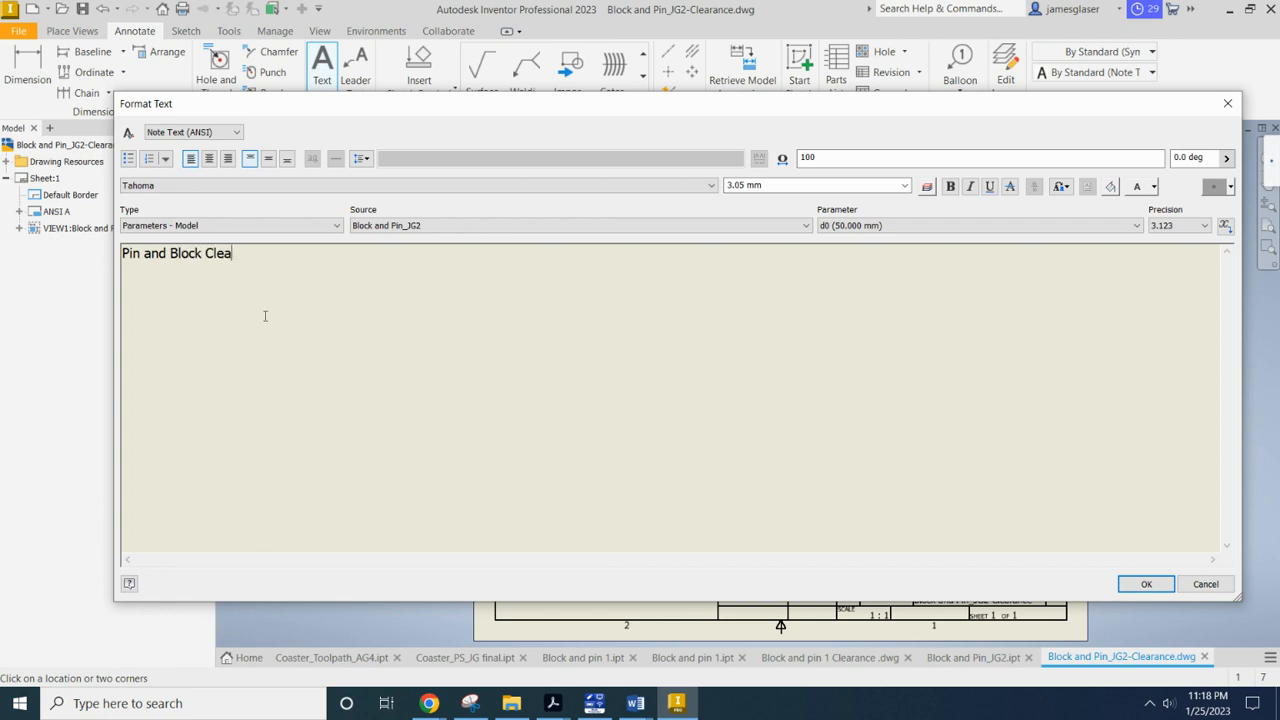
type("rance")
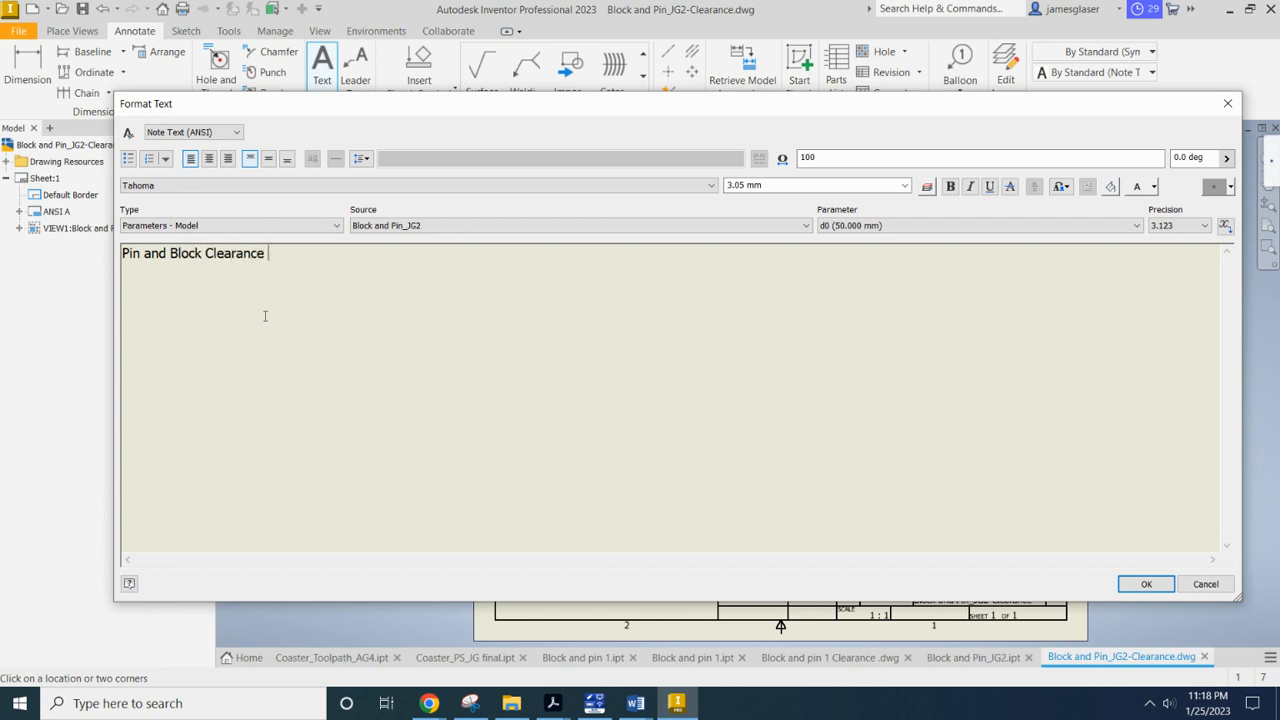
type("Fit")
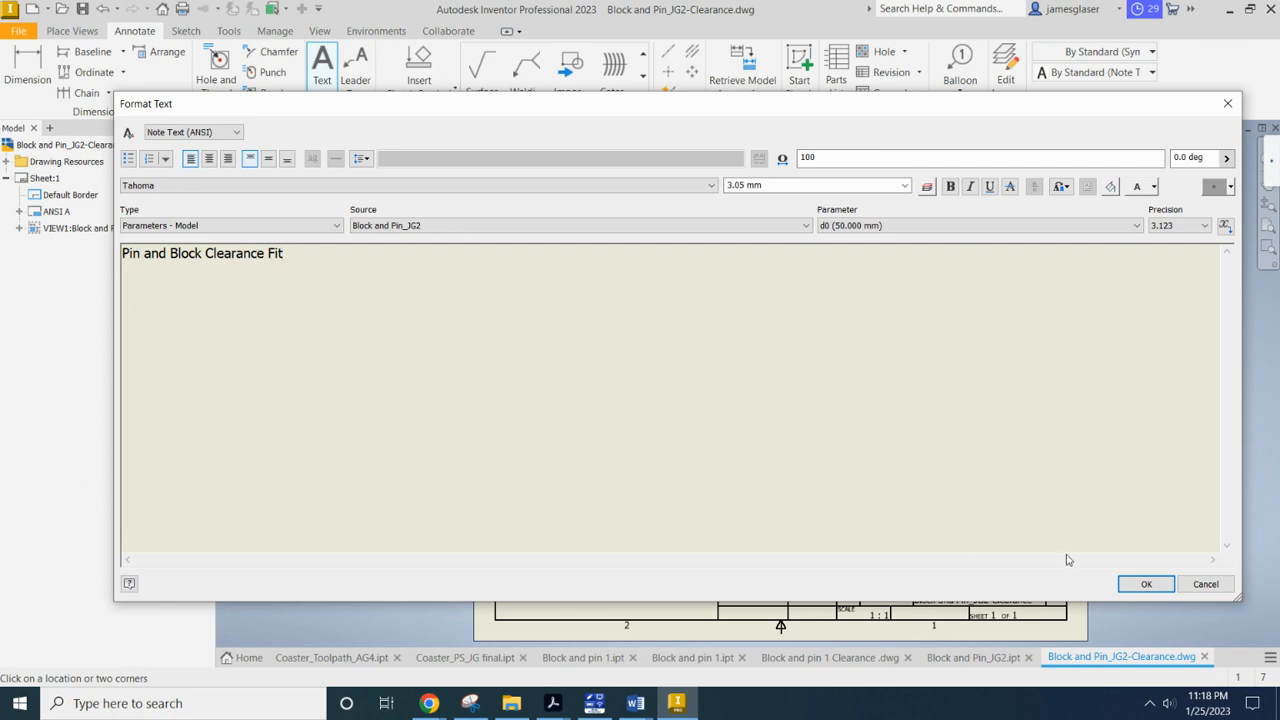
left_click(1146, 583)
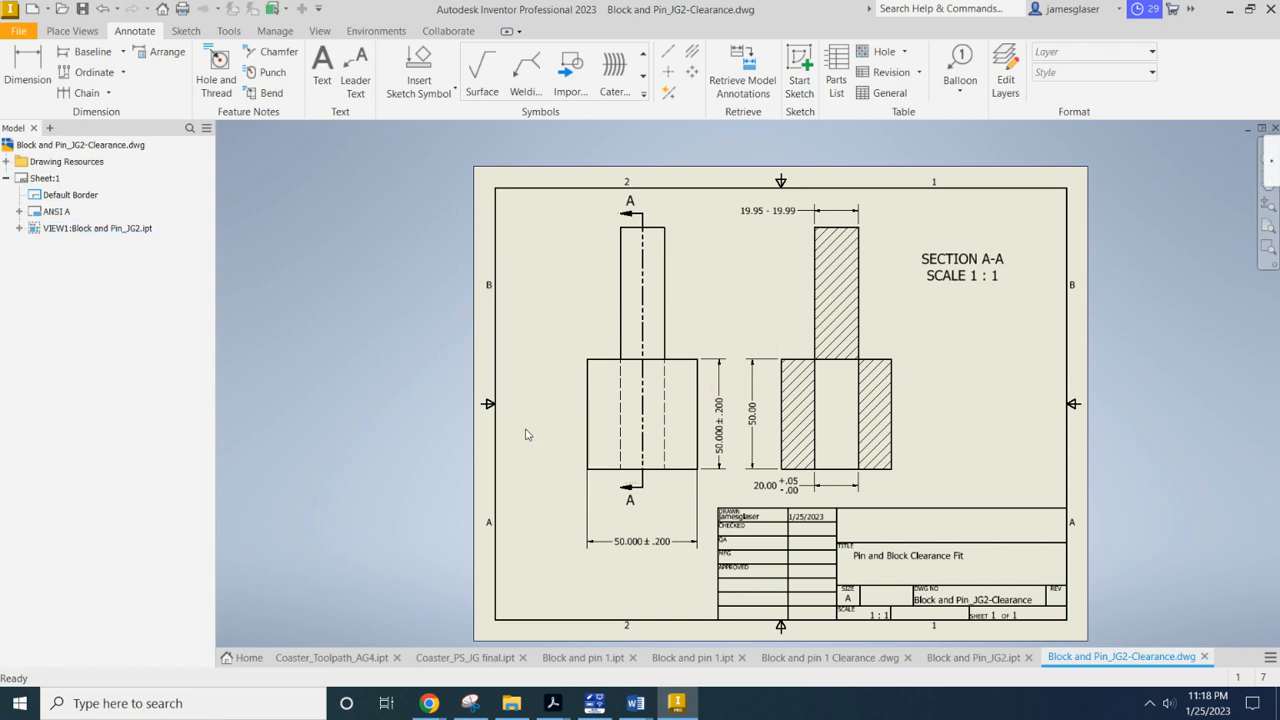
mouse_move(638, 508)
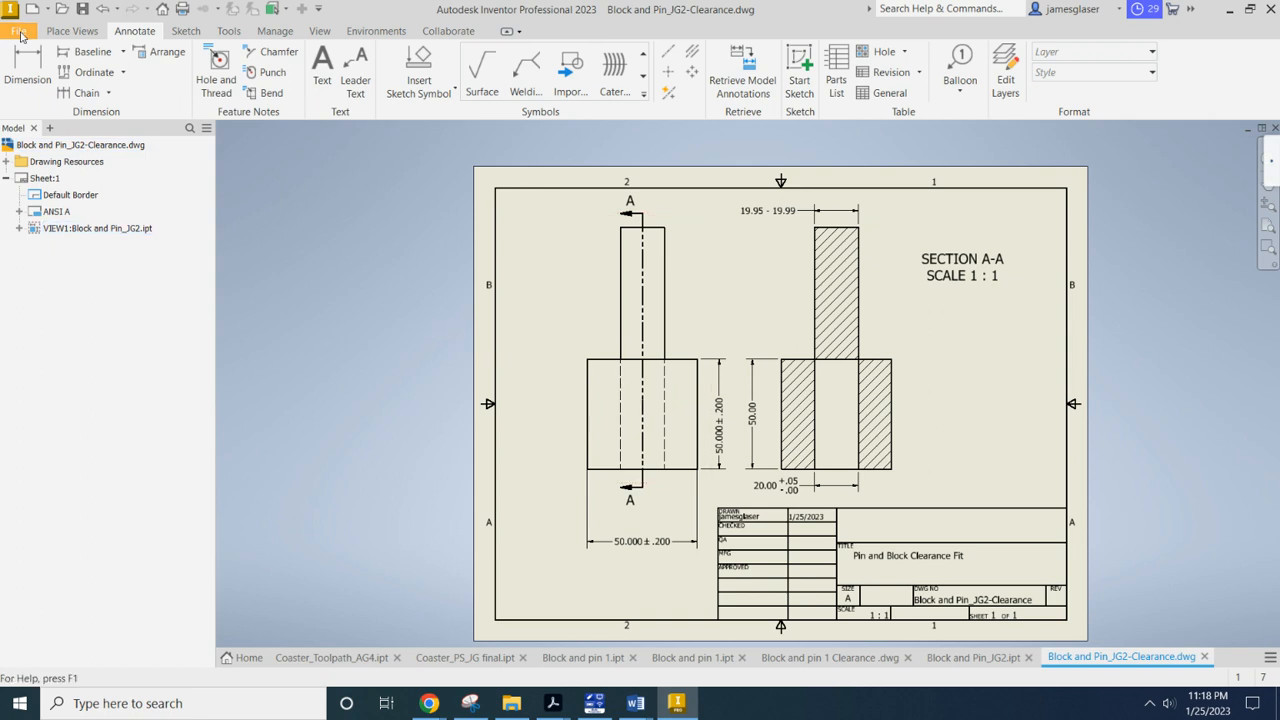
Check the available printers, then export the drawing as Block and Pin_JG2-Clearance.pdf
left_click(20, 30)
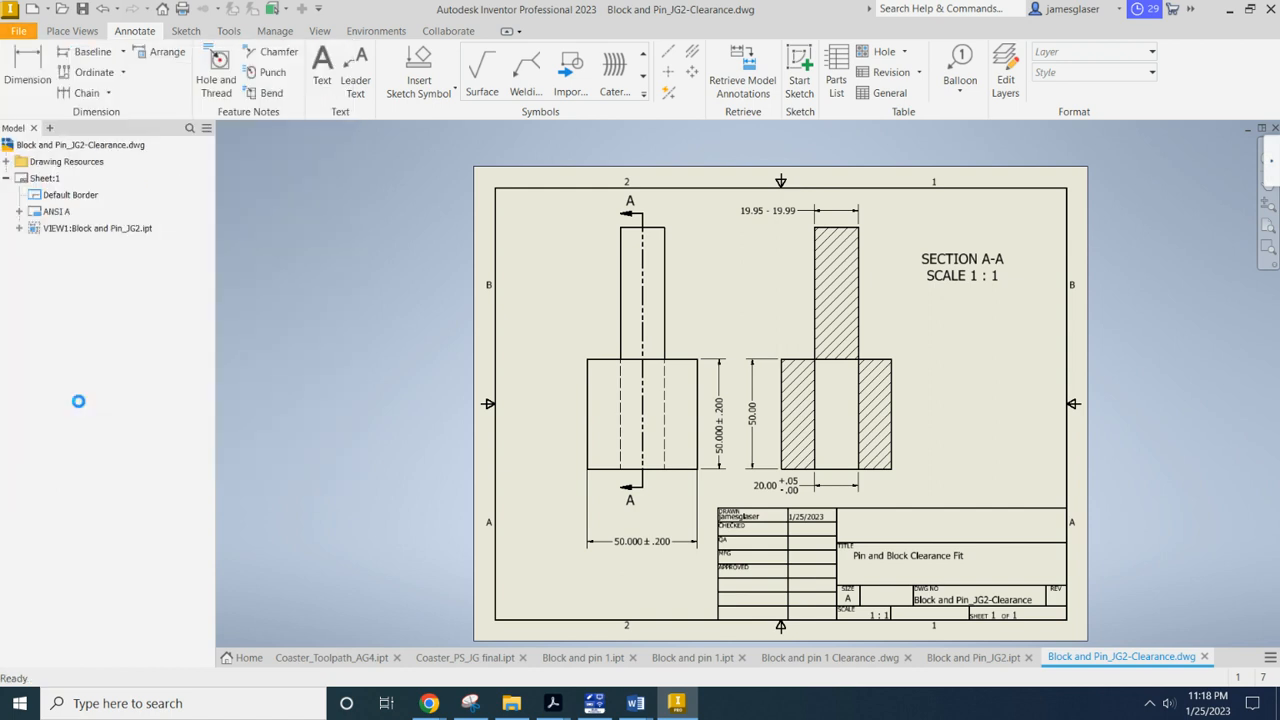
left_click(739, 262)
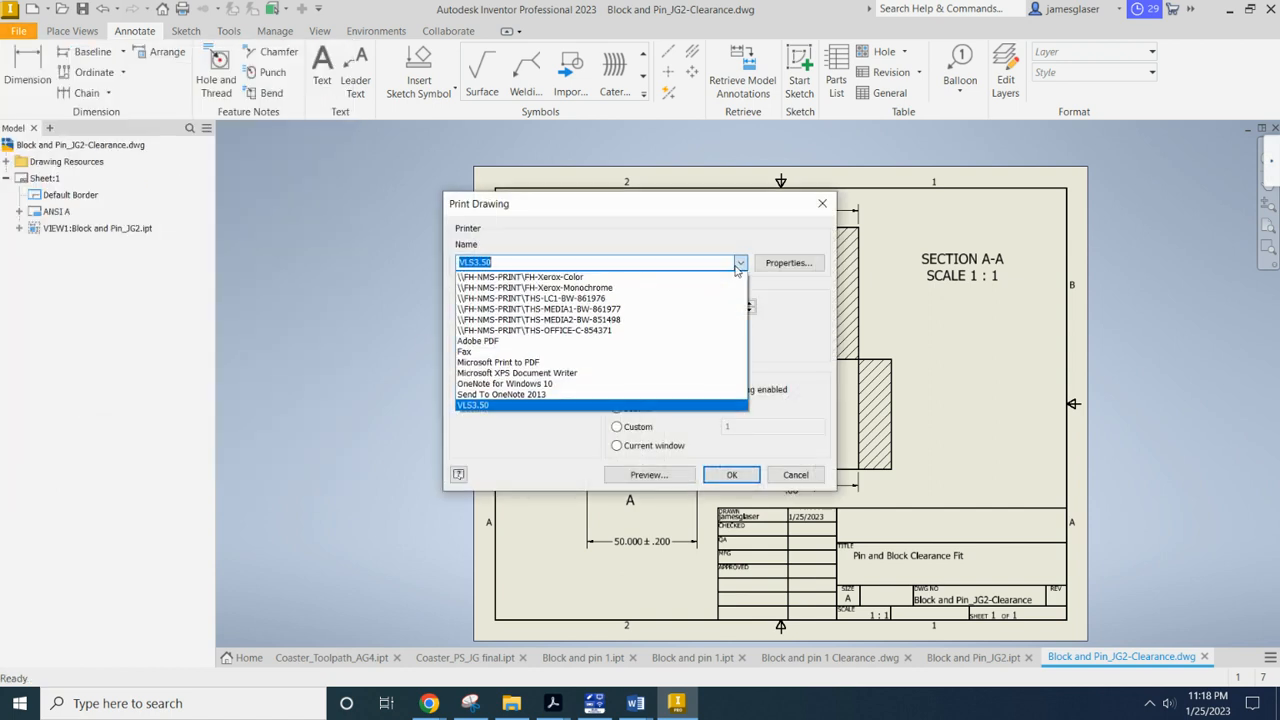
mouse_move(700, 341)
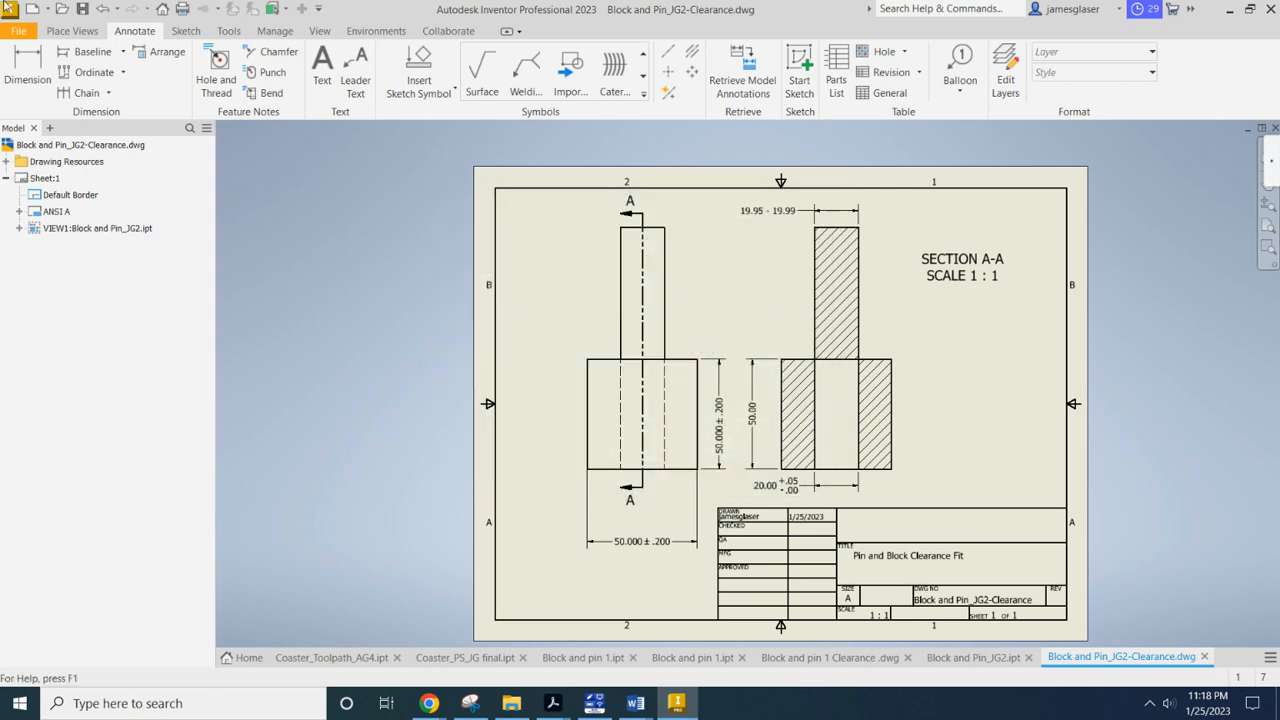
left_click(18, 30)
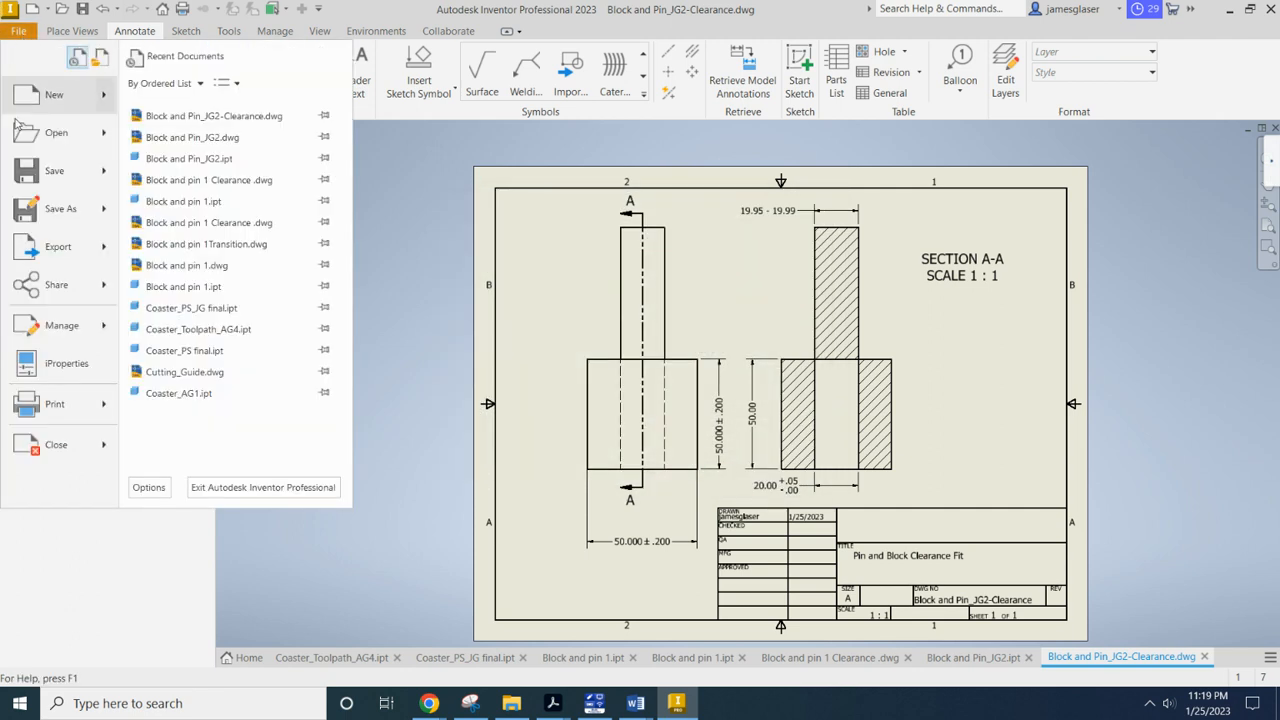
left_click(58, 246)
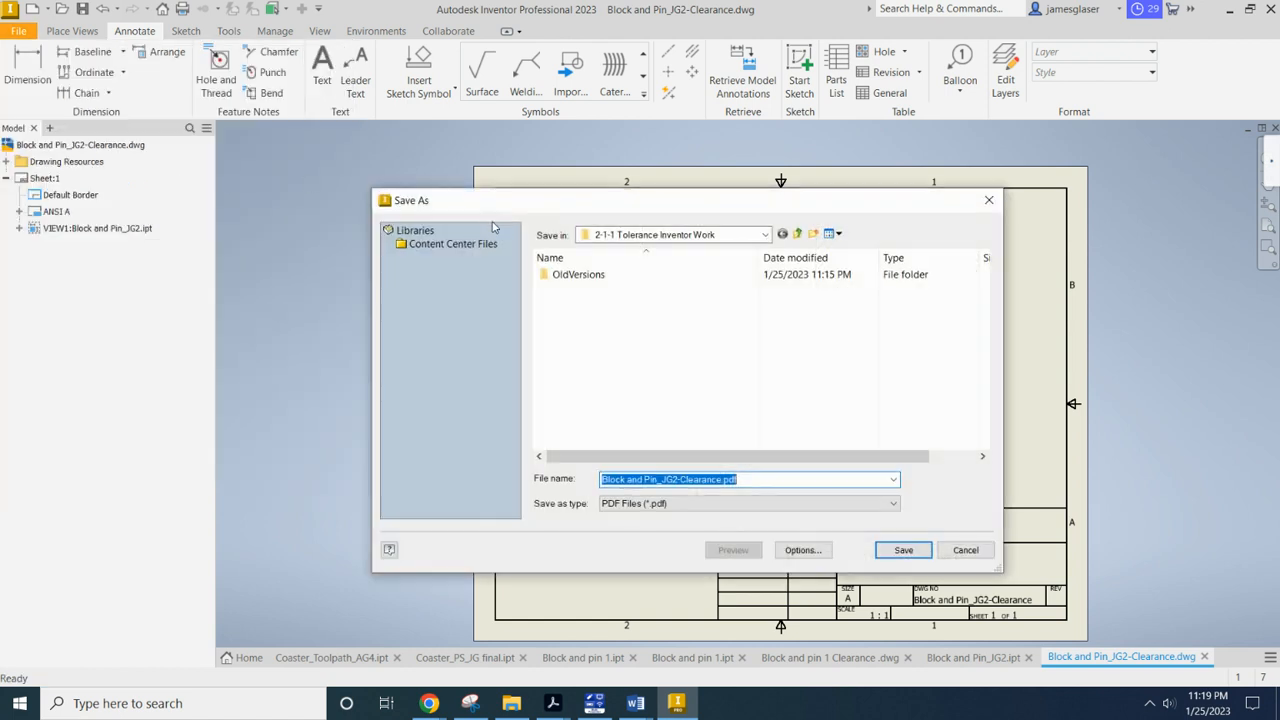
mouse_move(677, 313)
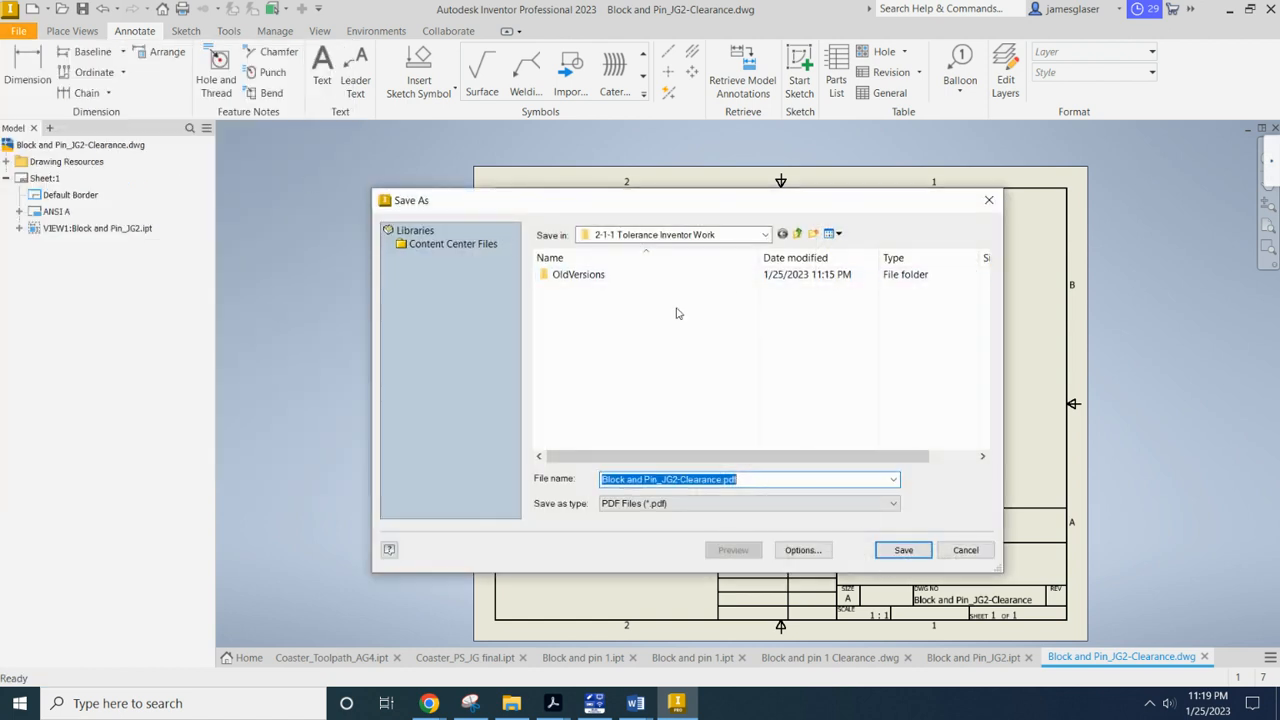
mouse_move(903, 550)
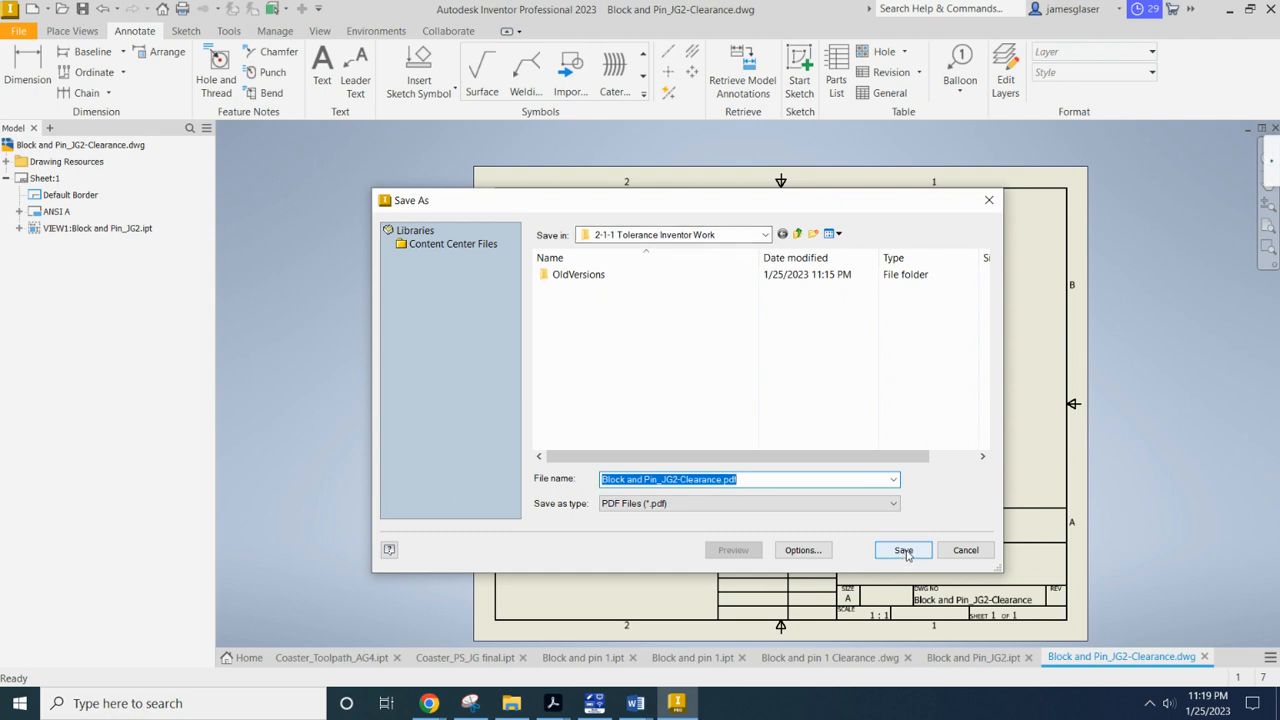
left_click(902, 550)
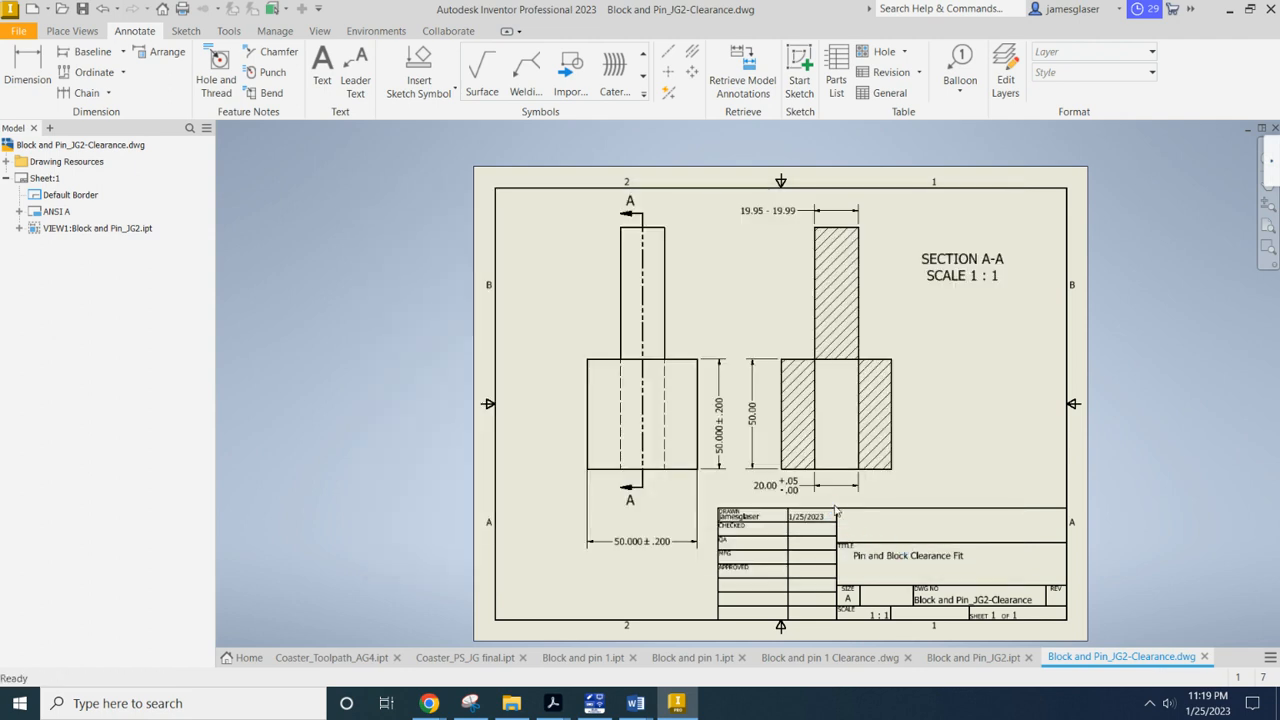
mouse_move(491, 331)
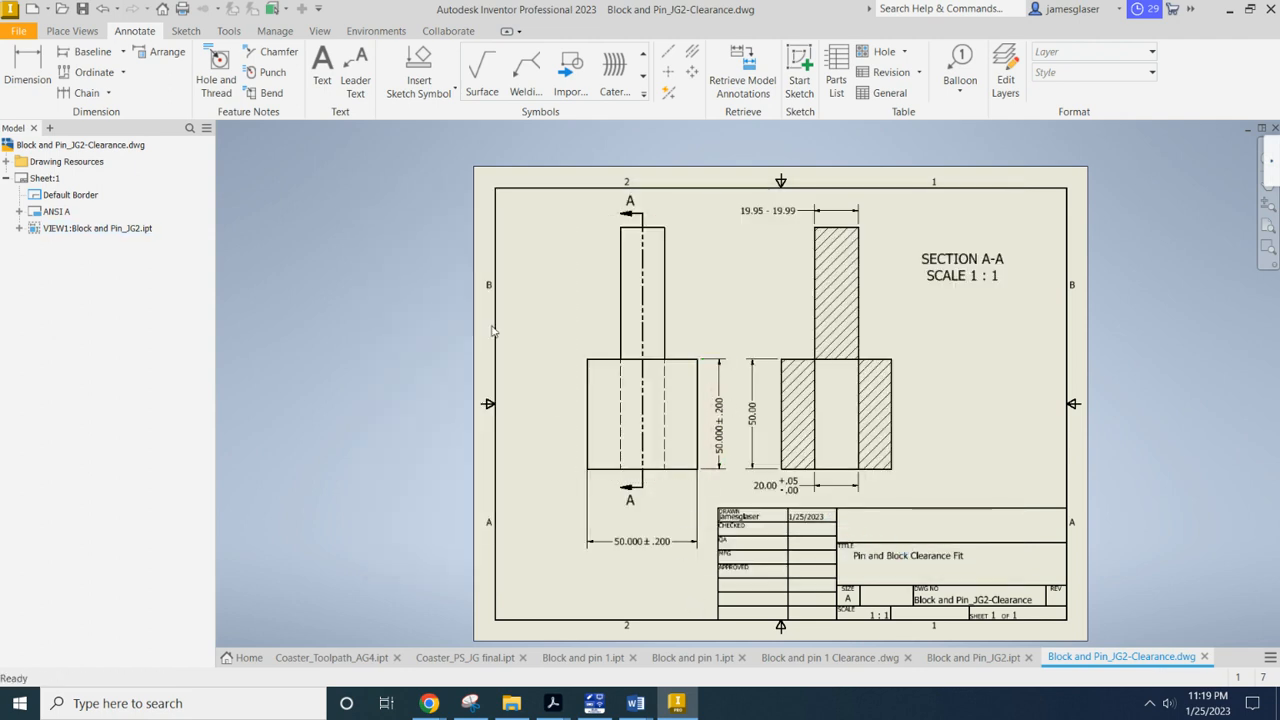